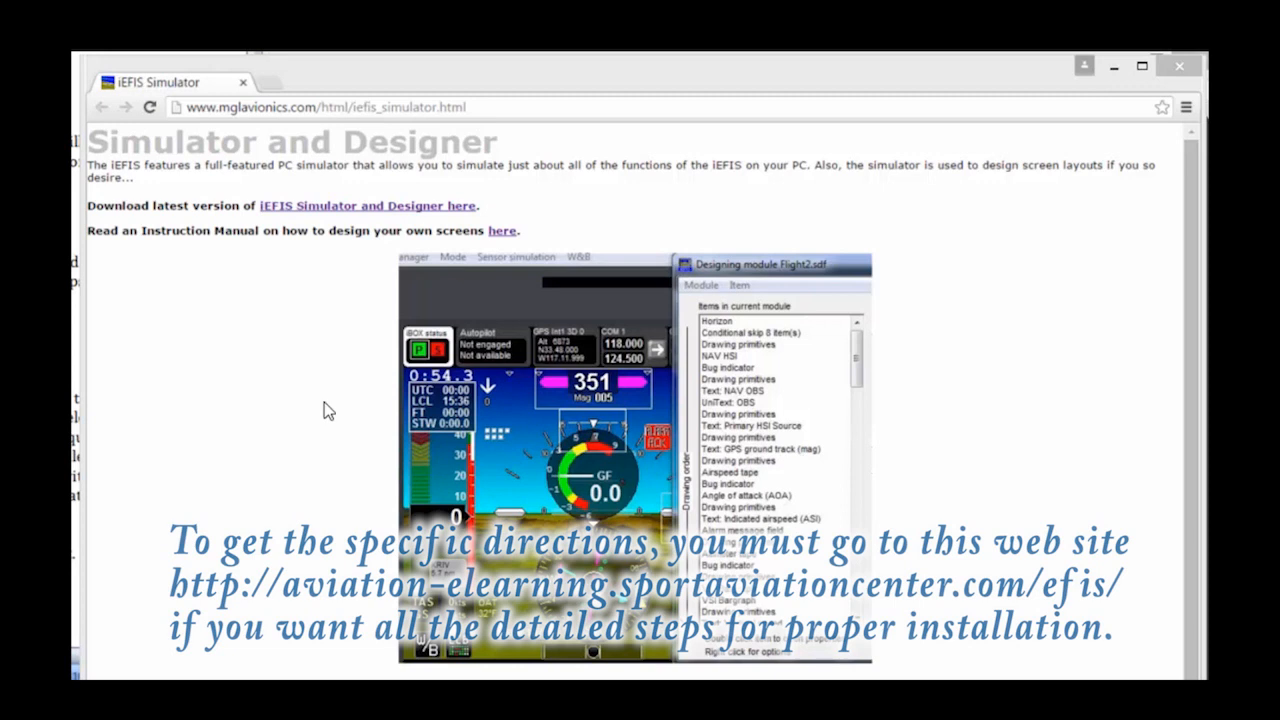
{"action": "mouse_move", "coordinate": [288, 464]}
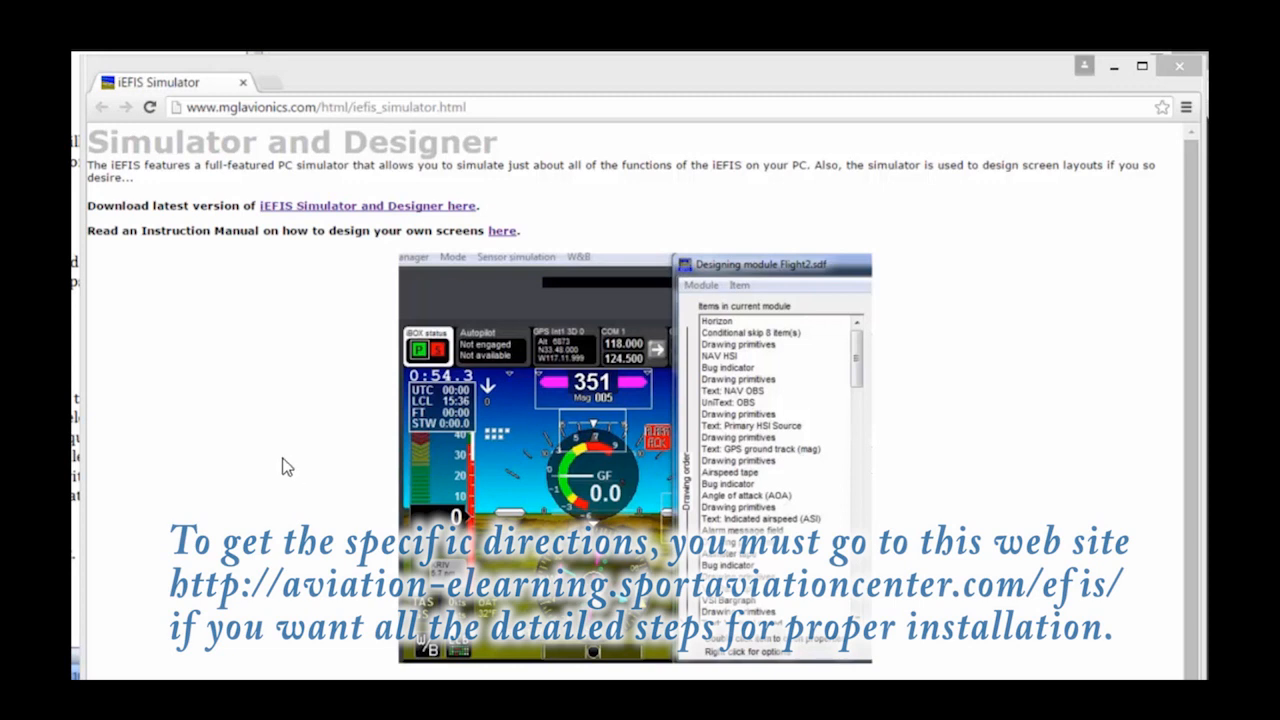
{"action": "mouse_move", "coordinate": [308, 476]}
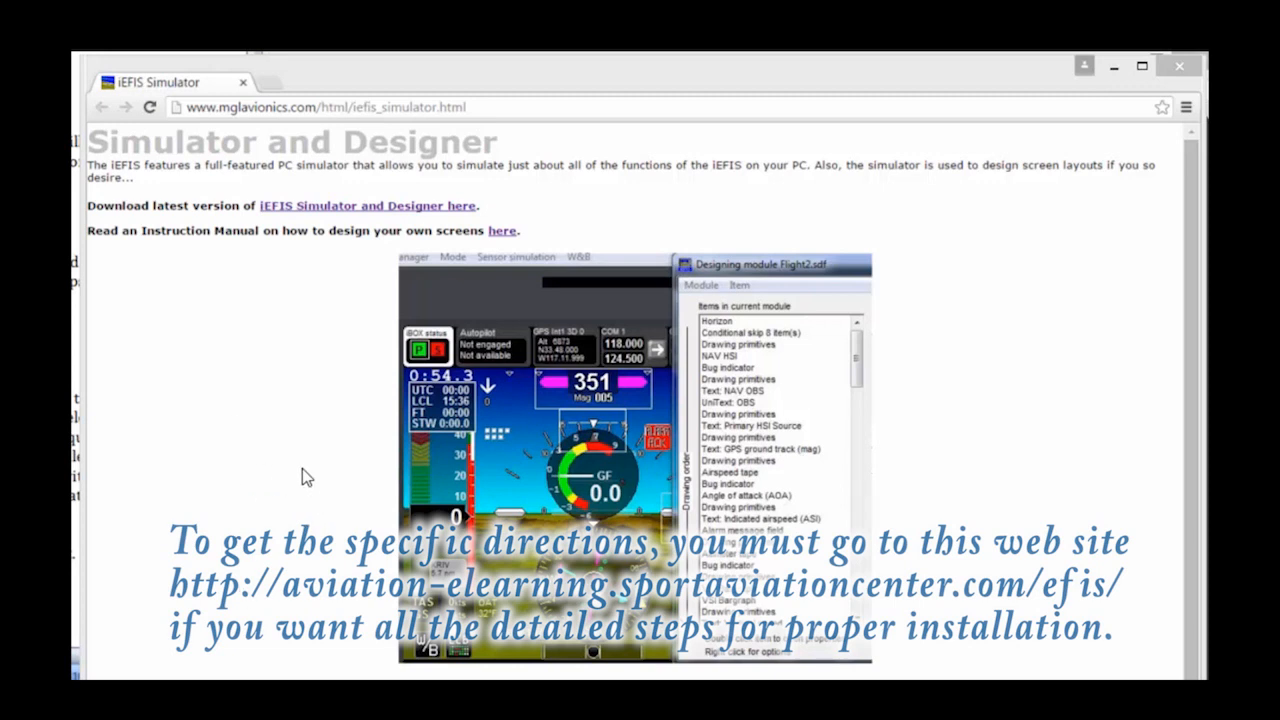
{"action": "mouse_move", "coordinate": [308, 128]}
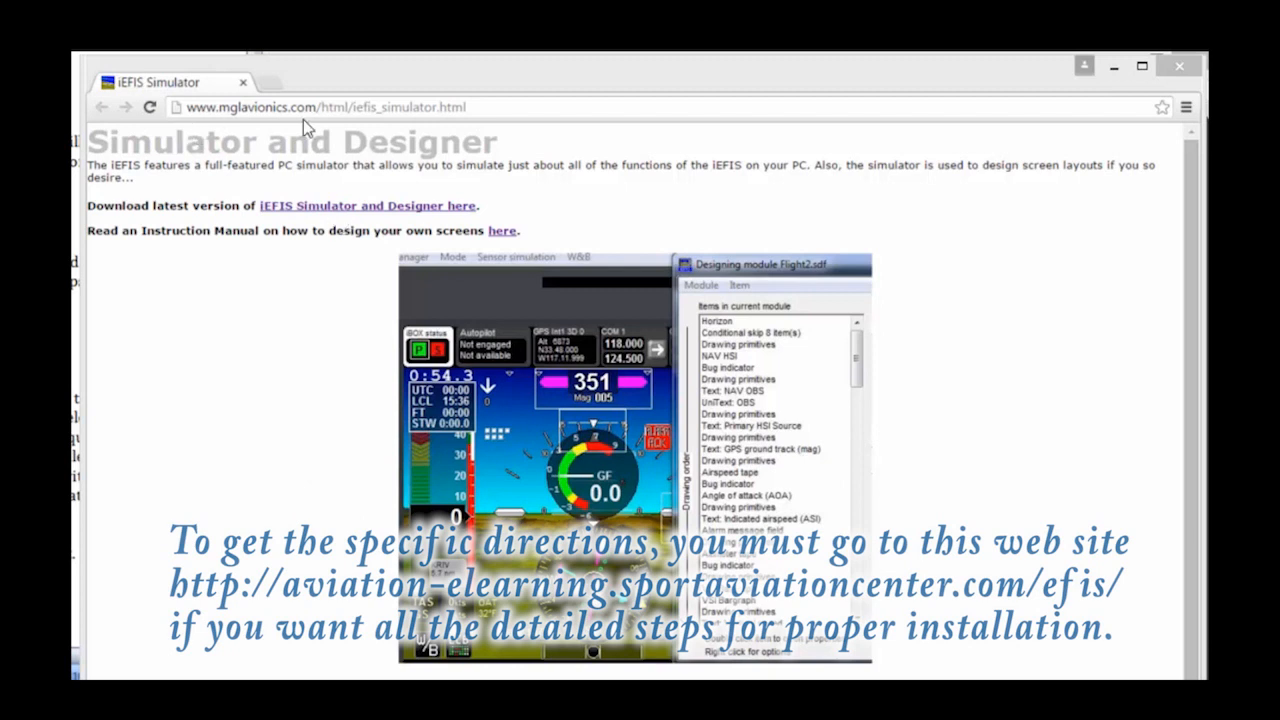
{"action": "mouse_move", "coordinate": [332, 216]}
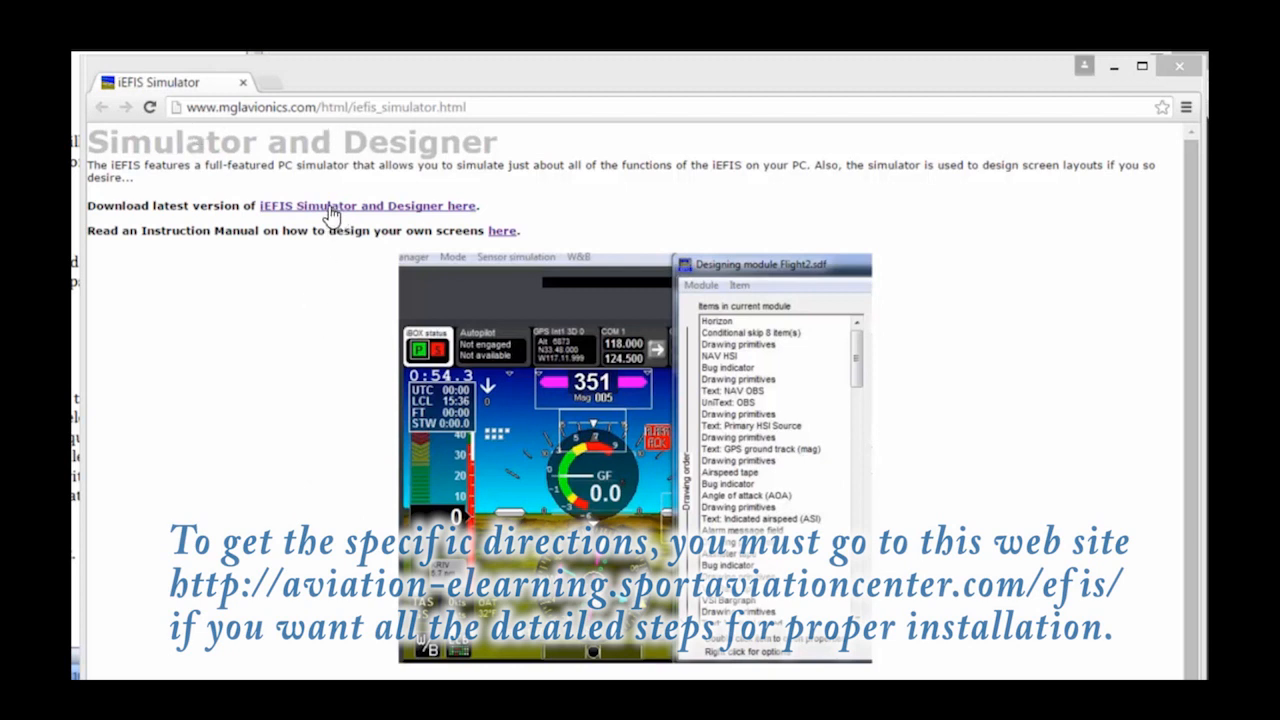
{"action": "mouse_move", "coordinate": [1156, 100]}
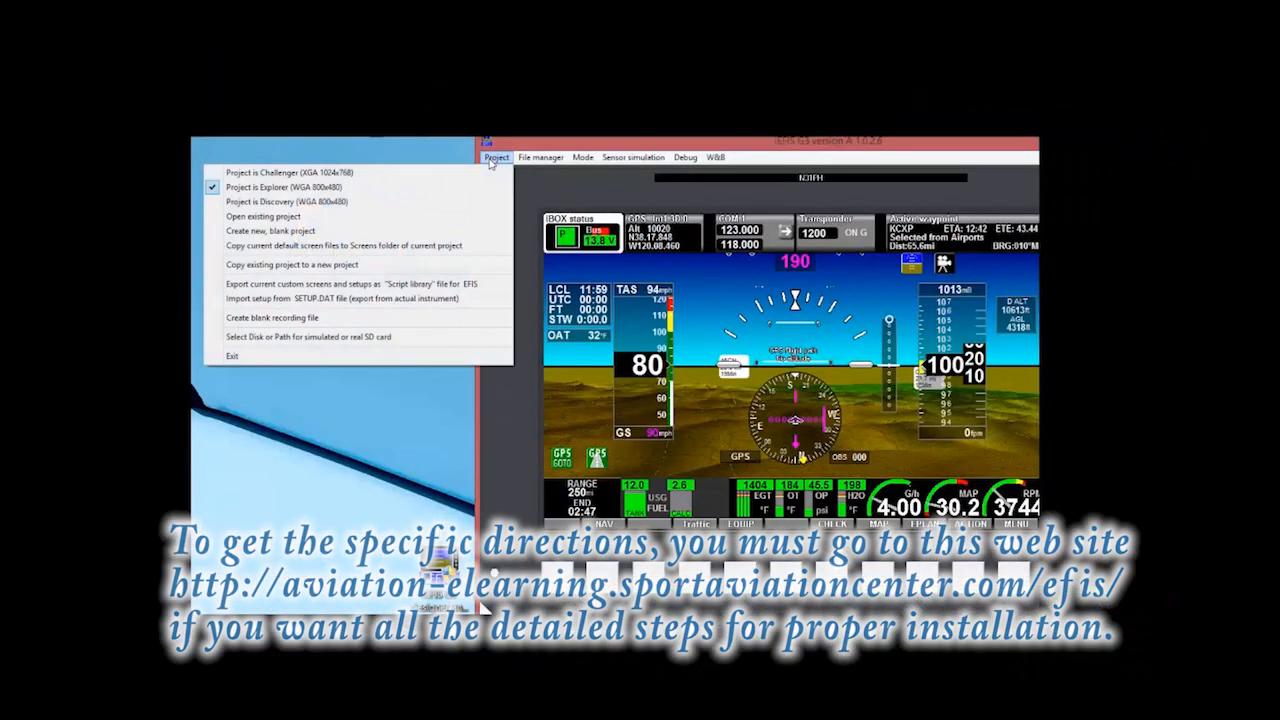
{"action": "mouse_move", "coordinate": [260, 172]}
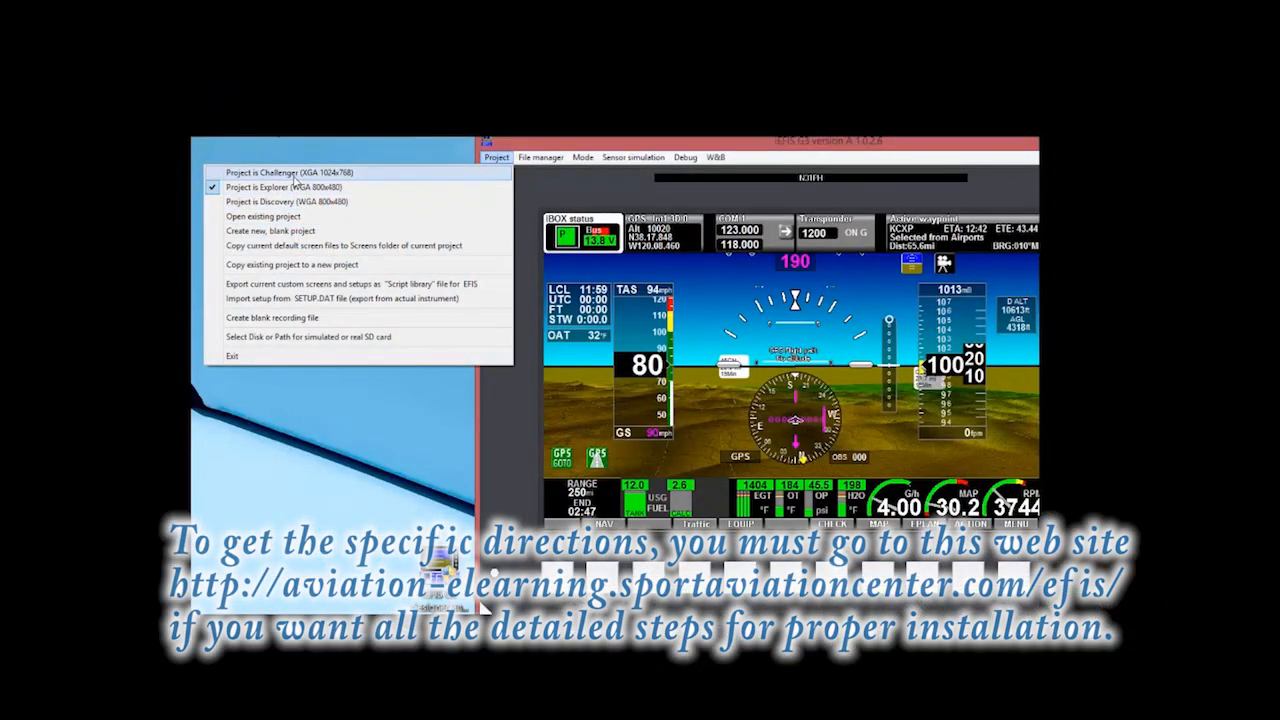
{"action": "mouse_move", "coordinate": [288, 200]}
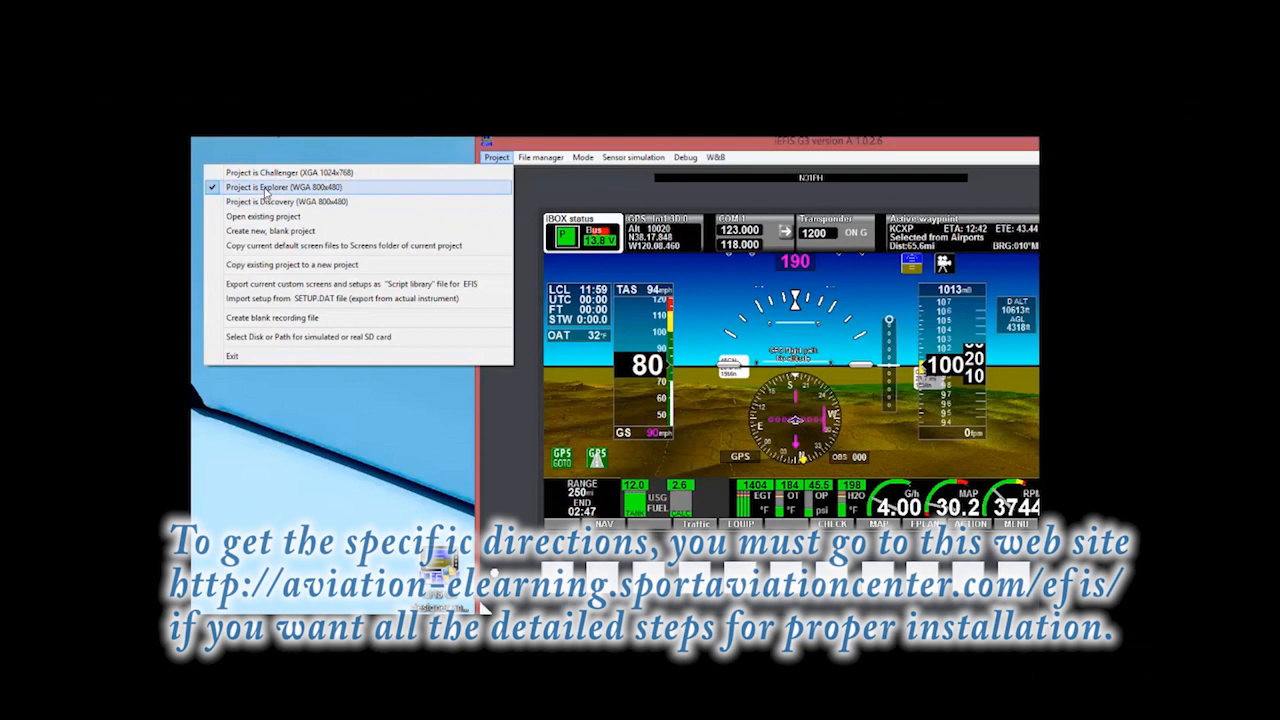
{"action": "mouse_move", "coordinate": [280, 202]}
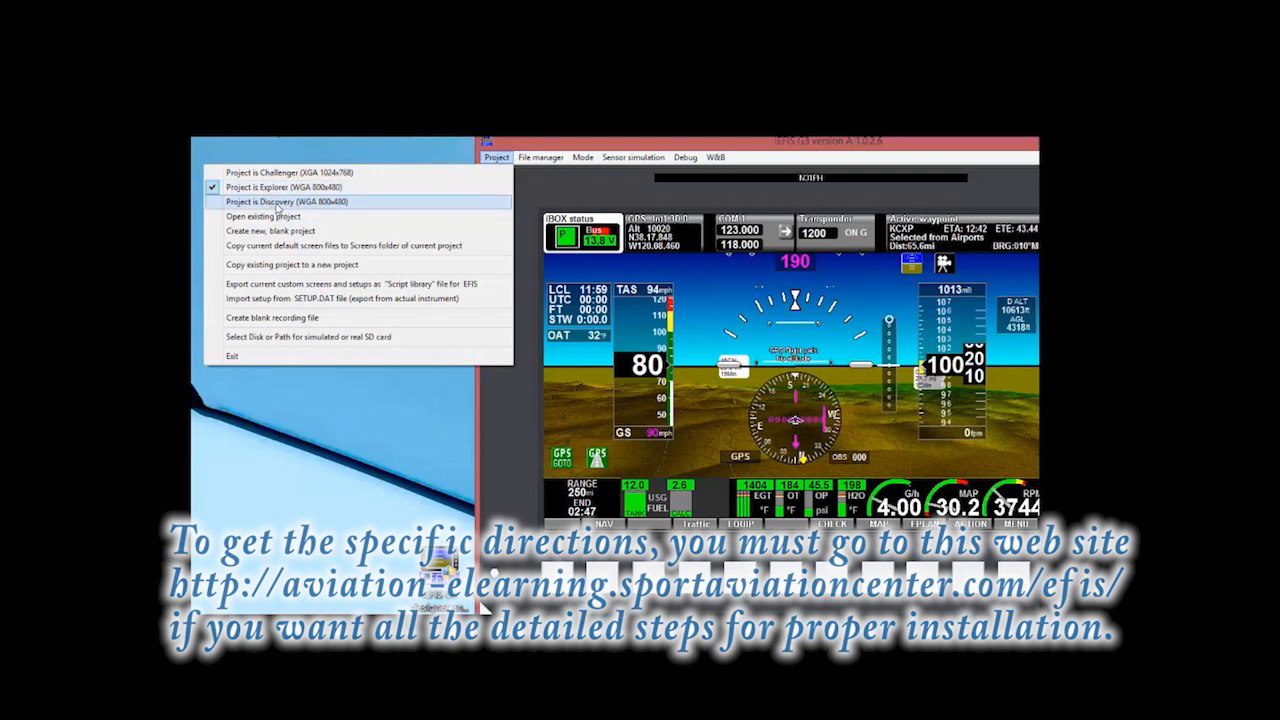
{"action": "mouse_move", "coordinate": [290, 188]}
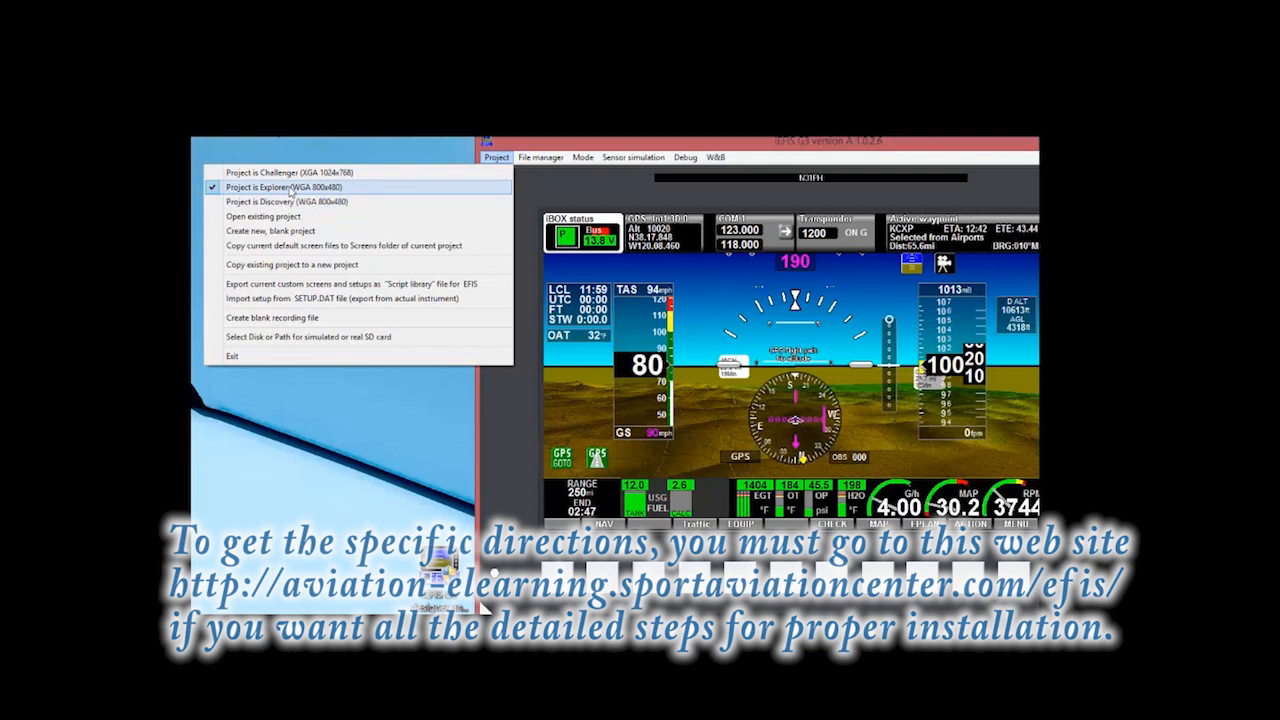
{"action": "mouse_move", "coordinate": [278, 232]}
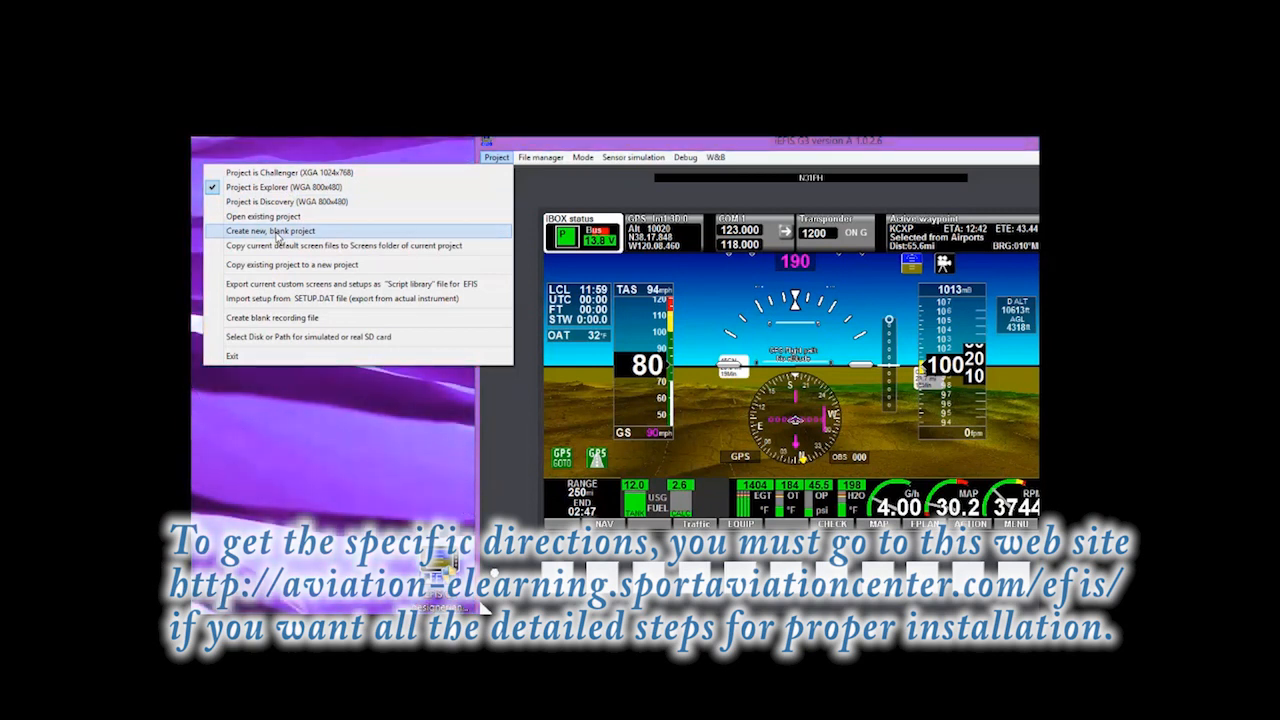
Create a new blank project and confirm its directory name
{"action": "left_click", "coordinate": [272, 232]}
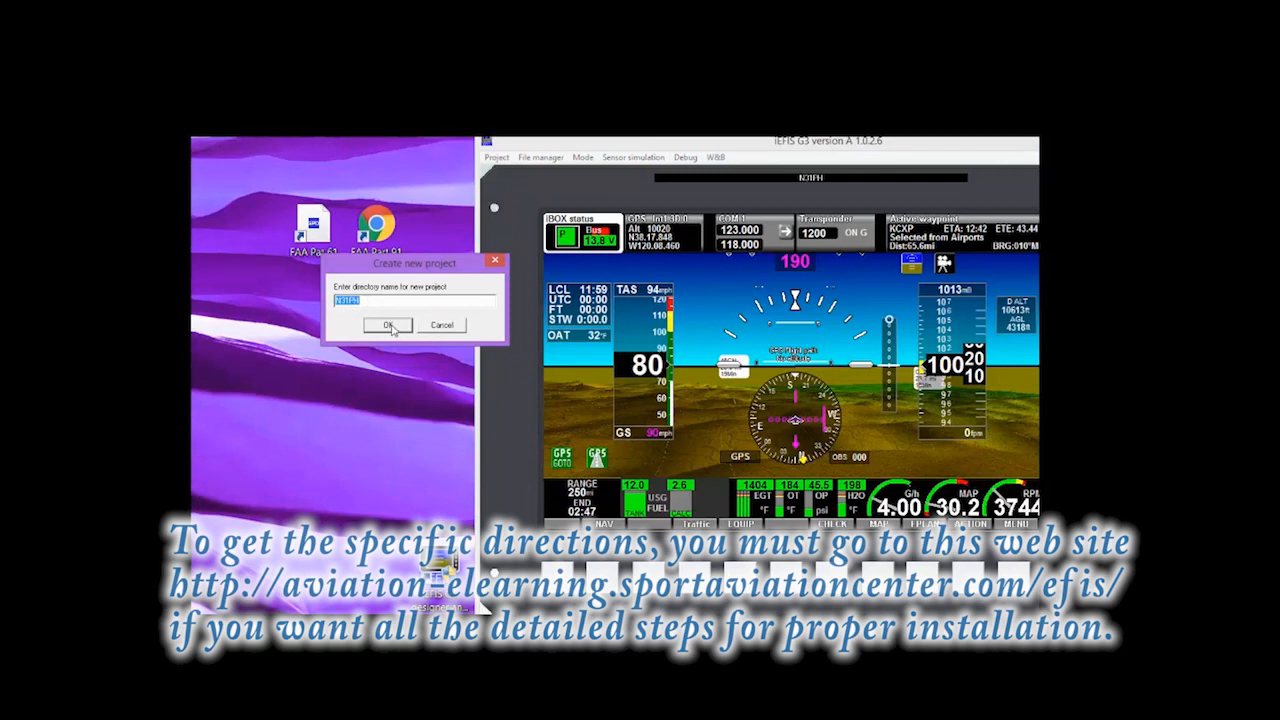
{"action": "left_click", "coordinate": [386, 324]}
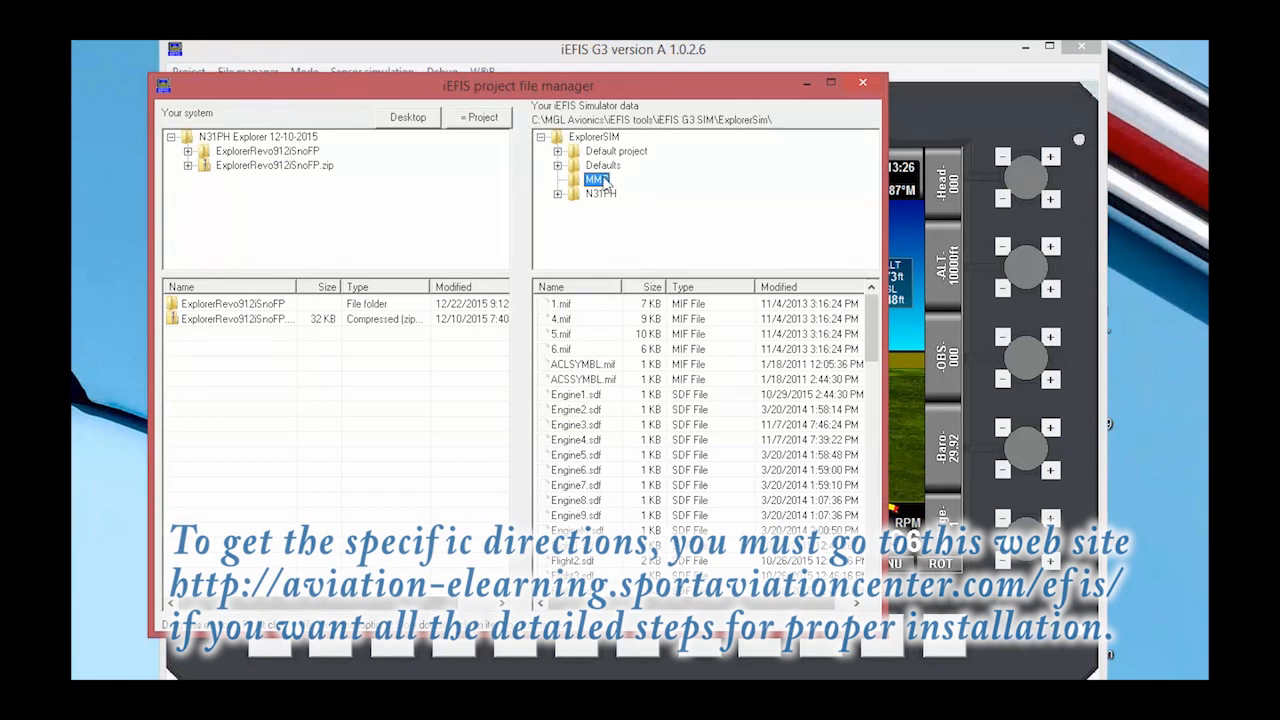
{"action": "mouse_move", "coordinate": [364, 194]}
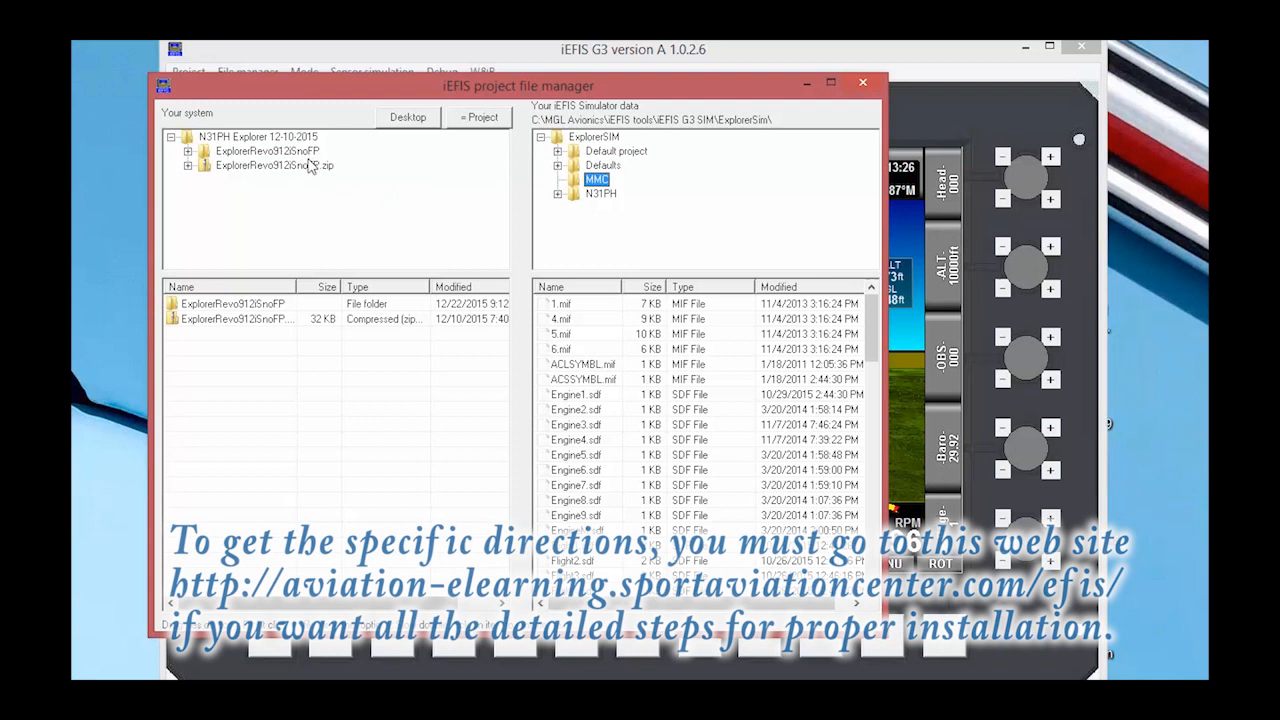
{"action": "mouse_move", "coordinate": [312, 160]}
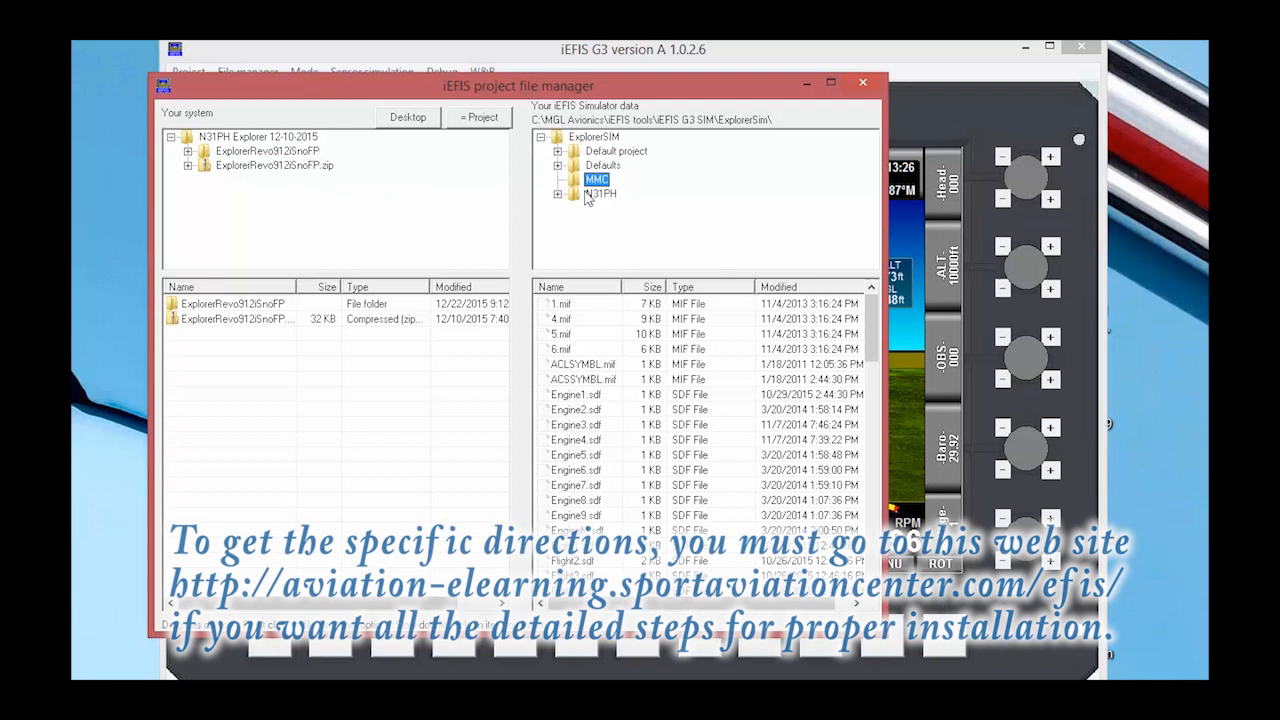
{"action": "mouse_move", "coordinate": [576, 320]}
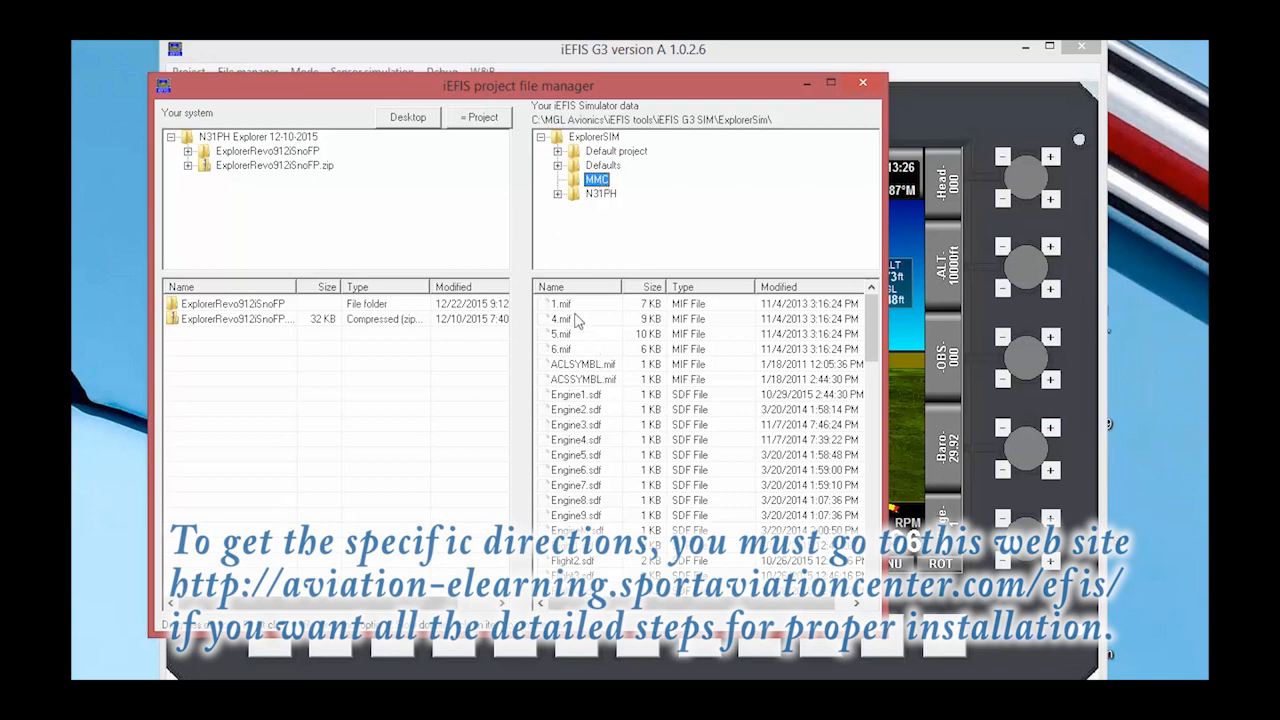
{"action": "mouse_move", "coordinate": [592, 336]}
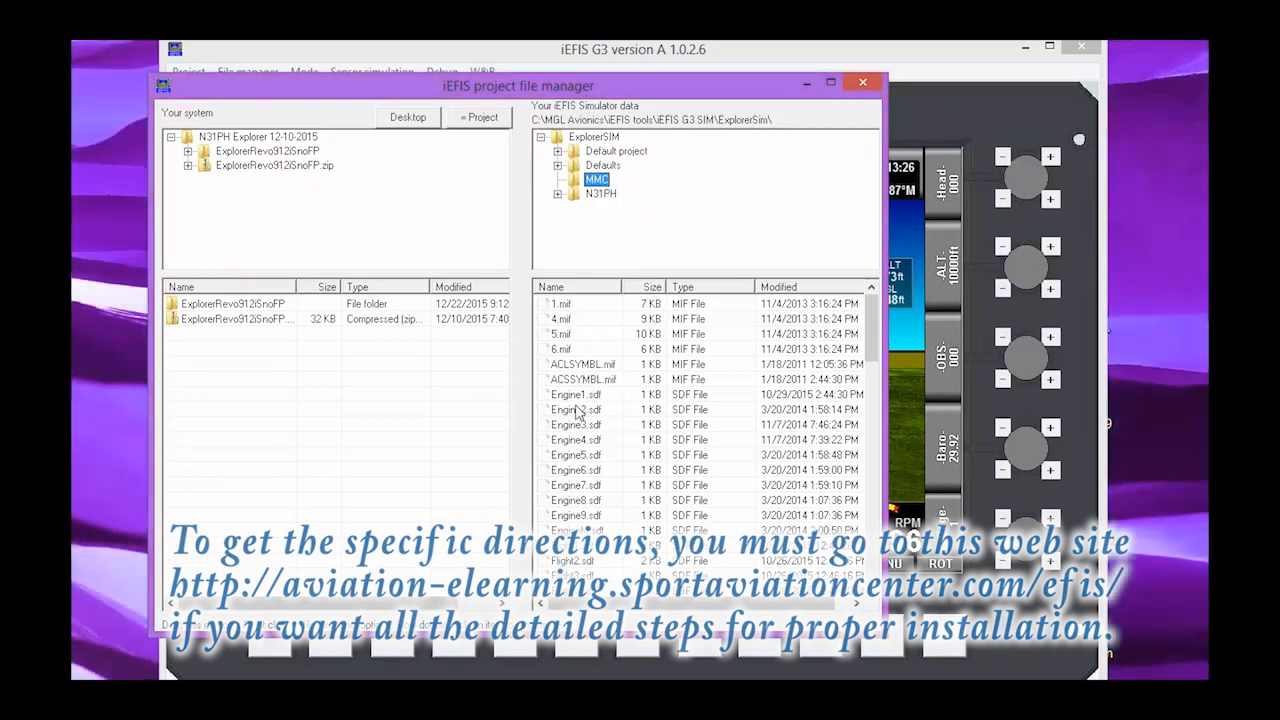
{"action": "mouse_move", "coordinate": [582, 468]}
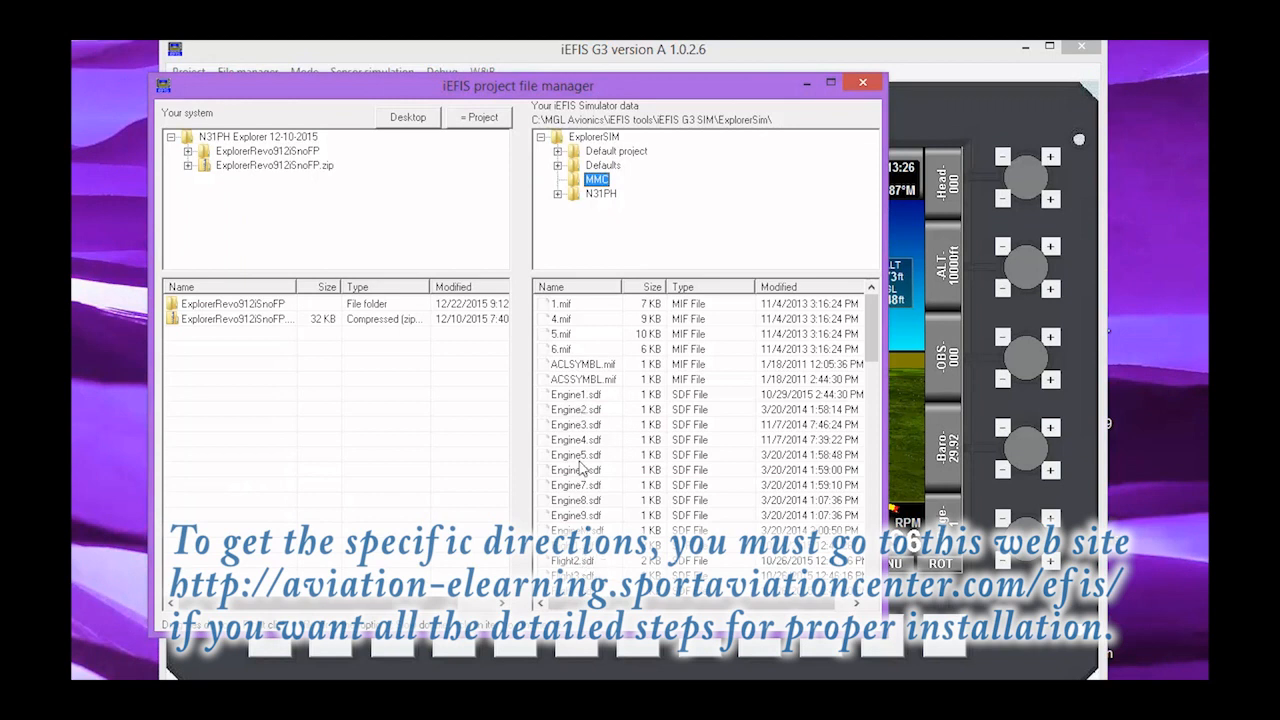
{"action": "mouse_move", "coordinate": [368, 256]}
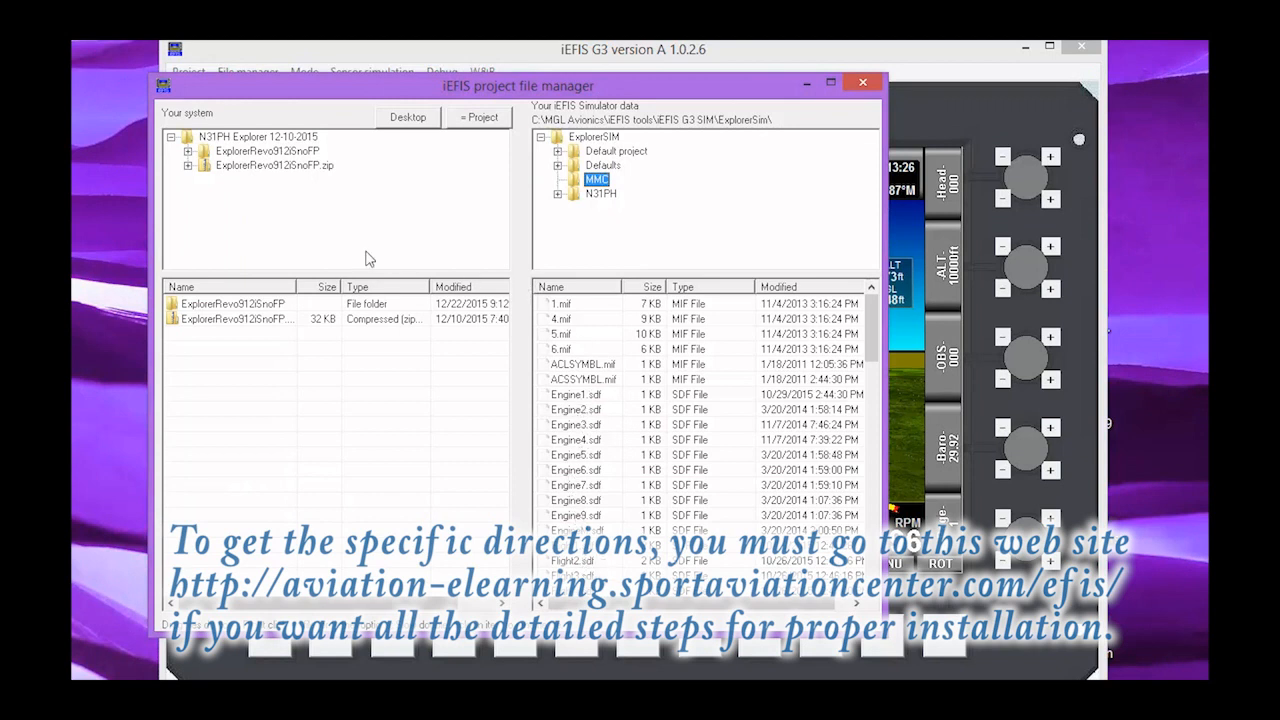
{"action": "mouse_move", "coordinate": [304, 182]}
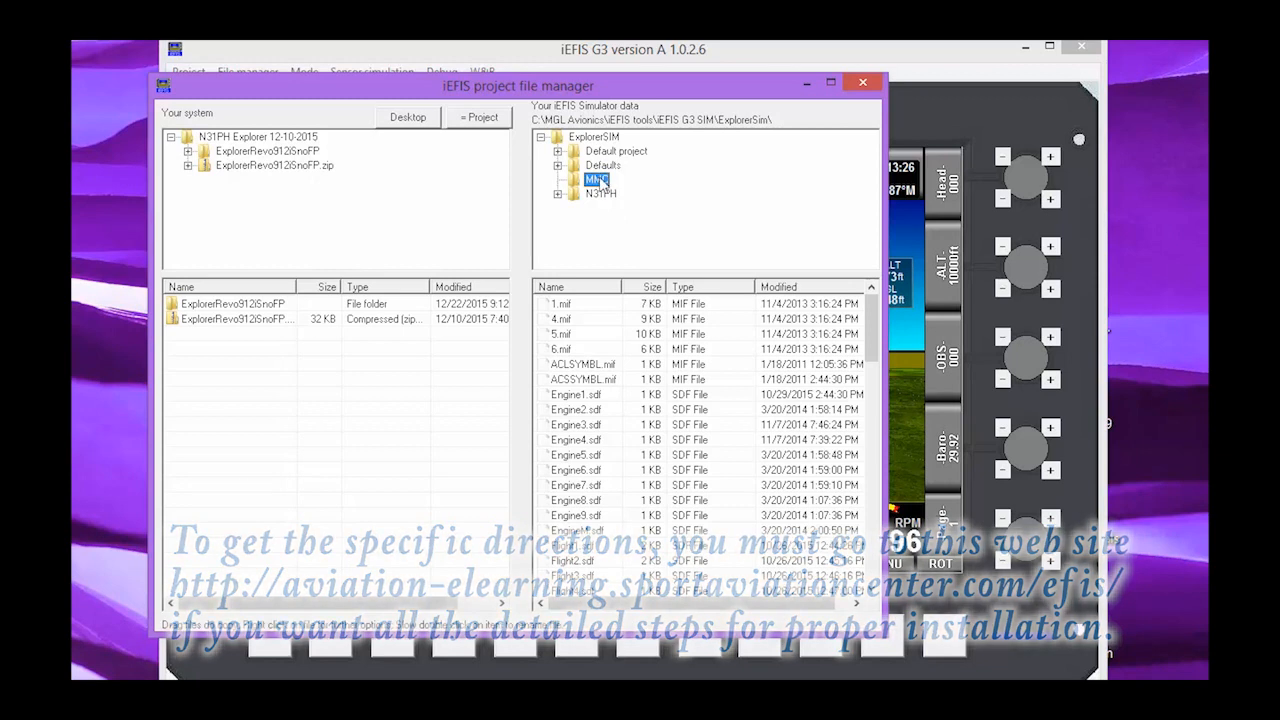
Select the N31PH project folder from the ExplorerSim simulator data
{"action": "left_click", "coordinate": [862, 82]}
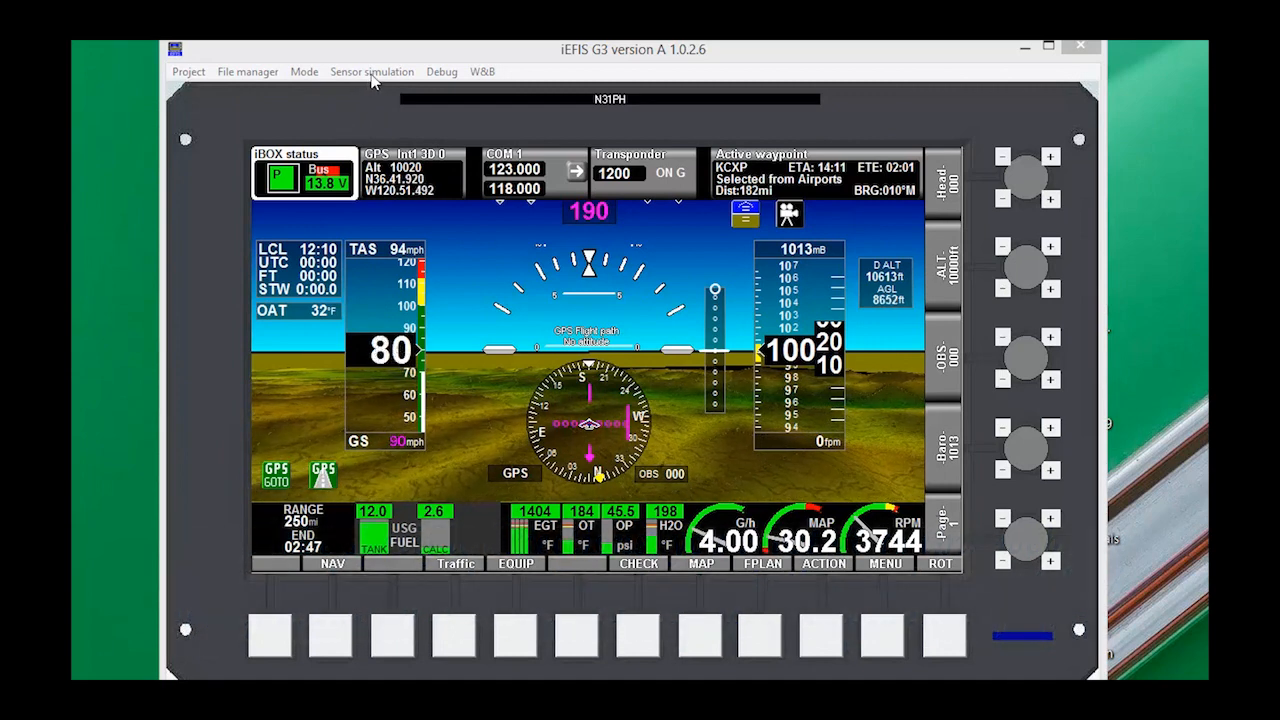
Show the Pressure Sender Simulation beside the instruments, review static, dynamic and AOA sliders, then close it
{"action": "left_click", "coordinate": [372, 72]}
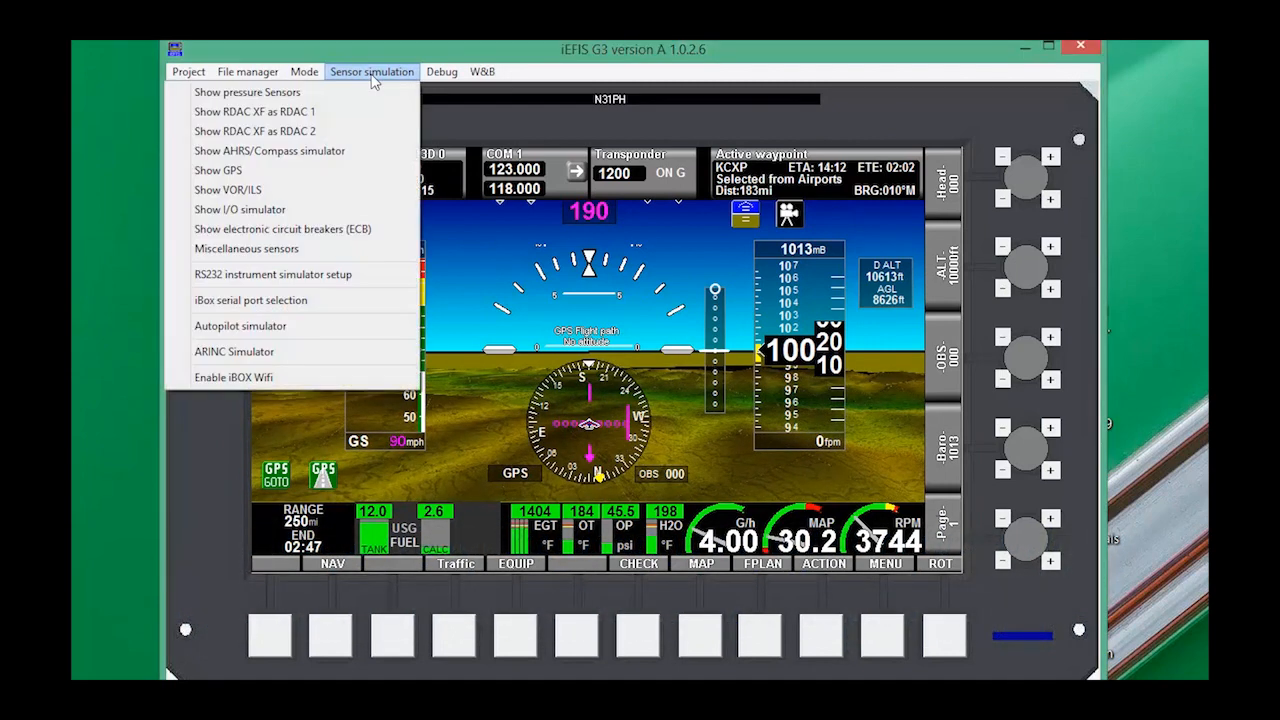
{"action": "mouse_move", "coordinate": [284, 92]}
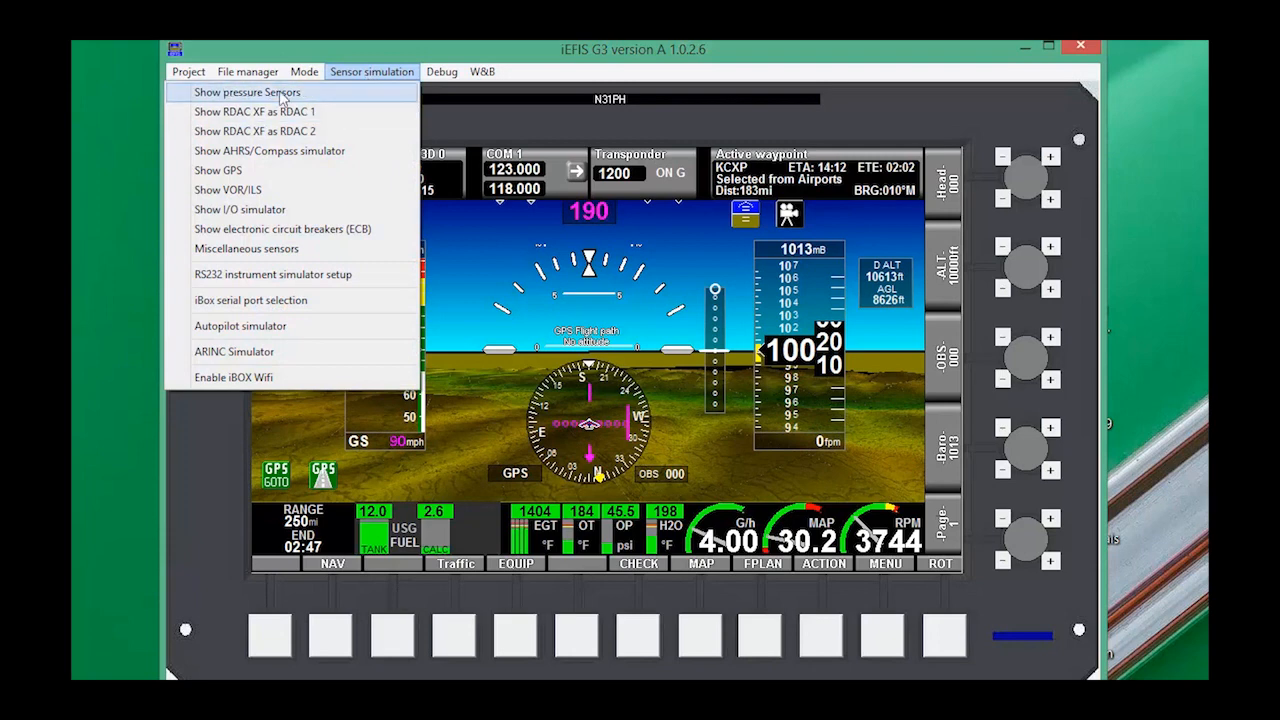
{"action": "left_click", "coordinate": [248, 92]}
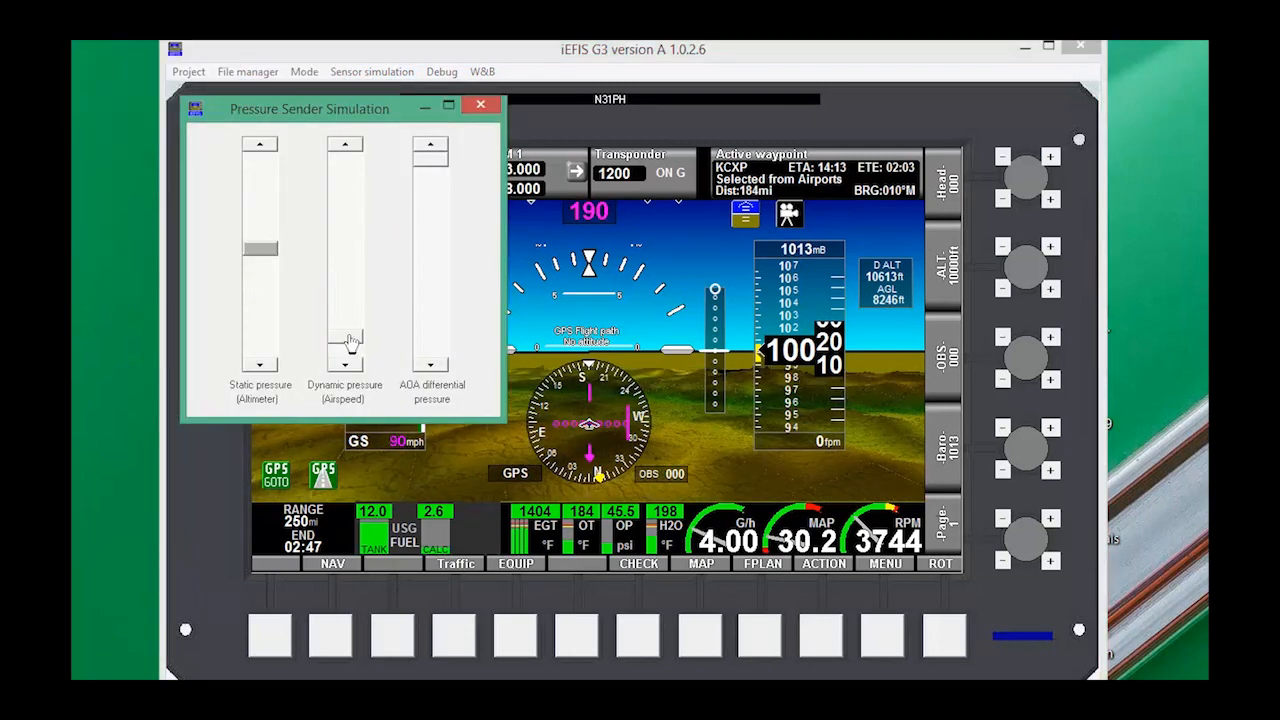
{"action": "left_click_drag", "start_coordinate": [308, 108], "coordinate": [718, 152]}
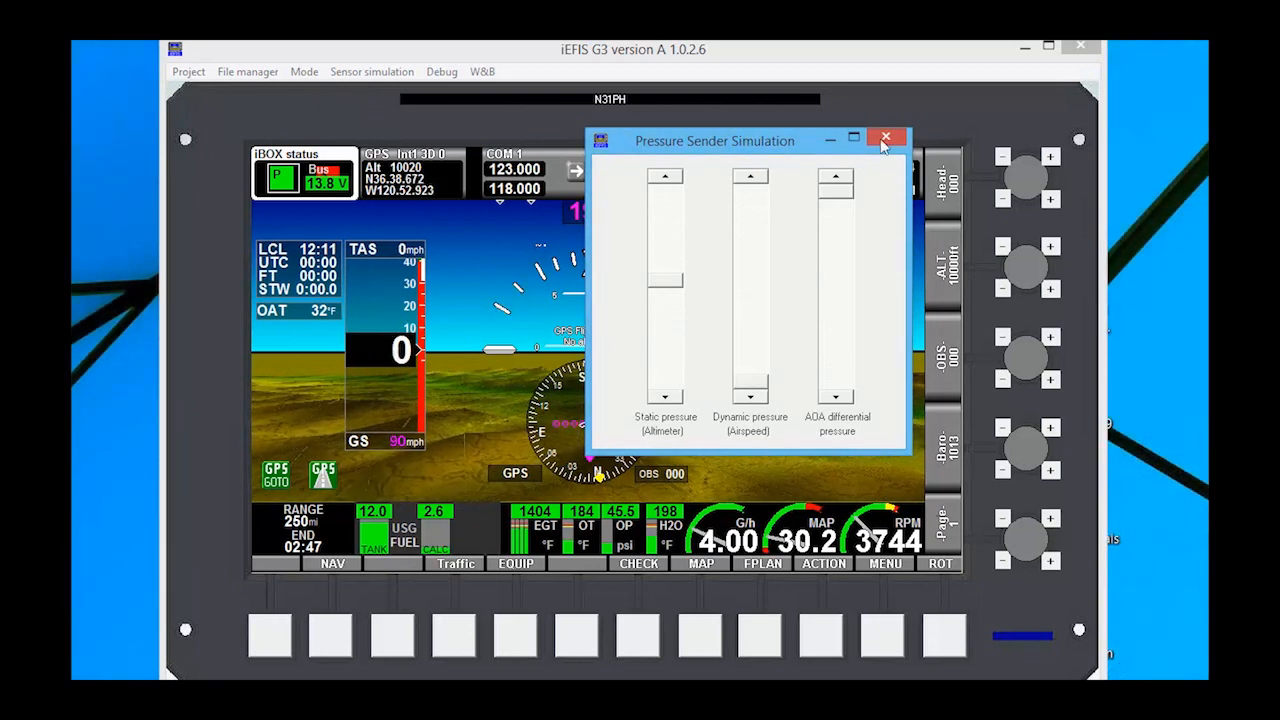
{"action": "mouse_move", "coordinate": [886, 138]}
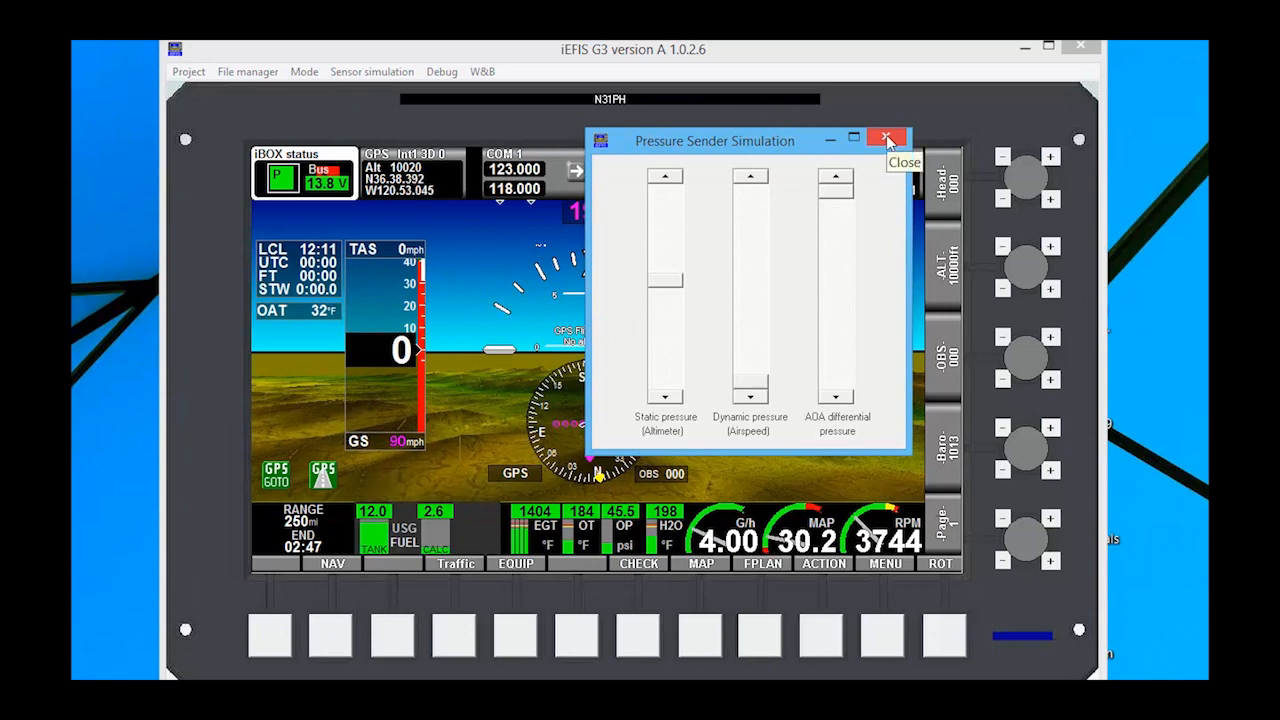
{"action": "left_click", "coordinate": [884, 138]}
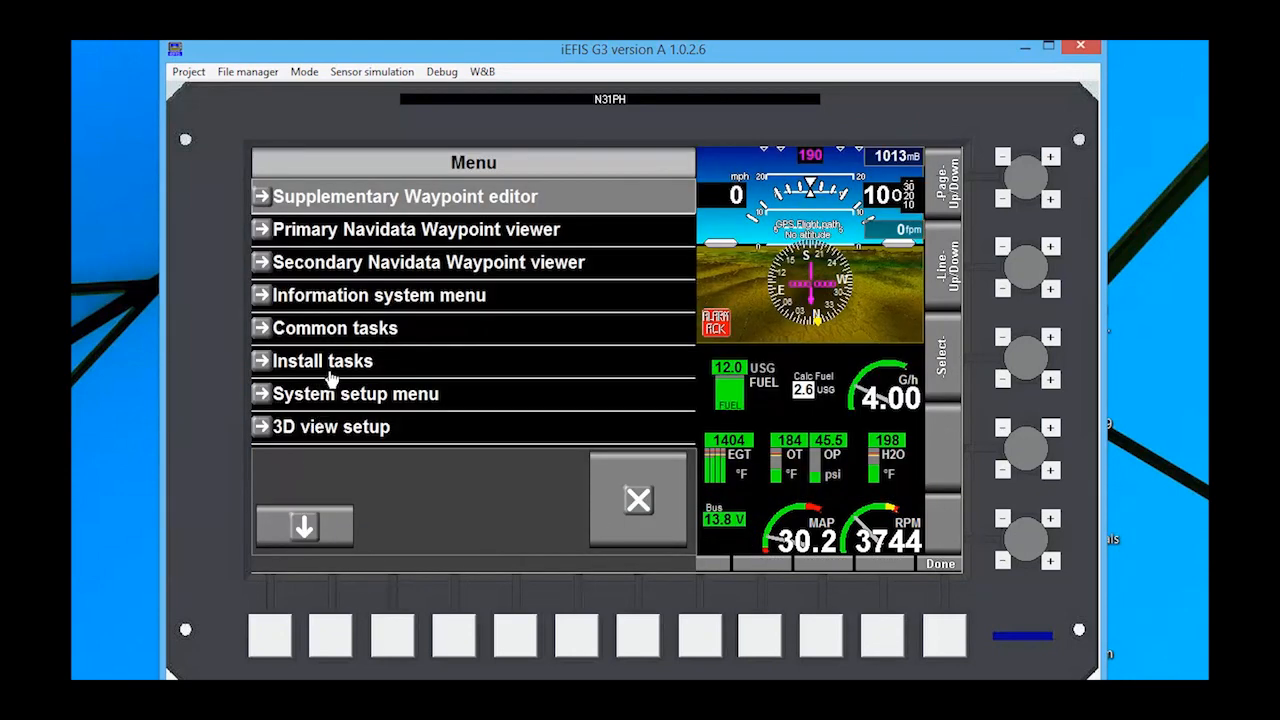
Review the Install tasks menu and return to the EFIS main menu
{"action": "left_click", "coordinate": [322, 360]}
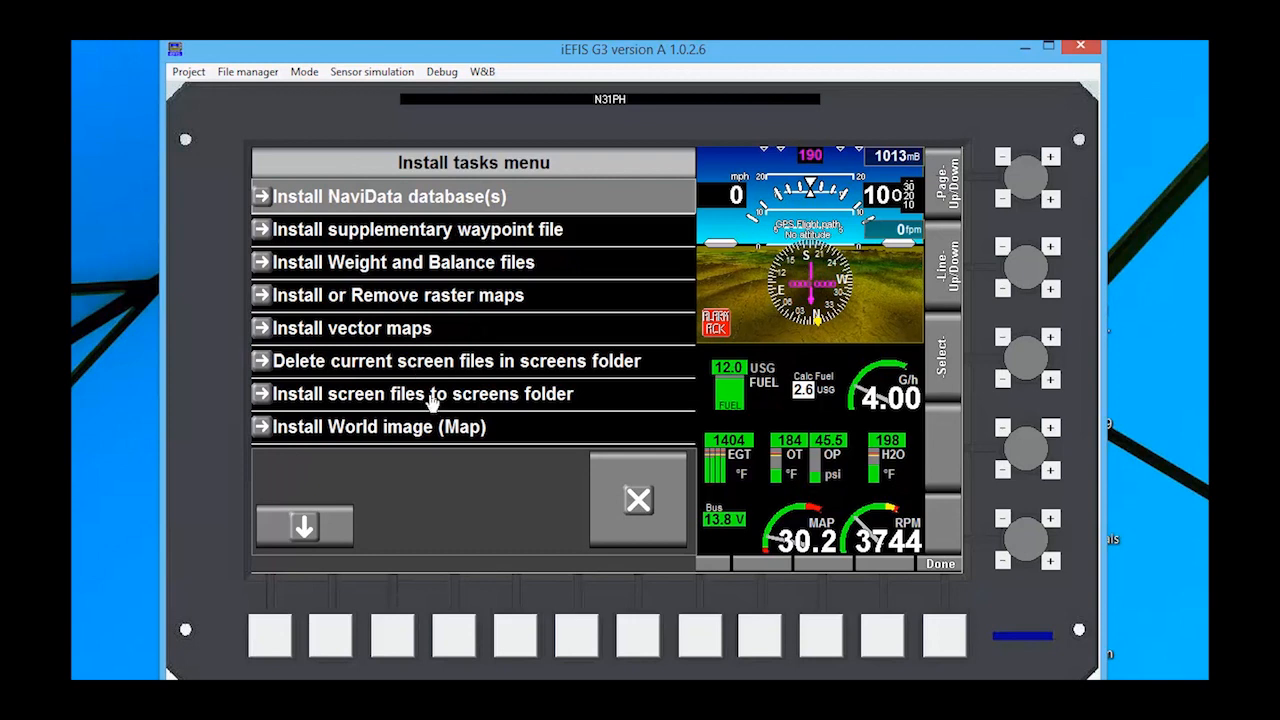
{"action": "mouse_move", "coordinate": [476, 400]}
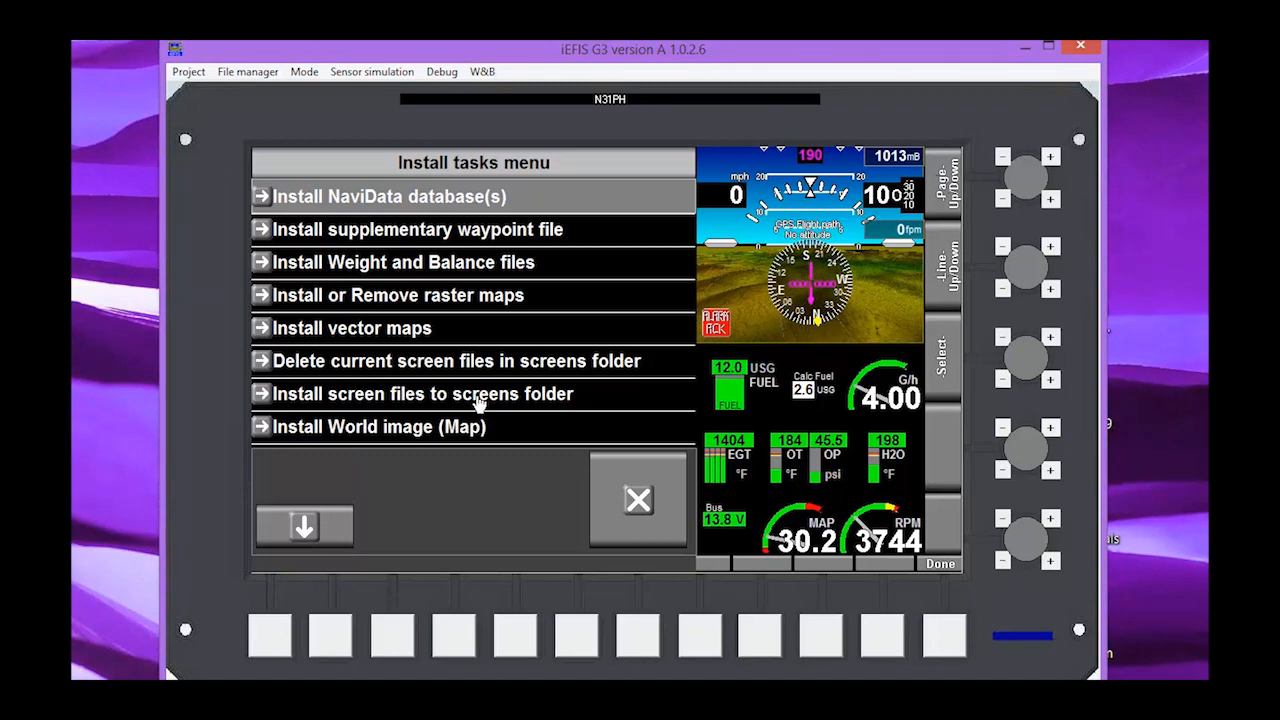
{"action": "mouse_move", "coordinate": [638, 502]}
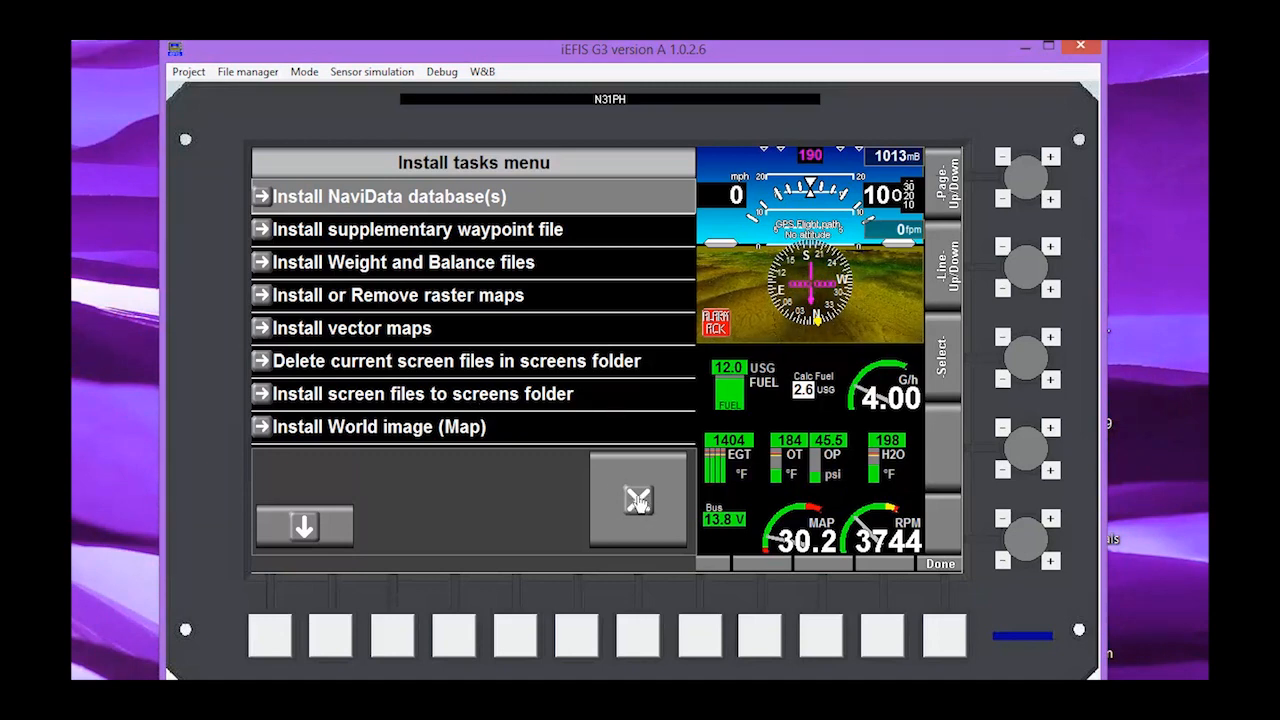
{"action": "left_click", "coordinate": [940, 564]}
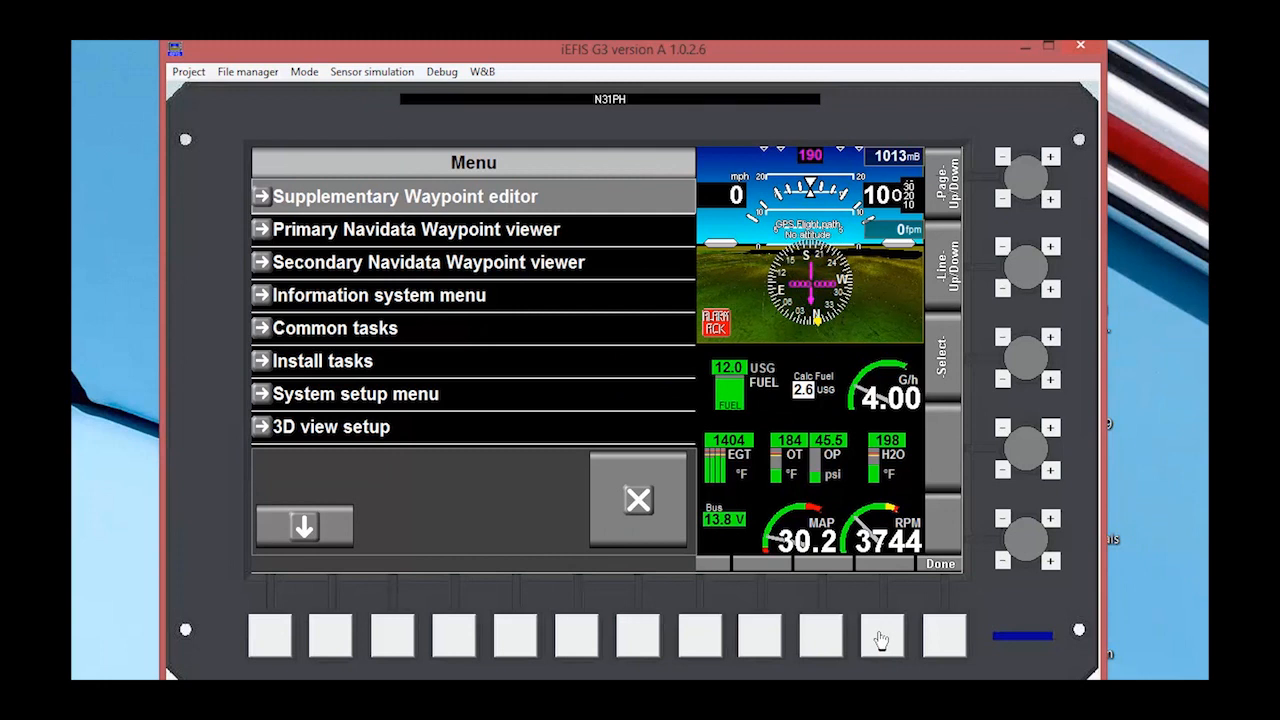
{"action": "mouse_move", "coordinate": [384, 400]}
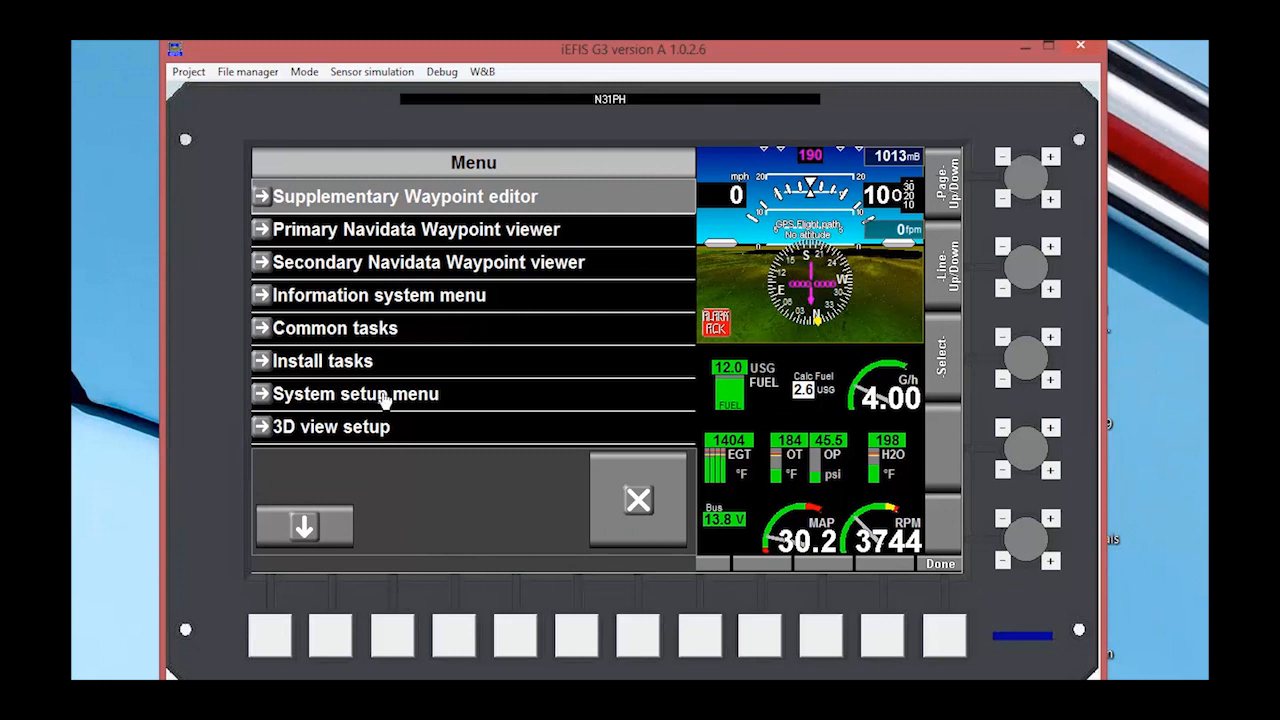
Page through all the System setup menu options down to the built-in setup menu
{"action": "left_click", "coordinate": [356, 392]}
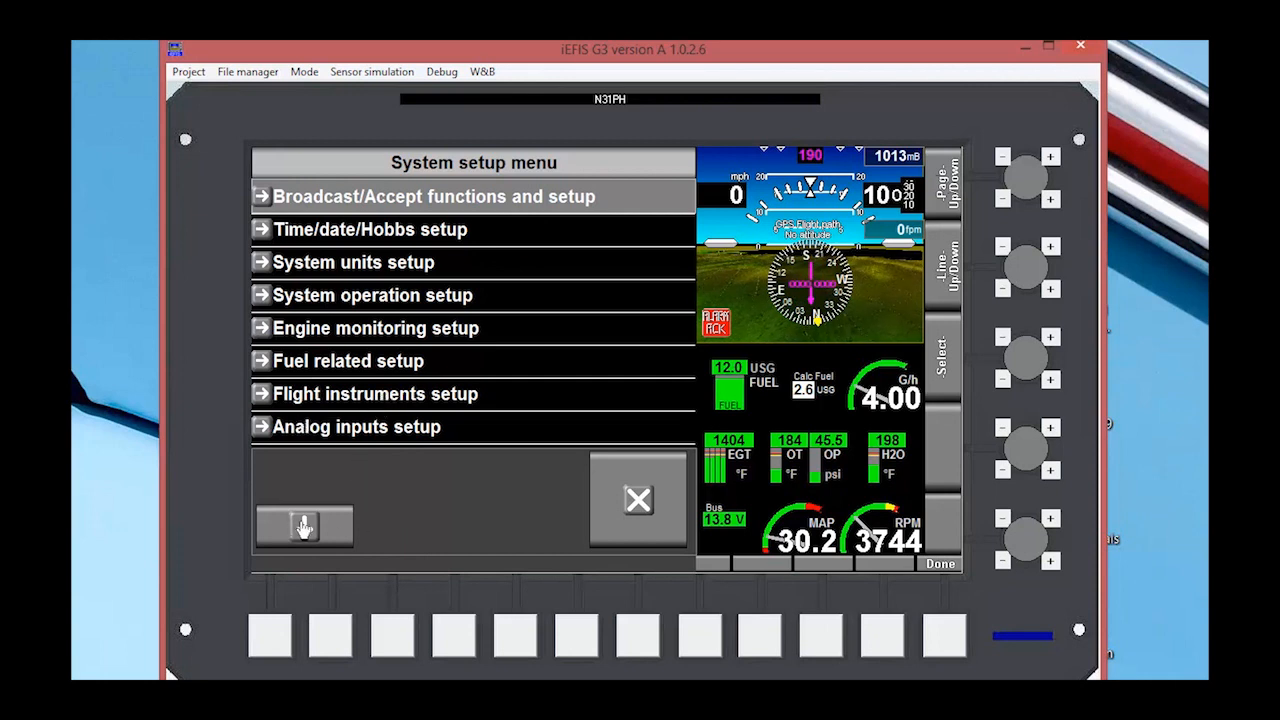
{"action": "left_click", "coordinate": [304, 528]}
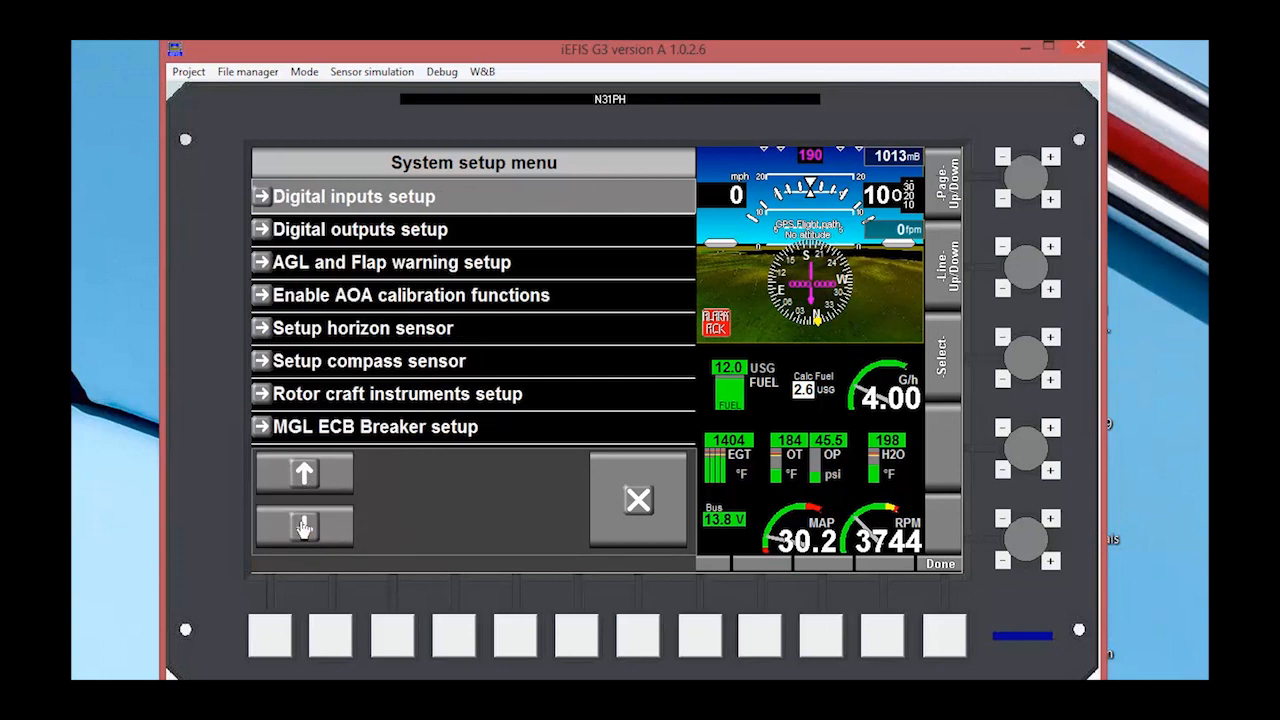
{"action": "left_click", "coordinate": [304, 528]}
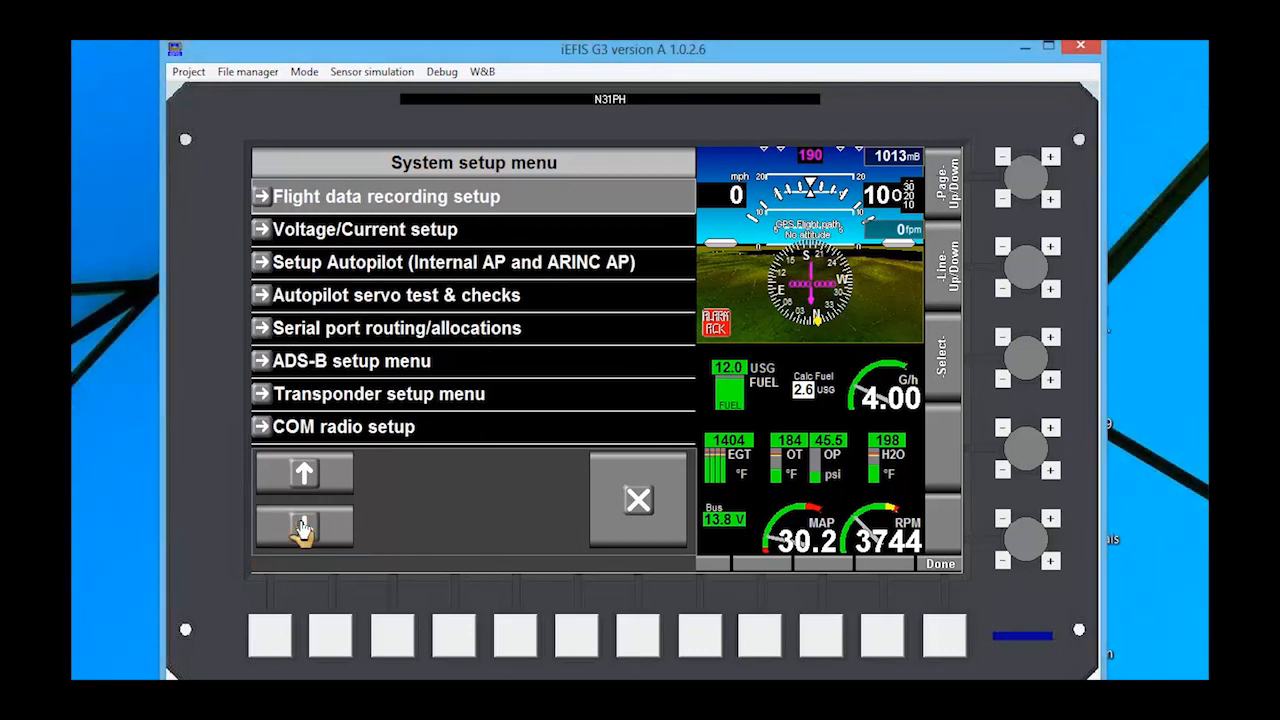
{"action": "left_click", "coordinate": [304, 528]}
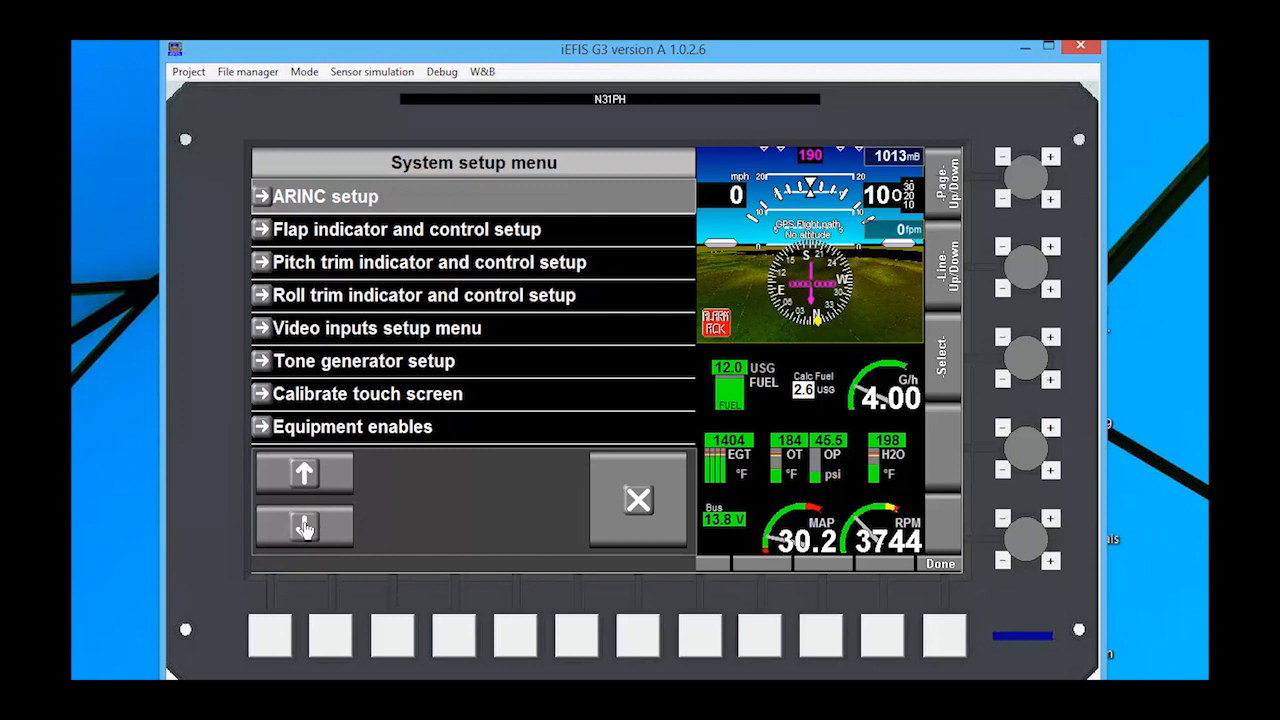
{"action": "left_click", "coordinate": [304, 524]}
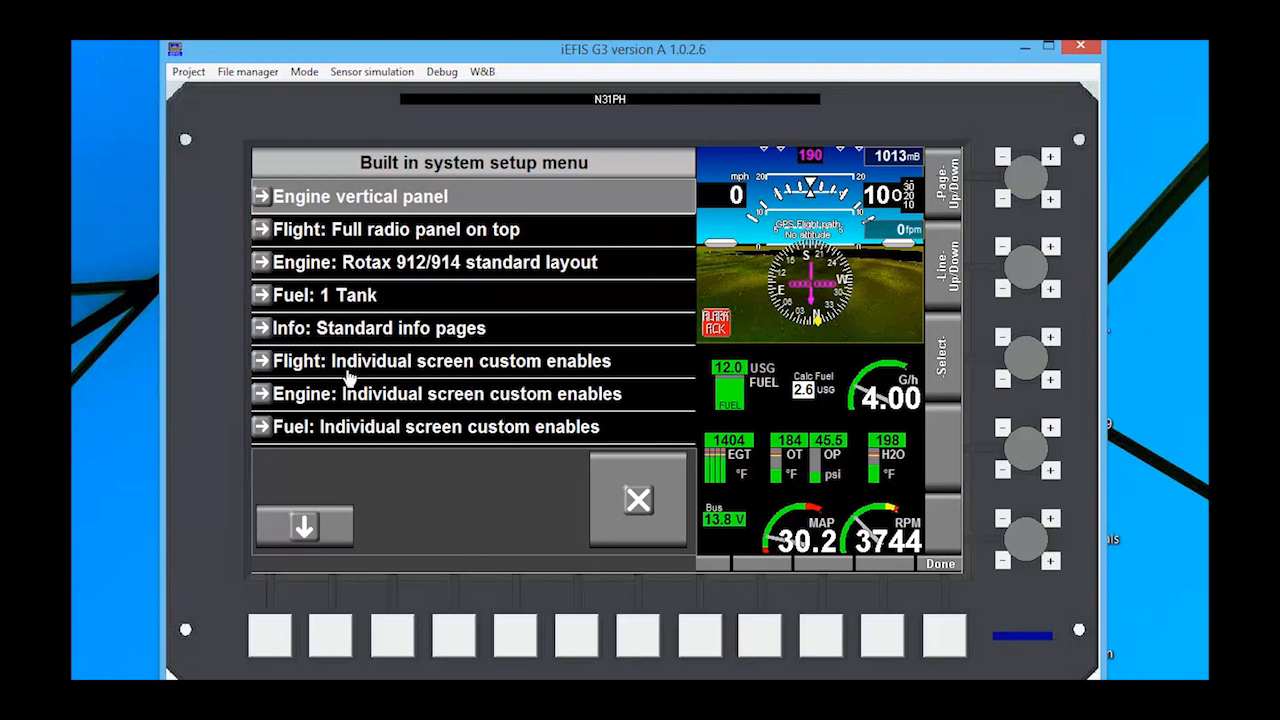
{"action": "mouse_move", "coordinate": [368, 370]}
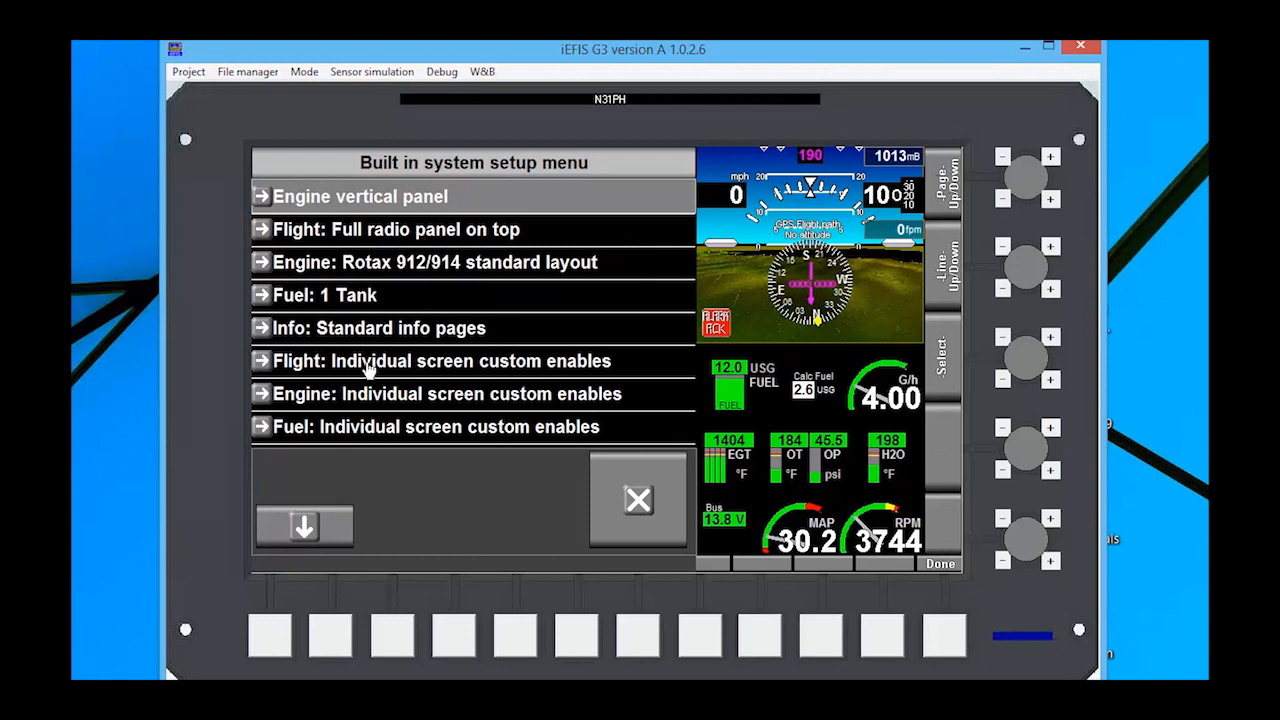
Review the 'Flight: Individual screen custom enables' list page by page
{"action": "left_click", "coordinate": [458, 360]}
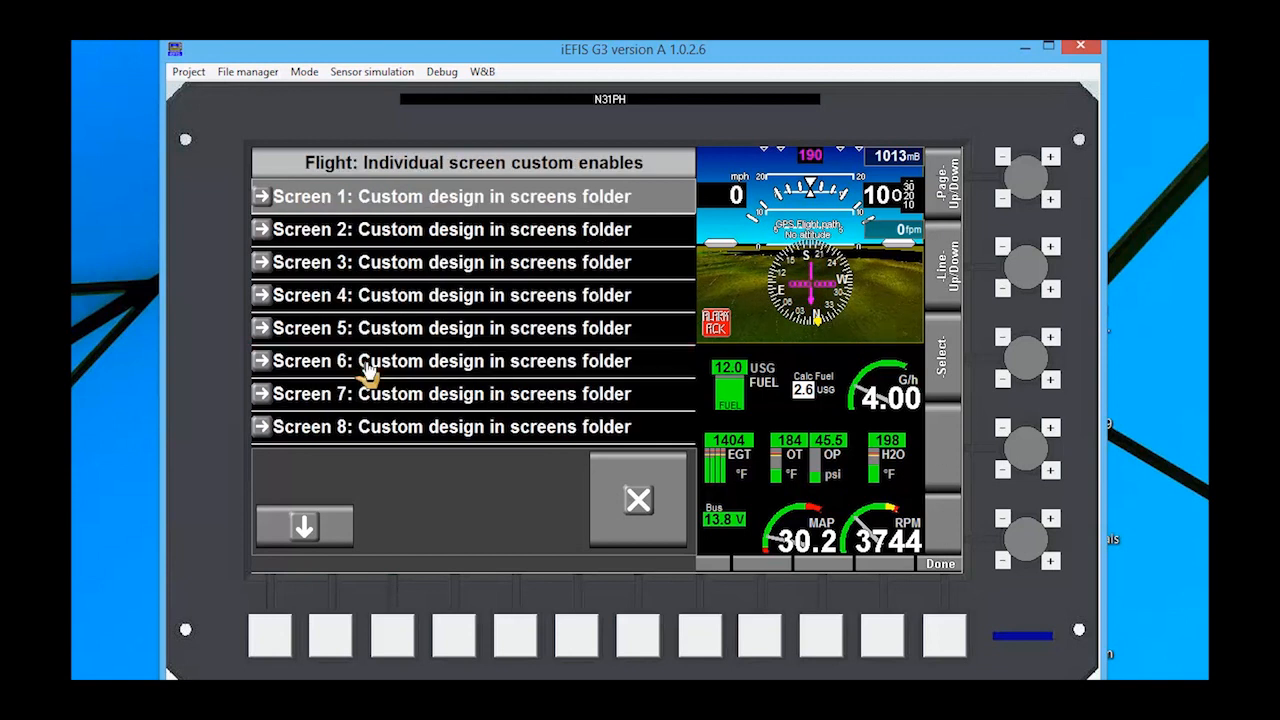
{"action": "mouse_move", "coordinate": [364, 196]}
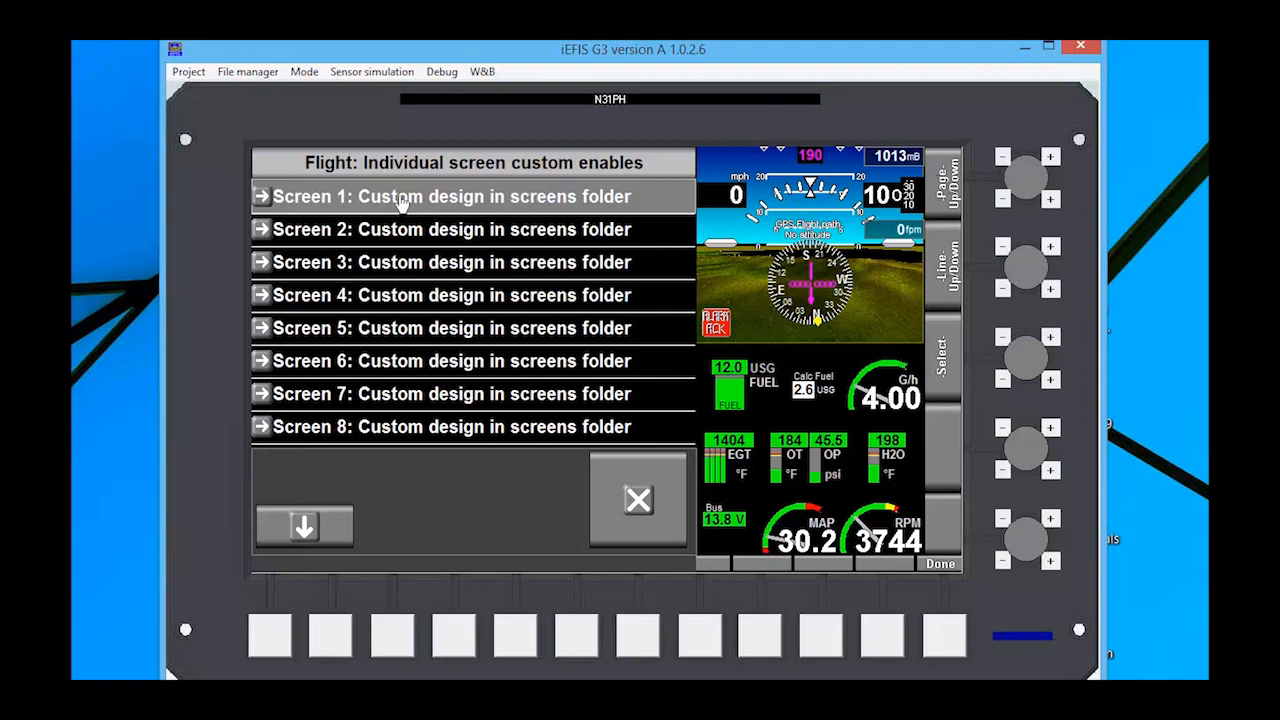
{"action": "mouse_move", "coordinate": [430, 200]}
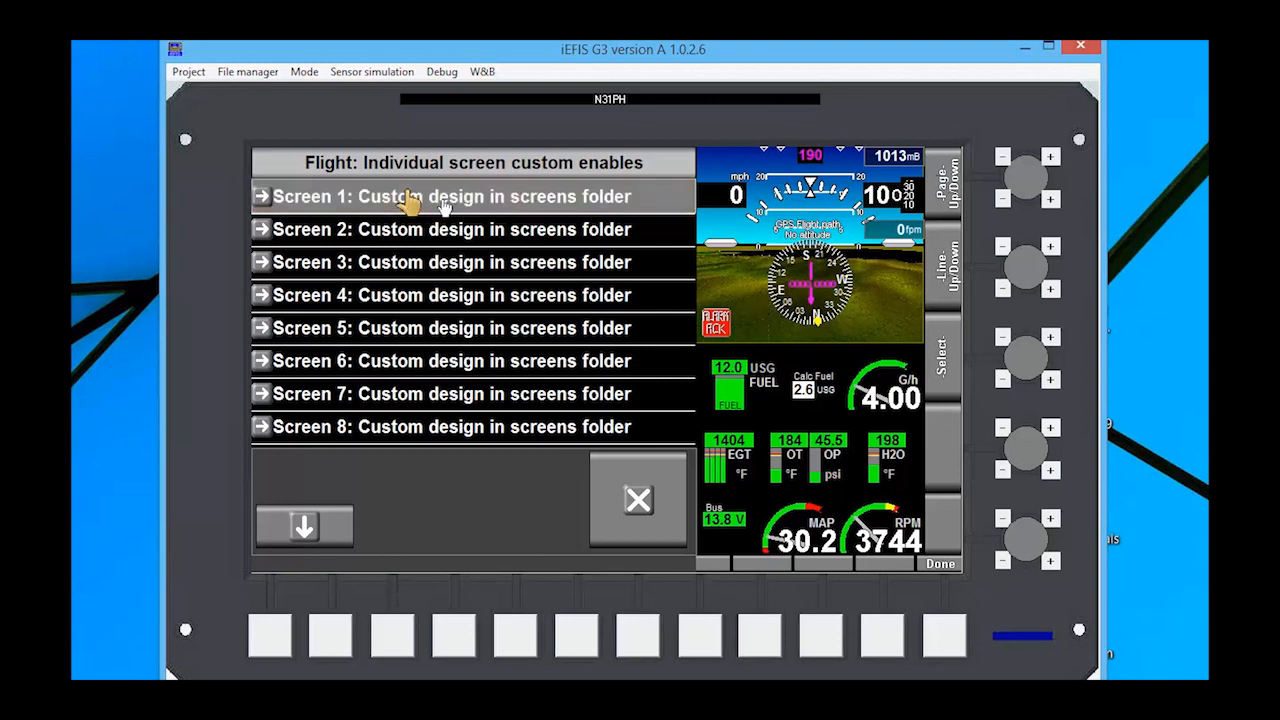
{"action": "mouse_move", "coordinate": [304, 528]}
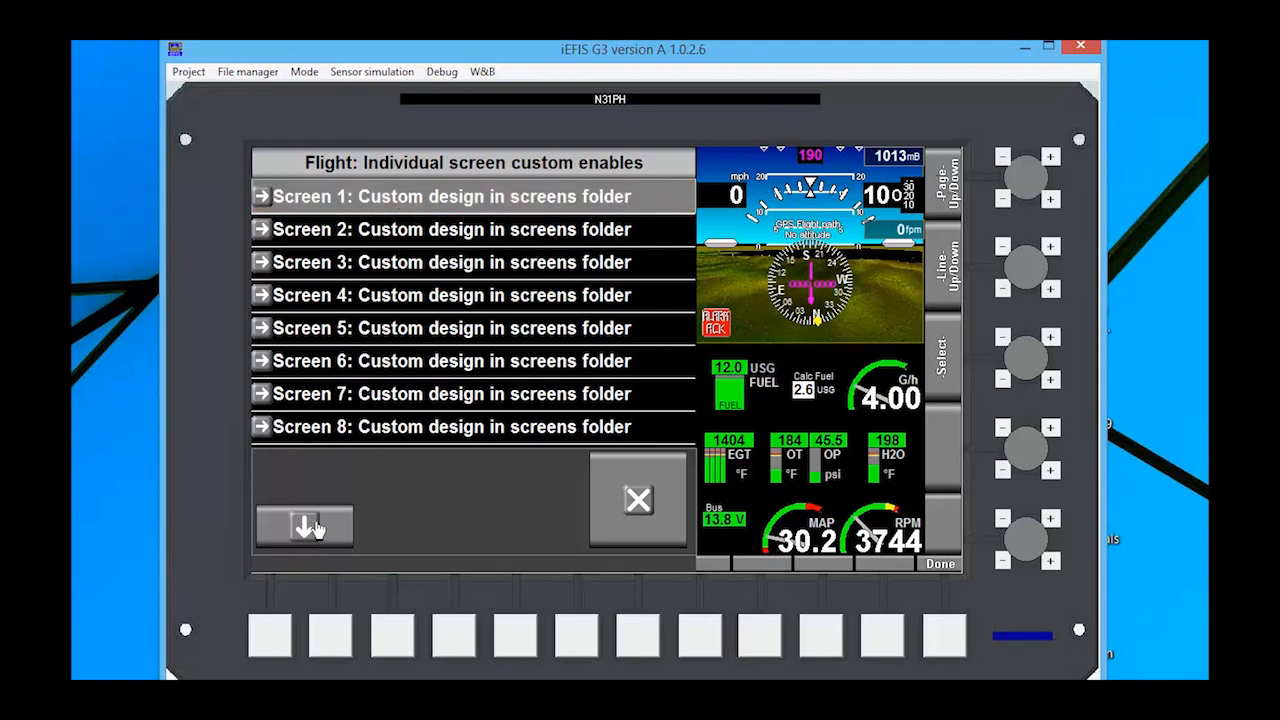
{"action": "left_click", "coordinate": [304, 528]}
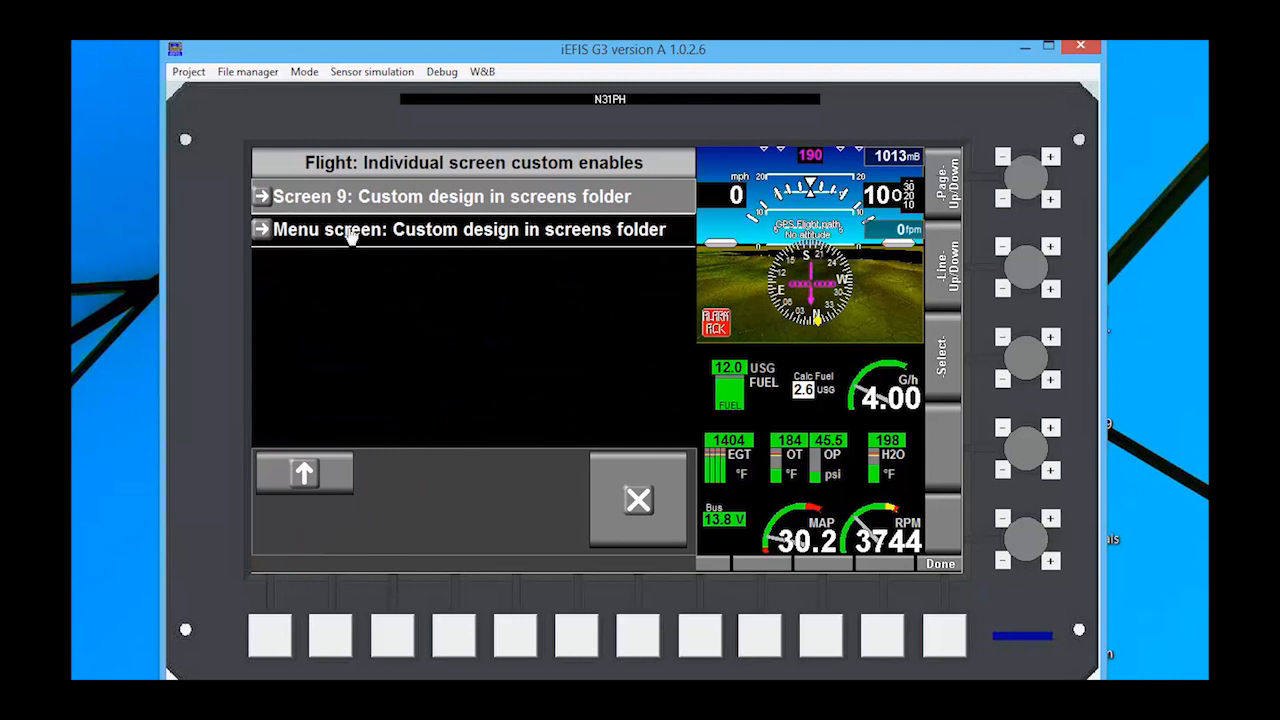
{"action": "mouse_move", "coordinate": [638, 504]}
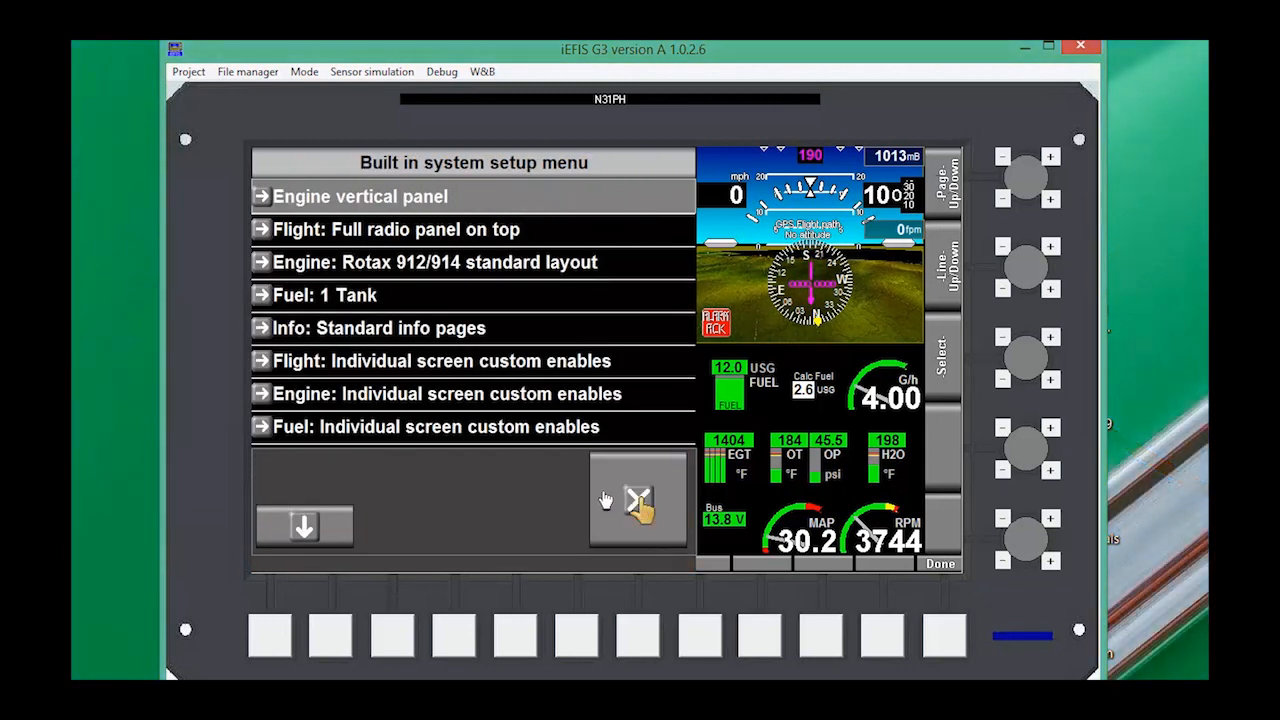
{"action": "mouse_move", "coordinate": [360, 420]}
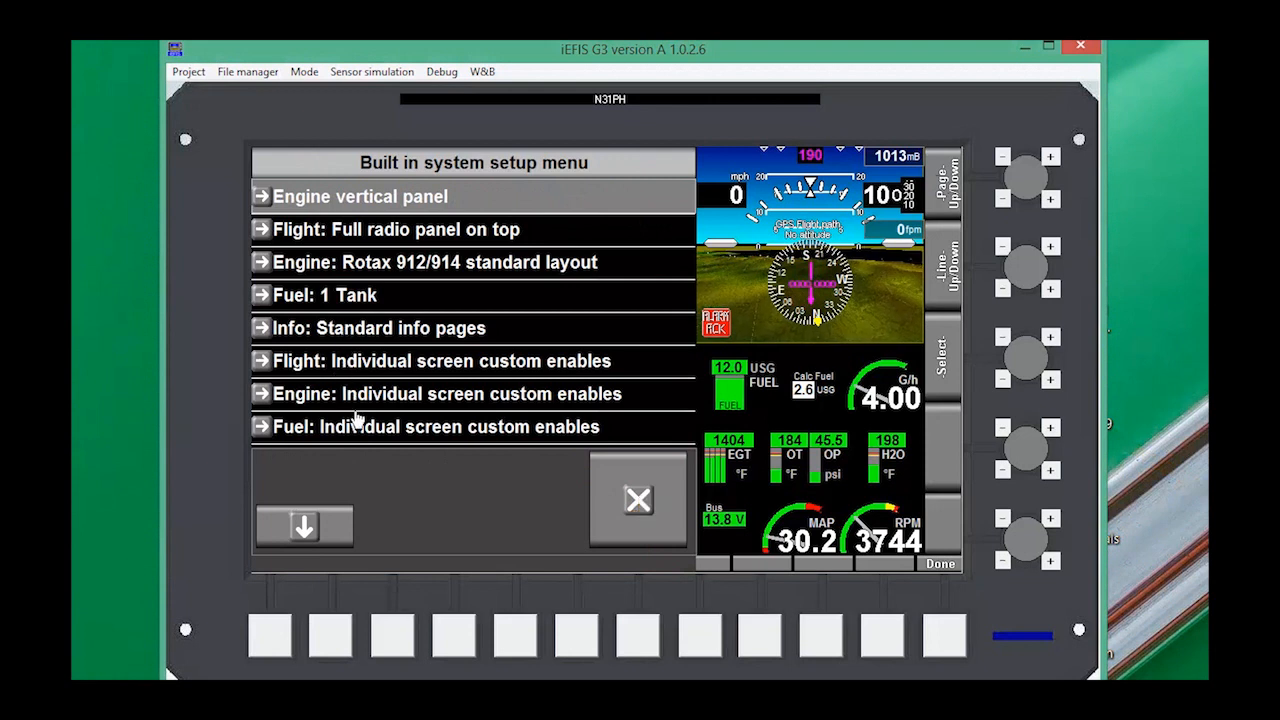
{"action": "left_click", "coordinate": [304, 528]}
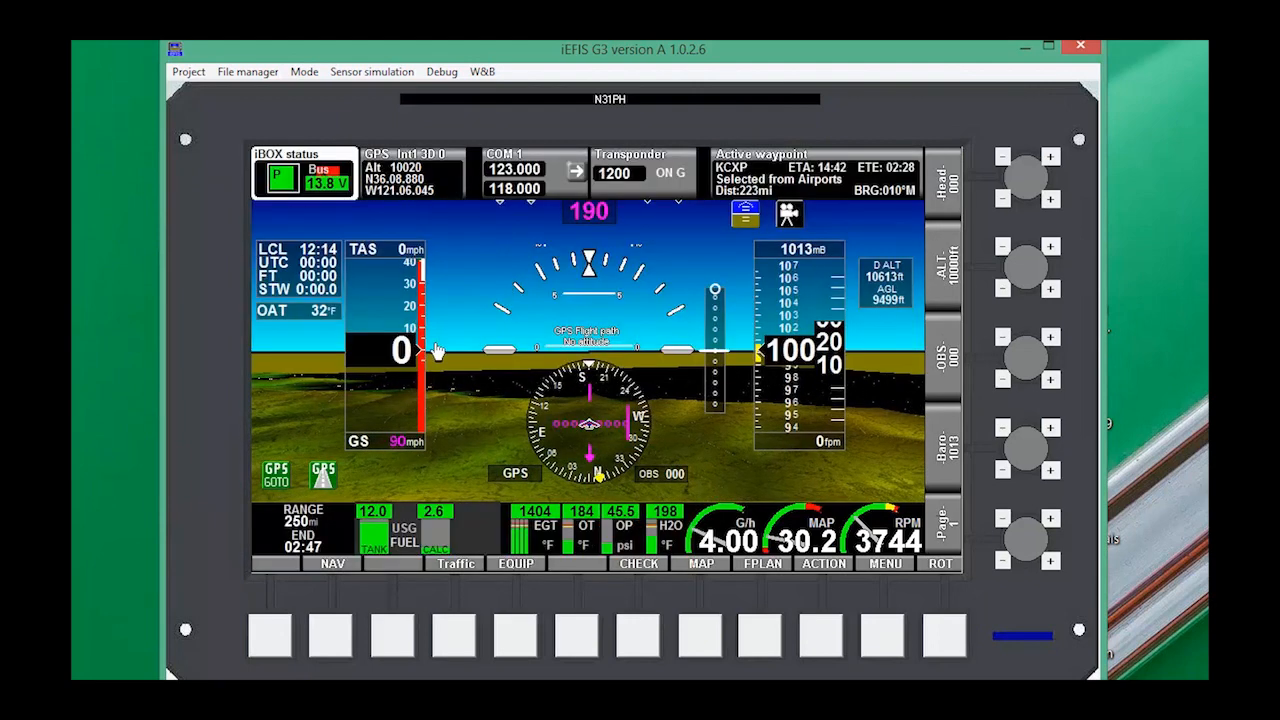
{"action": "mouse_move", "coordinate": [524, 290]}
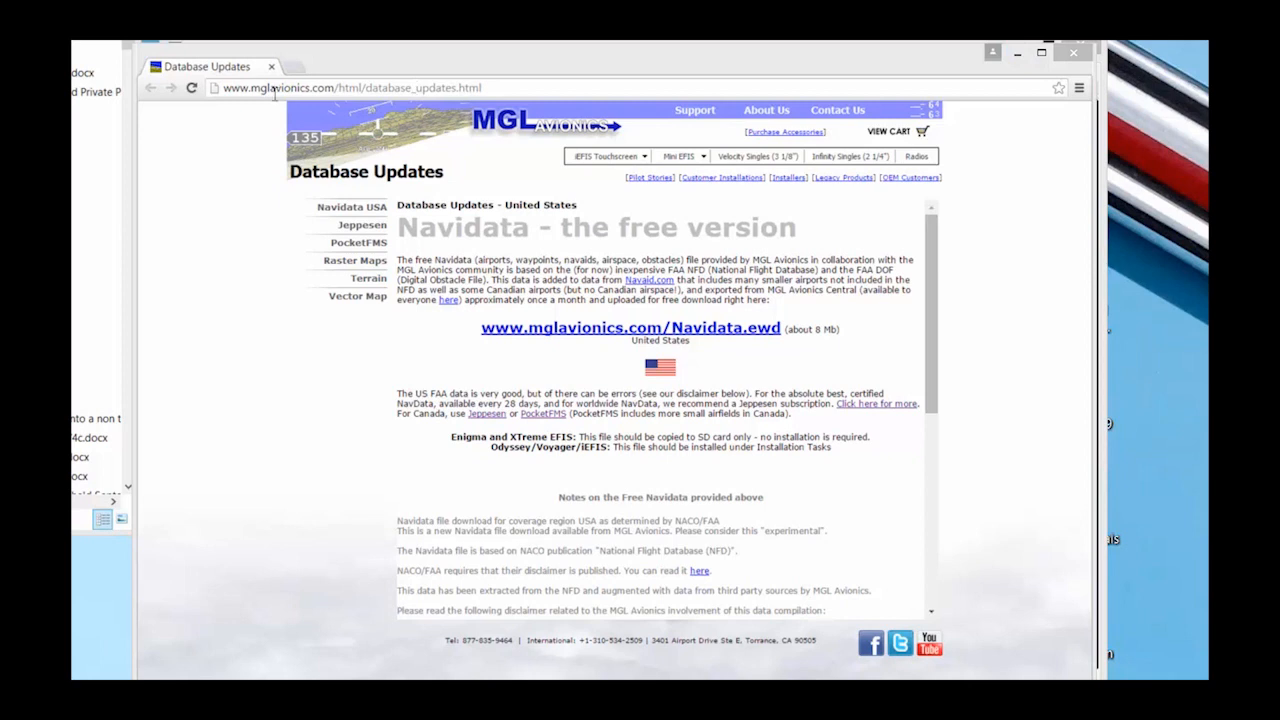
{"action": "mouse_move", "coordinate": [352, 206]}
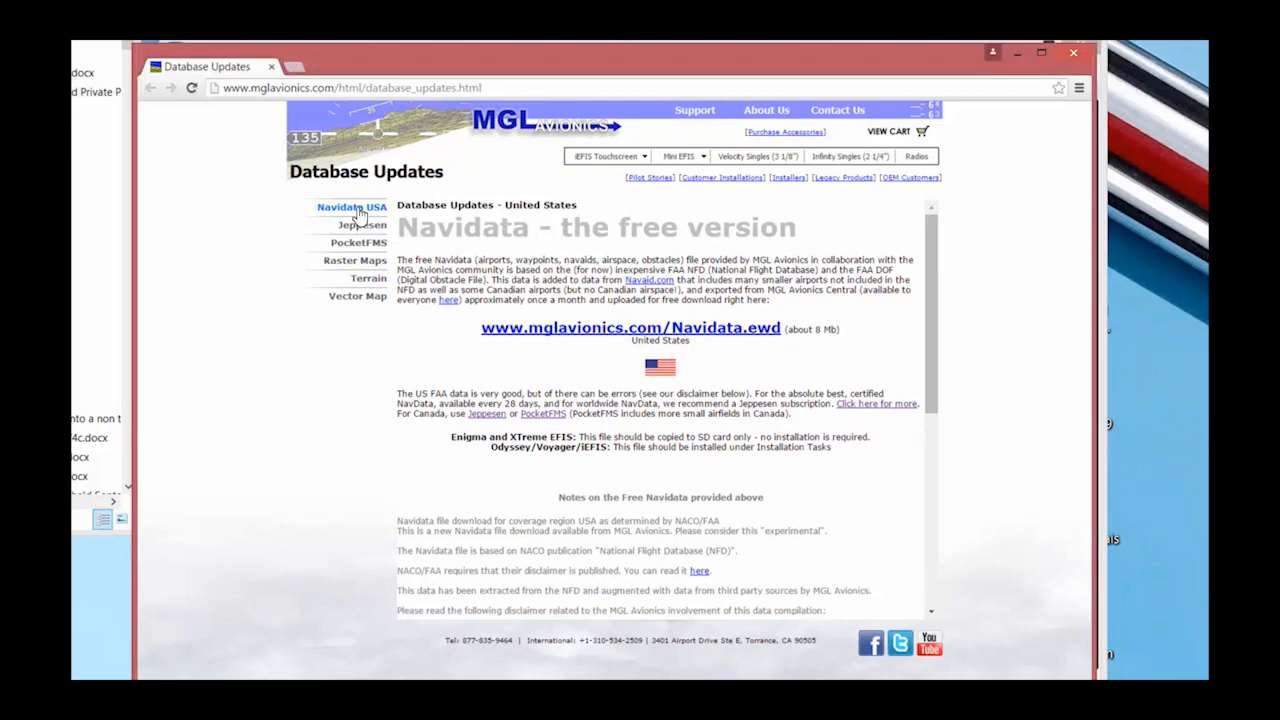
{"action": "mouse_move", "coordinate": [588, 330]}
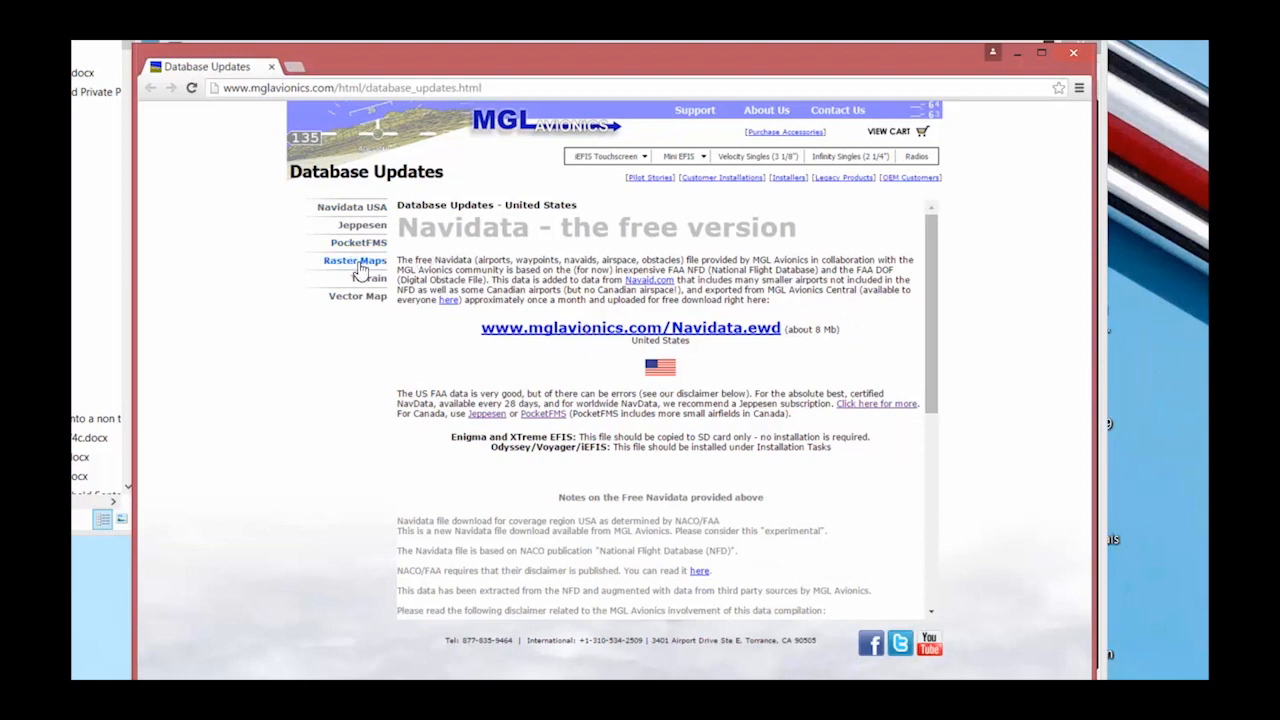
View the Raster Maps, Terrain and Vector Map download pages, then close the browser
{"action": "left_click", "coordinate": [354, 260]}
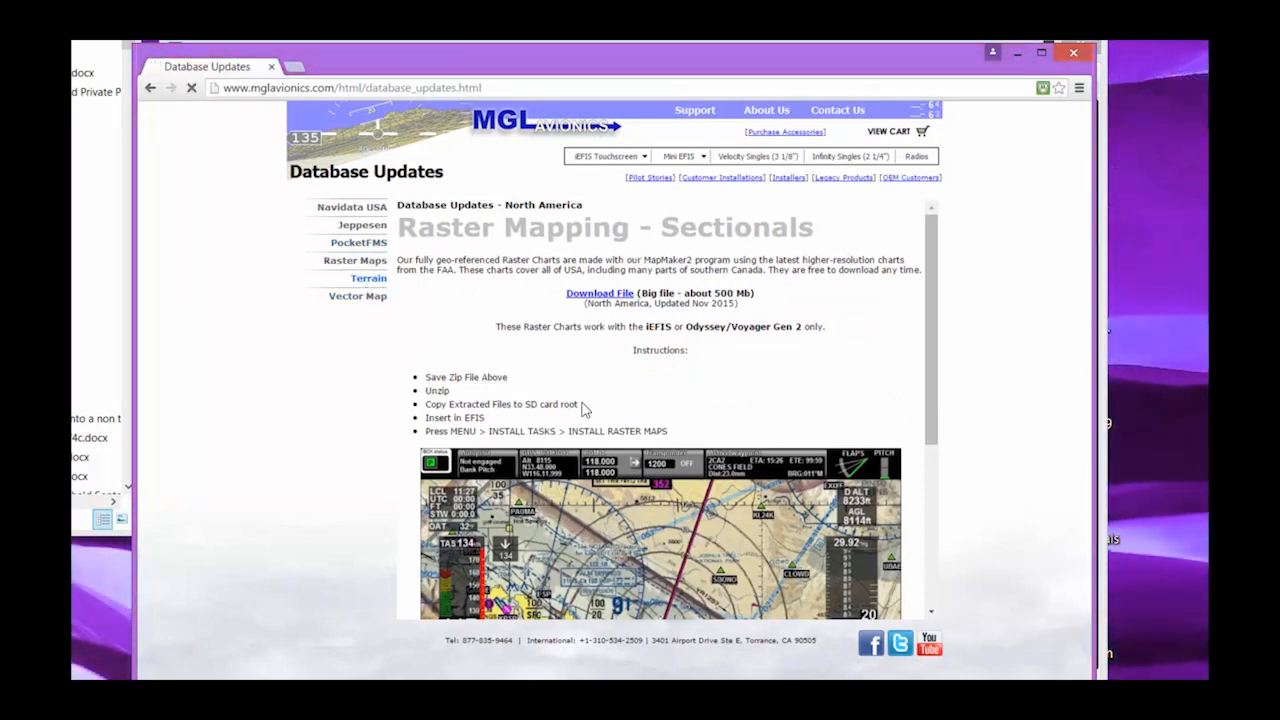
{"action": "left_click", "coordinate": [368, 278]}
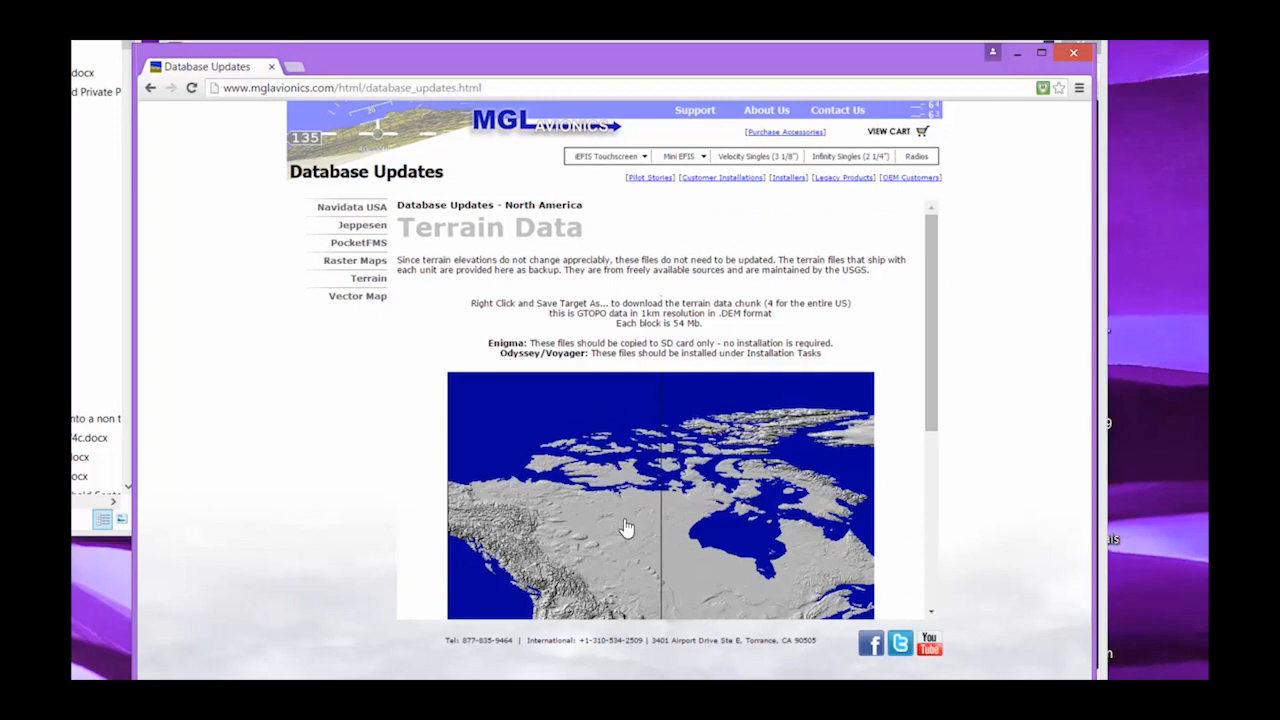
{"action": "mouse_move", "coordinate": [356, 296]}
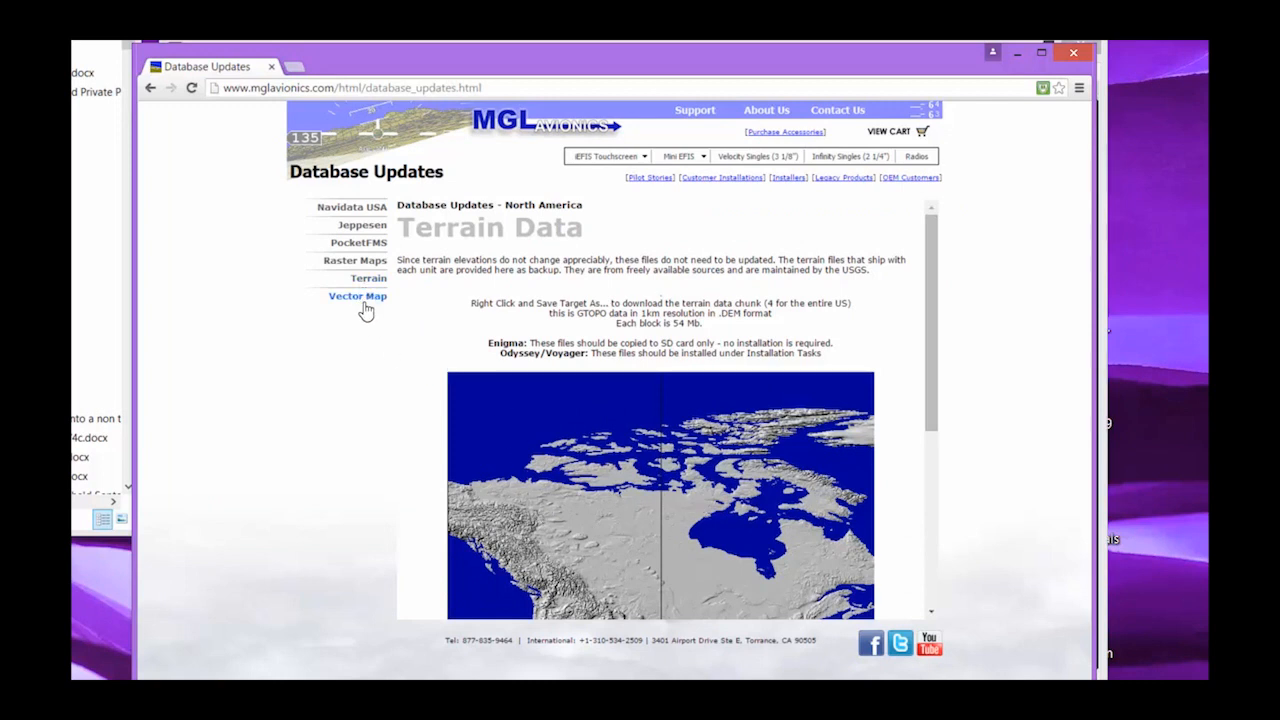
{"action": "mouse_move", "coordinate": [356, 296]}
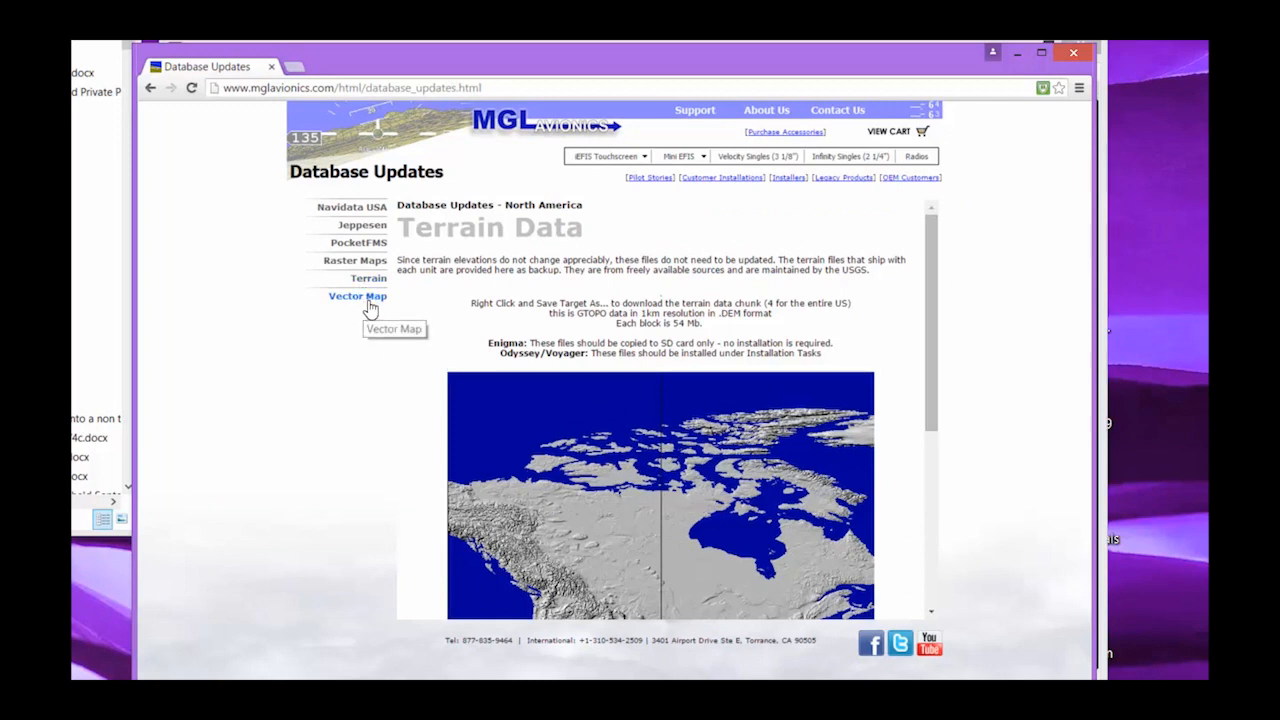
{"action": "left_click", "coordinate": [356, 296]}
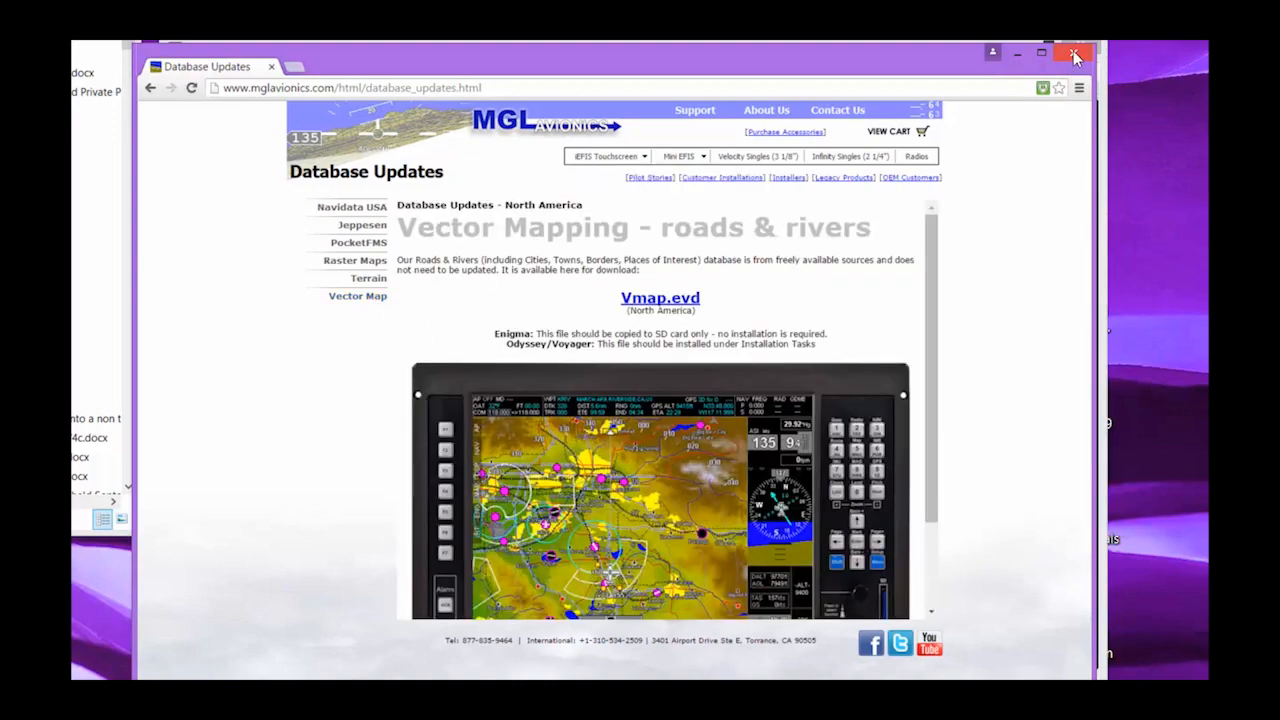
{"action": "left_click", "coordinate": [1076, 54]}
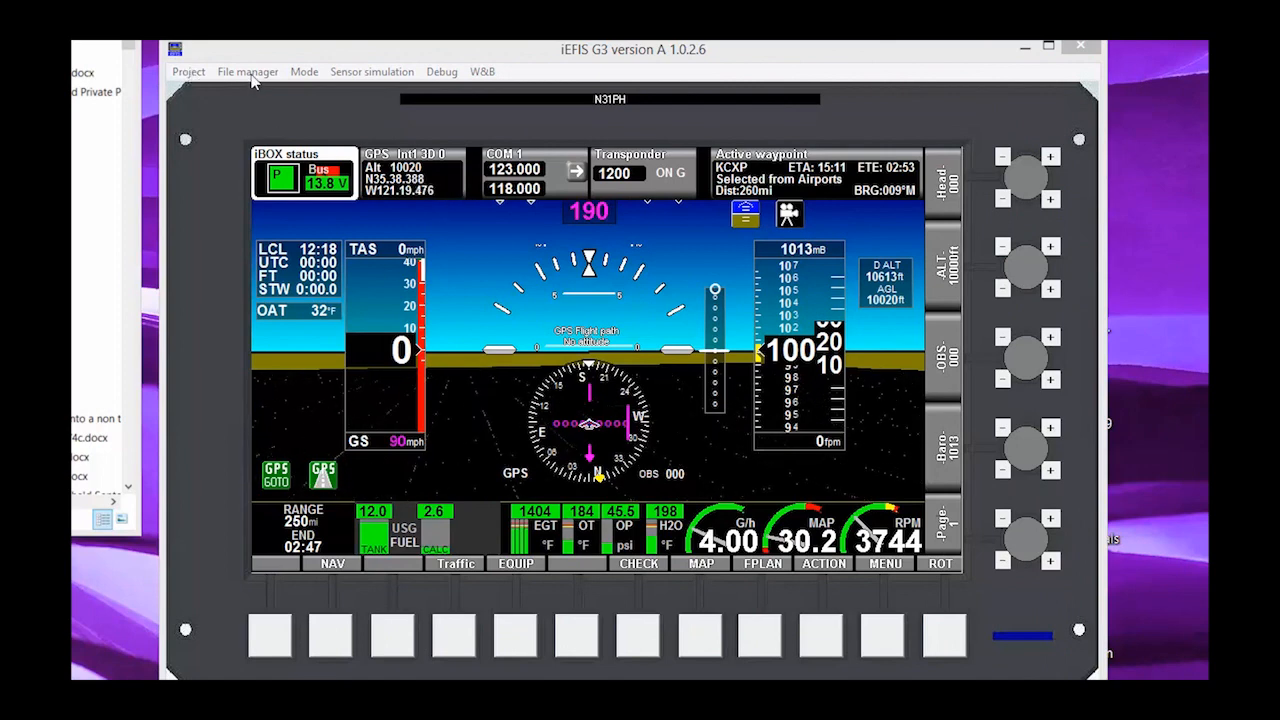
Bring up the project file manager from the simulator menu bar
{"action": "left_click", "coordinate": [248, 72]}
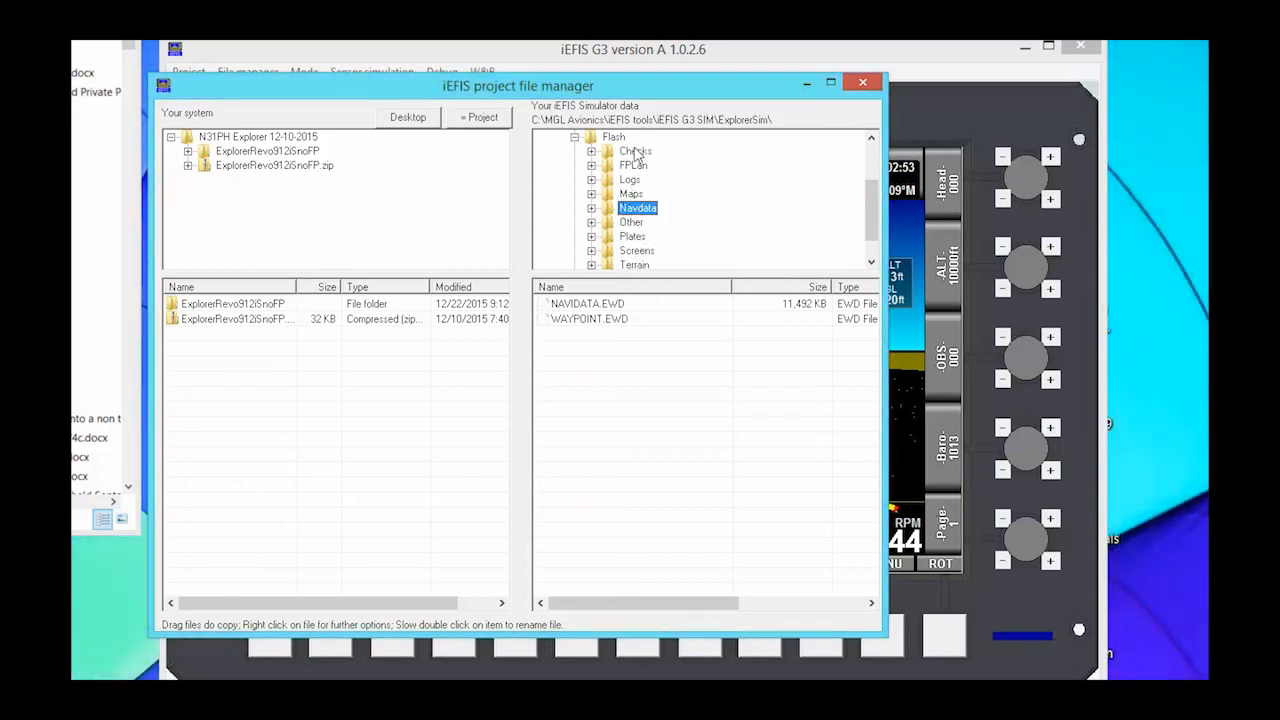
{"action": "mouse_move", "coordinate": [592, 206]}
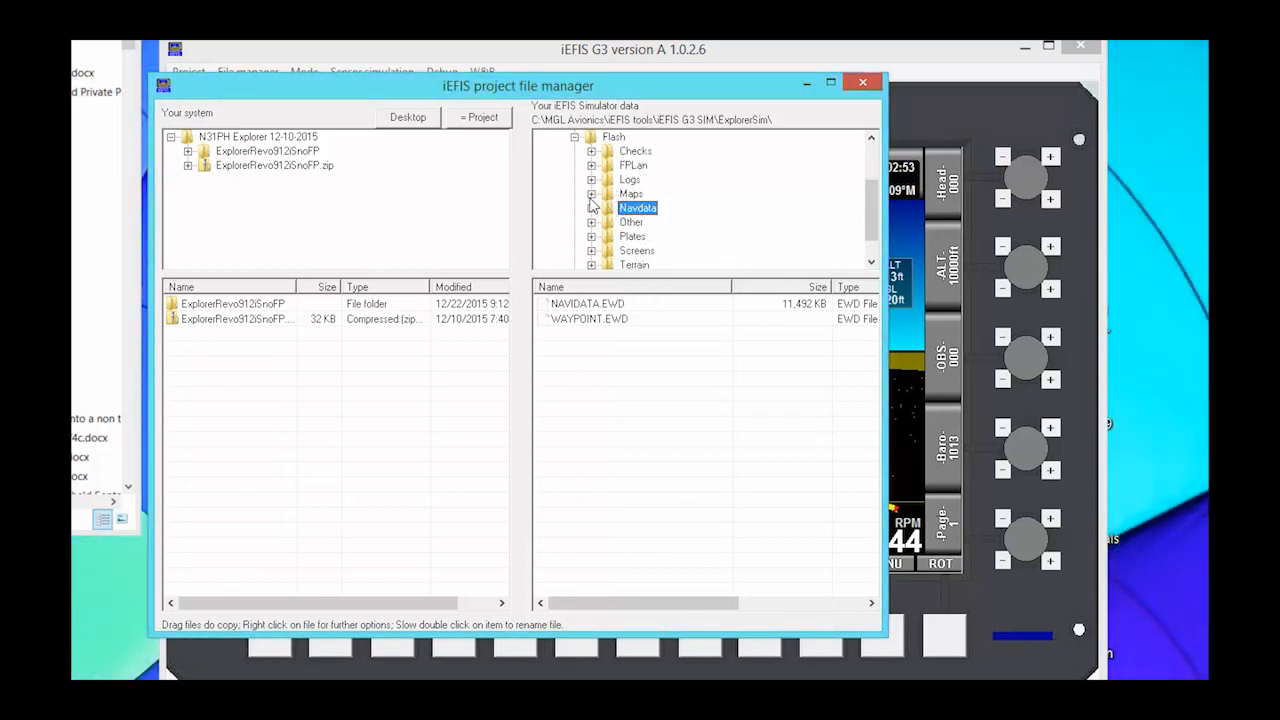
Browse the Maps, Navidata, Screens and Terrain folders, showing TERRAIN.DAT and World.bmp
{"action": "left_click", "coordinate": [630, 192]}
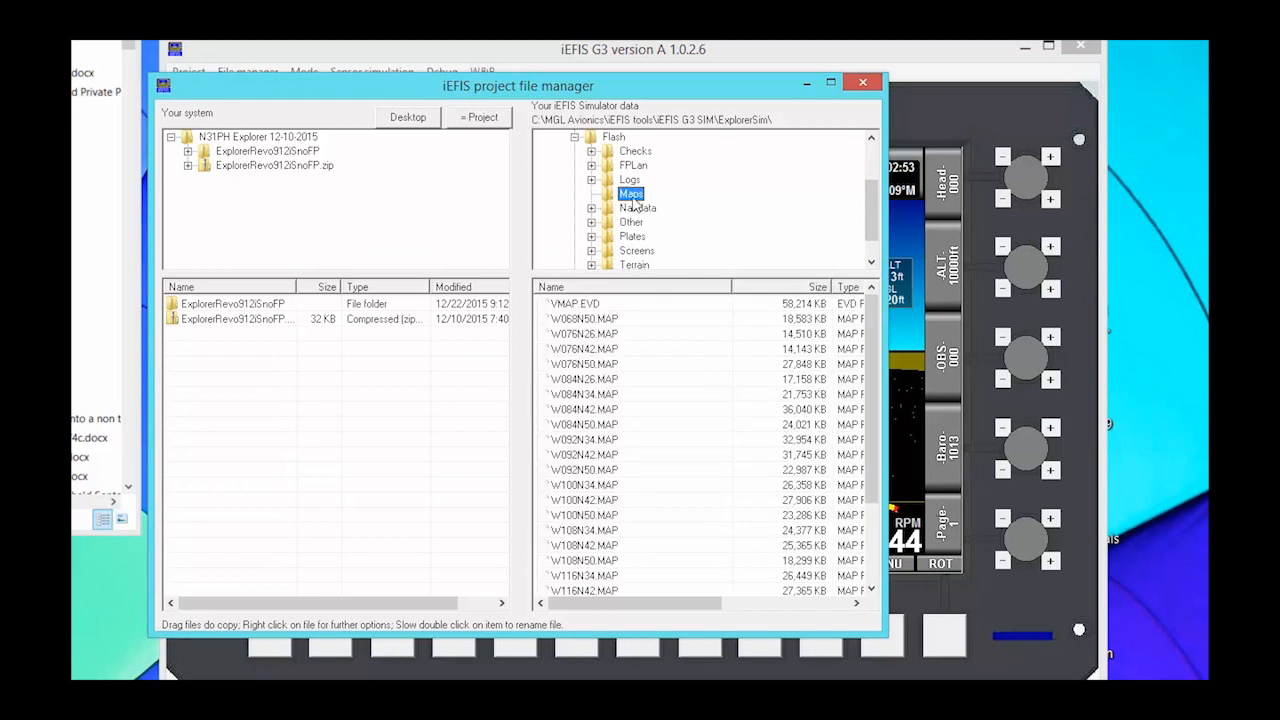
{"action": "mouse_move", "coordinate": [630, 224]}
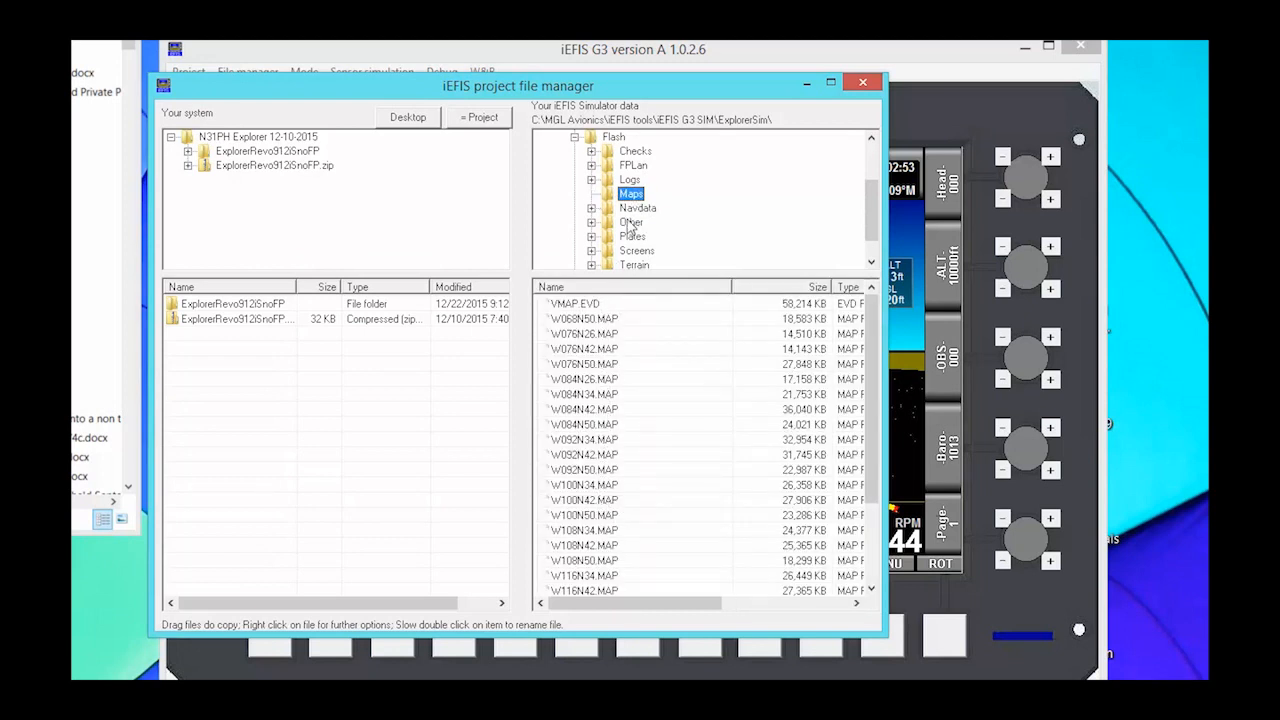
{"action": "left_click", "coordinate": [638, 208]}
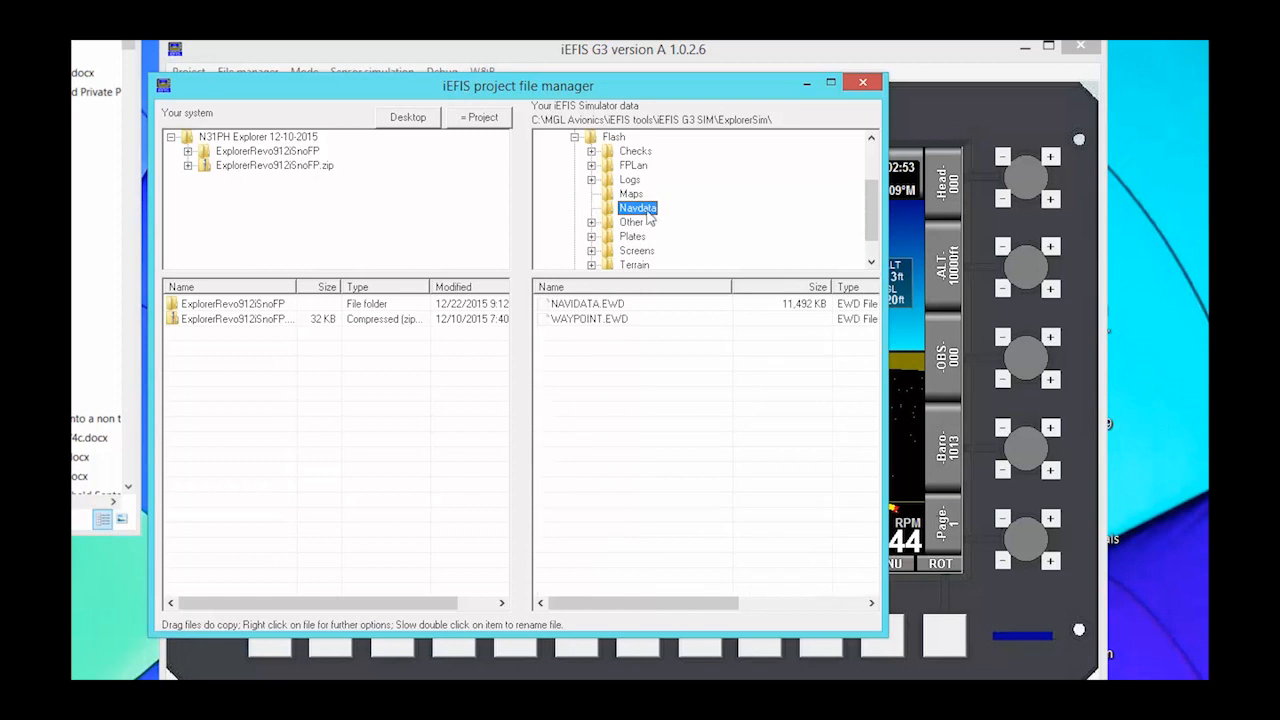
{"action": "mouse_move", "coordinate": [652, 244]}
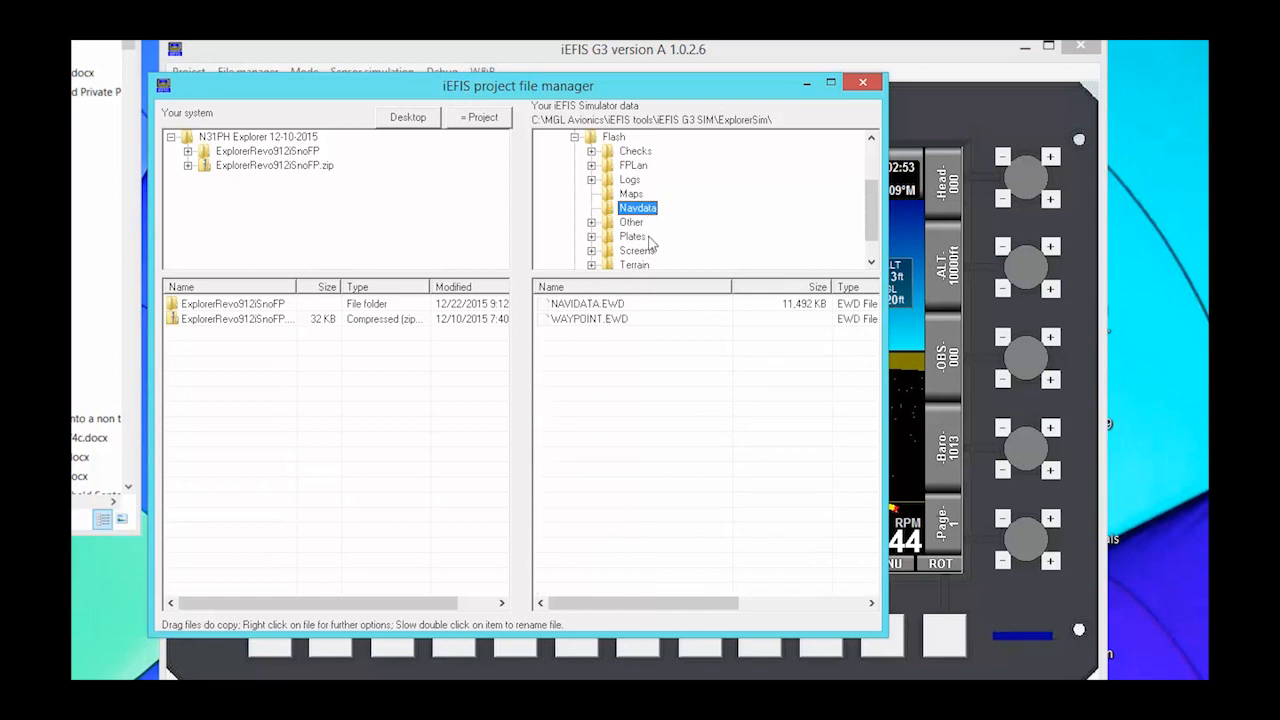
{"action": "mouse_move", "coordinate": [596, 258]}
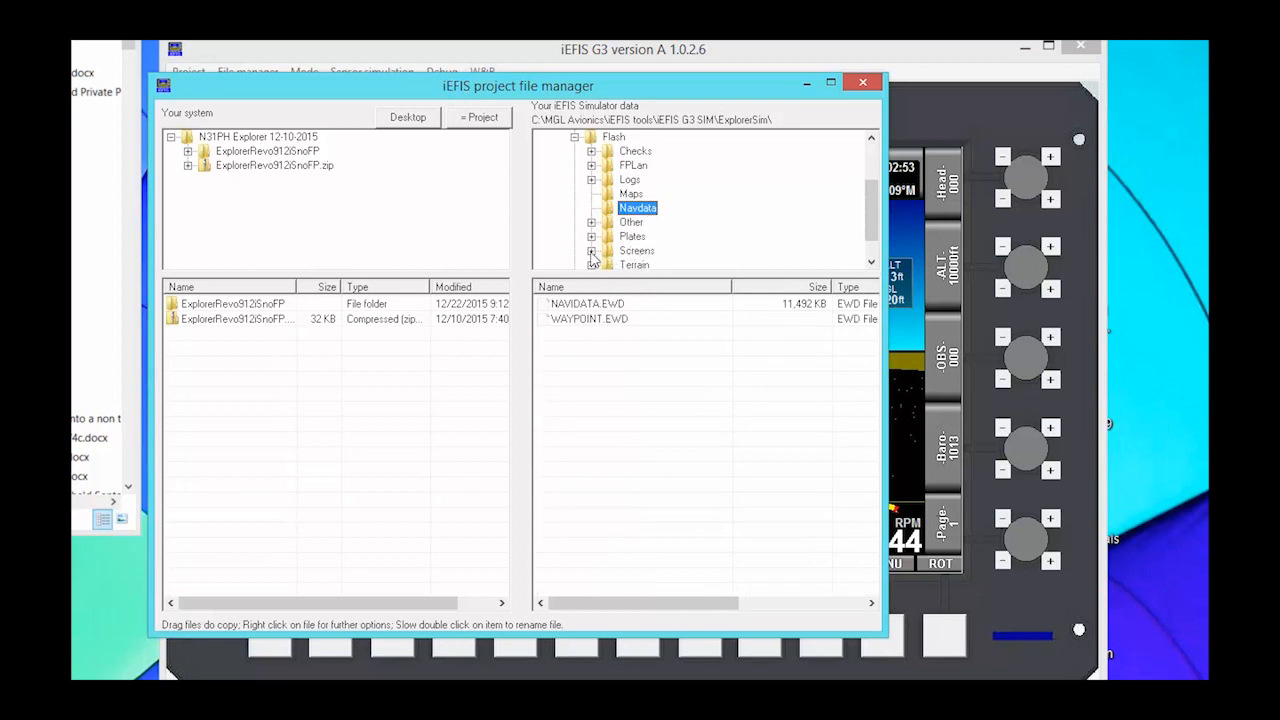
{"action": "left_click", "coordinate": [636, 250]}
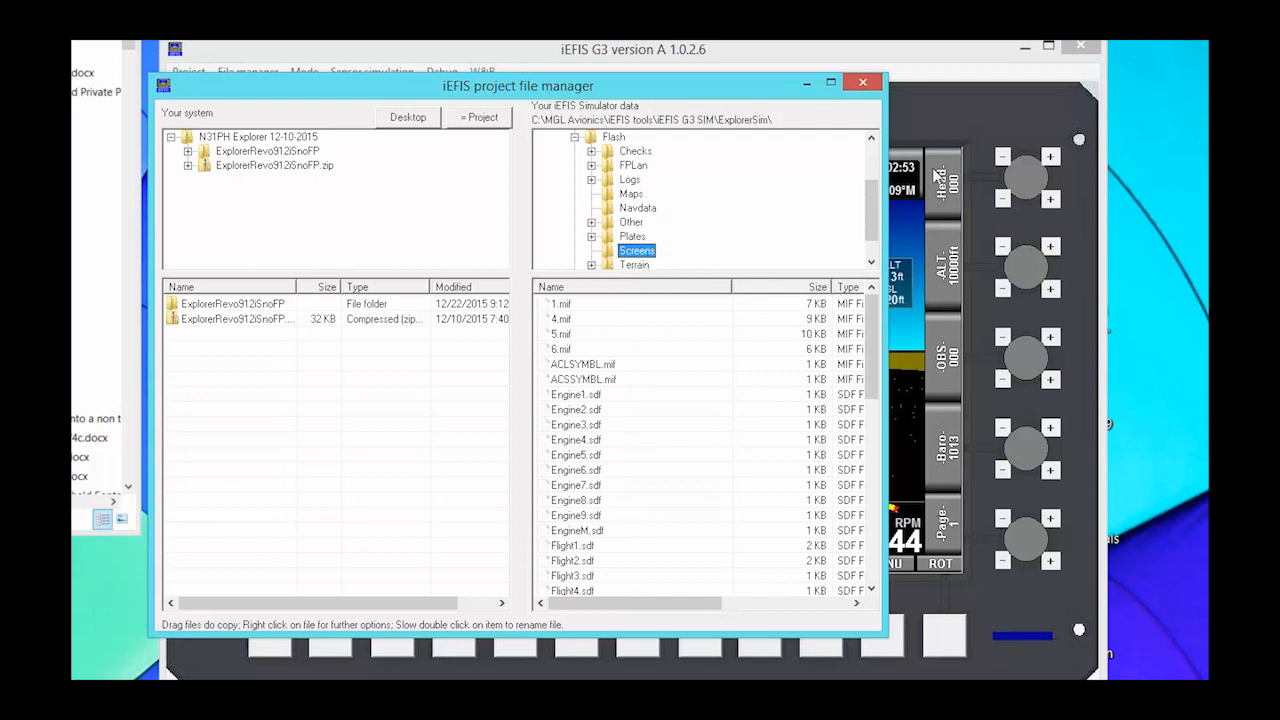
{"action": "scroll", "scroll_direction": "down", "scroll_amount": 3}
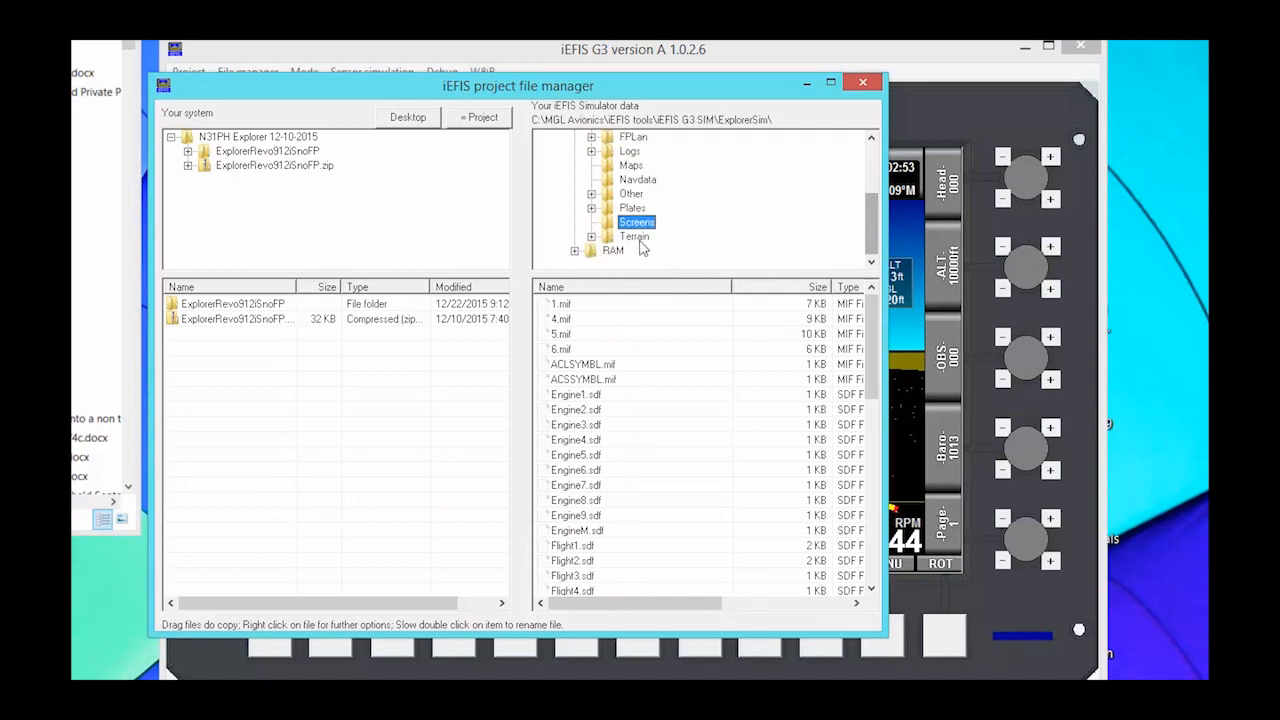
{"action": "left_click", "coordinate": [634, 236]}
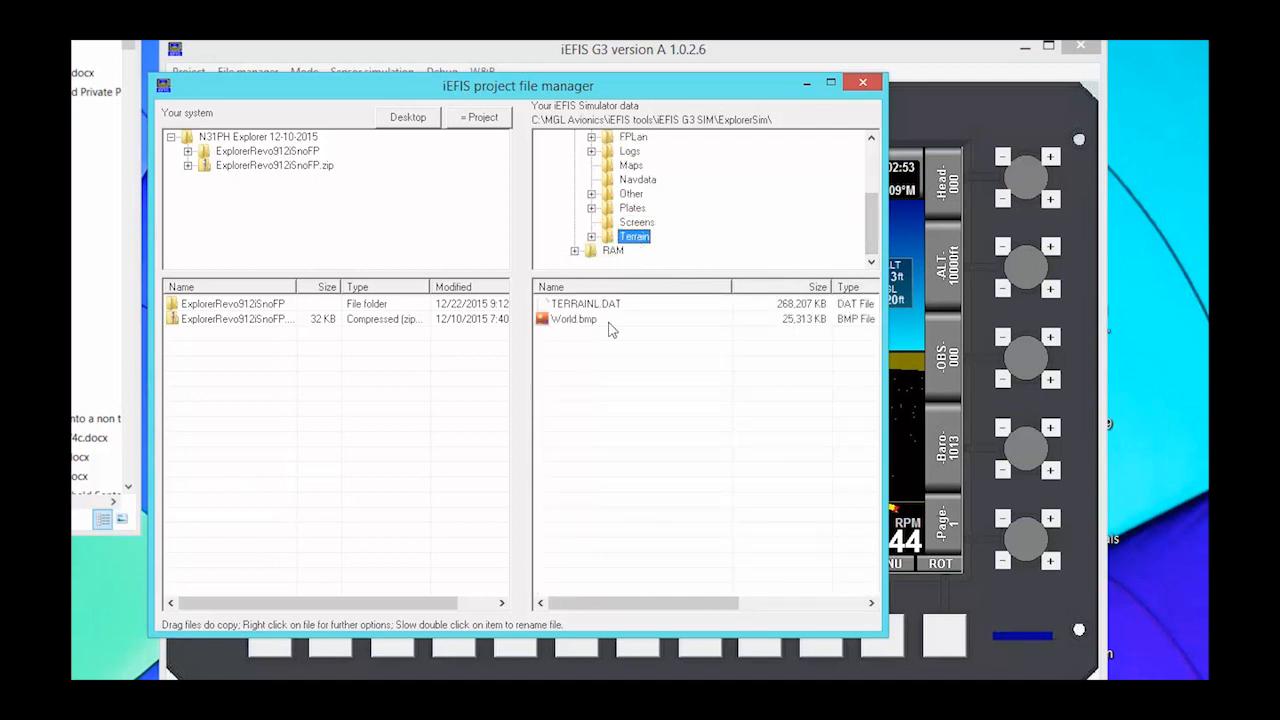
{"action": "mouse_move", "coordinate": [590, 320]}
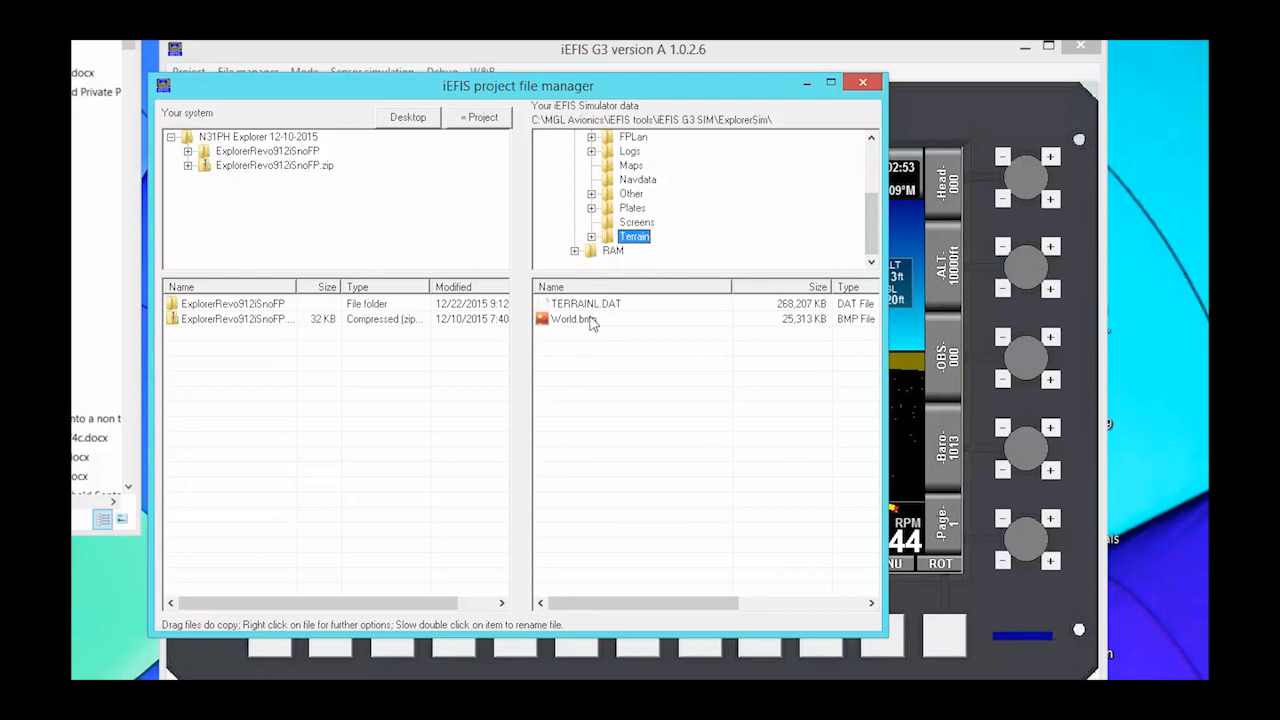
{"action": "left_click", "coordinate": [862, 82]}
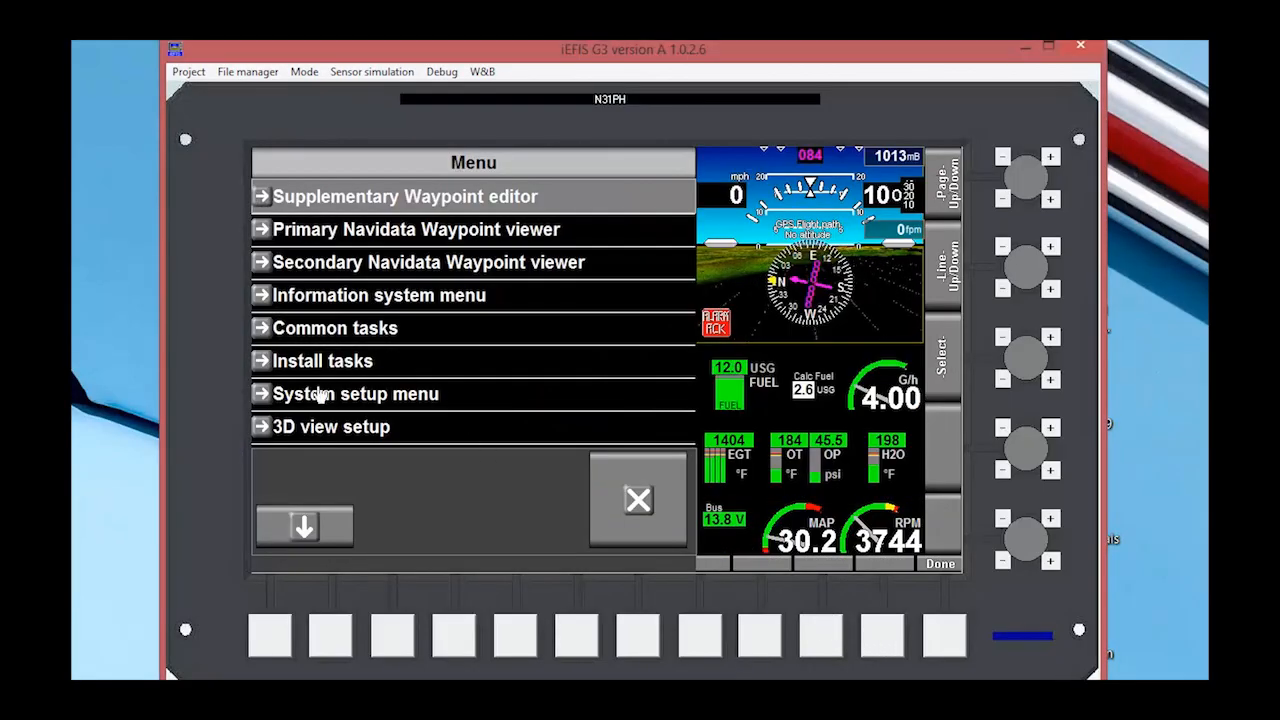
Bring up Units setup from the System setup menu
{"action": "left_click", "coordinate": [356, 392]}
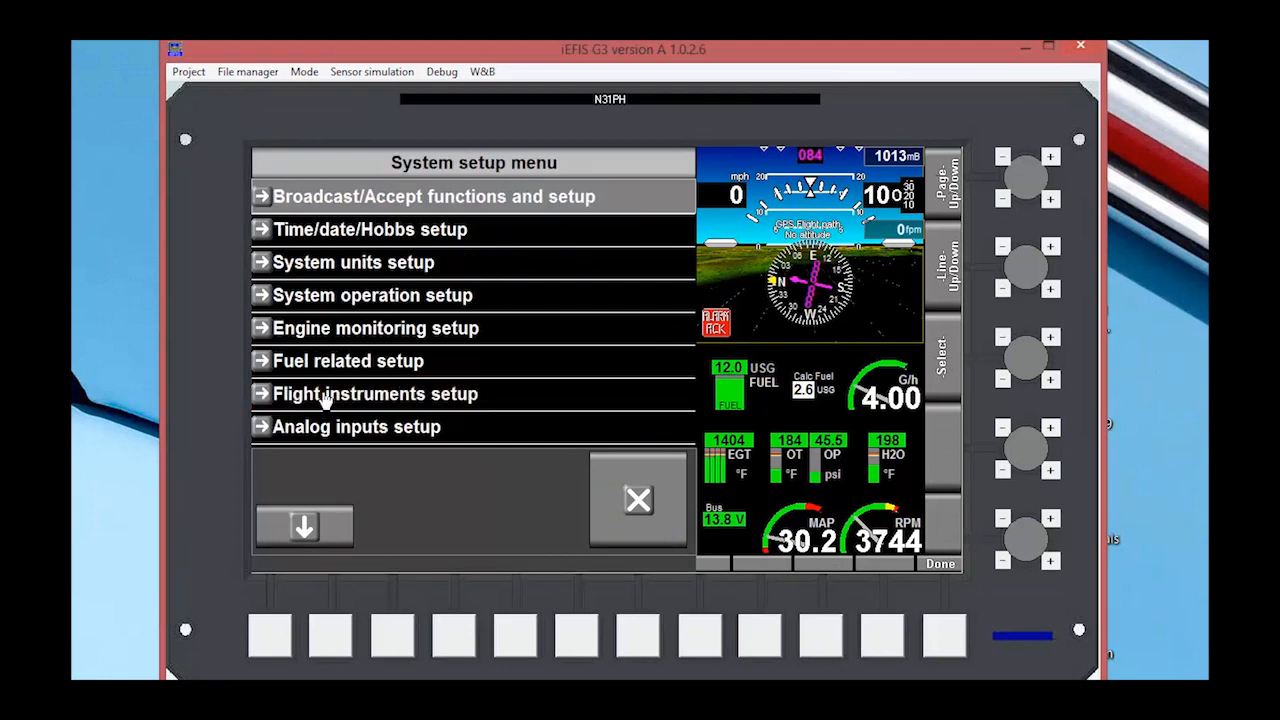
{"action": "mouse_move", "coordinate": [320, 268]}
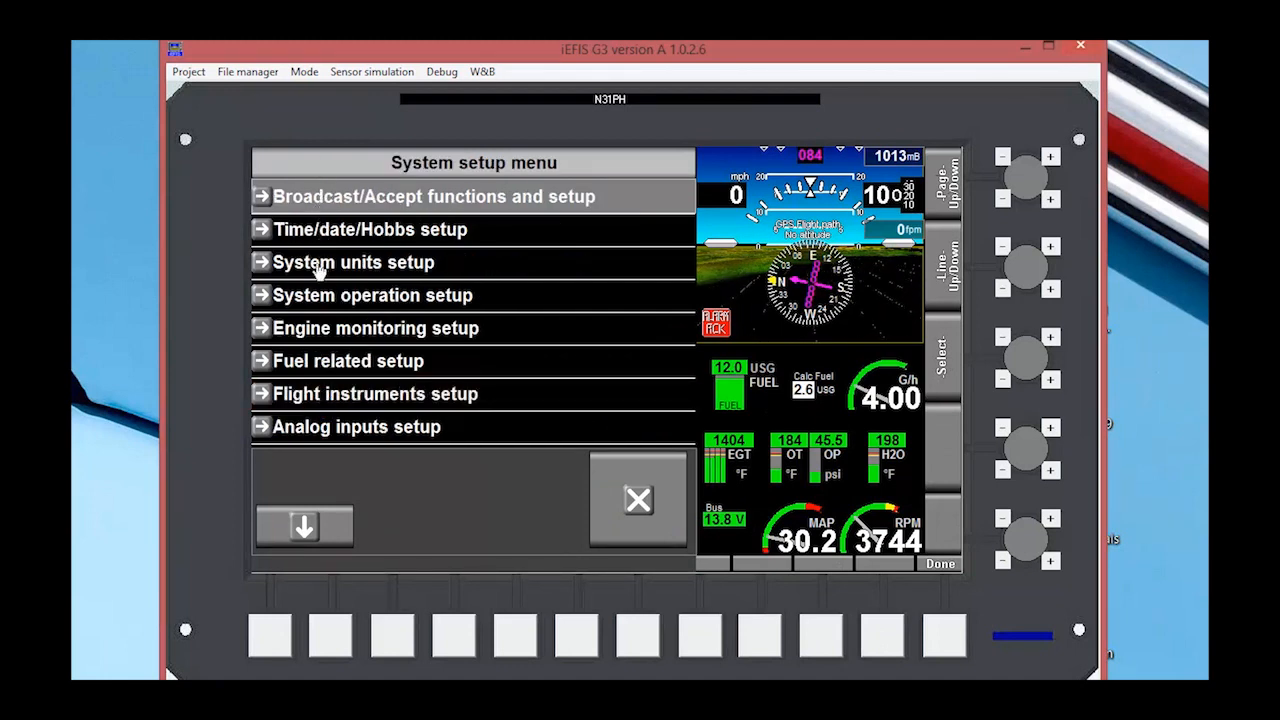
{"action": "left_click", "coordinate": [352, 262]}
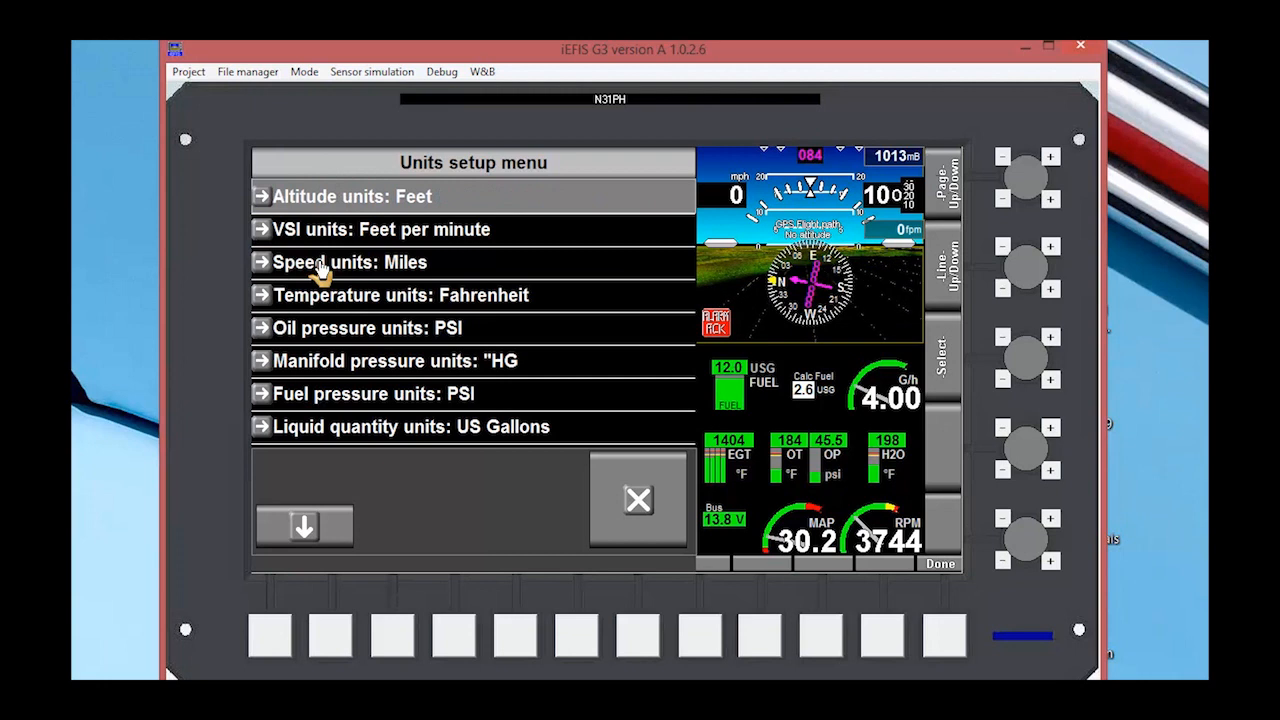
{"action": "mouse_move", "coordinate": [440, 196]}
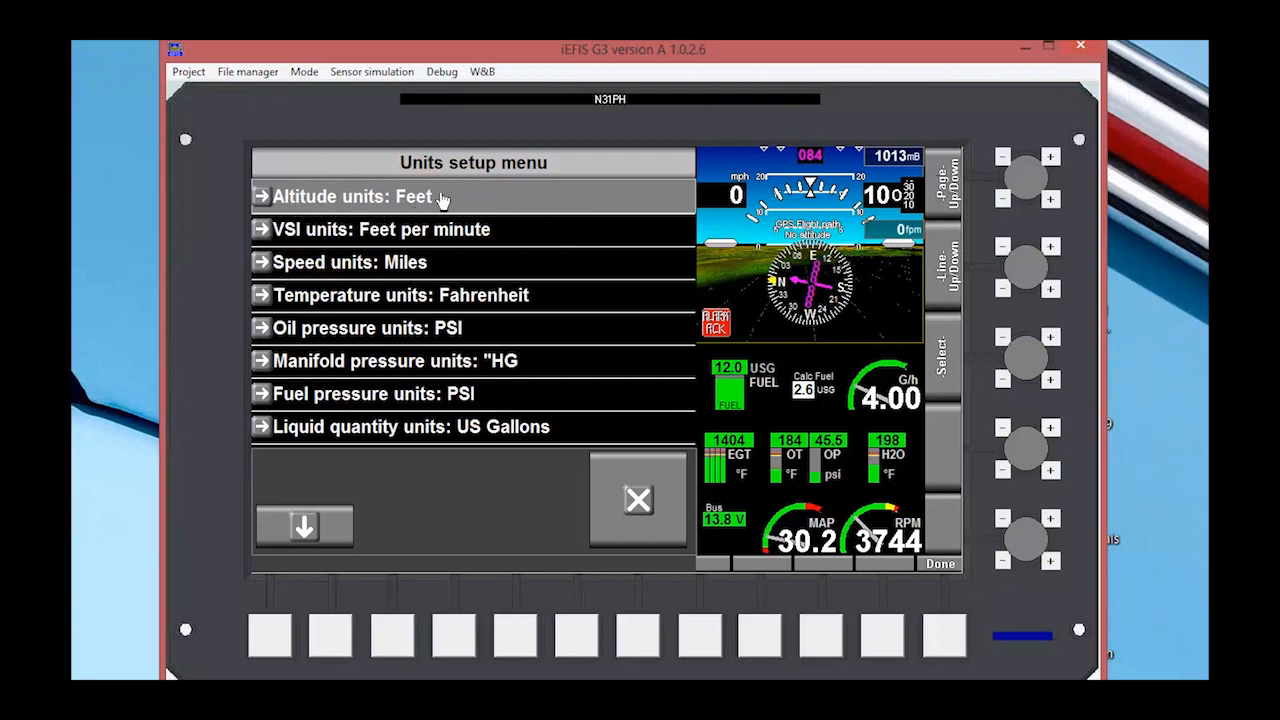
Switch atmospheric pressure units from millibars to inches of mercury (barometer 29.92)
{"action": "left_click", "coordinate": [400, 196]}
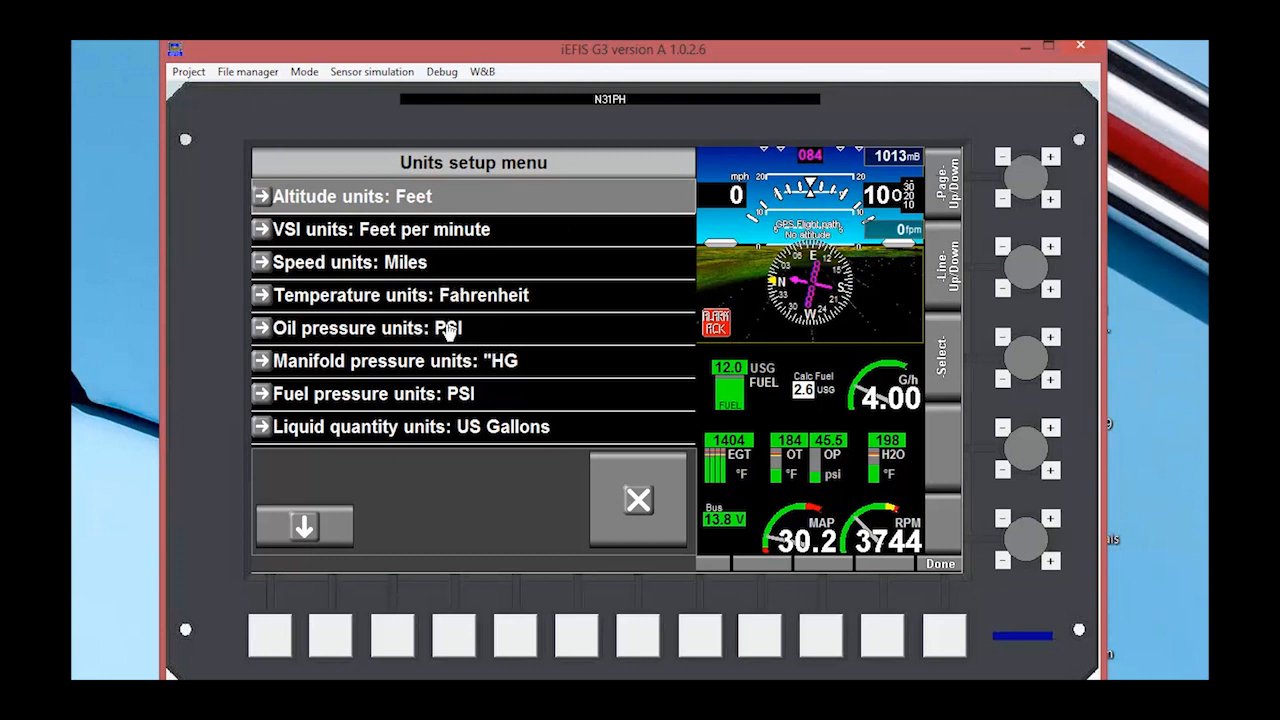
{"action": "mouse_move", "coordinate": [532, 372]}
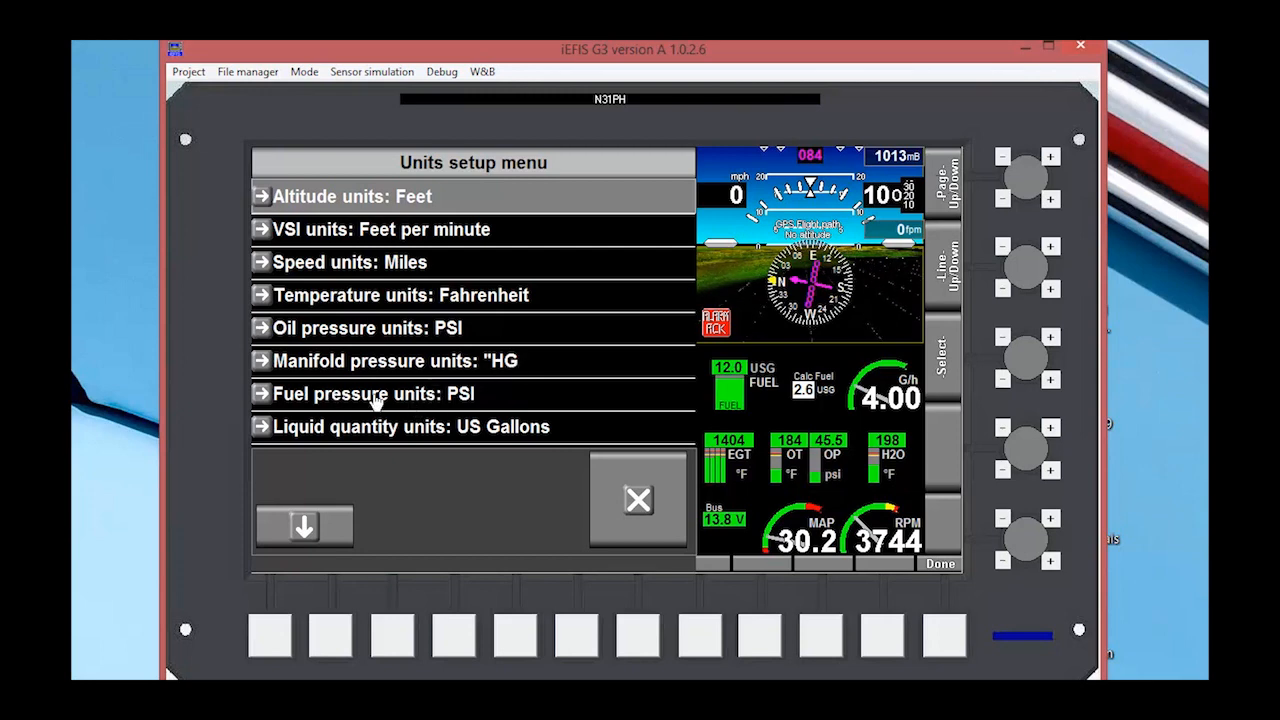
{"action": "mouse_move", "coordinate": [496, 440]}
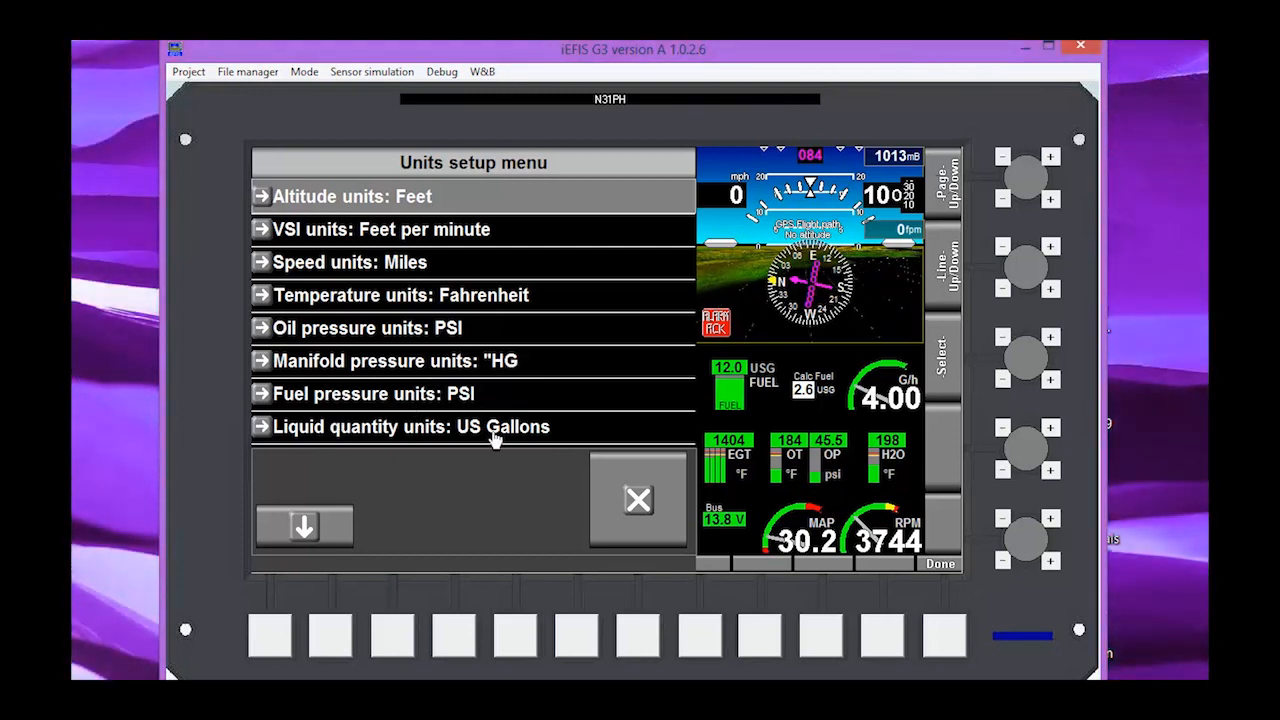
{"action": "left_click", "coordinate": [304, 526]}
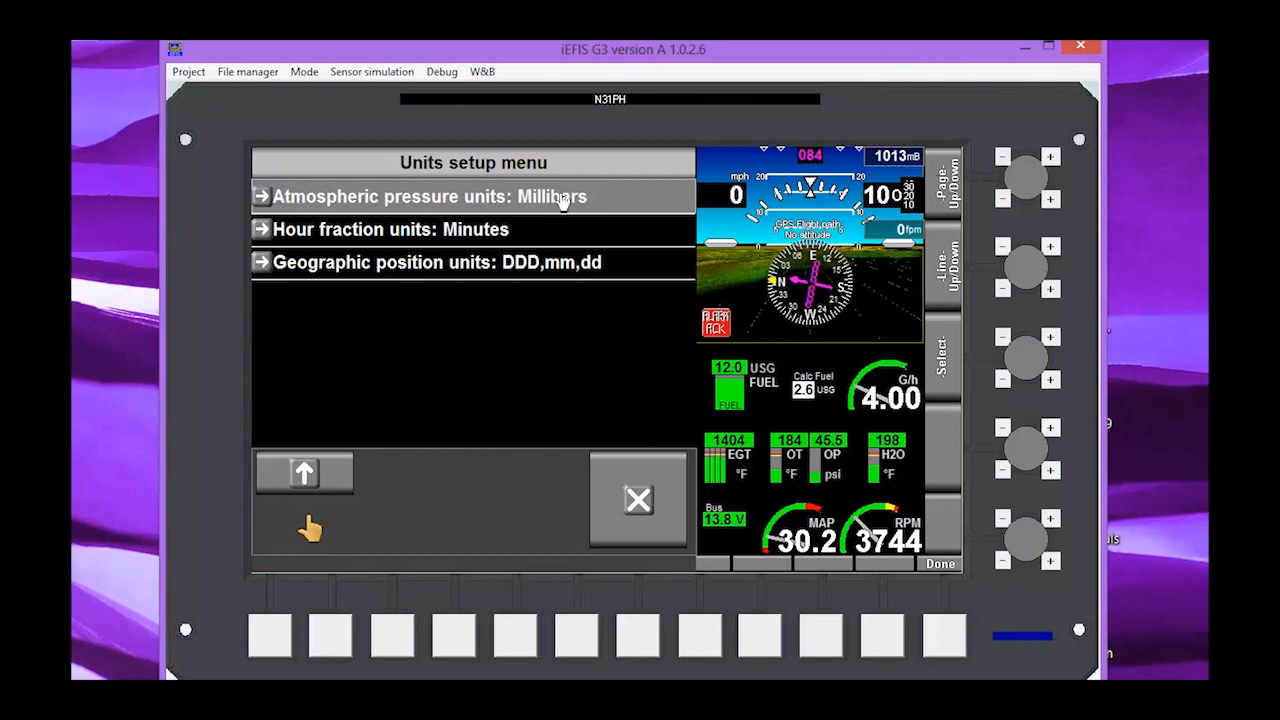
{"action": "left_click", "coordinate": [472, 196]}
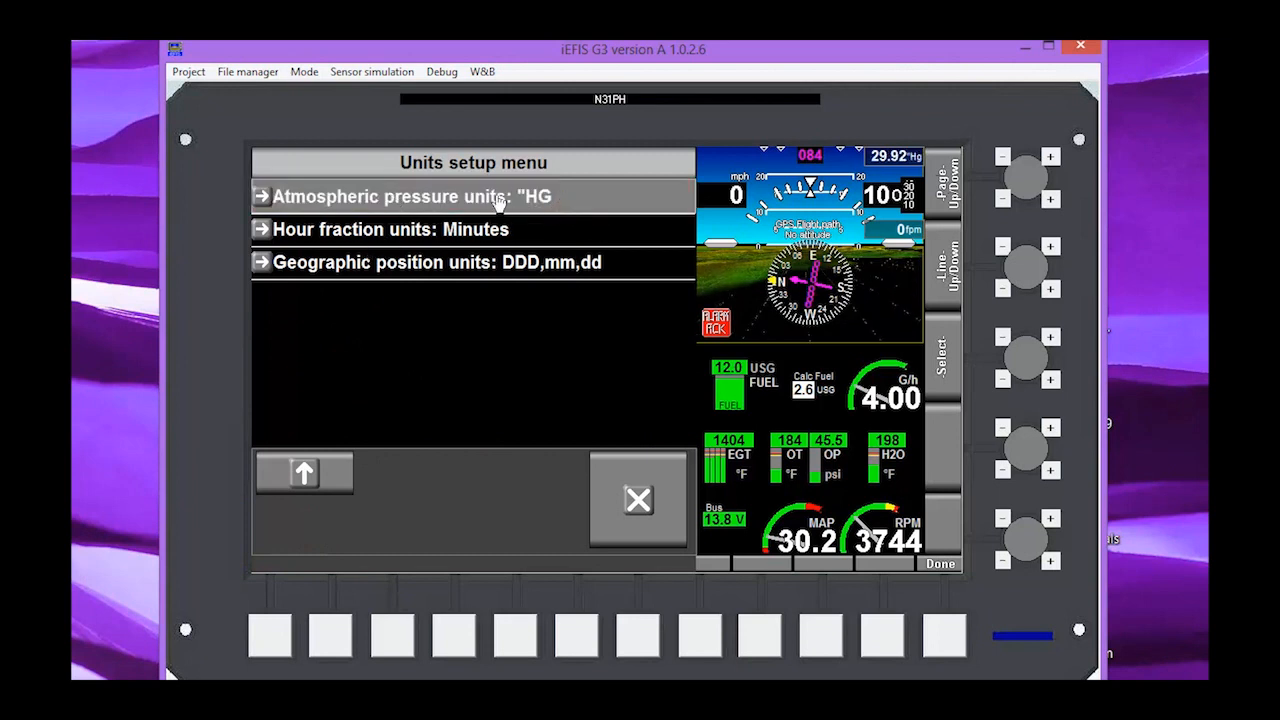
{"action": "mouse_move", "coordinate": [464, 248]}
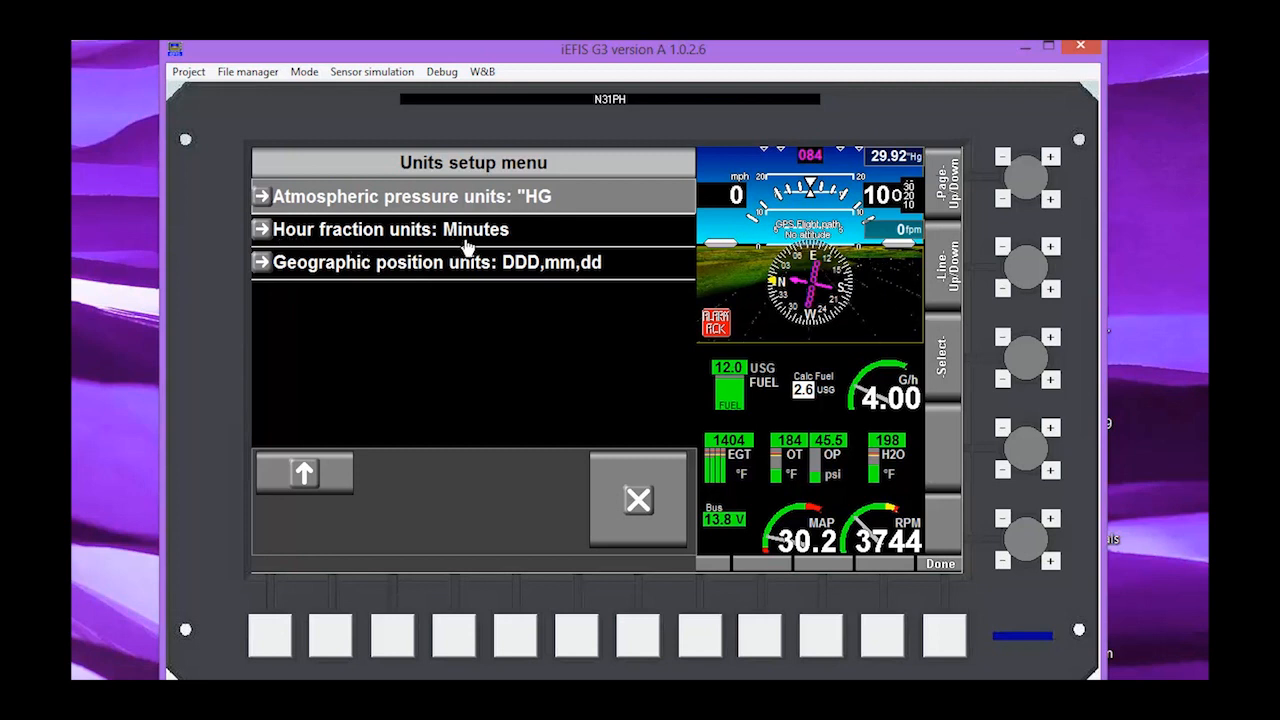
{"action": "mouse_move", "coordinate": [570, 270]}
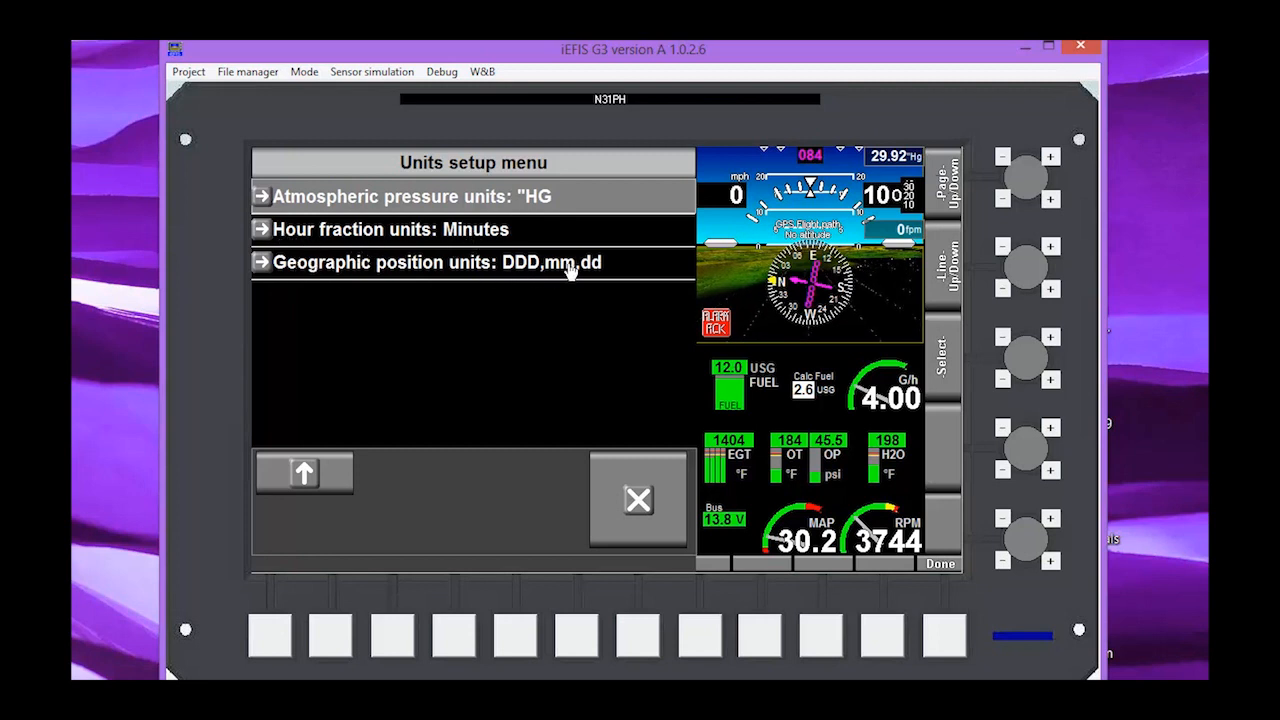
{"action": "mouse_move", "coordinate": [608, 356]}
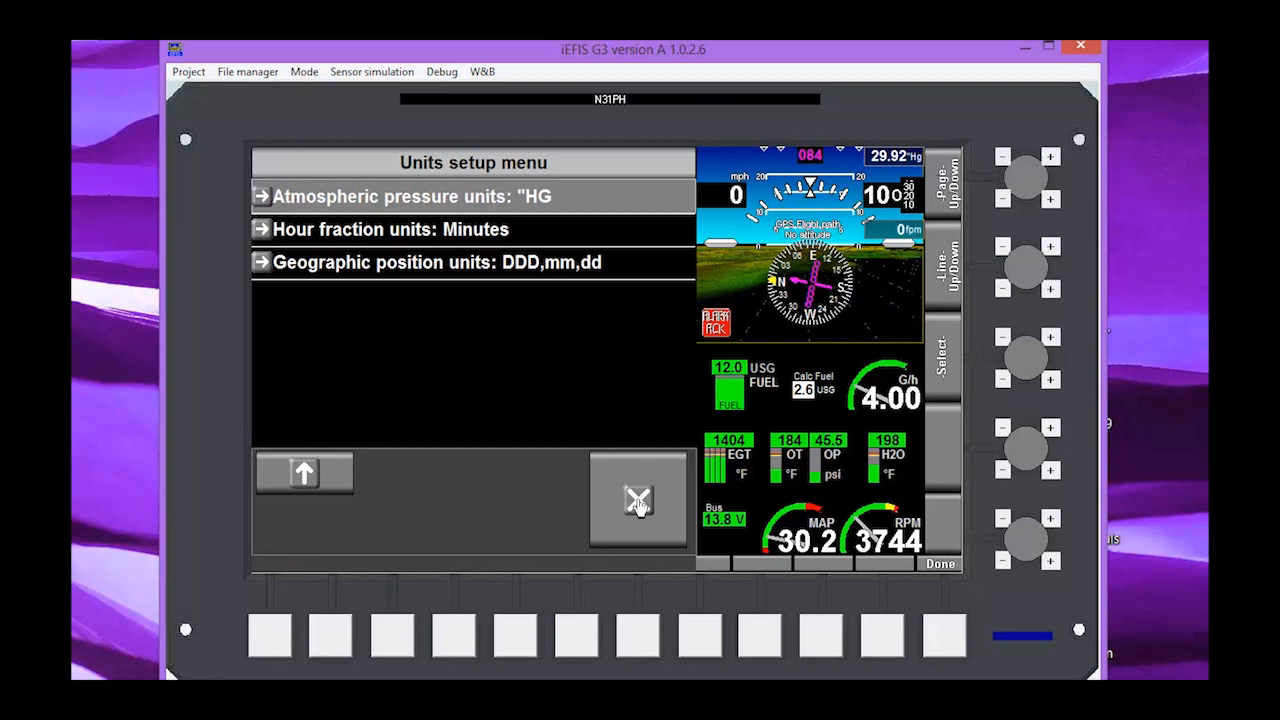
Exit the Units setup back to the main flight display
{"action": "left_click", "coordinate": [638, 500]}
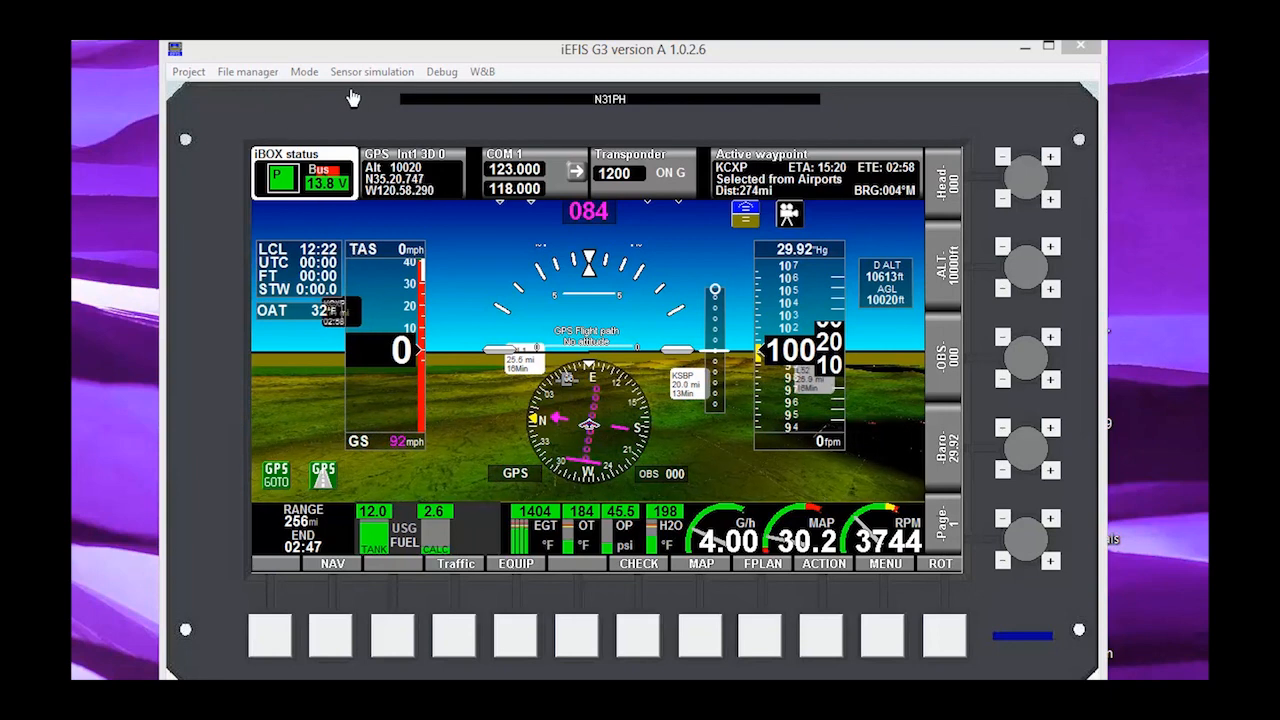
Bring up the GPS simulator and drag a simulated heading and ground speed
{"action": "left_click", "coordinate": [372, 72]}
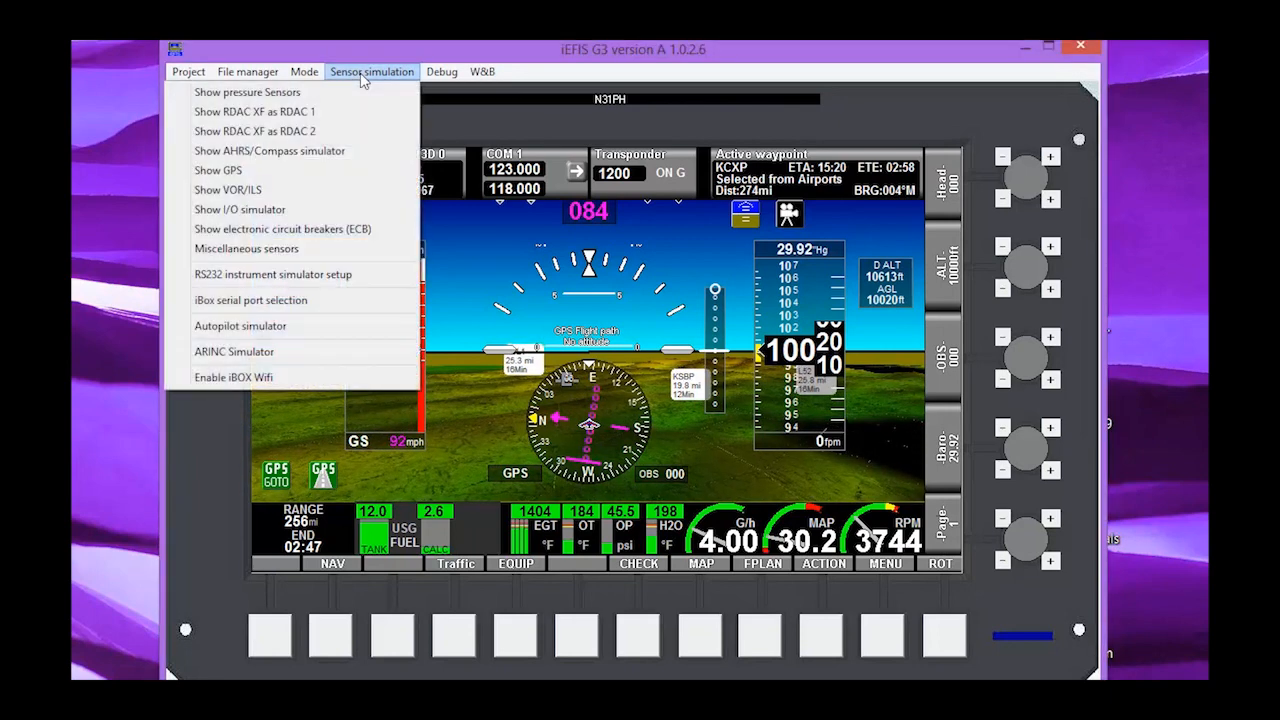
{"action": "mouse_move", "coordinate": [378, 80]}
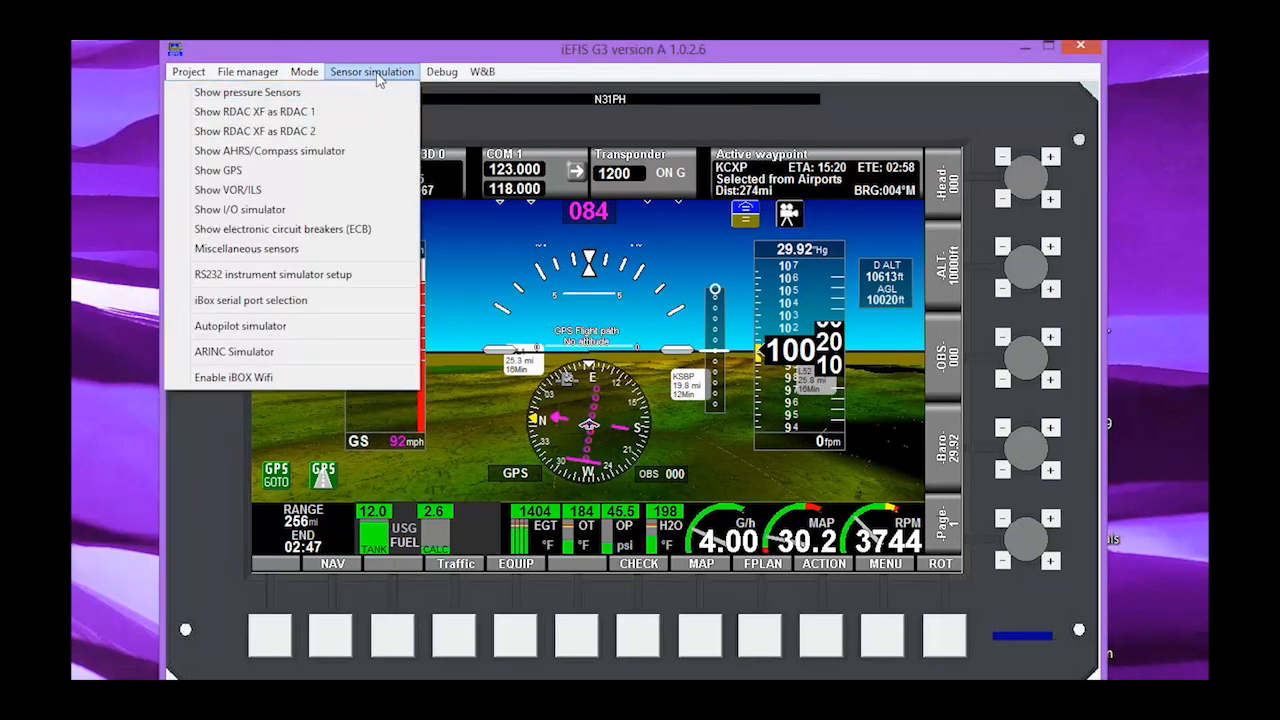
{"action": "mouse_move", "coordinate": [218, 170]}
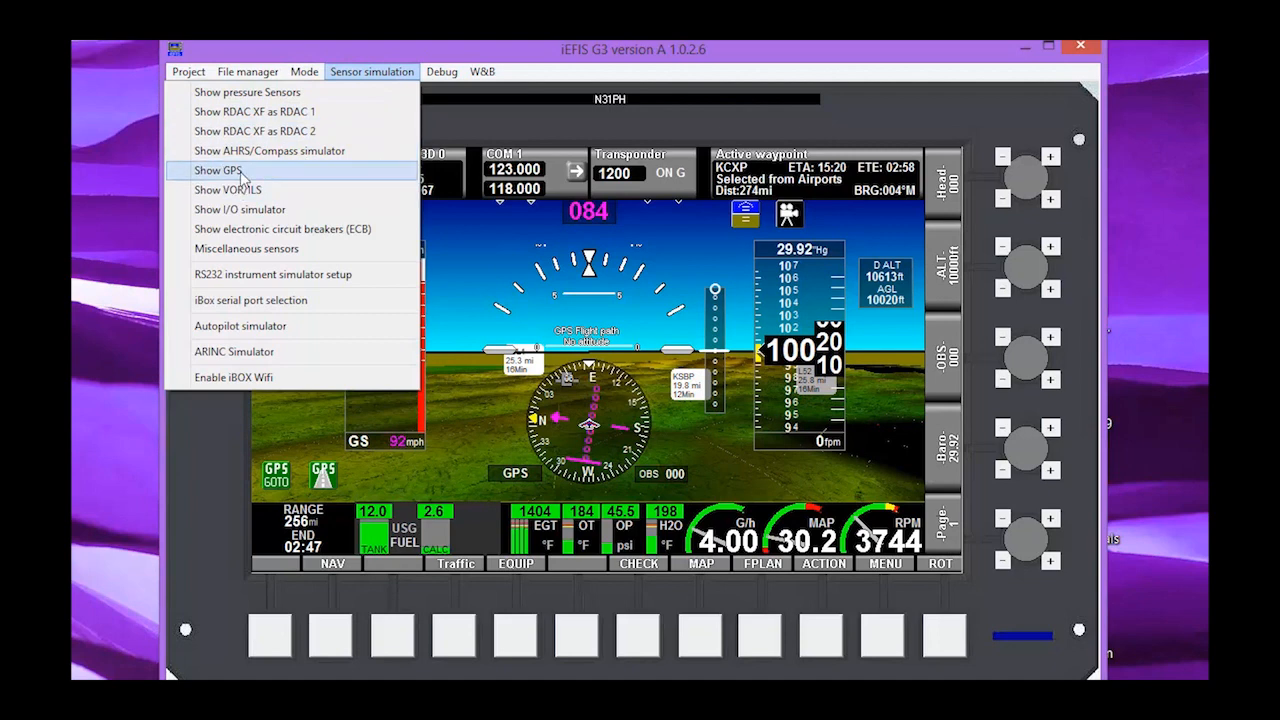
{"action": "left_click", "coordinate": [218, 170]}
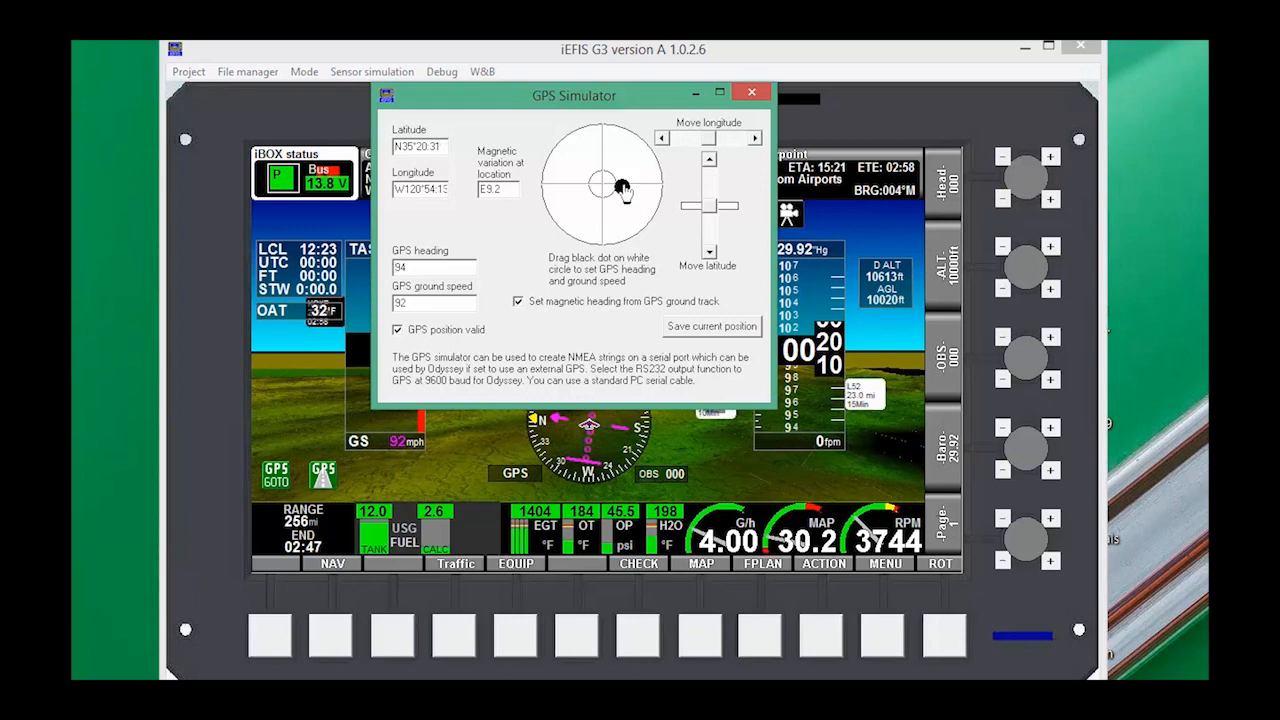
{"action": "left_click_drag", "start_coordinate": [616, 186], "coordinate": [608, 168]}
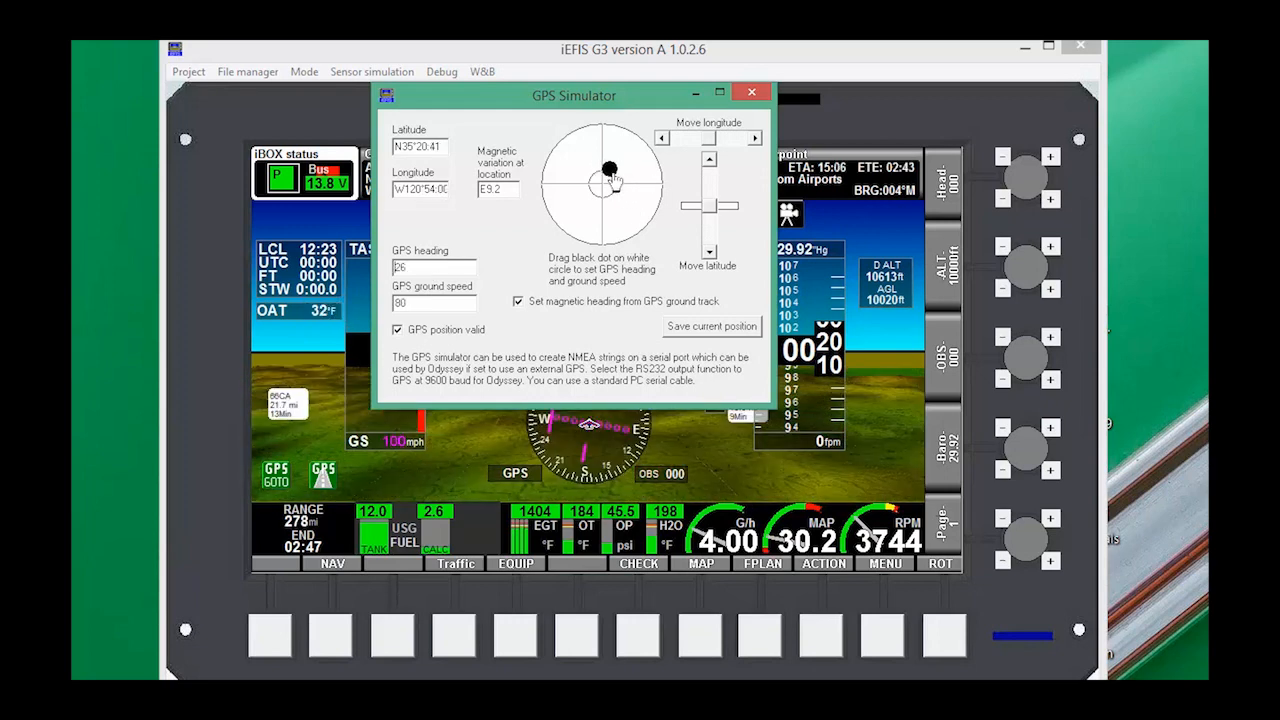
{"action": "left_click_drag", "start_coordinate": [610, 168], "coordinate": [620, 184]}
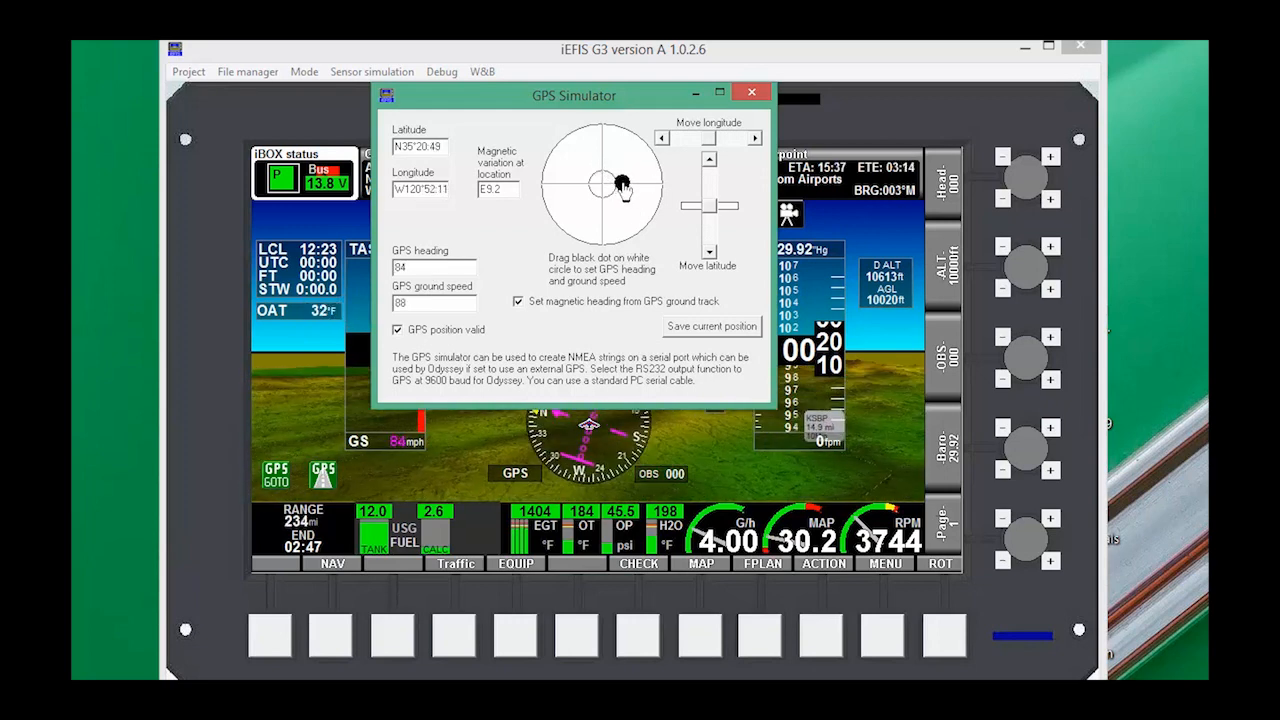
{"action": "left_click_drag", "start_coordinate": [624, 184], "coordinate": [624, 184]}
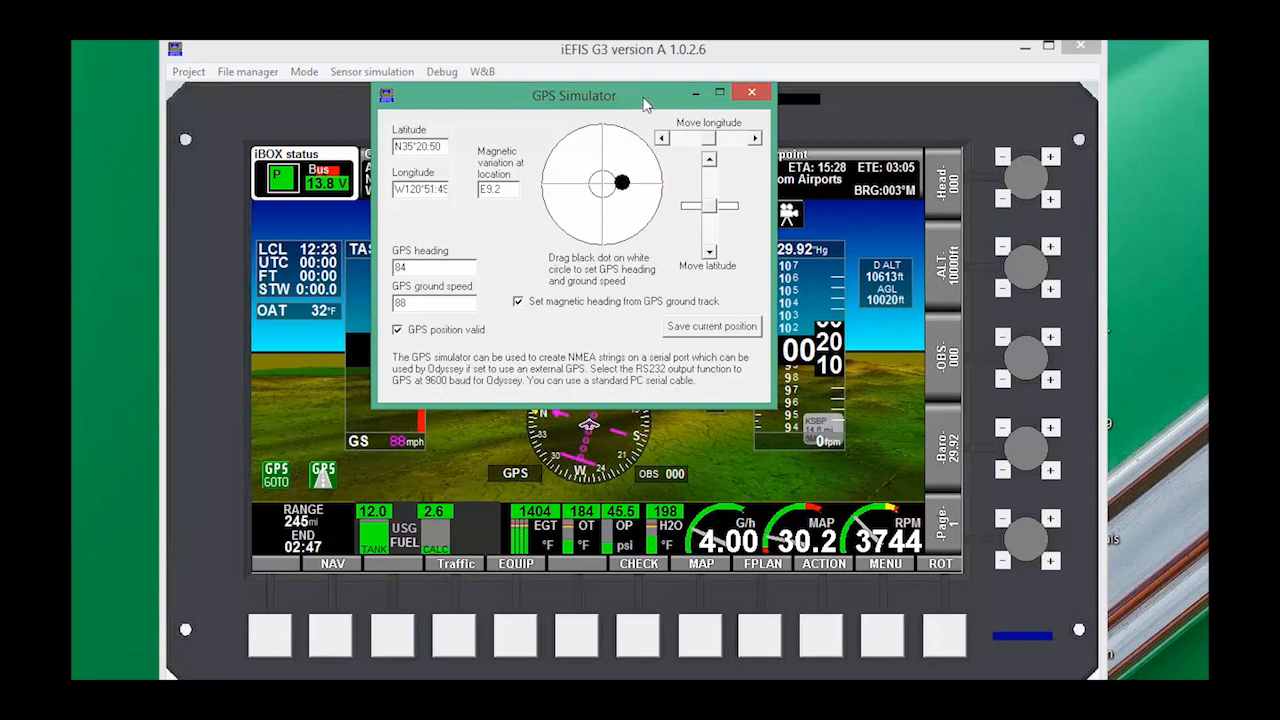
Save the current simulated GPS position and close the GPS simulator
{"action": "left_click_drag", "start_coordinate": [574, 96], "coordinate": [688, 96]}
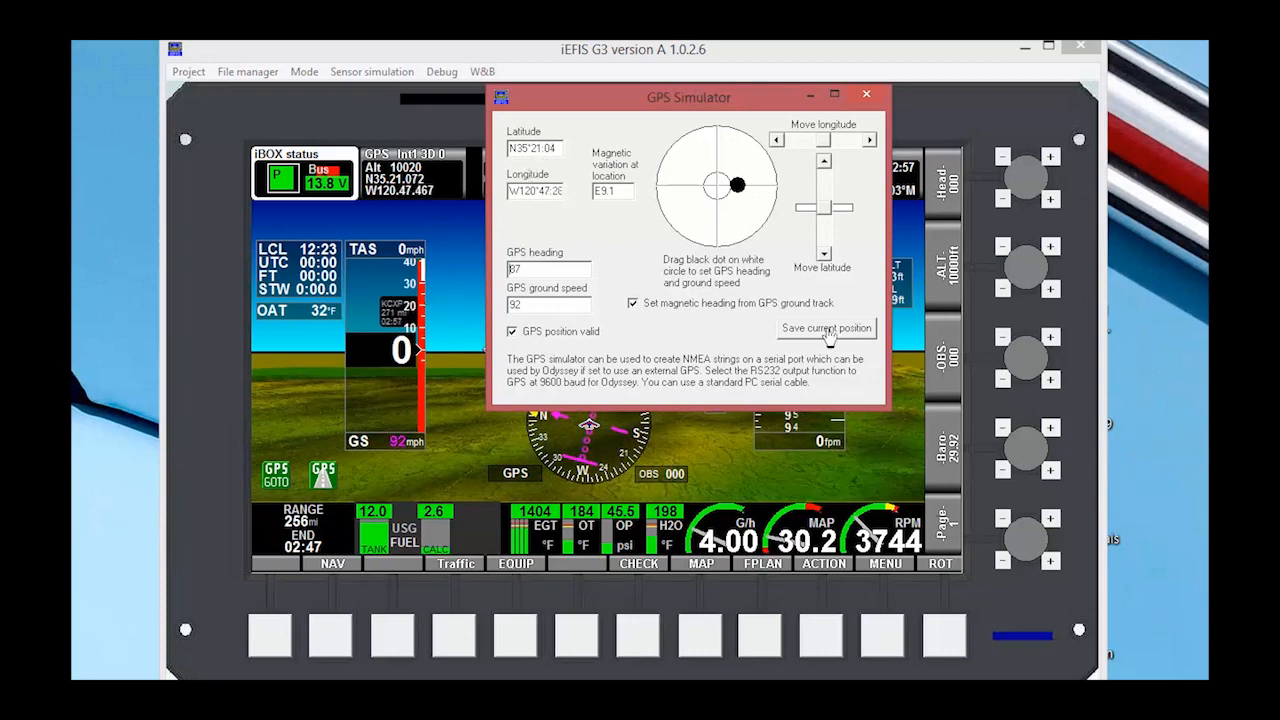
{"action": "left_click", "coordinate": [826, 328]}
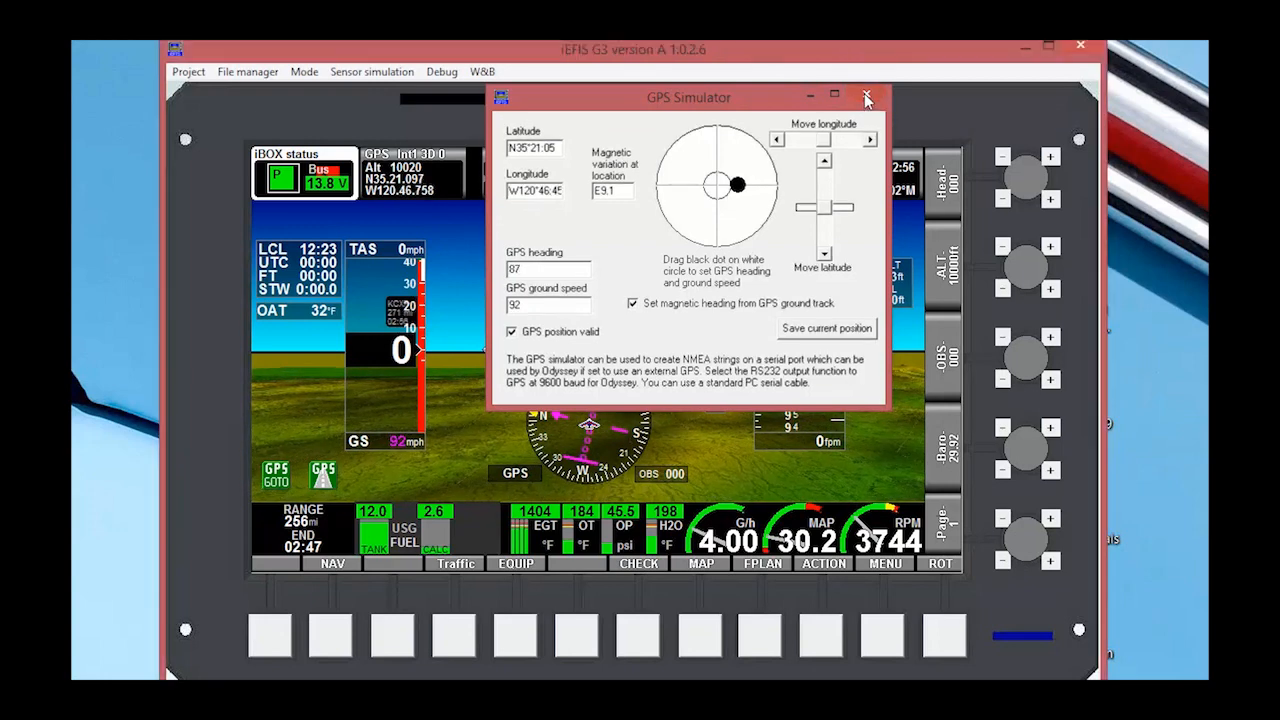
{"action": "left_click", "coordinate": [866, 96]}
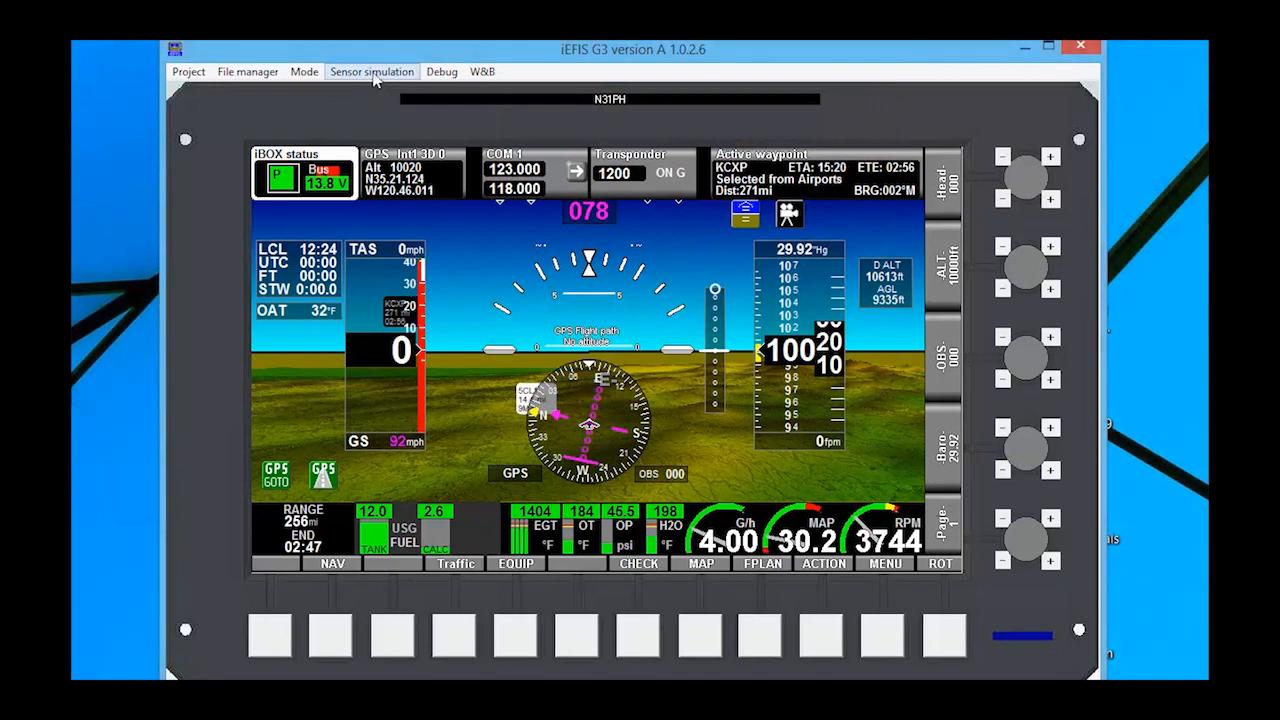
Bring up the Pressure Sender Simulation and adjust the dynamic (airspeed) pressure
{"action": "left_click", "coordinate": [372, 72]}
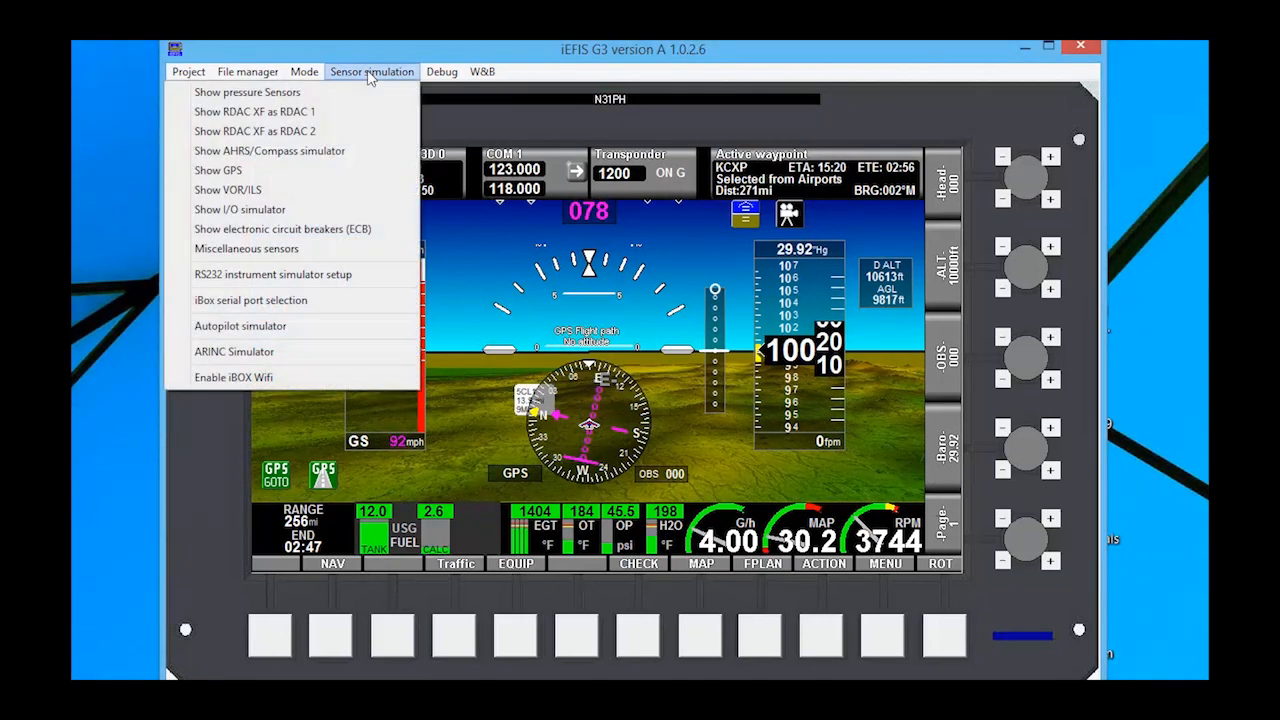
{"action": "mouse_move", "coordinate": [248, 92]}
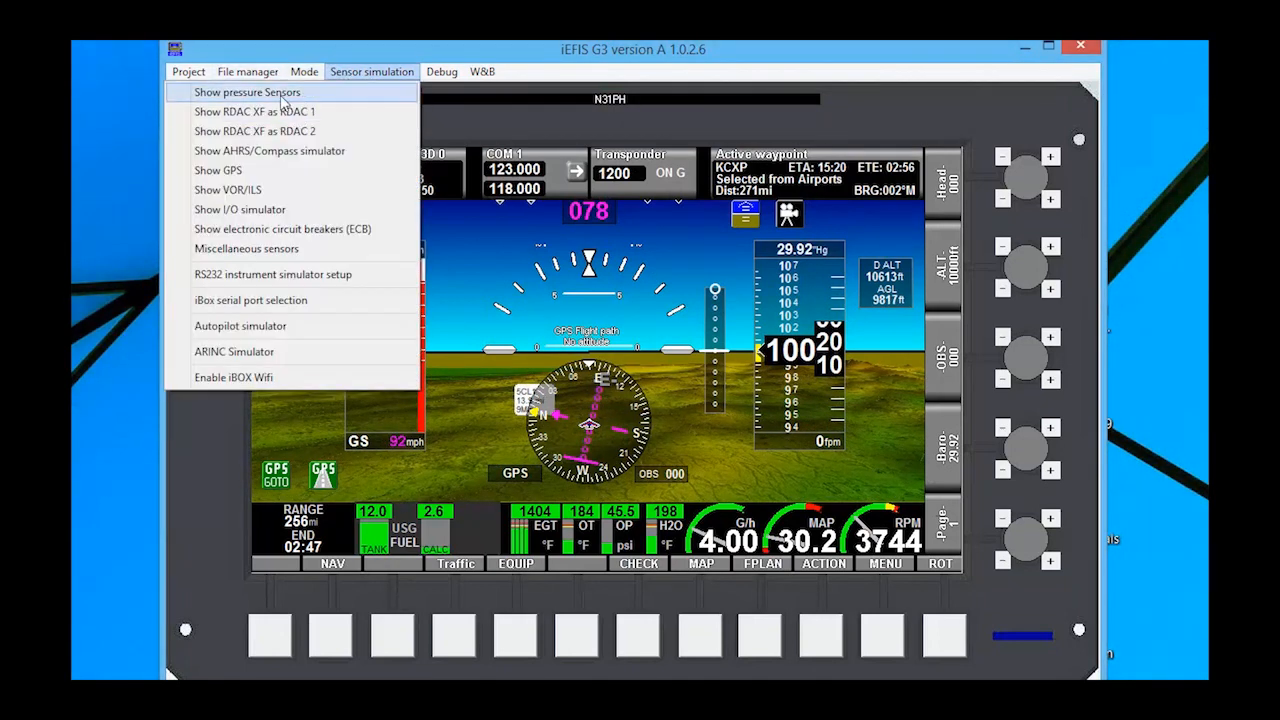
{"action": "left_click", "coordinate": [248, 92]}
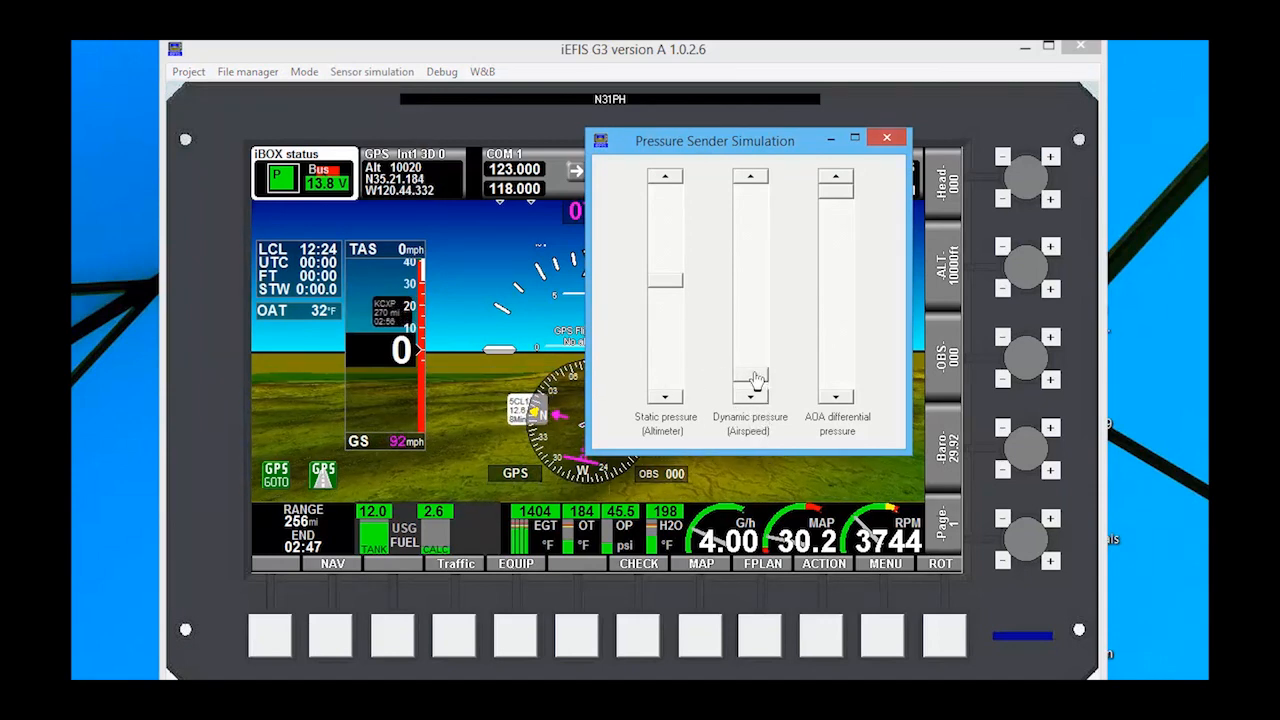
{"action": "left_click", "coordinate": [750, 396]}
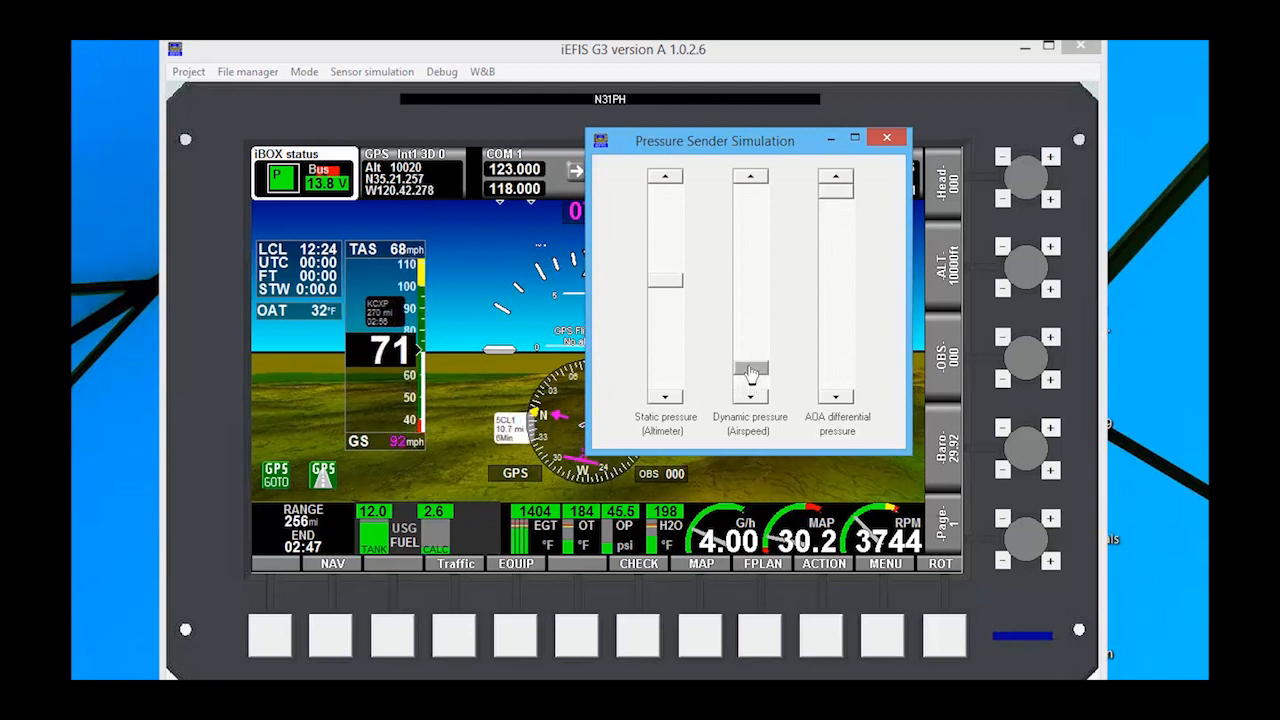
{"action": "left_click_drag", "start_coordinate": [716, 140], "coordinate": [536, 212]}
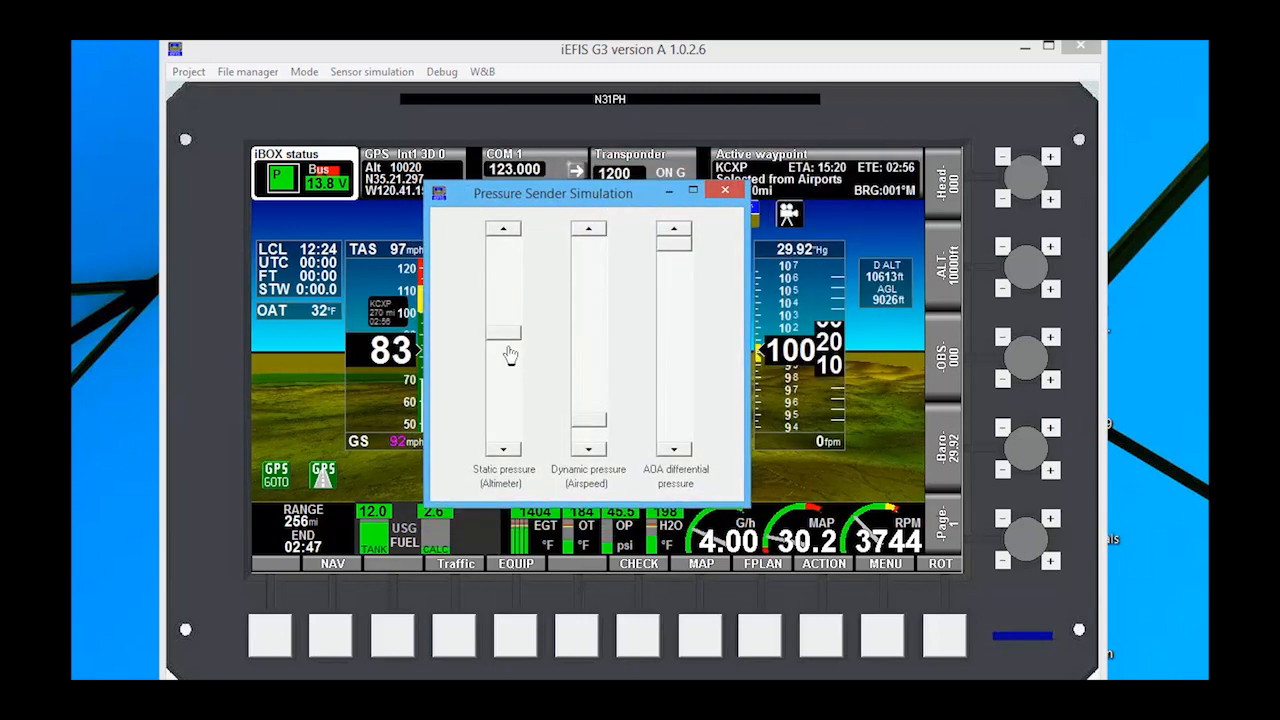
Tune static pressure for altitude near 10,000 ft and dynamic for airspeed, then close it
{"action": "left_click", "coordinate": [504, 450]}
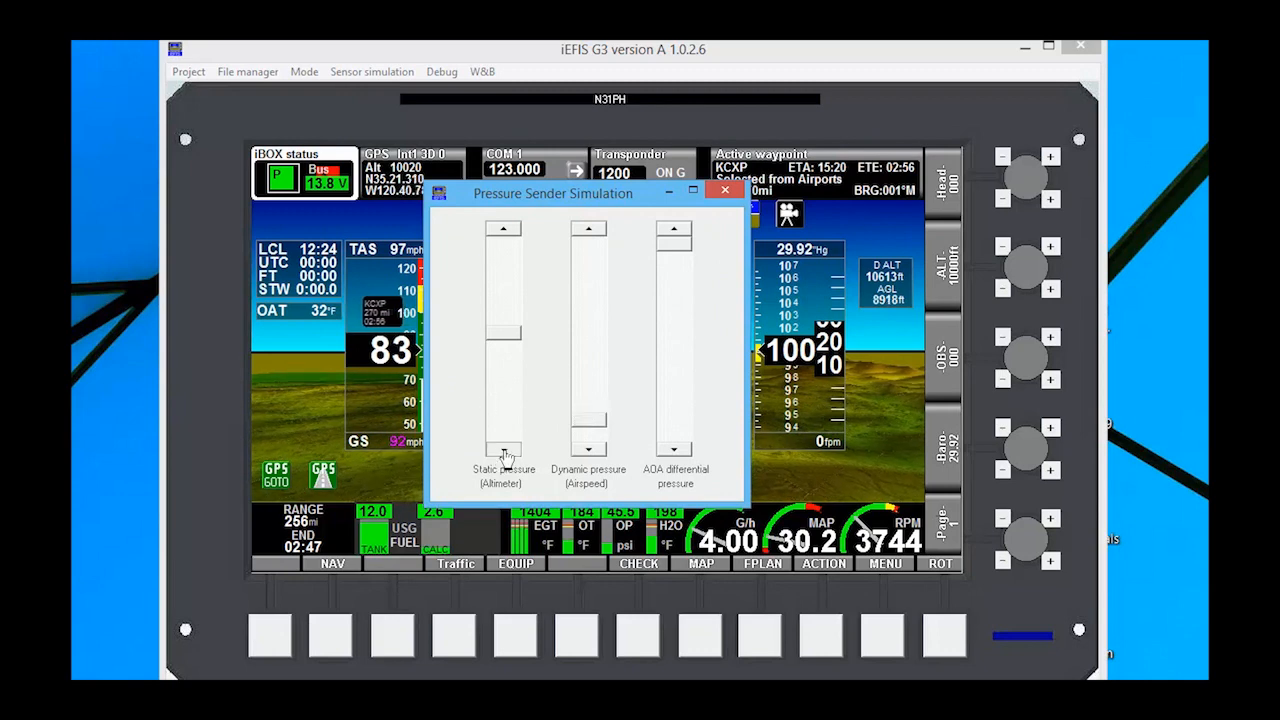
{"action": "left_click", "coordinate": [504, 452]}
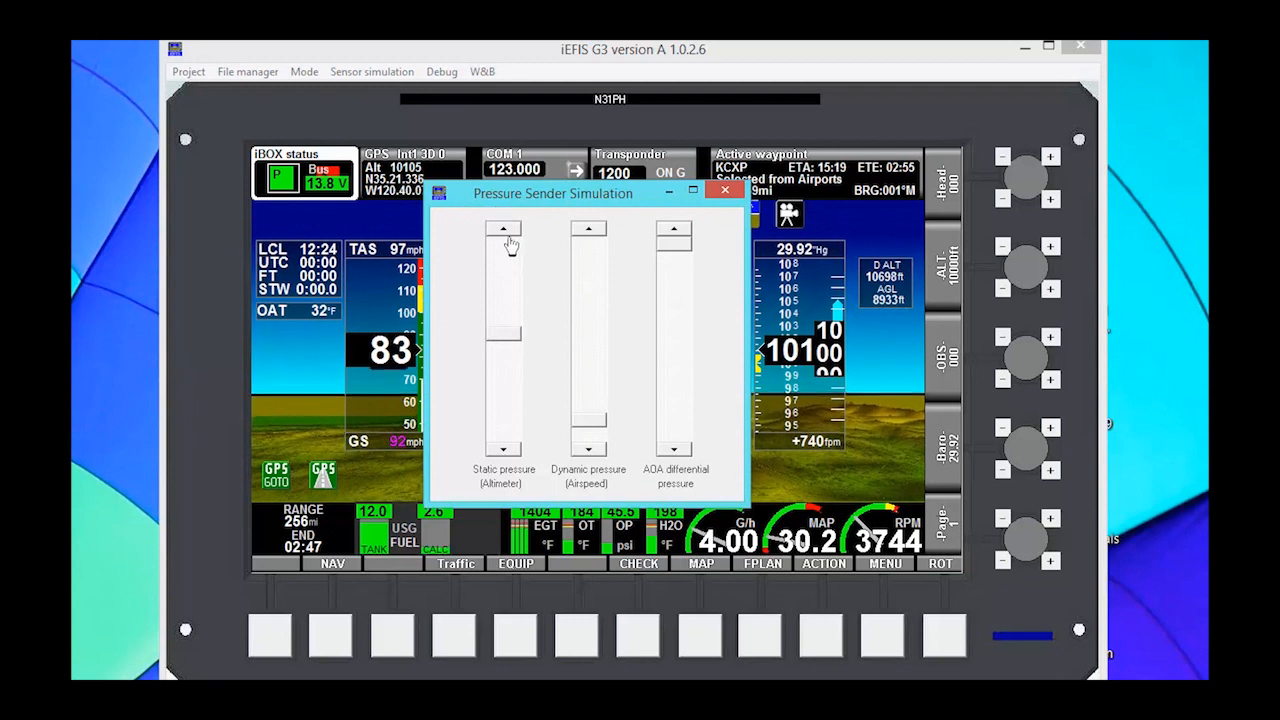
{"action": "left_click", "coordinate": [504, 228]}
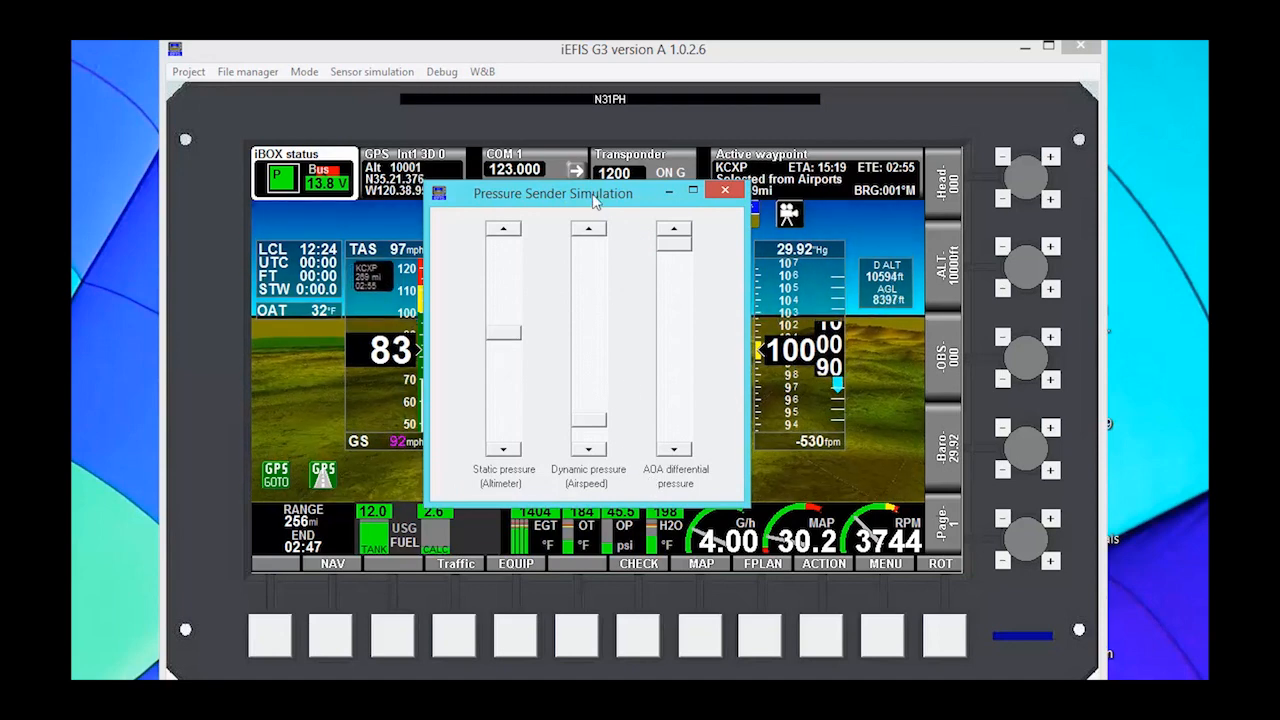
{"action": "left_click_drag", "start_coordinate": [552, 192], "coordinate": [736, 188]}
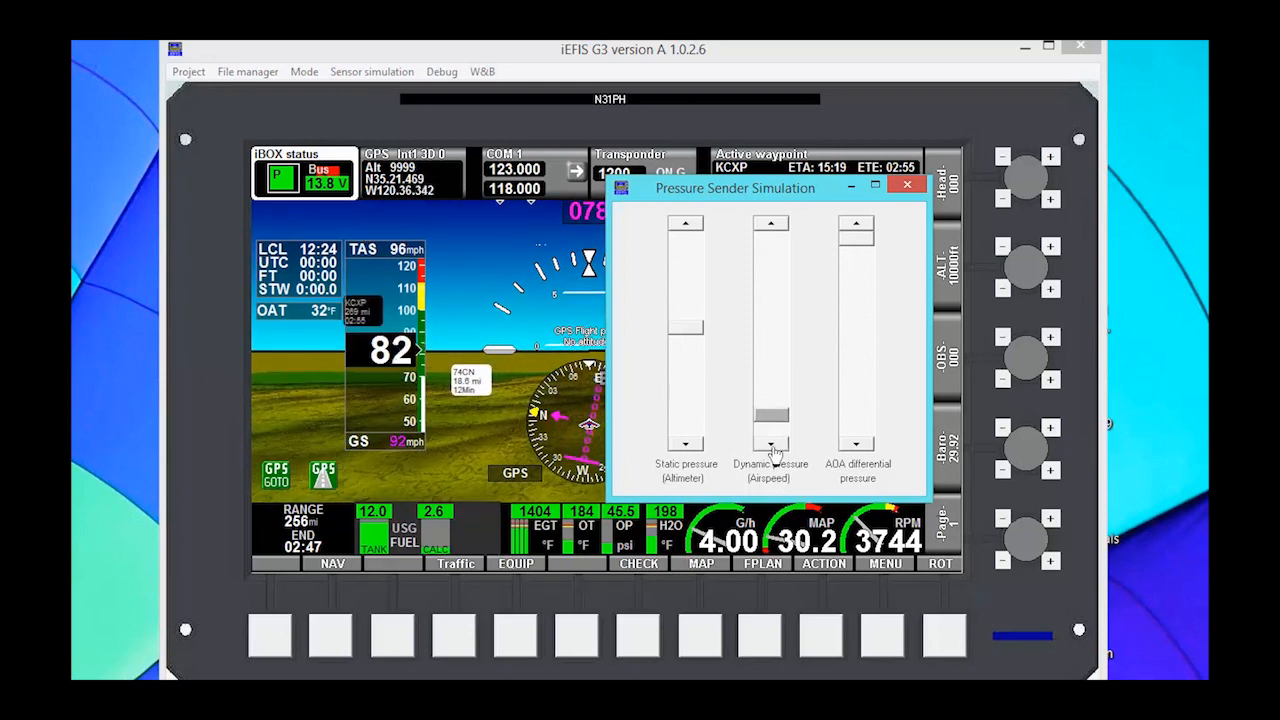
{"action": "left_click", "coordinate": [770, 444]}
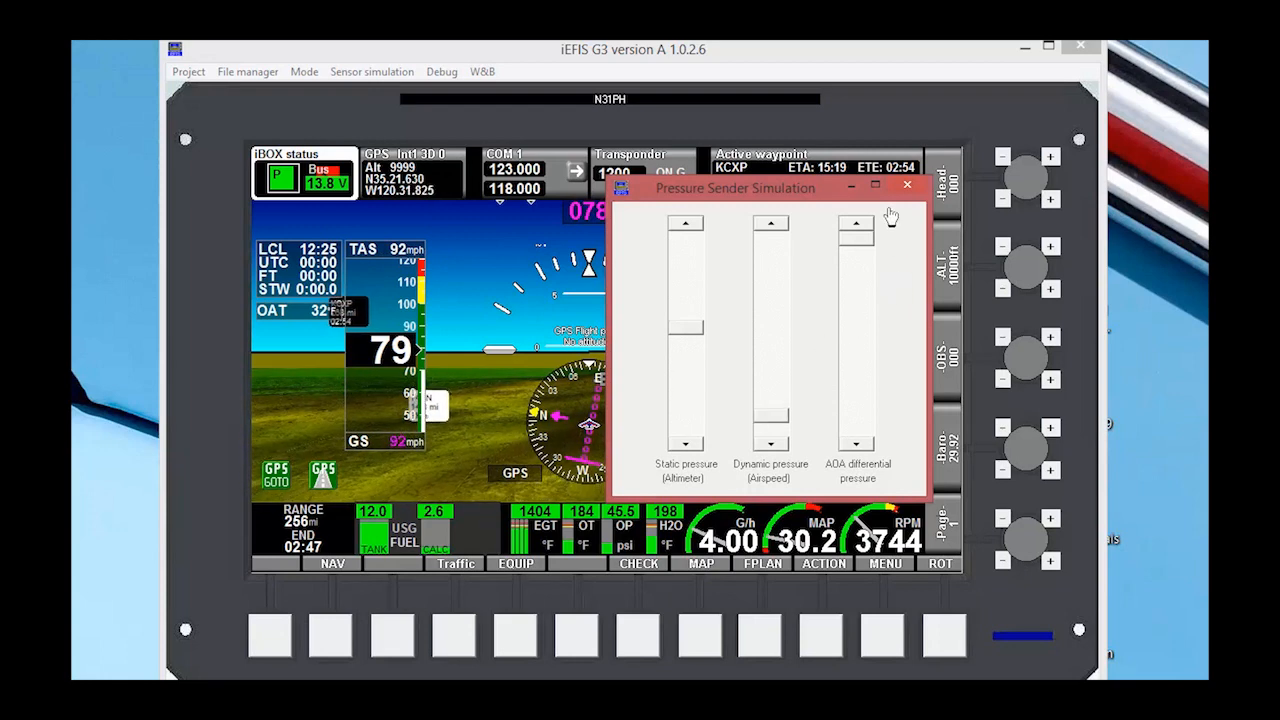
{"action": "left_click", "coordinate": [908, 188]}
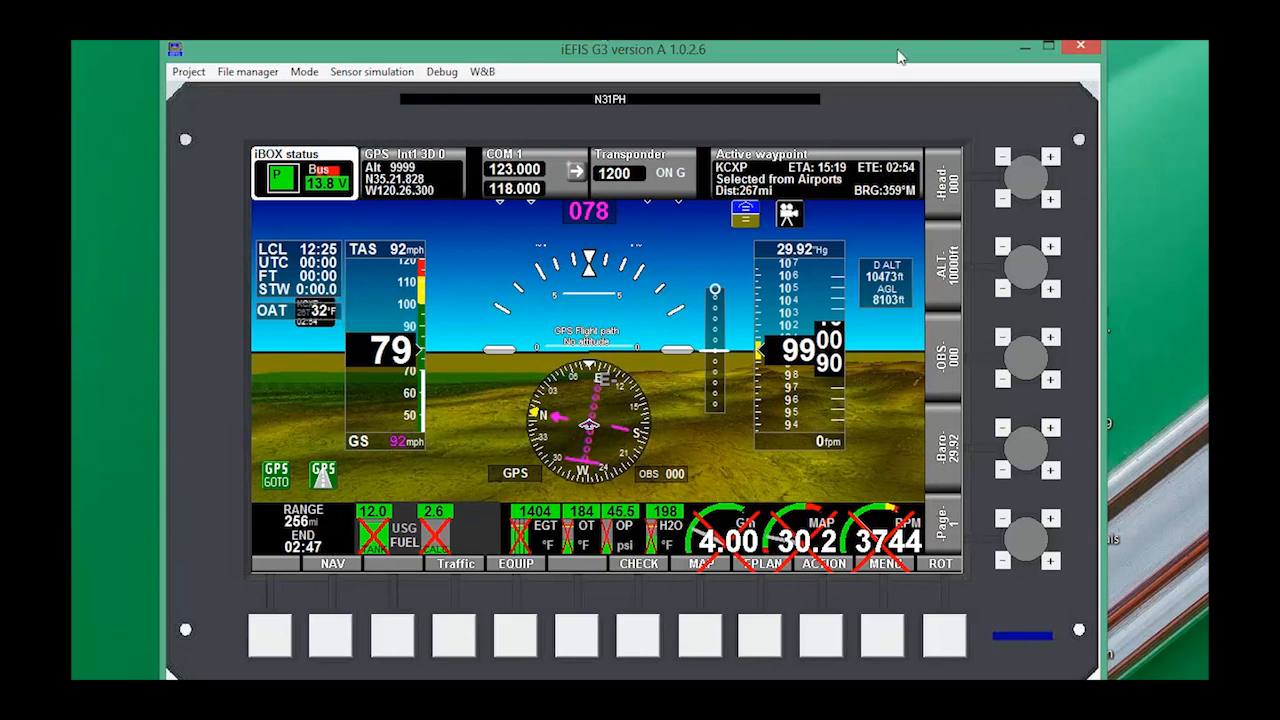
Show the simulated RDAC XF as RDAC 1 and raise engine RPM to 4096
{"action": "left_click", "coordinate": [372, 72]}
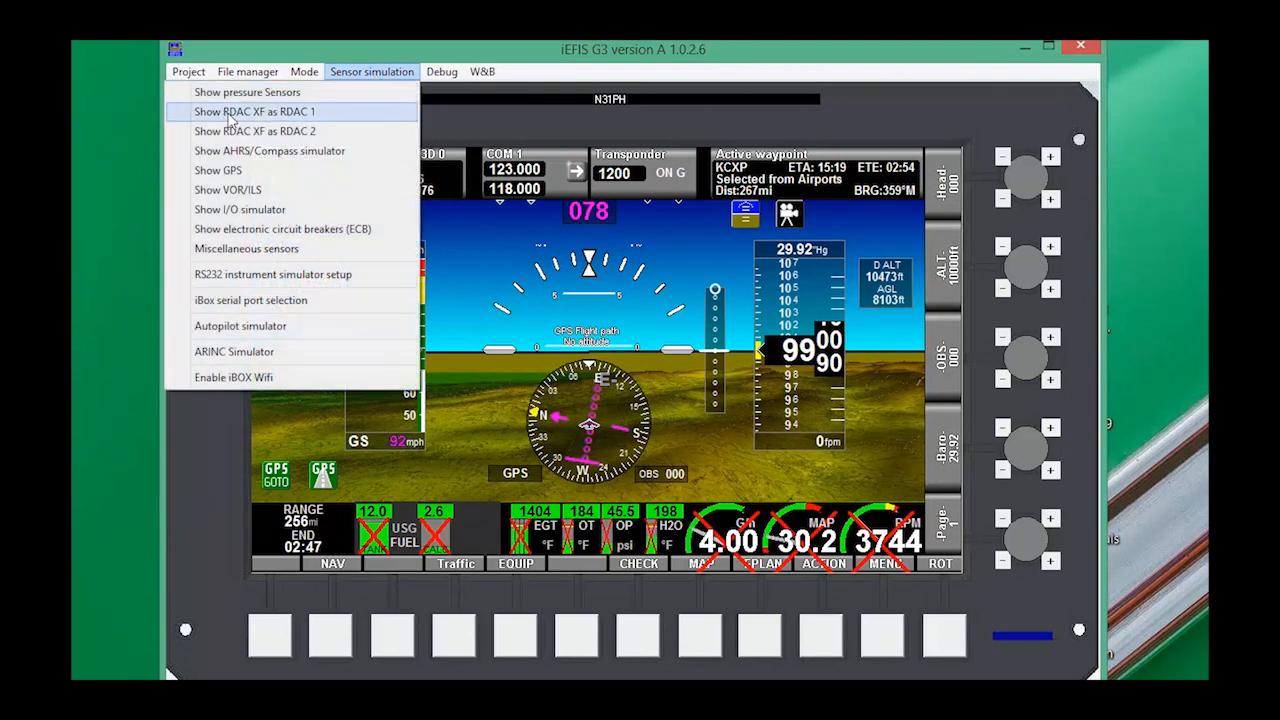
{"action": "left_click", "coordinate": [256, 112]}
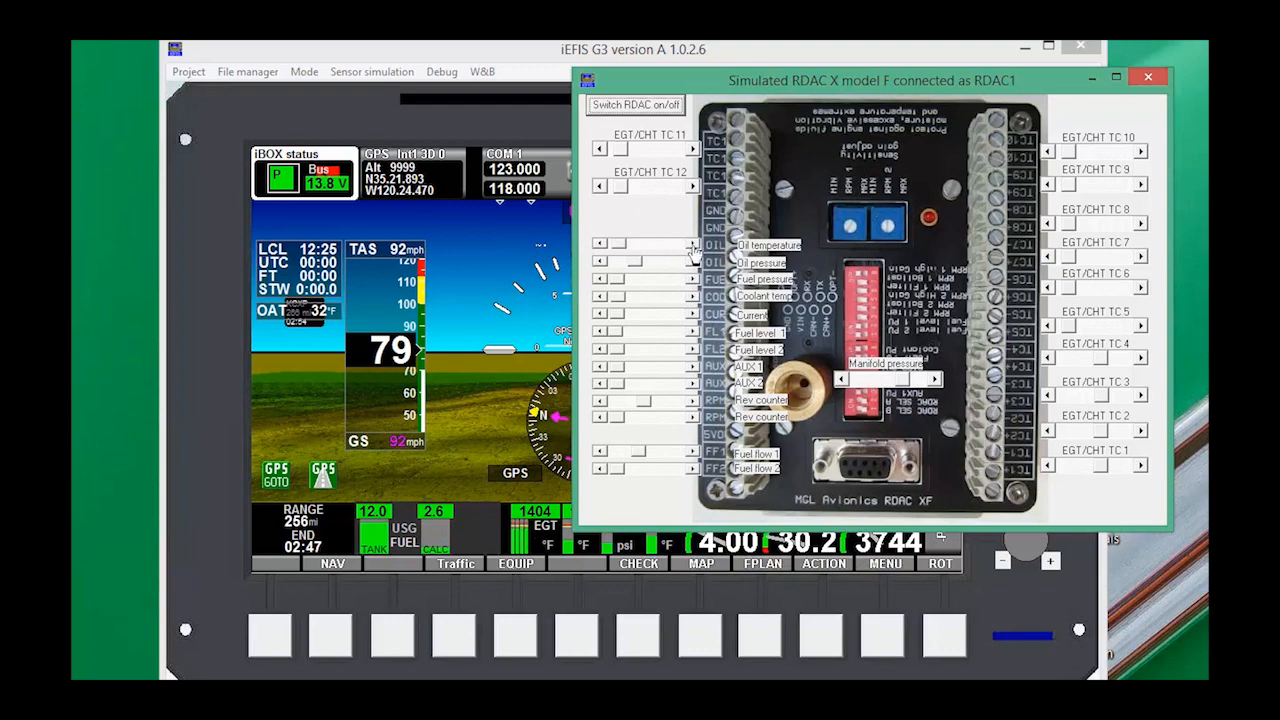
{"action": "left_click_drag", "start_coordinate": [870, 80], "coordinate": [660, 66]}
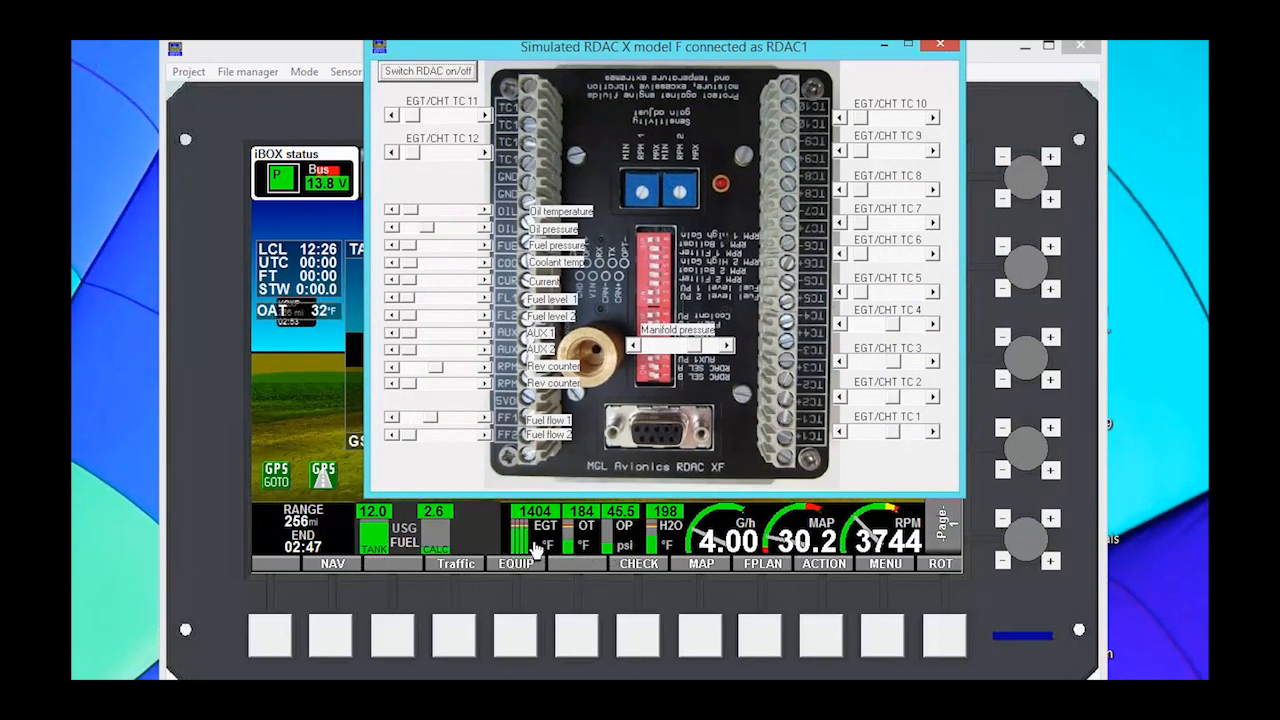
{"action": "mouse_move", "coordinate": [900, 430]}
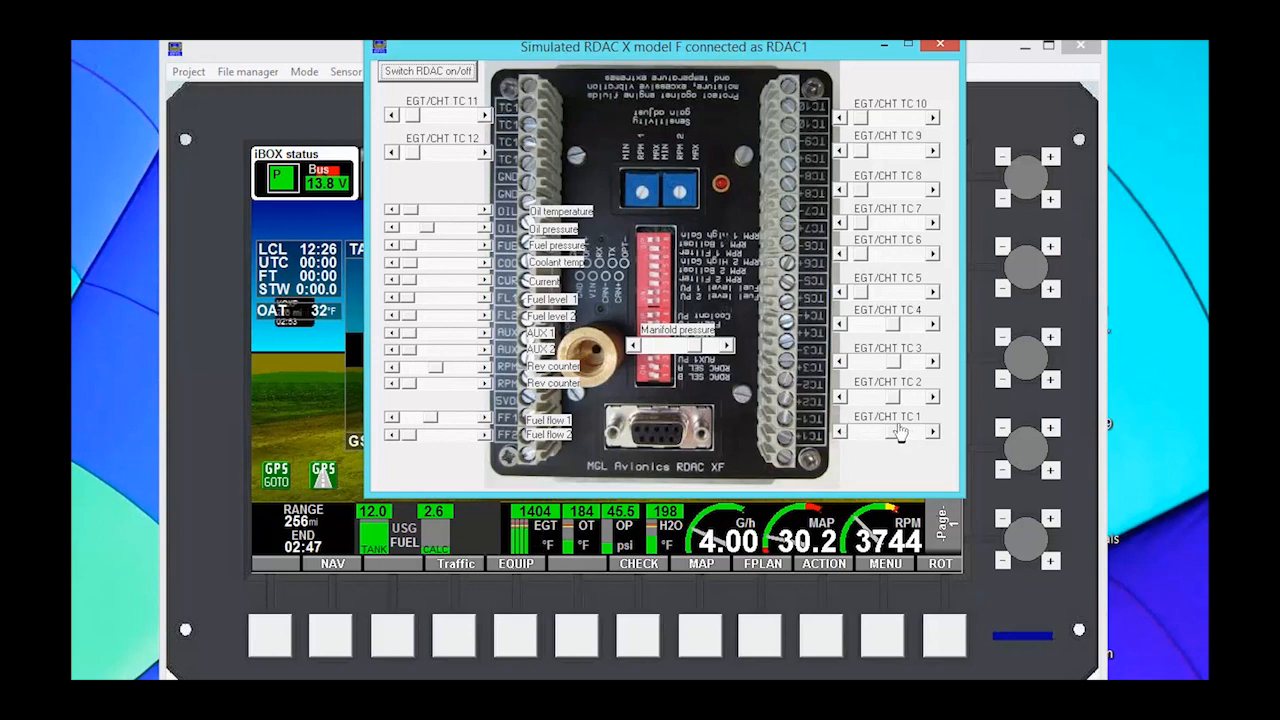
{"action": "mouse_move", "coordinate": [596, 568]}
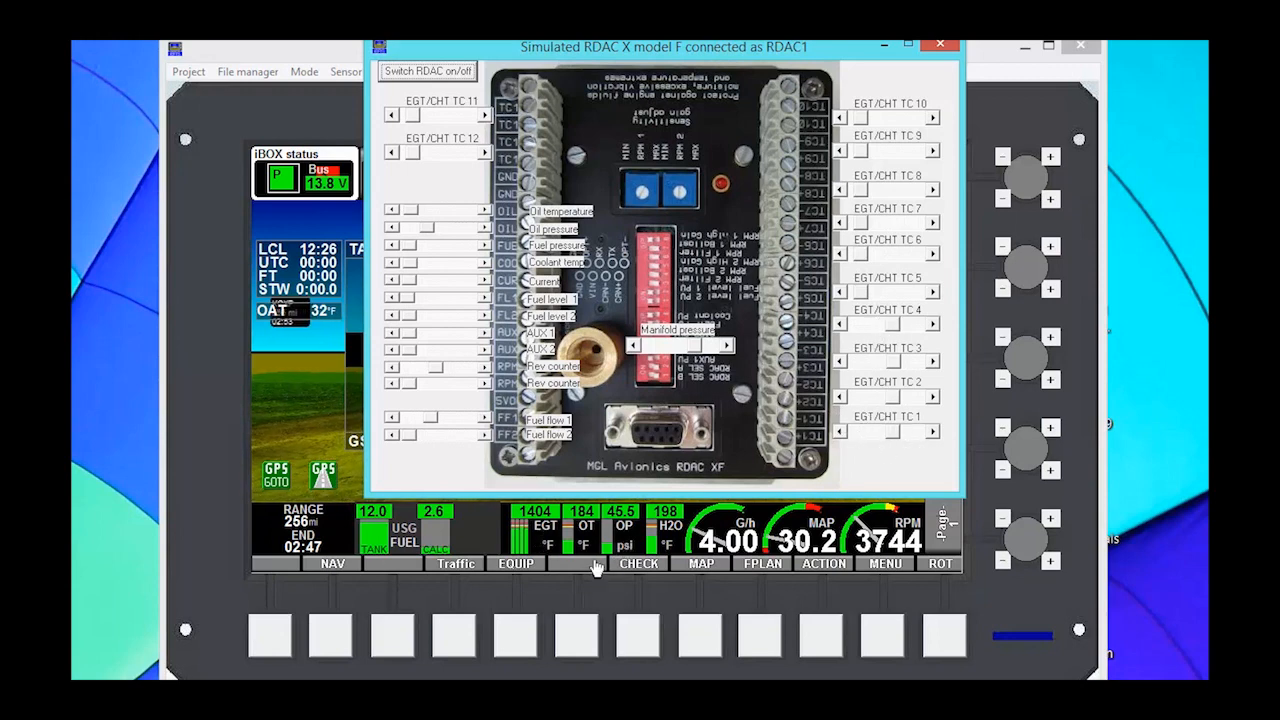
{"action": "mouse_move", "coordinate": [528, 472]}
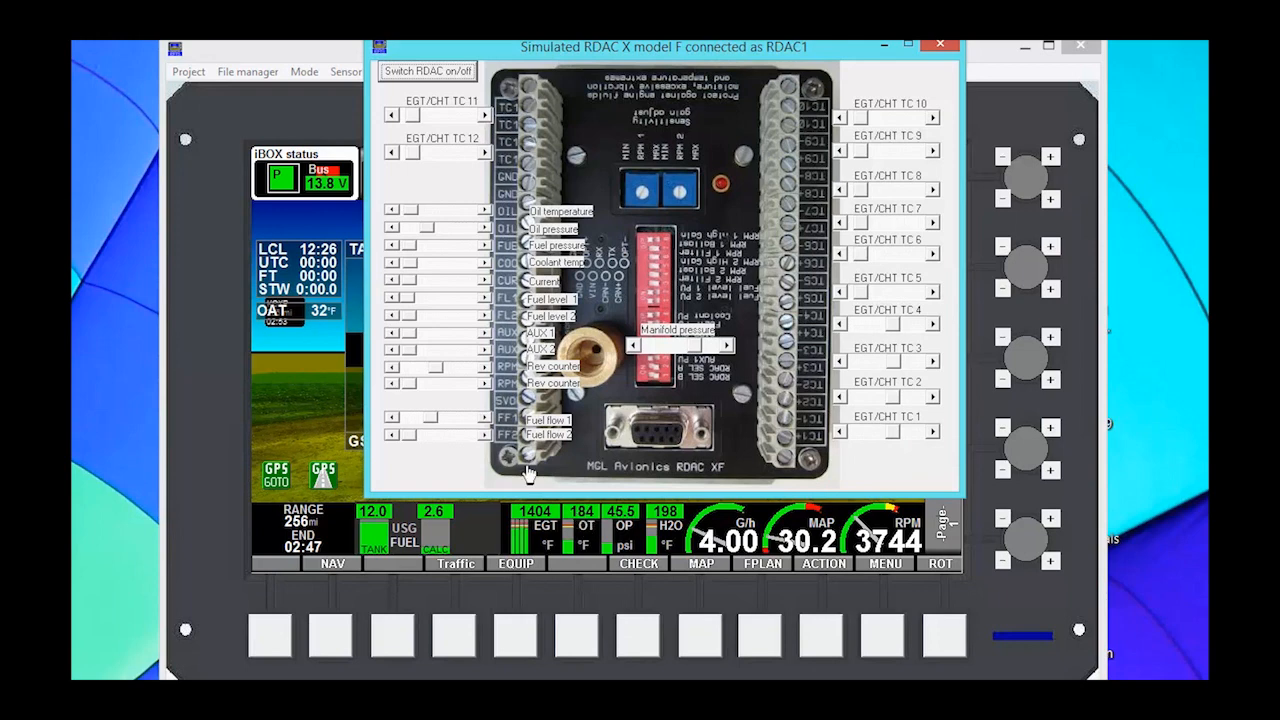
{"action": "mouse_move", "coordinate": [420, 210]}
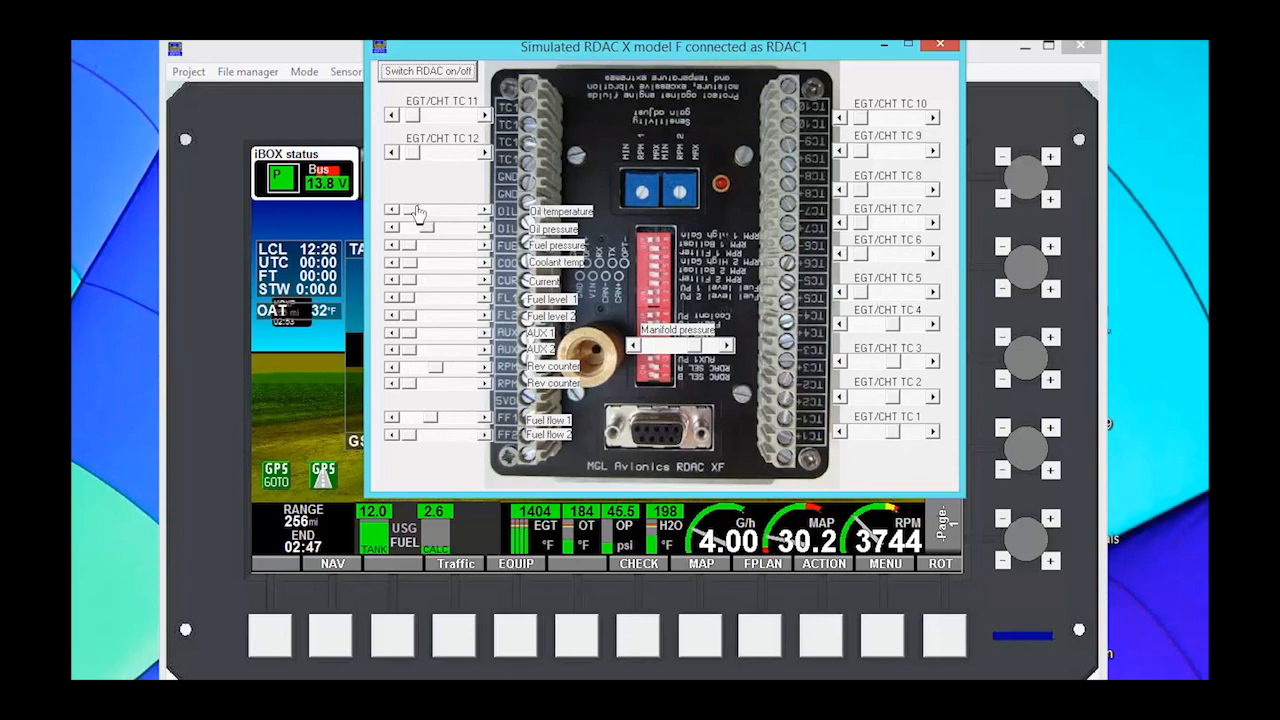
{"action": "mouse_move", "coordinate": [528, 256]}
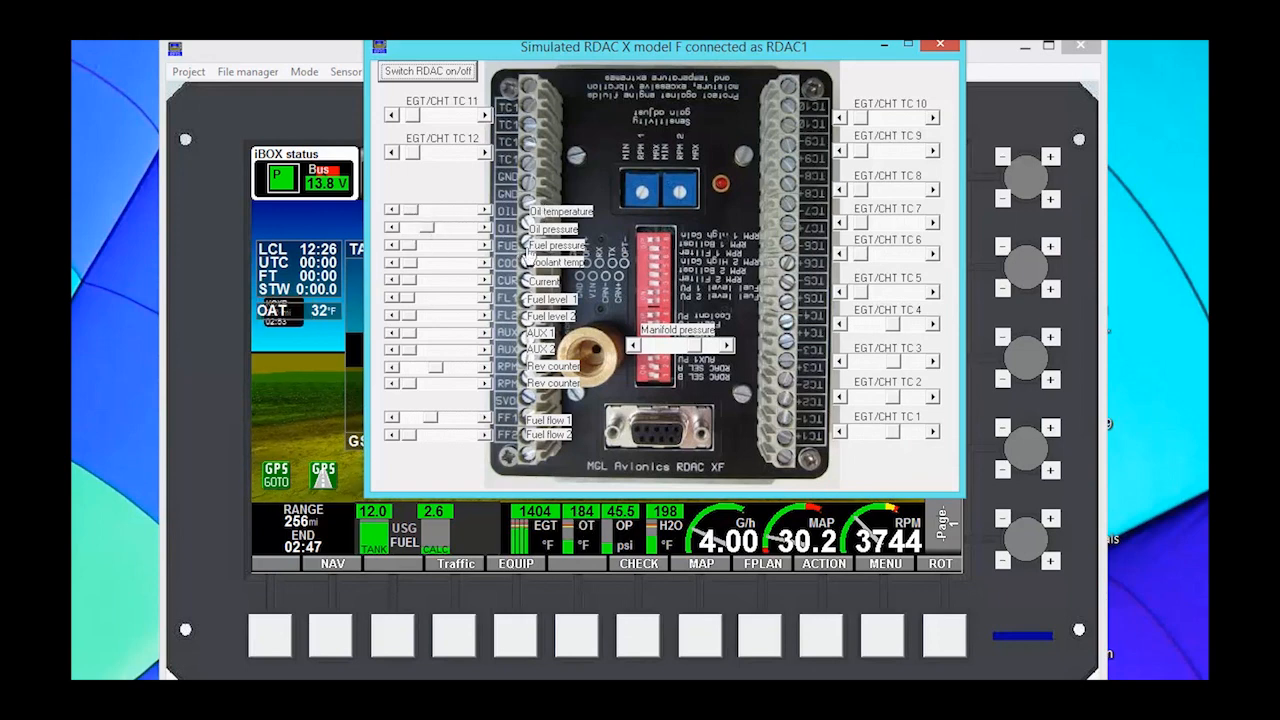
{"action": "mouse_move", "coordinate": [500, 298]}
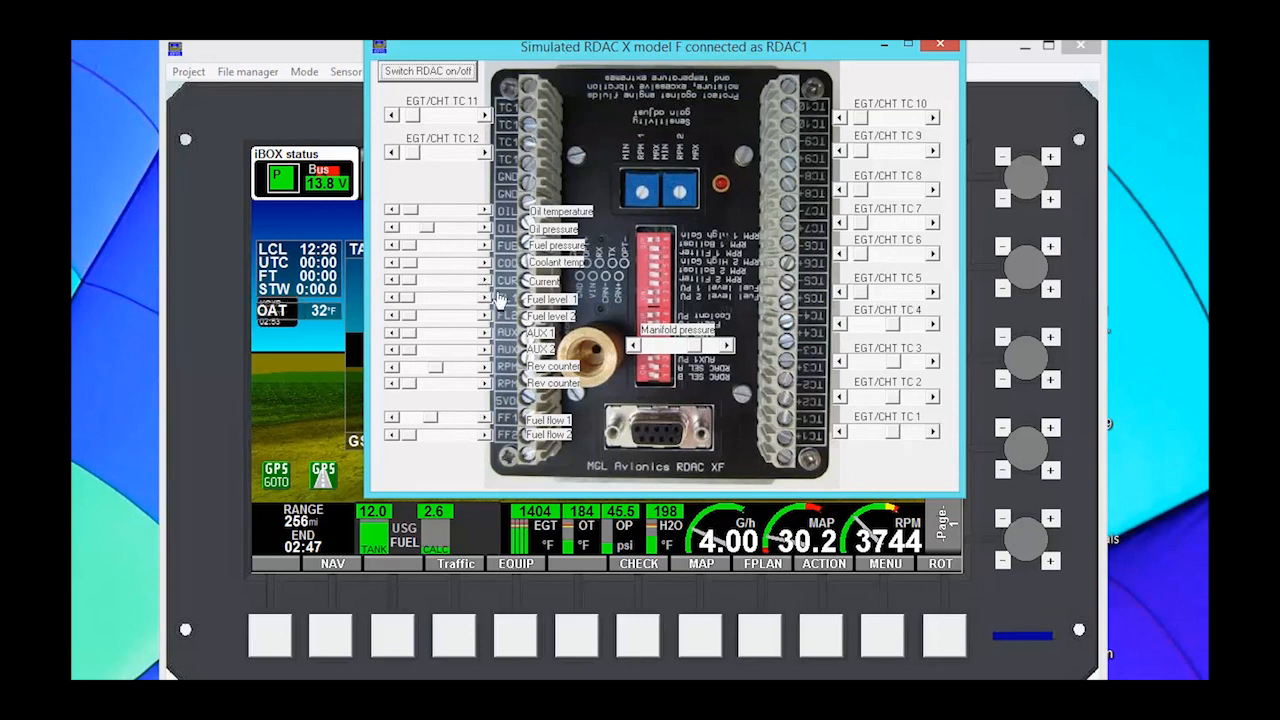
{"action": "mouse_move", "coordinate": [416, 316]}
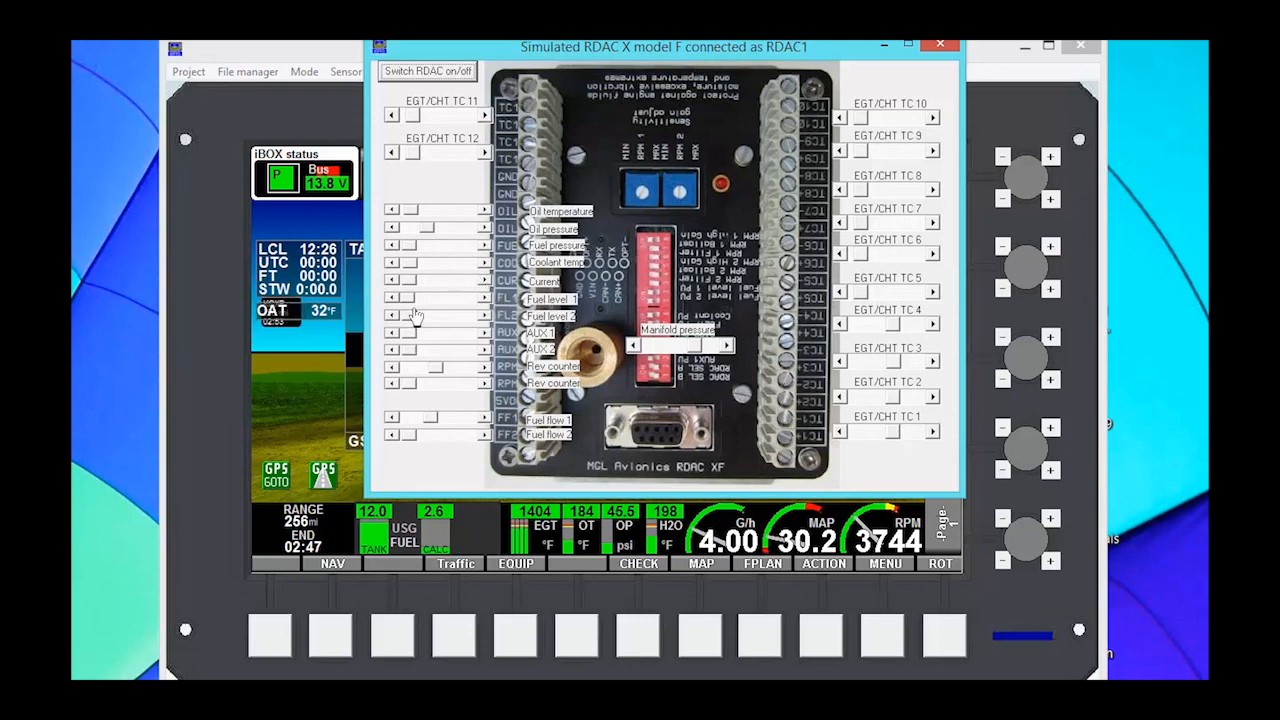
{"action": "mouse_move", "coordinate": [404, 356]}
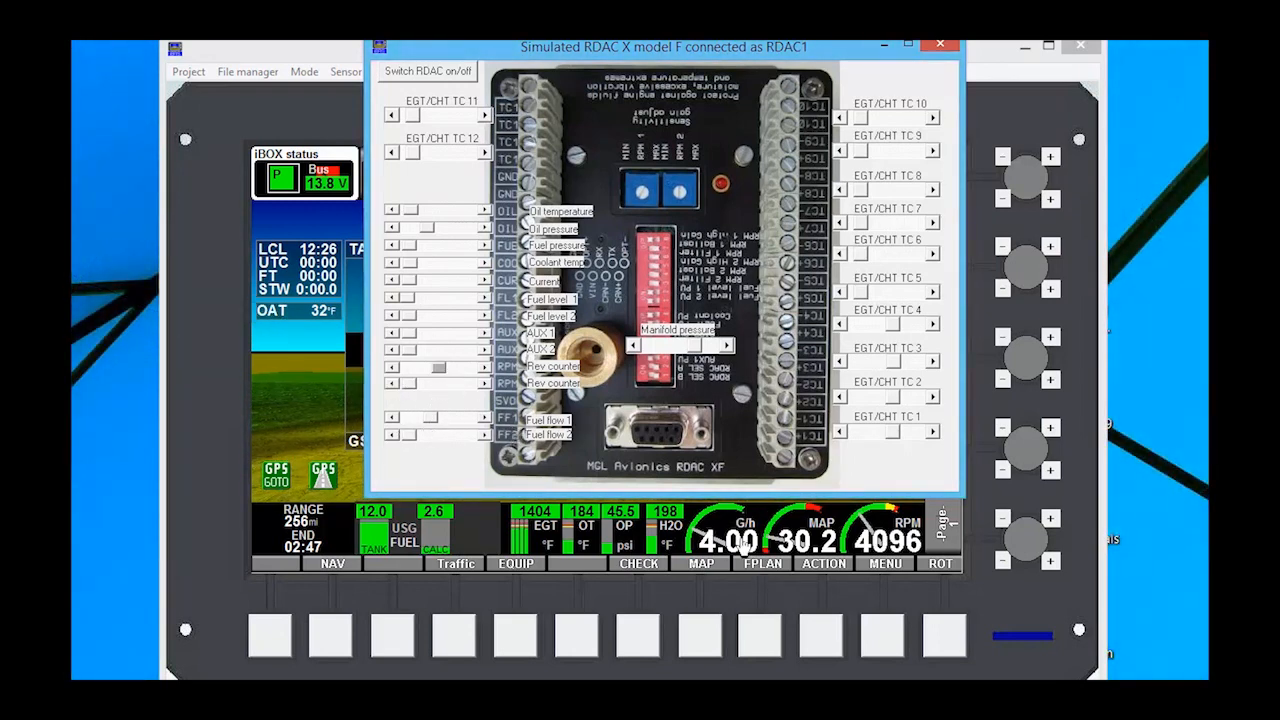
{"action": "mouse_move", "coordinate": [462, 164]}
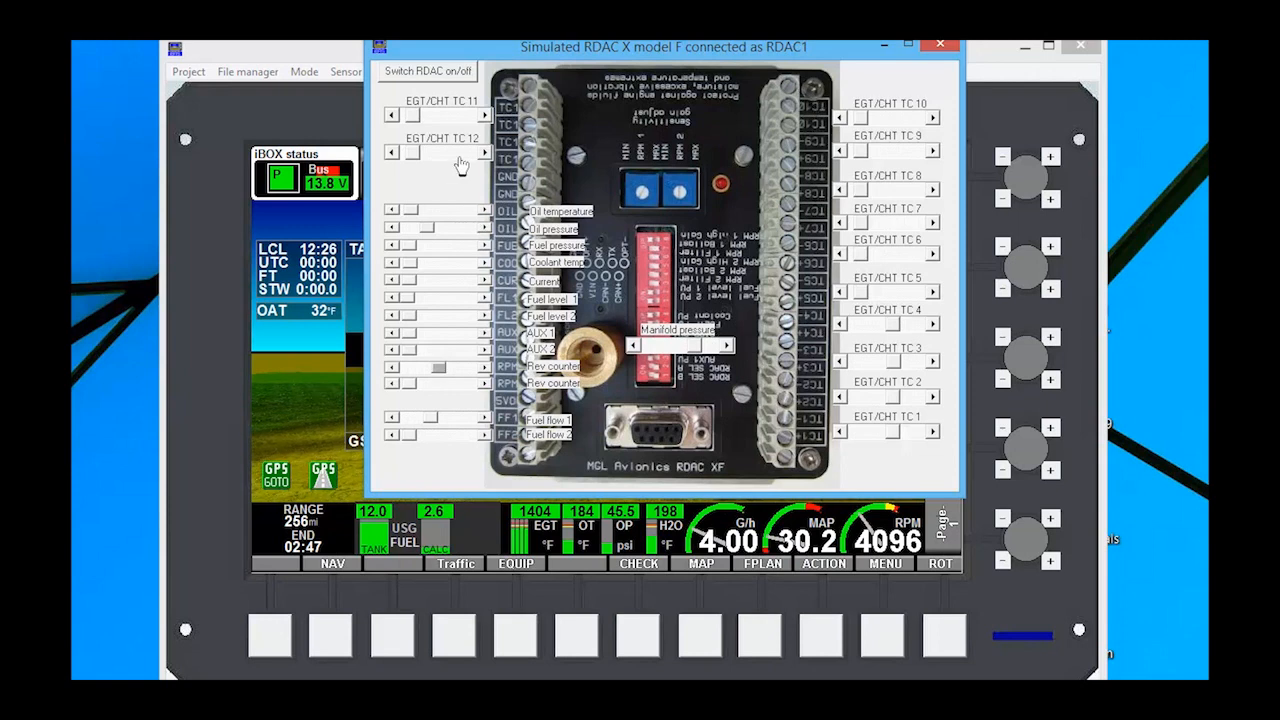
{"action": "mouse_move", "coordinate": [772, 516]}
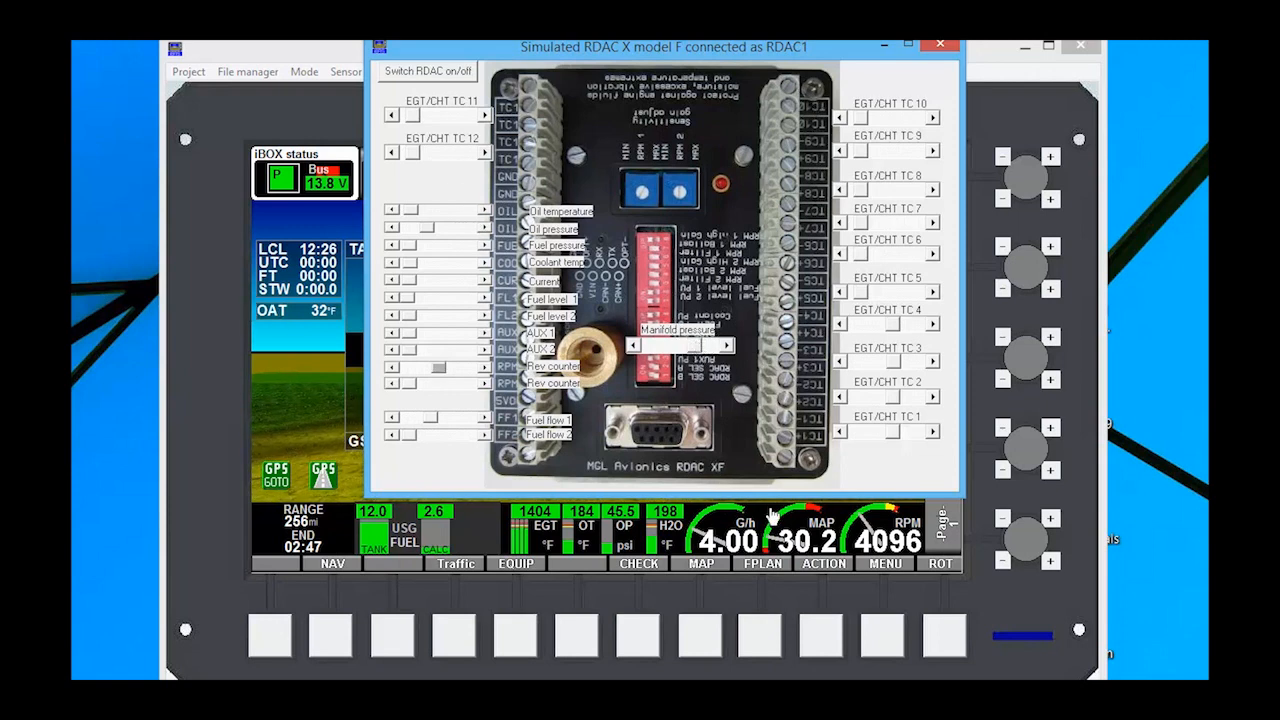
{"action": "mouse_move", "coordinate": [776, 520]}
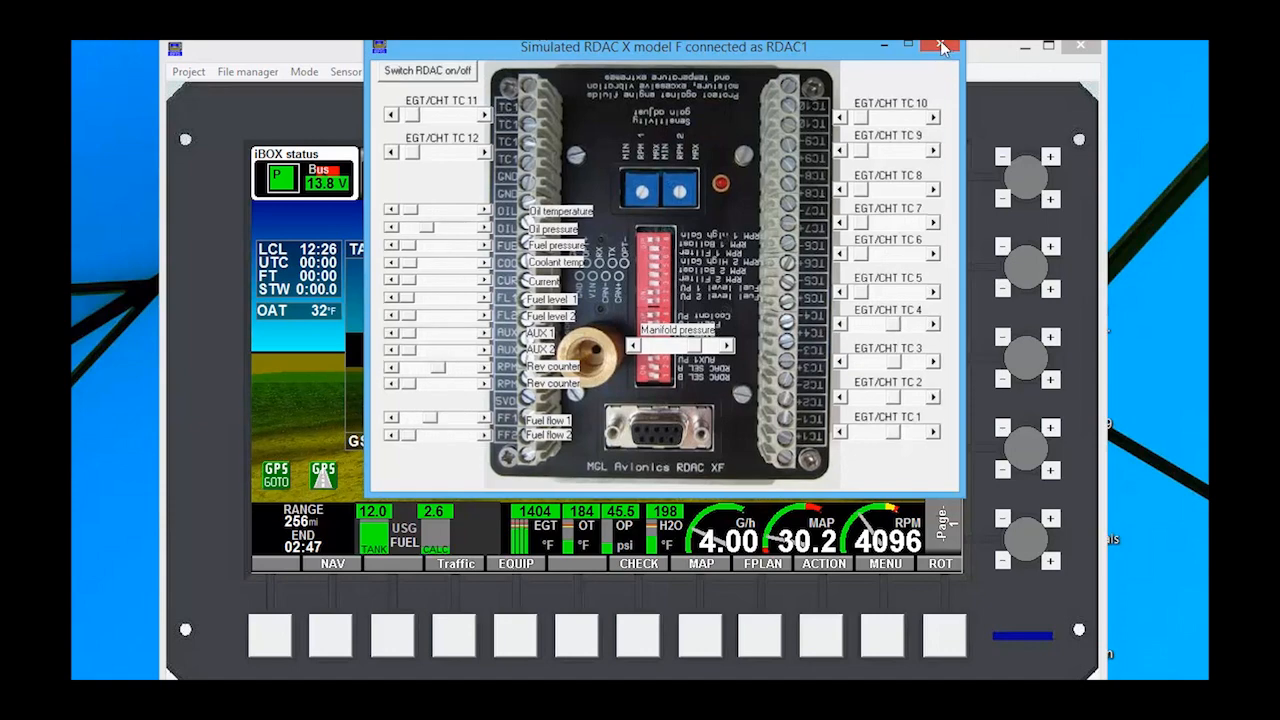
{"action": "left_click", "coordinate": [940, 46]}
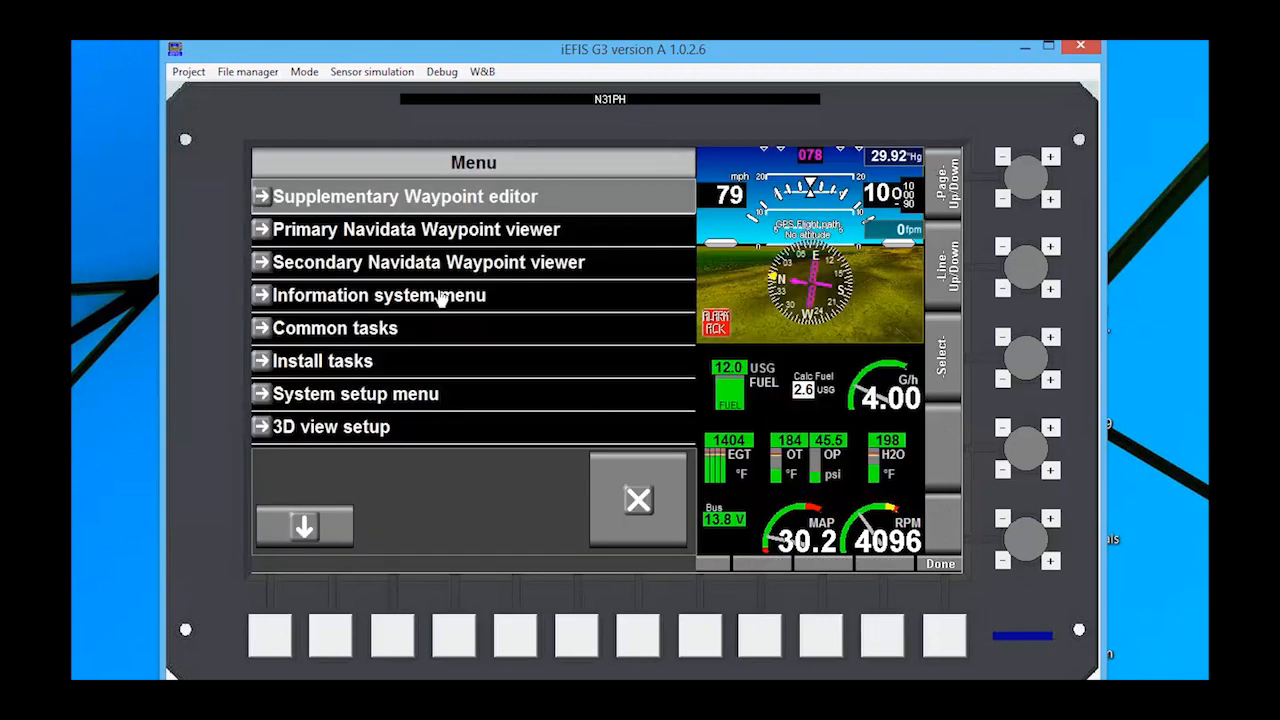
Go through System setup menu into Engine monitoring setup
{"action": "left_click", "coordinate": [356, 392]}
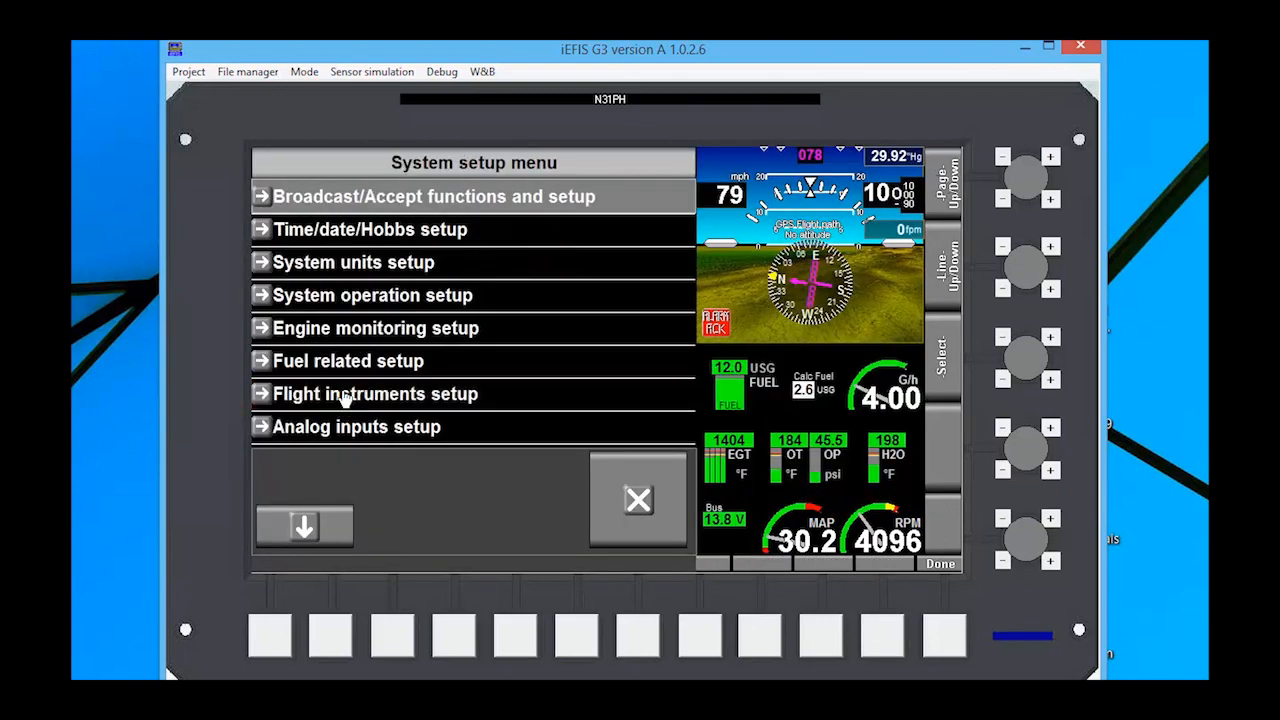
{"action": "left_click", "coordinate": [376, 328]}
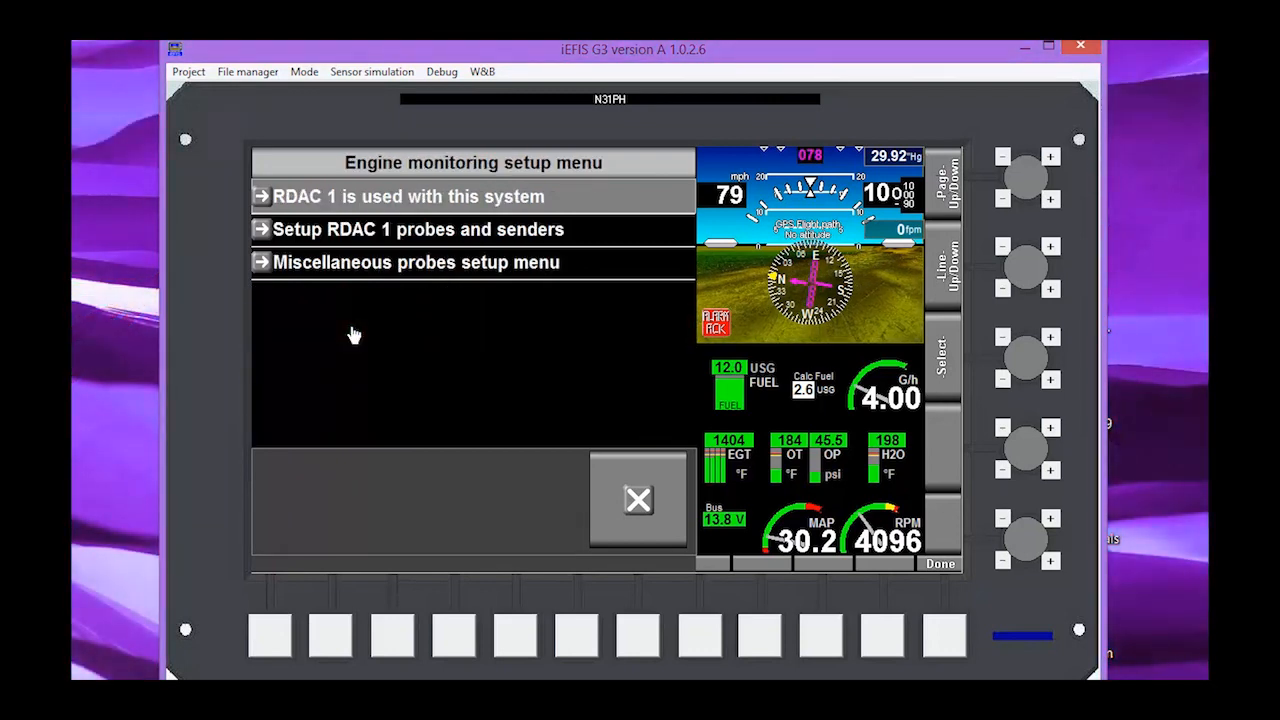
In RDAC 1 TC channels, keep TC1–TC4 as EGT and TC5/TC6 not used, then close
{"action": "left_click", "coordinate": [416, 228]}
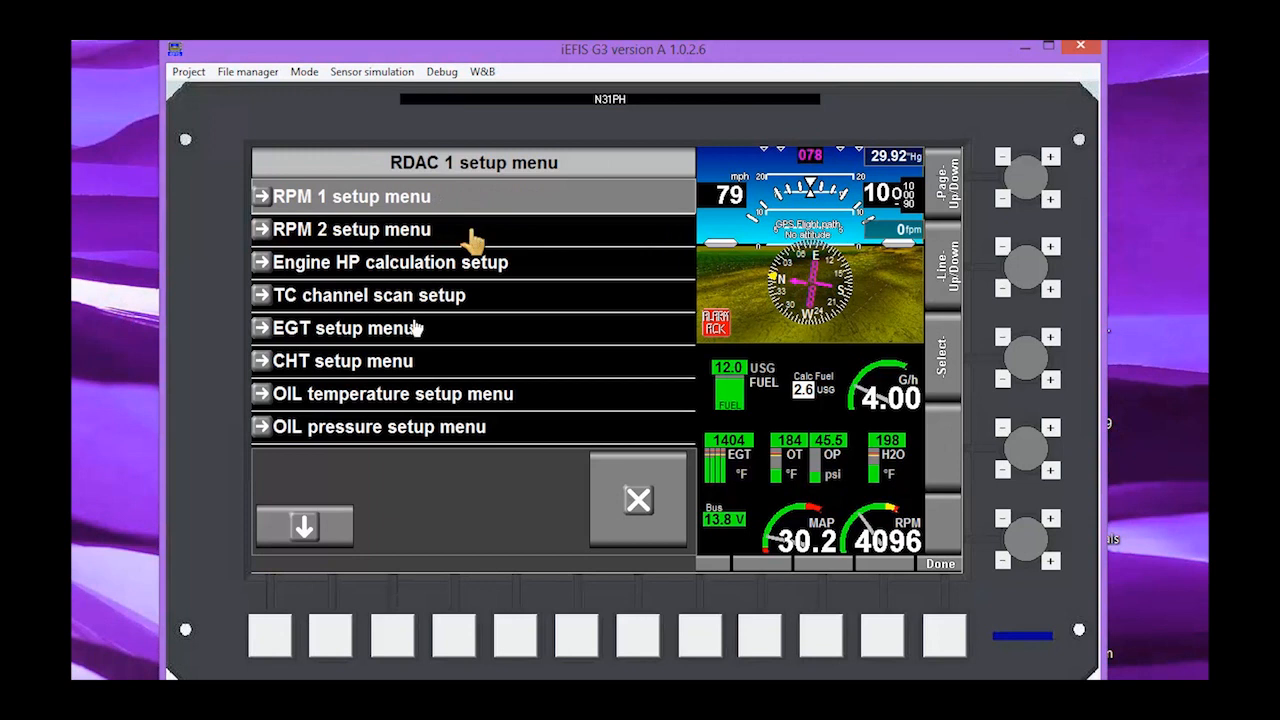
{"action": "mouse_move", "coordinate": [330, 304]}
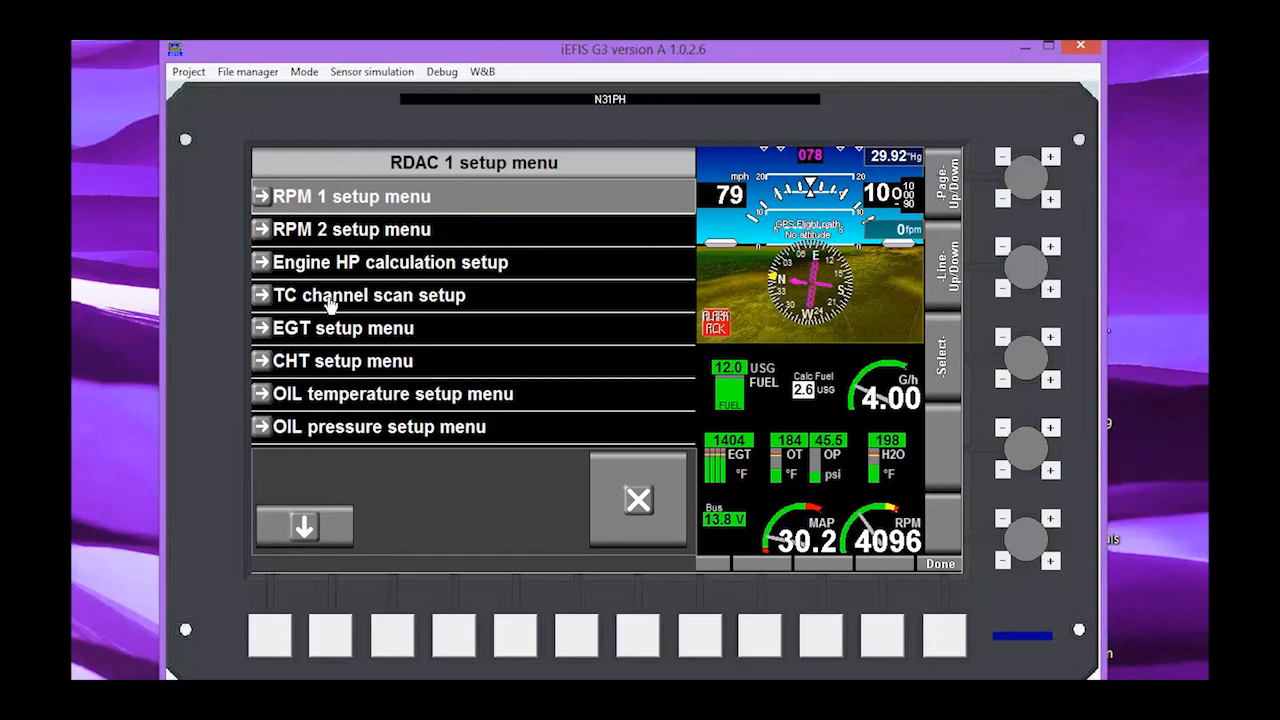
{"action": "left_click", "coordinate": [368, 294]}
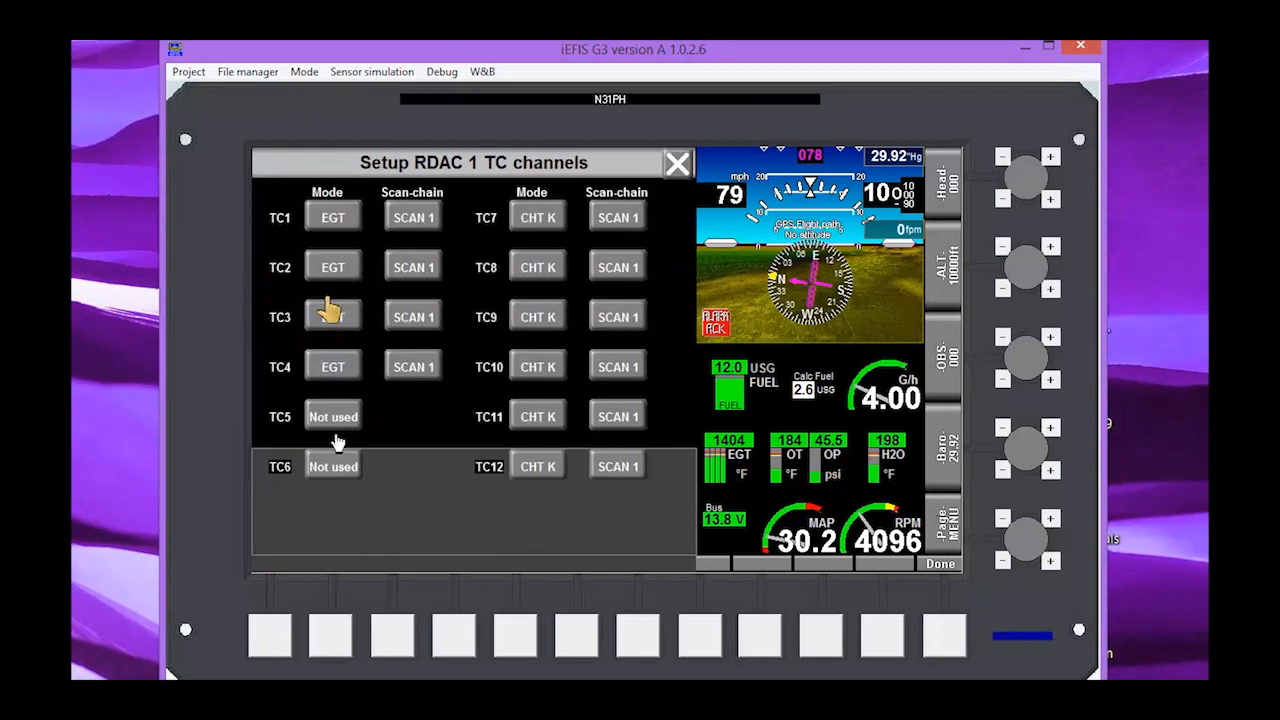
{"action": "left_click", "coordinate": [332, 416]}
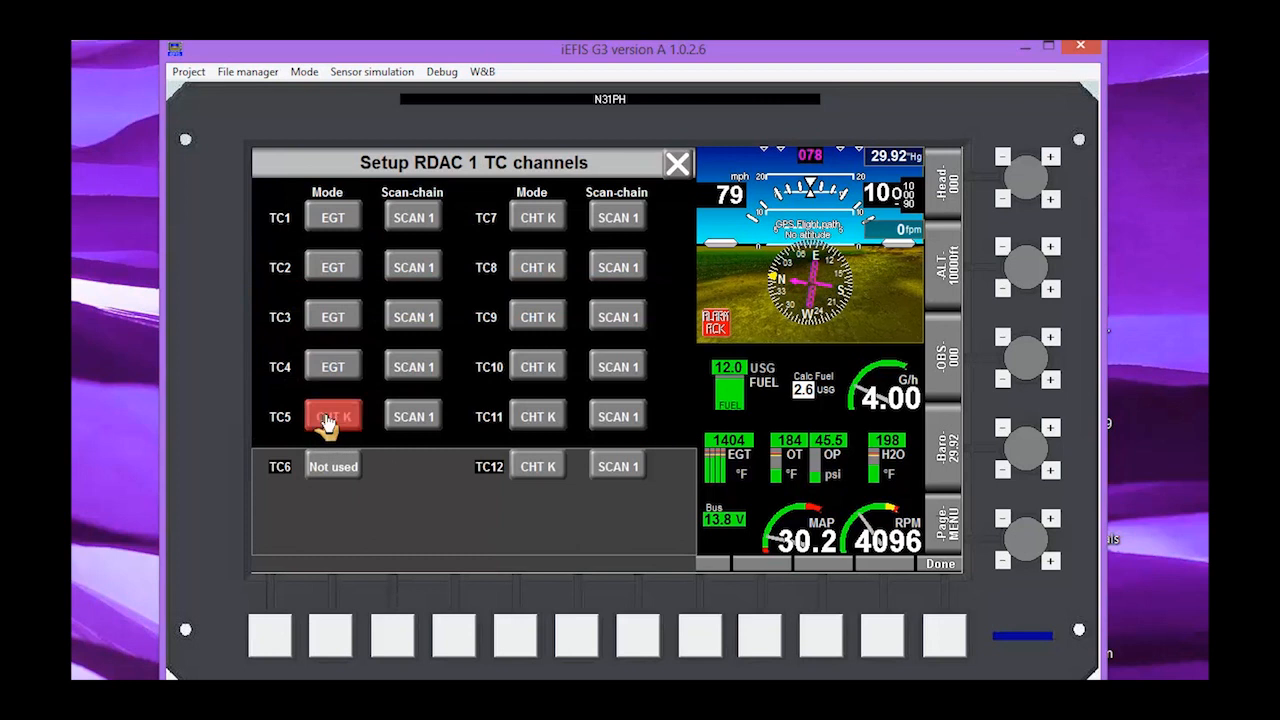
{"action": "left_click", "coordinate": [332, 416]}
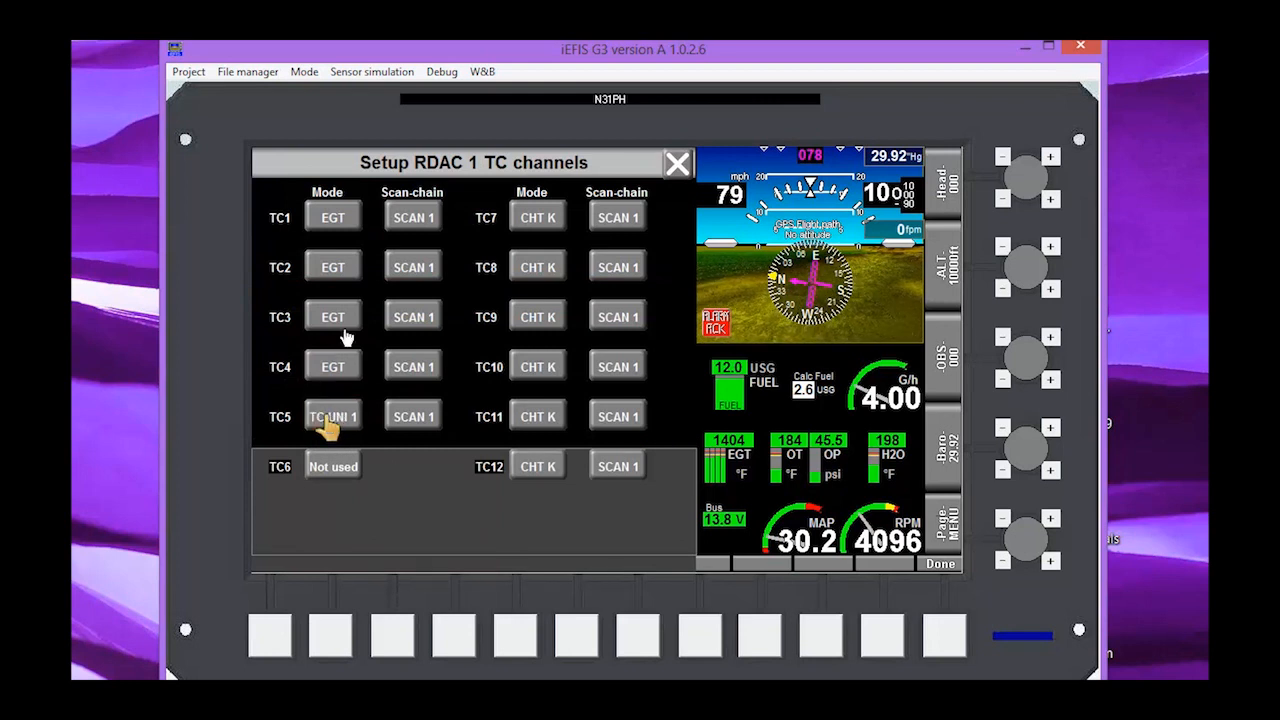
{"action": "mouse_move", "coordinate": [472, 170]}
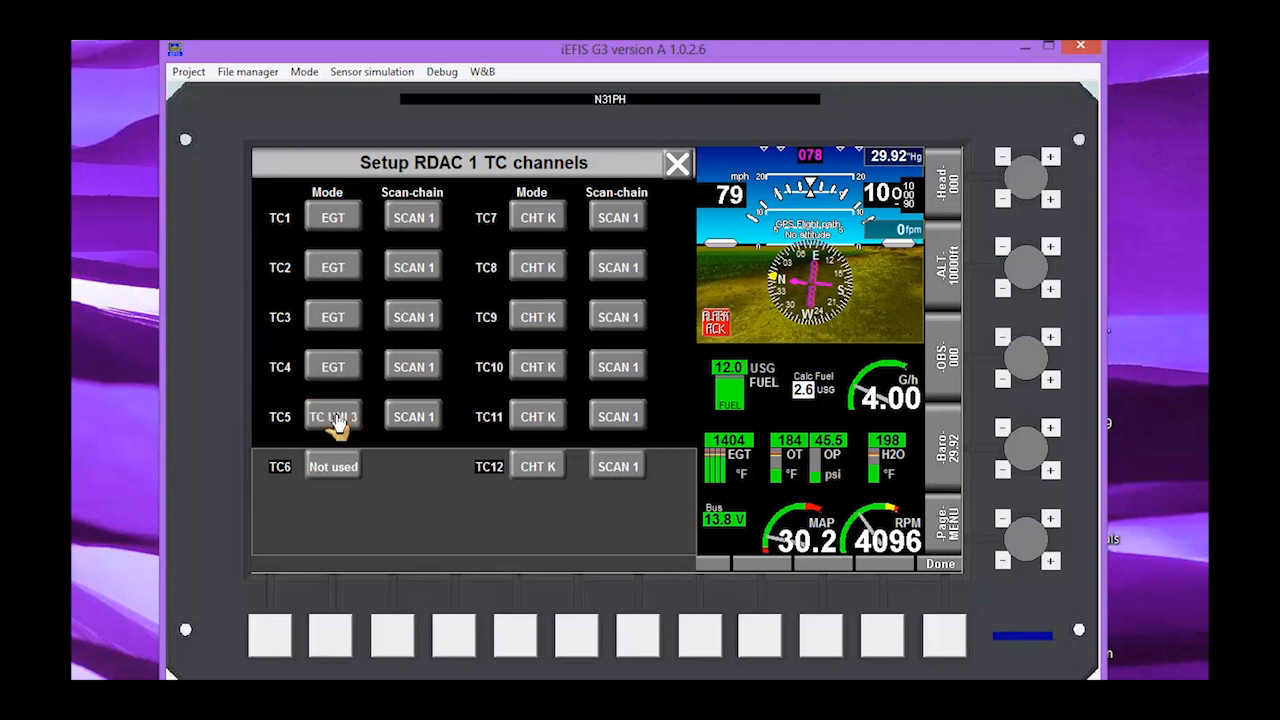
{"action": "left_click", "coordinate": [332, 416]}
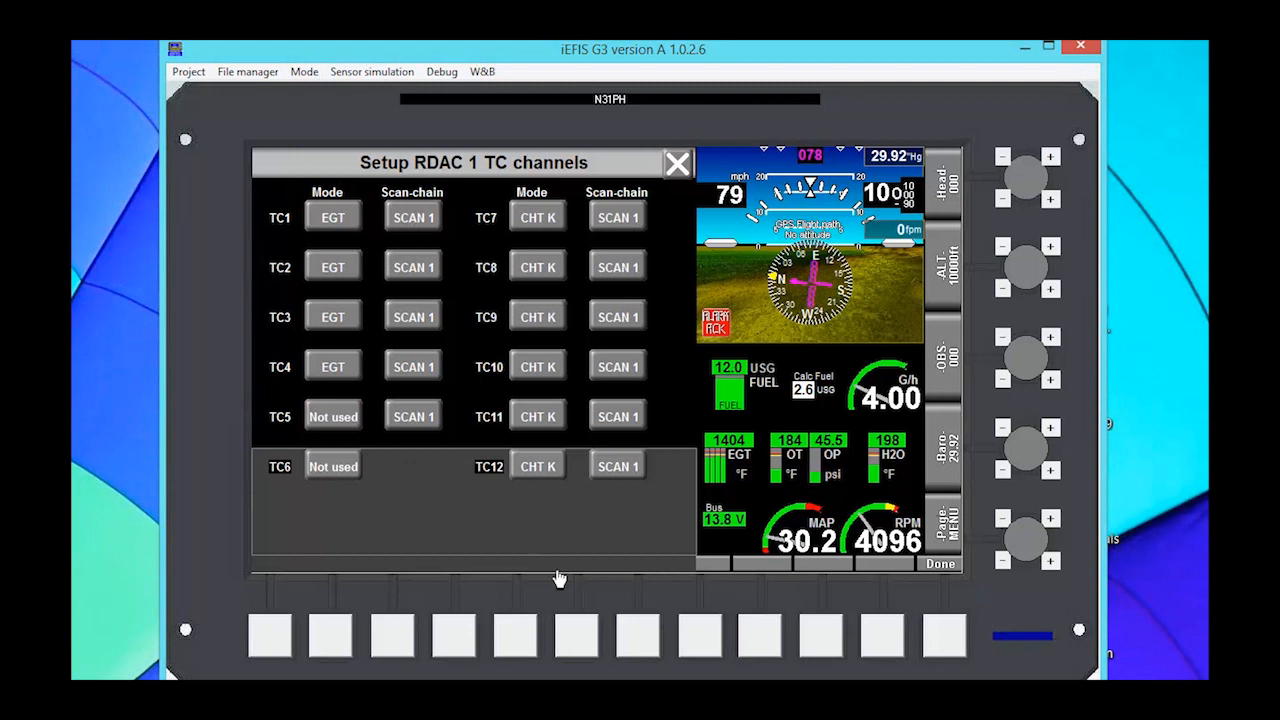
{"action": "mouse_move", "coordinate": [724, 460]}
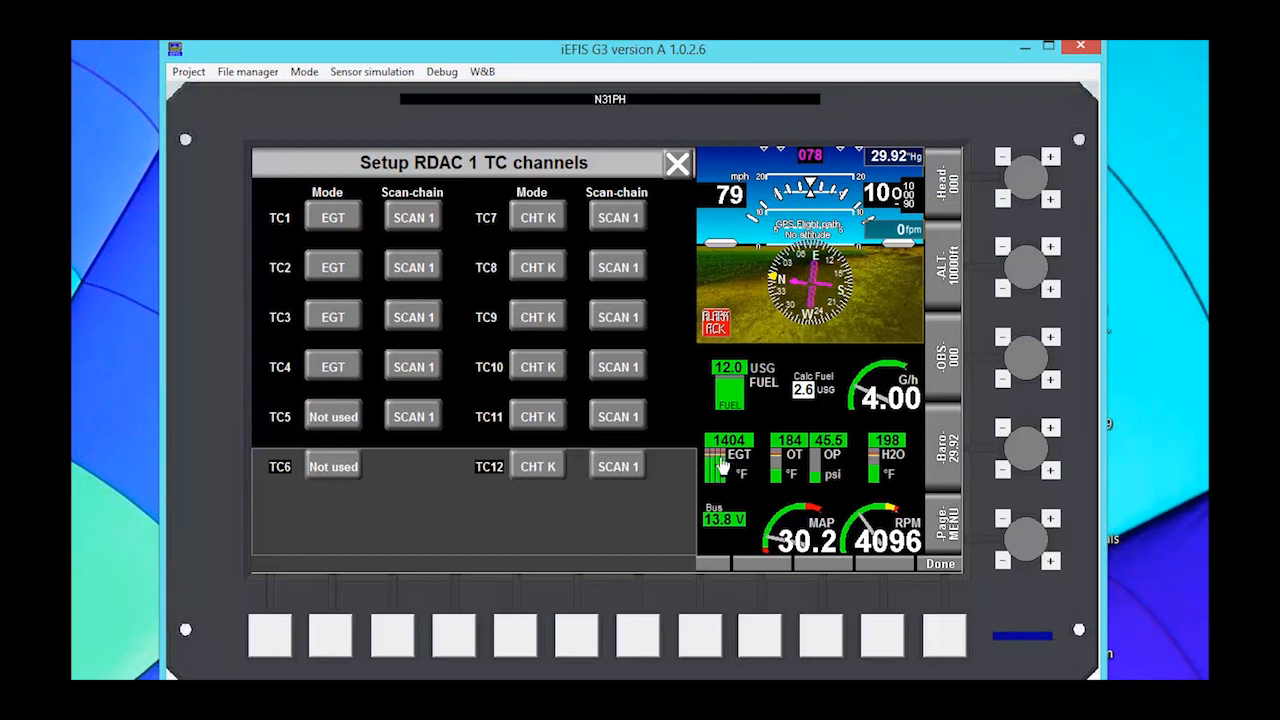
{"action": "mouse_move", "coordinate": [692, 184]}
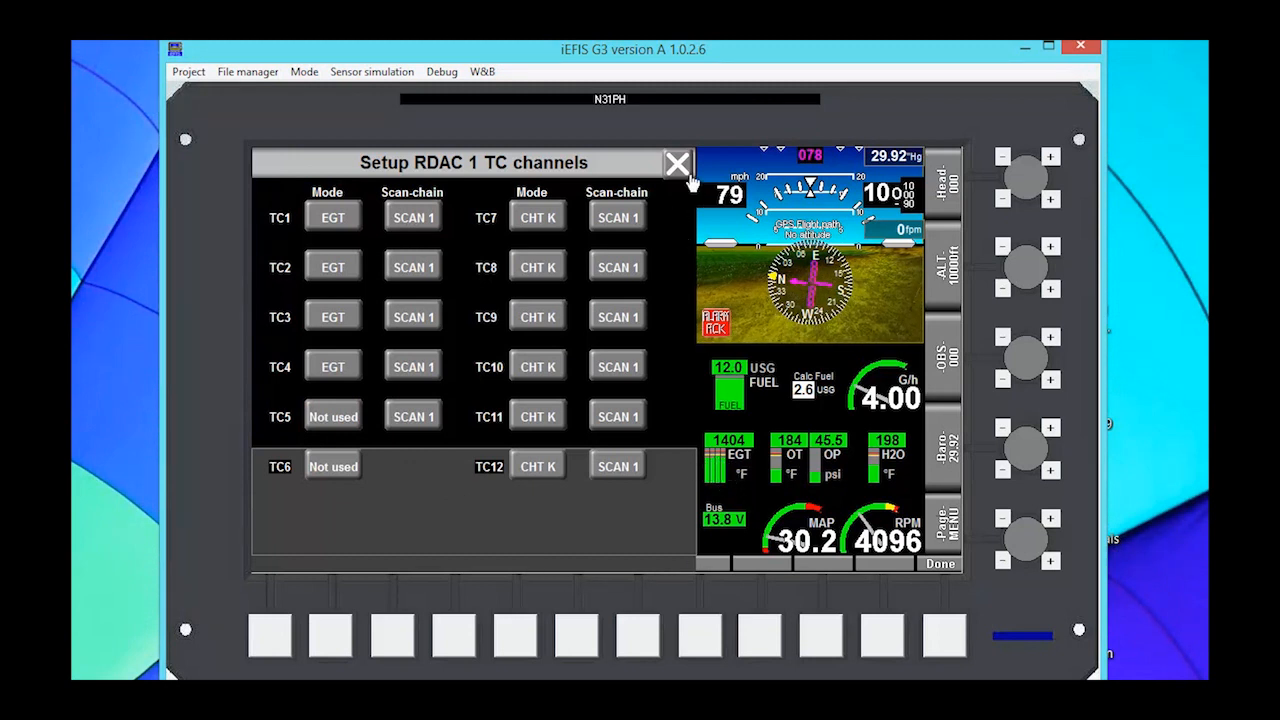
{"action": "left_click", "coordinate": [676, 164]}
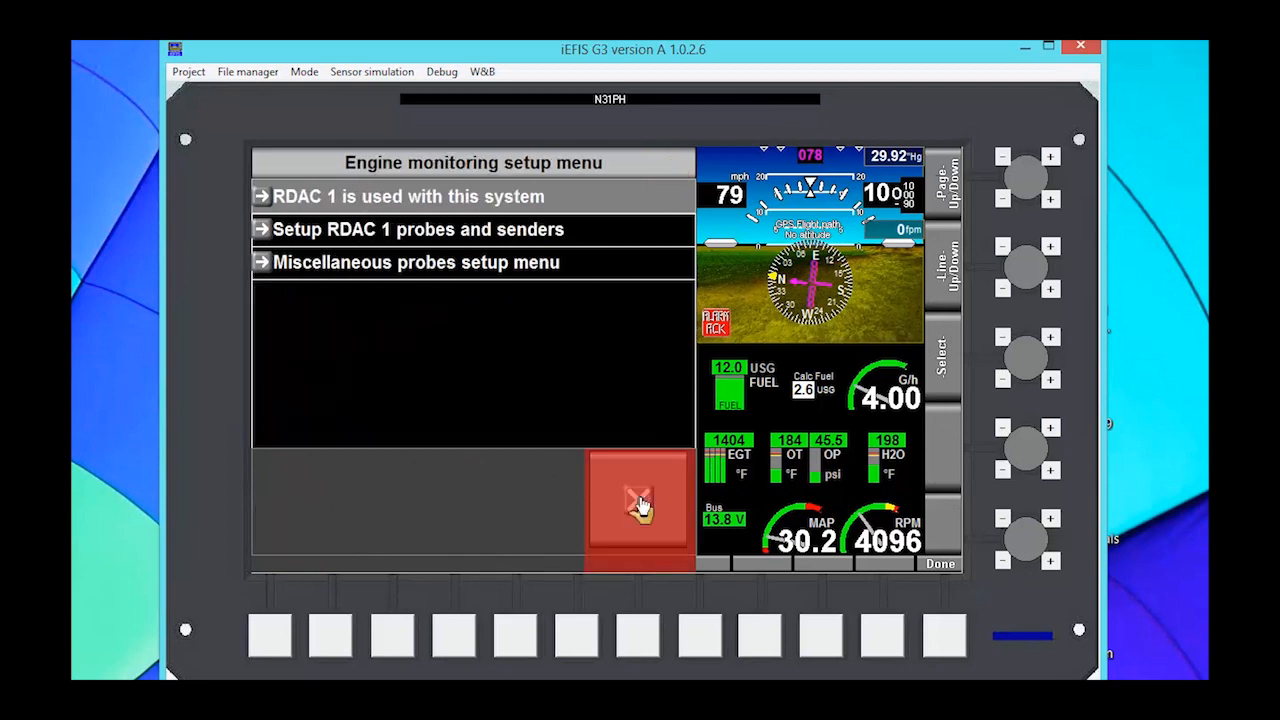
Leave engine monitoring setup back to the main menu
{"action": "left_click", "coordinate": [636, 504]}
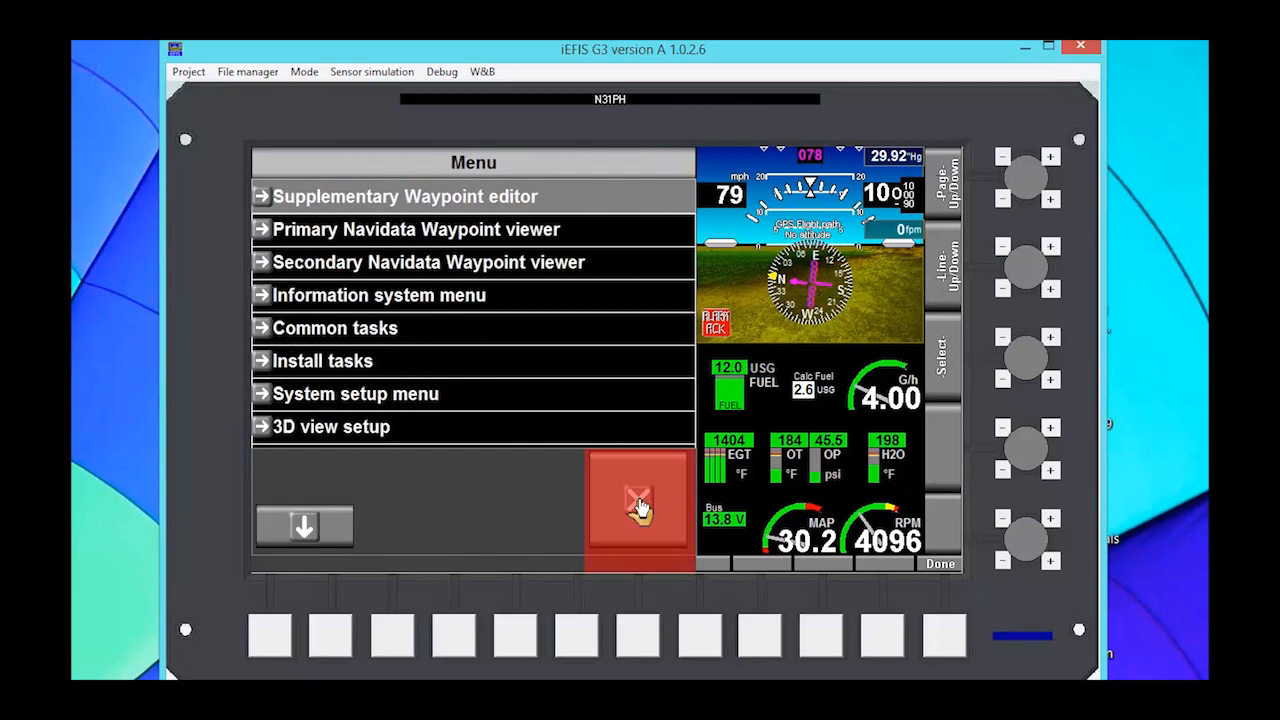
{"action": "left_click", "coordinate": [638, 504]}
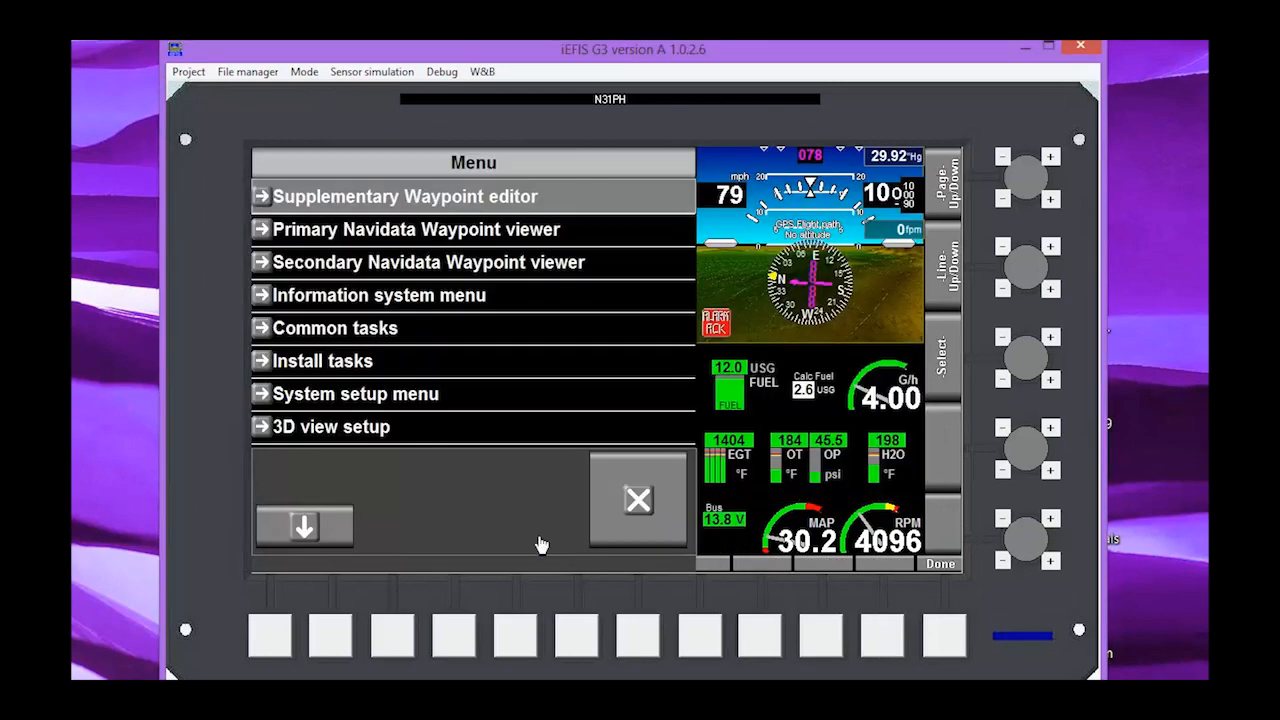
{"action": "mouse_move", "coordinate": [340, 440]}
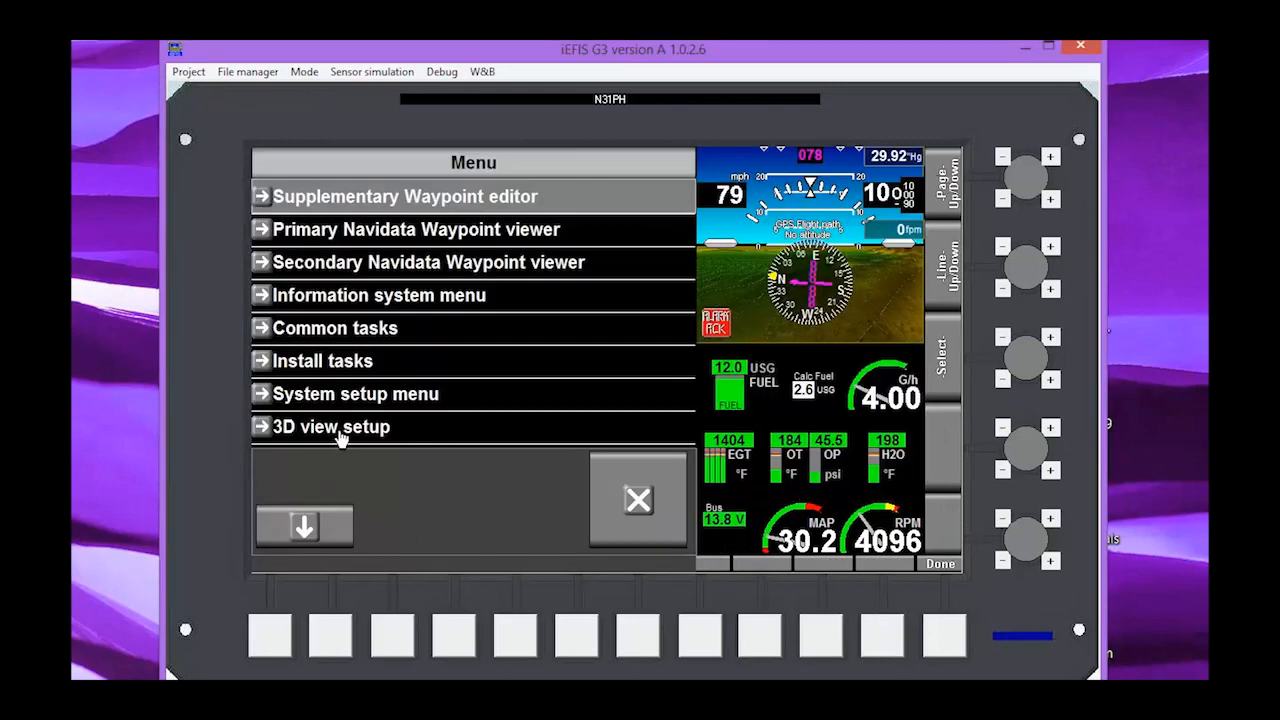
In 3D view setup keep 'Use GPS Flight Path, do not use AHRS', then exit to the flight display
{"action": "left_click", "coordinate": [332, 426]}
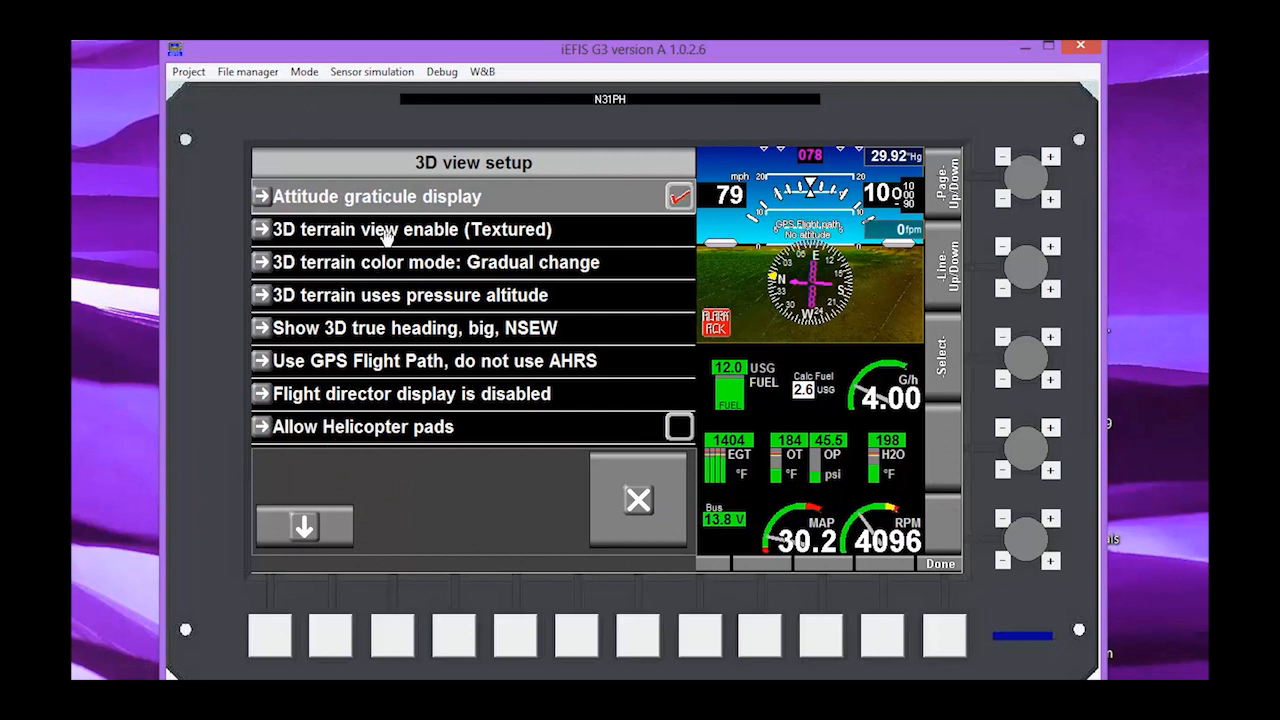
{"action": "mouse_move", "coordinate": [544, 232]}
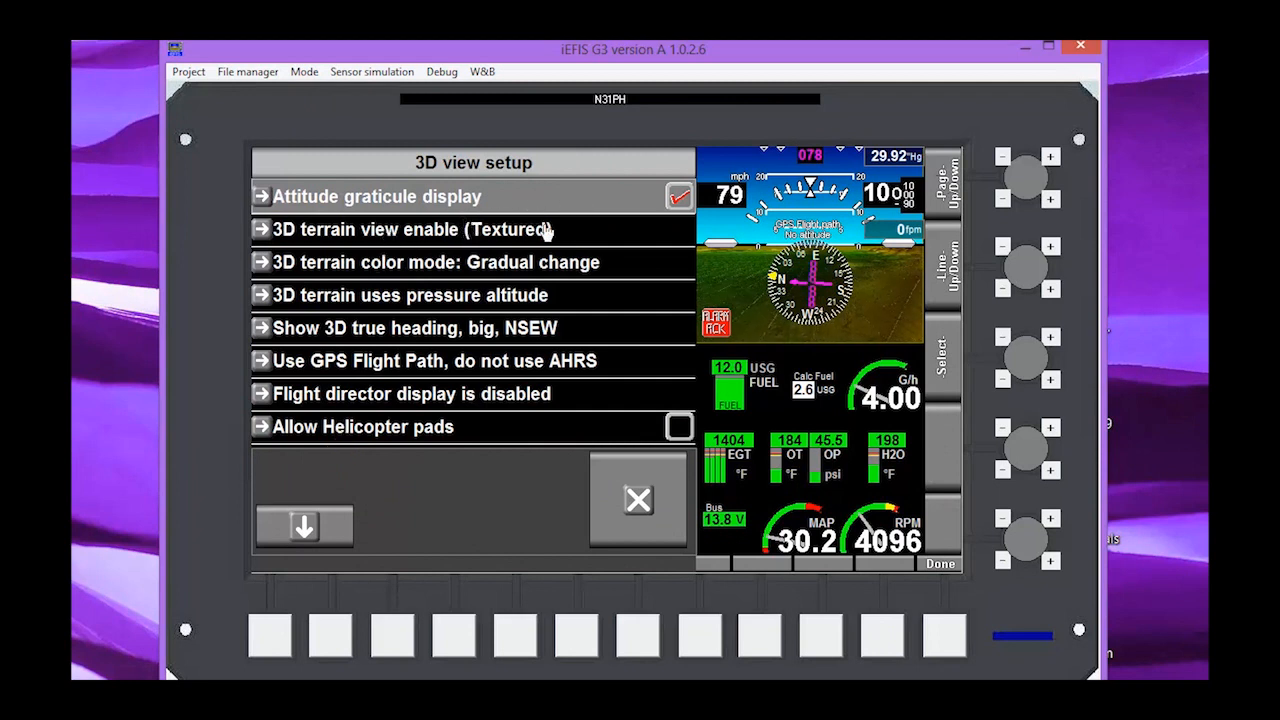
{"action": "mouse_move", "coordinate": [656, 282]}
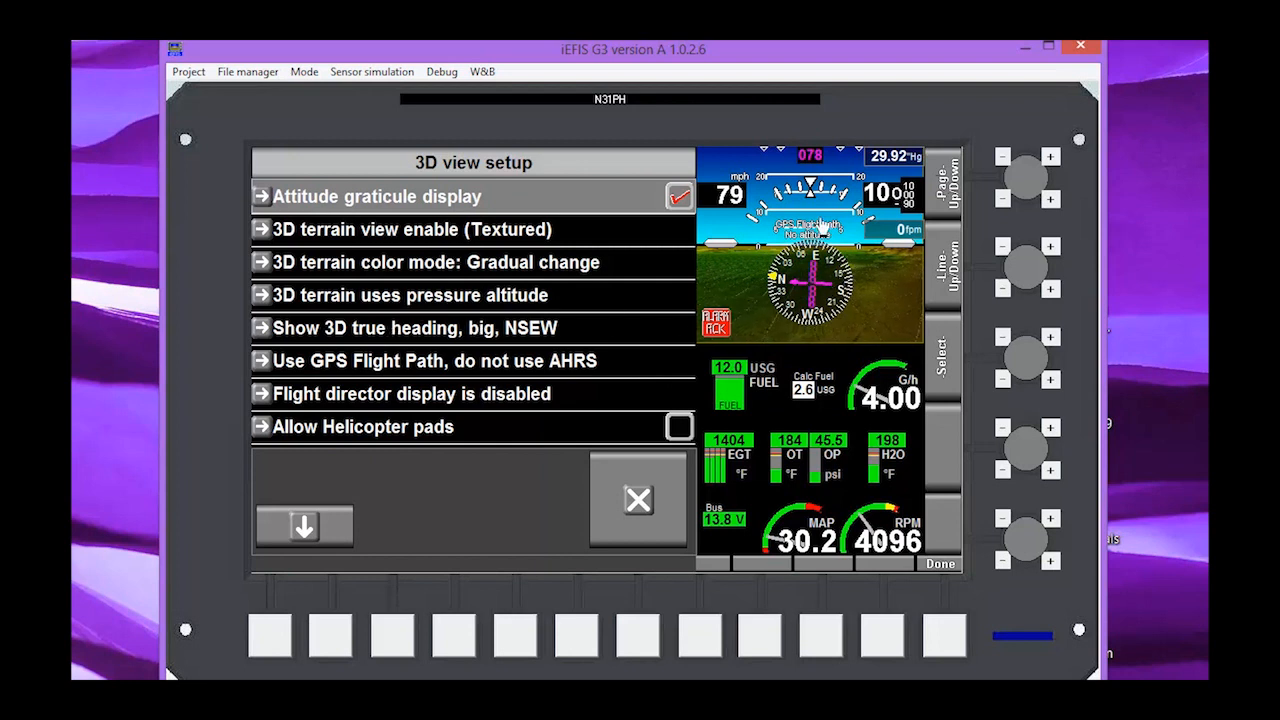
{"action": "mouse_move", "coordinate": [756, 280]}
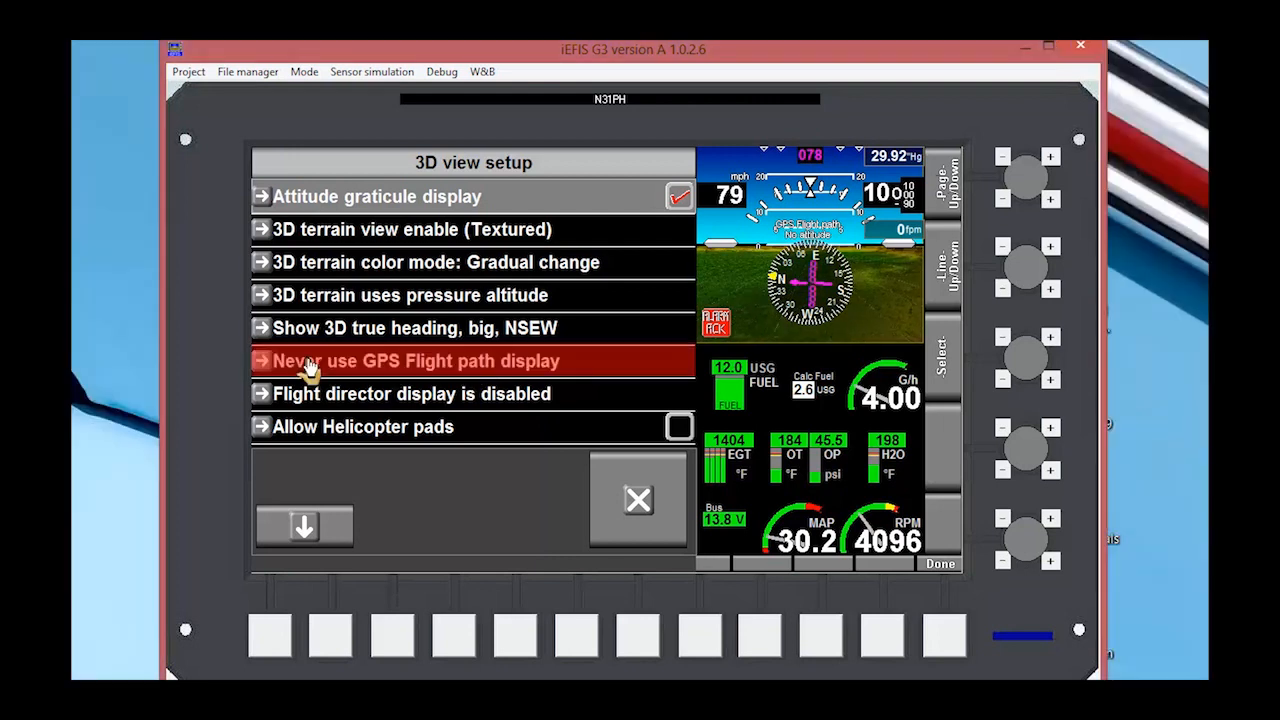
{"action": "left_click", "coordinate": [414, 360]}
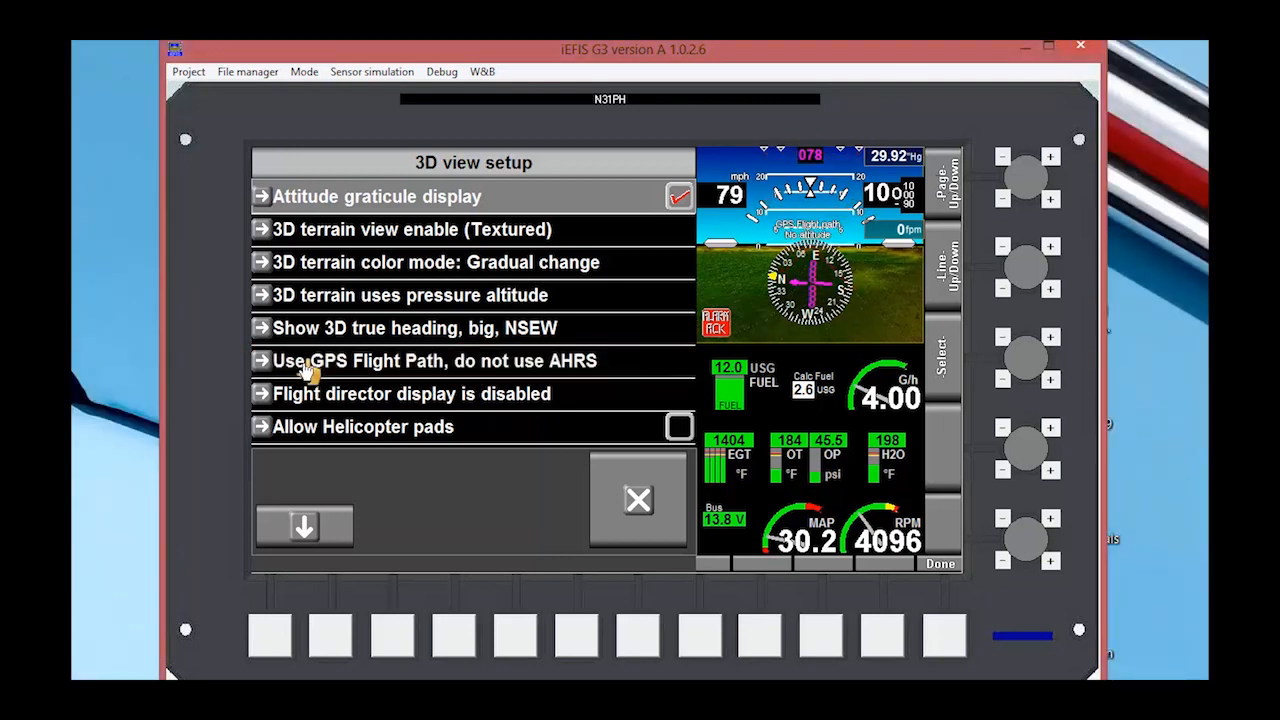
{"action": "mouse_move", "coordinate": [764, 390]}
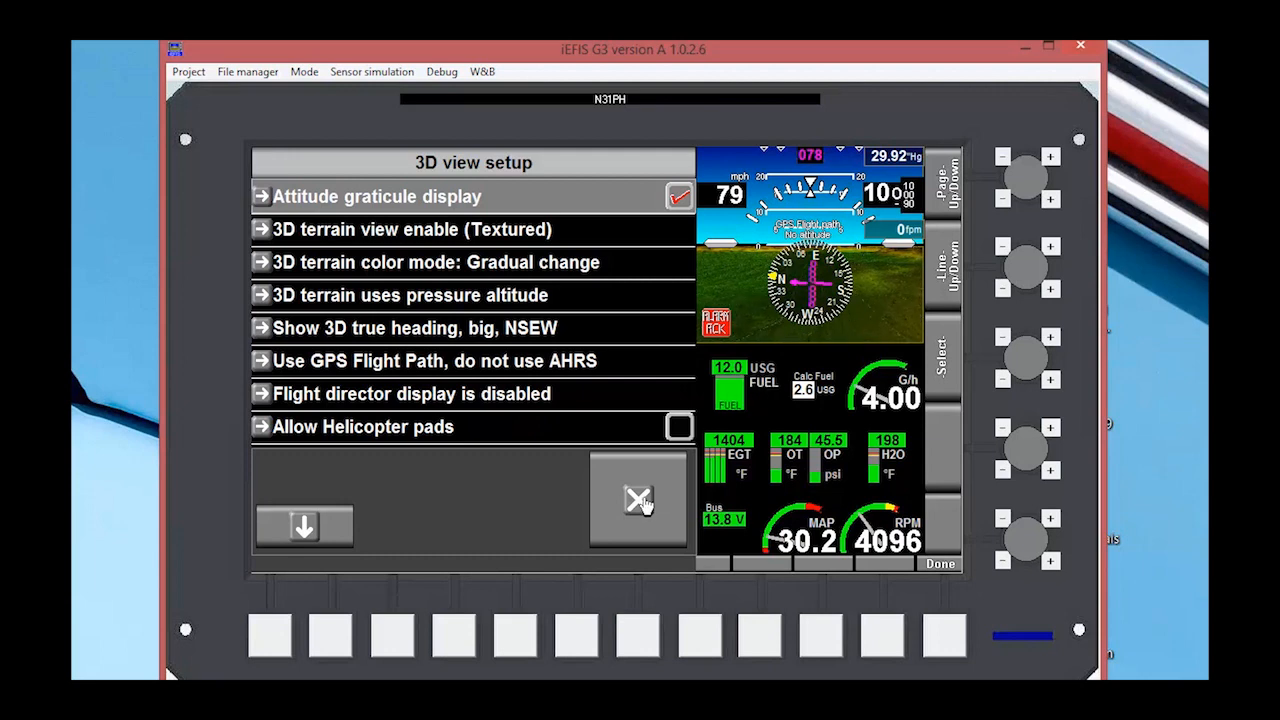
{"action": "left_click", "coordinate": [638, 500]}
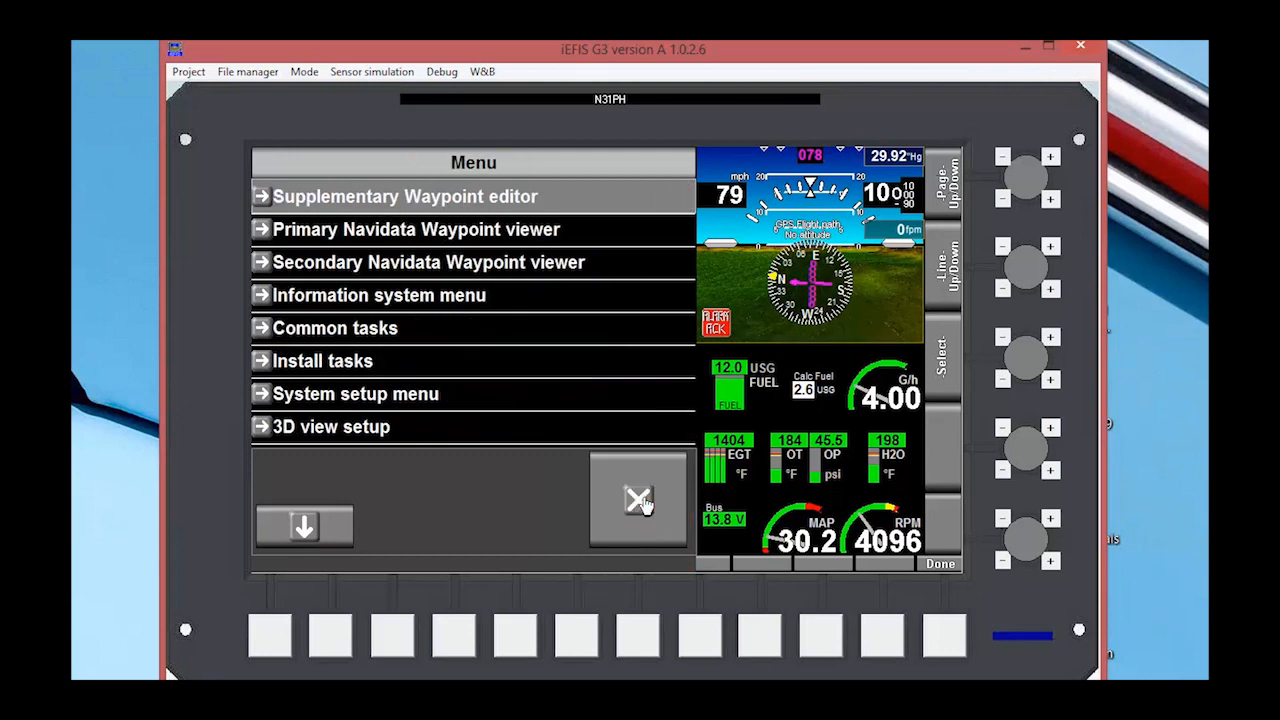
{"action": "mouse_move", "coordinate": [594, 408]}
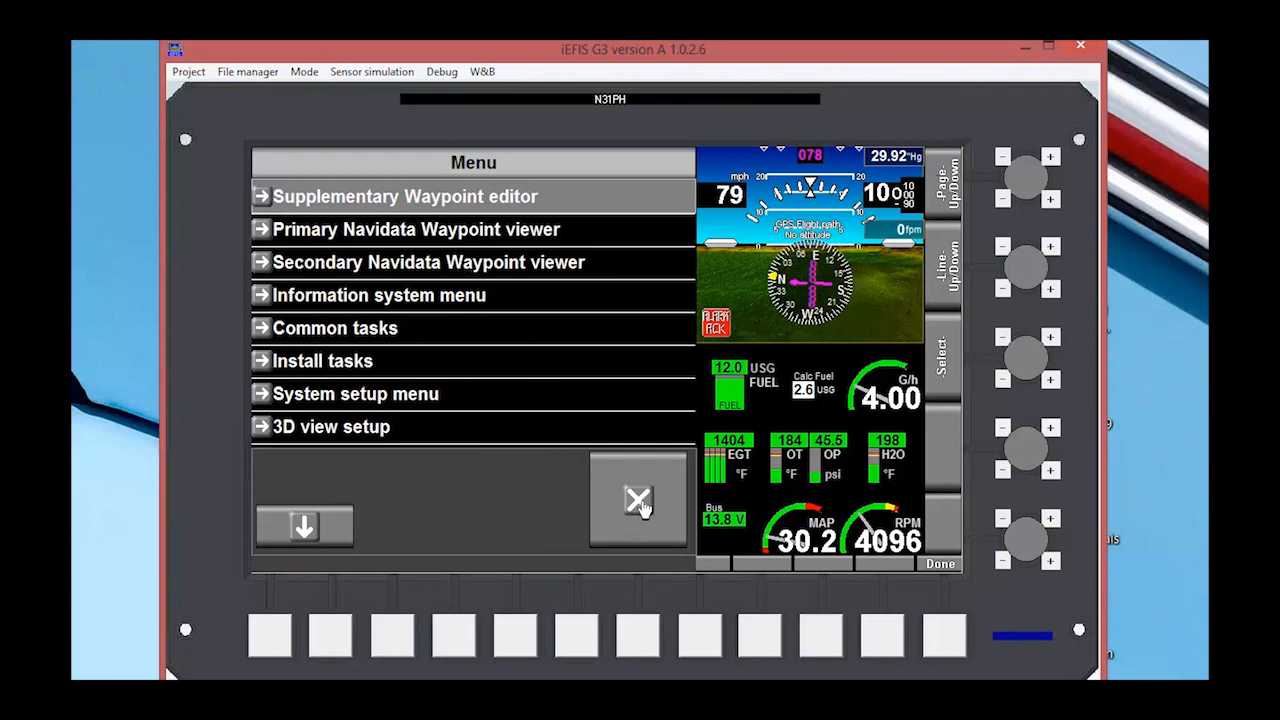
{"action": "left_click", "coordinate": [636, 500]}
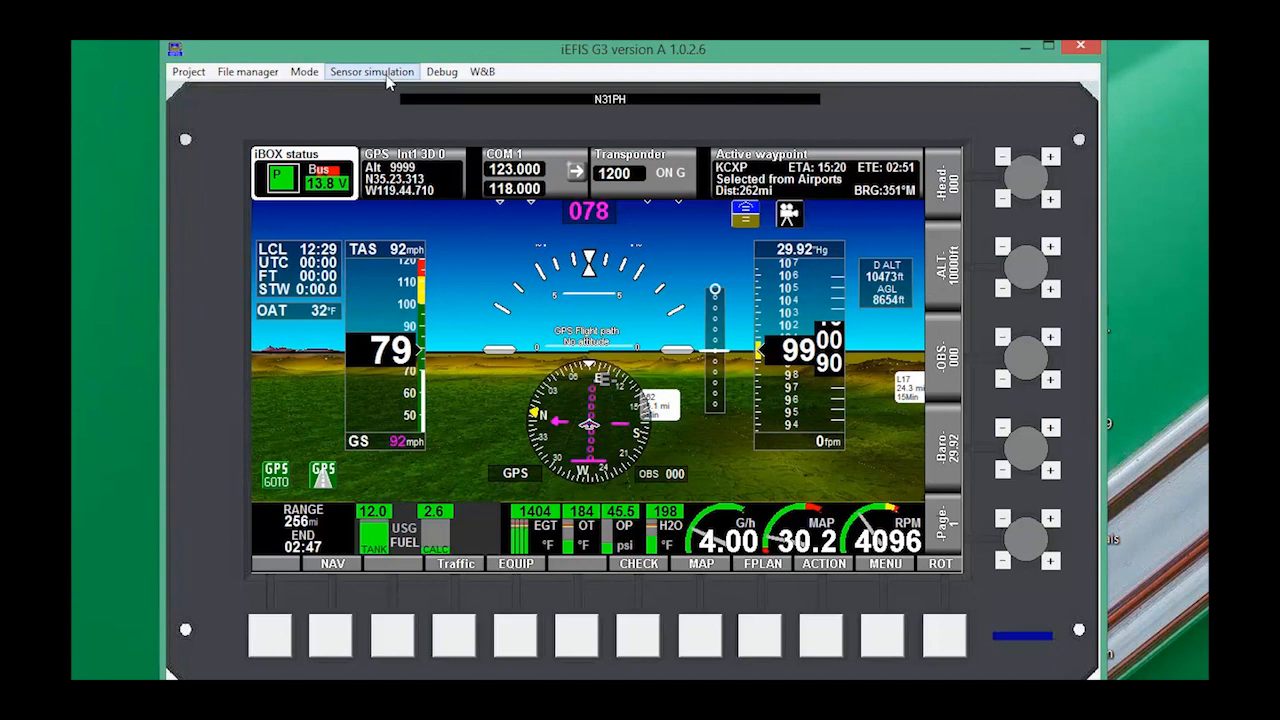
Show the AHRS/Compass attitude simulator and switch it on
{"action": "left_click", "coordinate": [372, 72]}
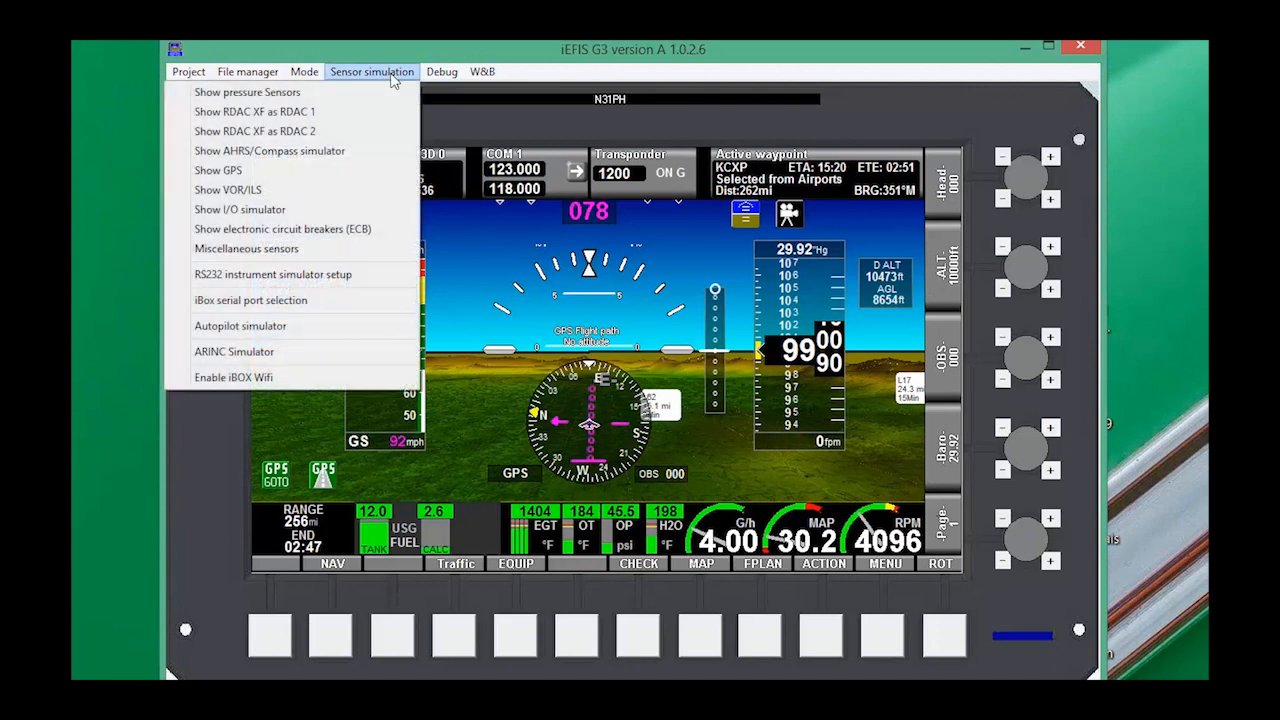
{"action": "mouse_move", "coordinate": [270, 152]}
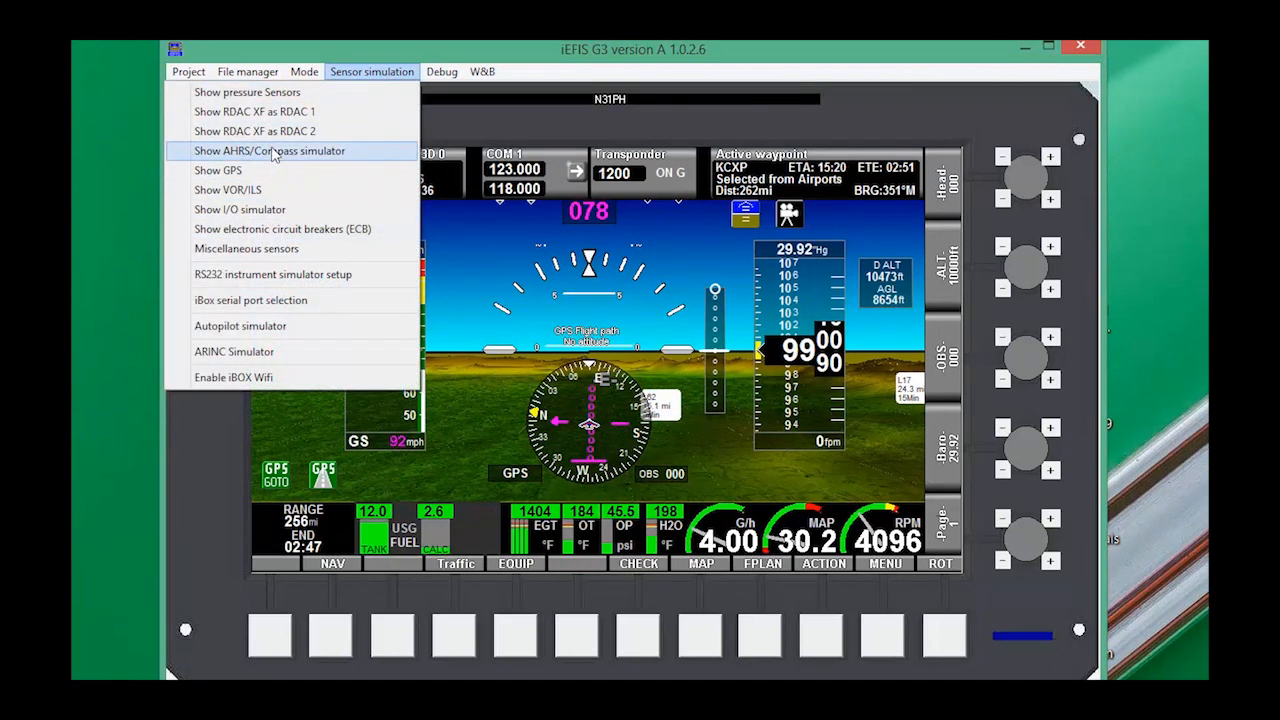
{"action": "left_click", "coordinate": [268, 150]}
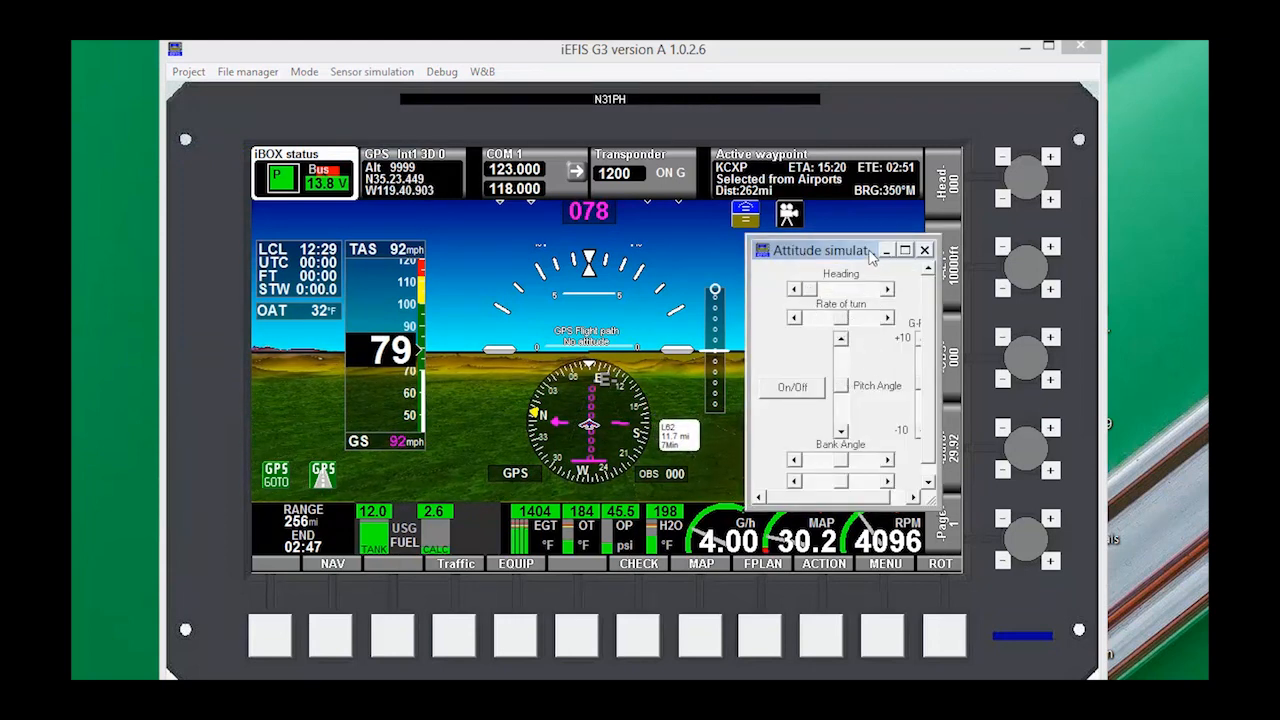
{"action": "left_click_drag", "start_coordinate": [820, 250], "coordinate": [790, 256]}
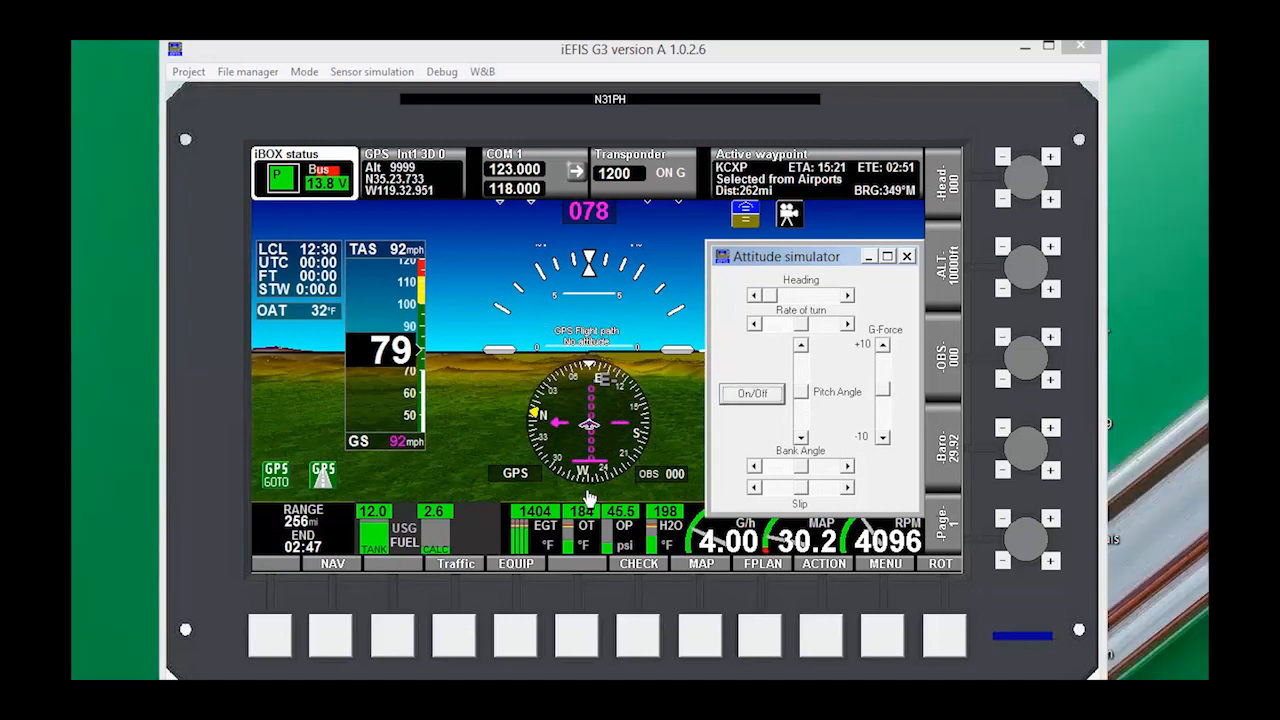
{"action": "left_click", "coordinate": [752, 392]}
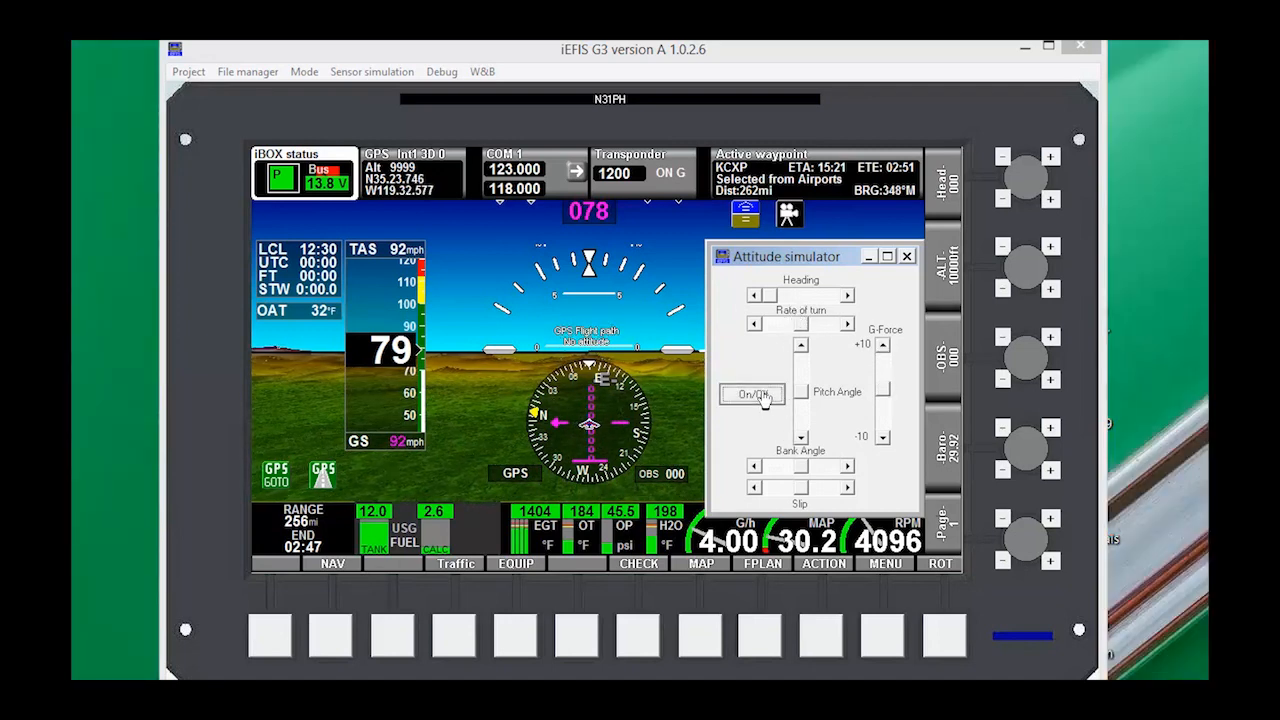
{"action": "left_click", "coordinate": [752, 392]}
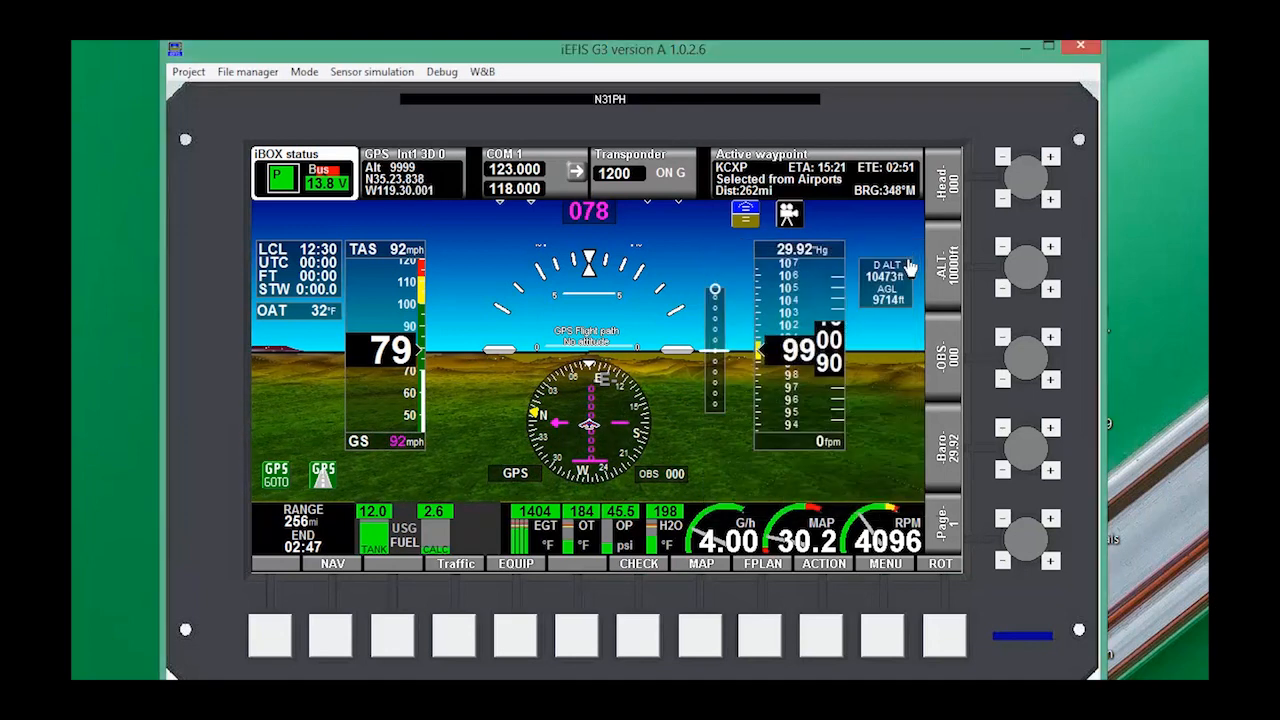
{"action": "mouse_move", "coordinate": [904, 358]}
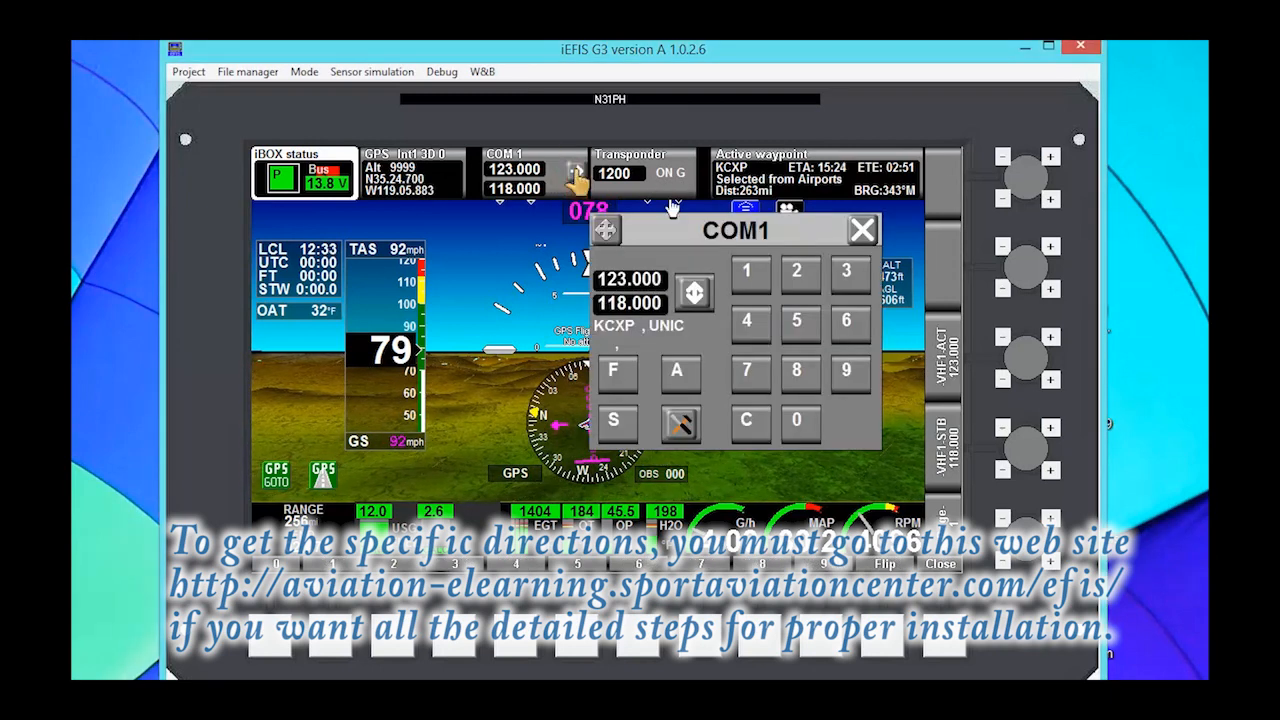
{"action": "mouse_move", "coordinate": [676, 264]}
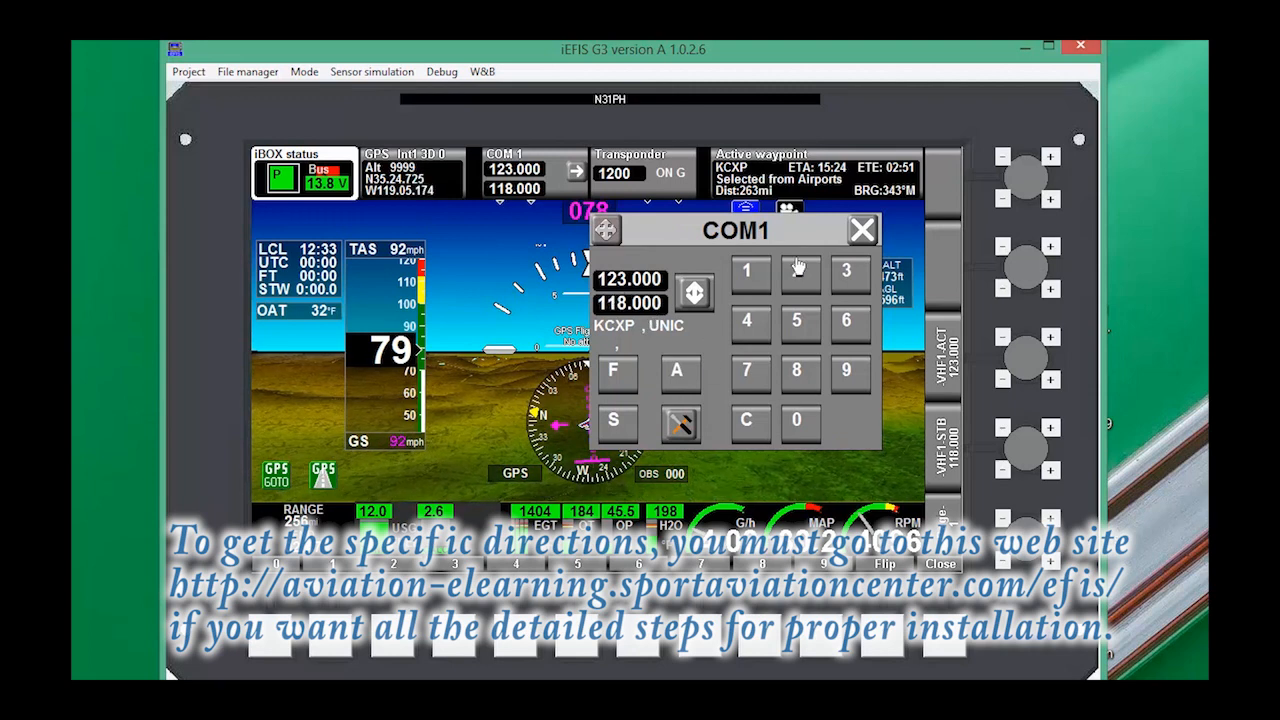
Dismiss the COM1 keypad, check the transponder keypad (1200, ON G) and dismiss it
{"action": "left_click", "coordinate": [862, 230]}
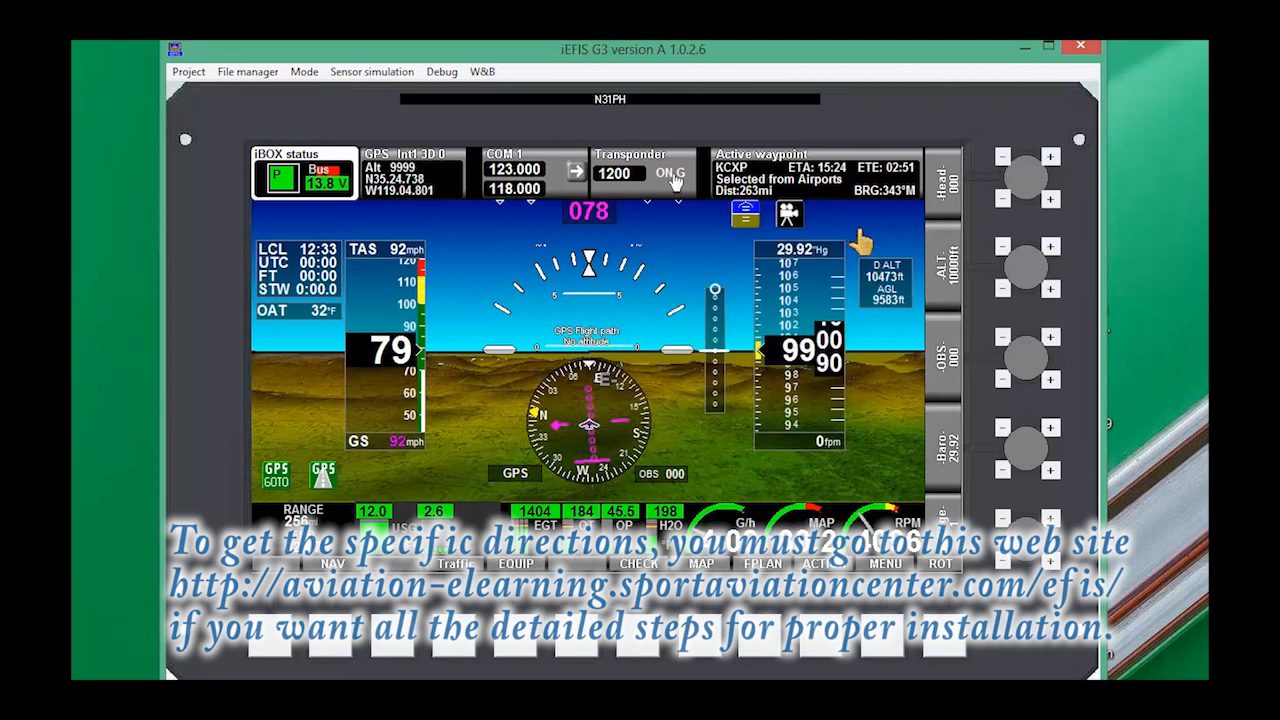
{"action": "left_click", "coordinate": [640, 176]}
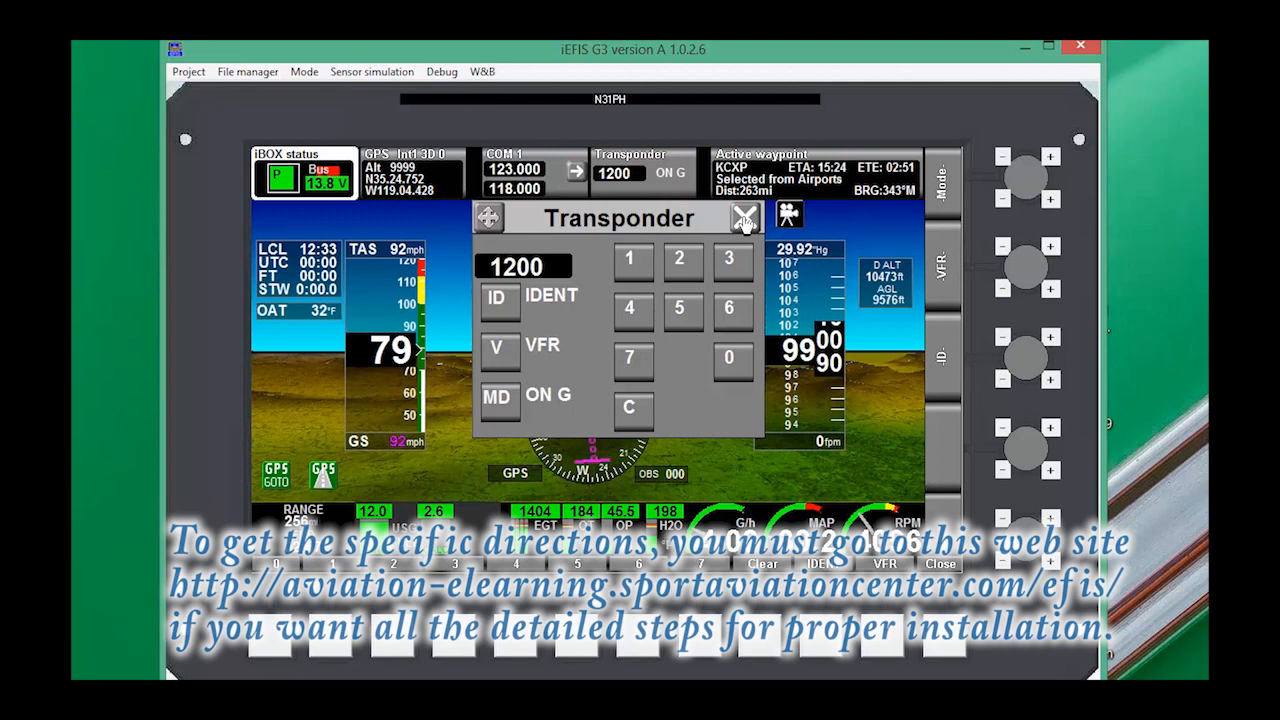
{"action": "left_click", "coordinate": [742, 216]}
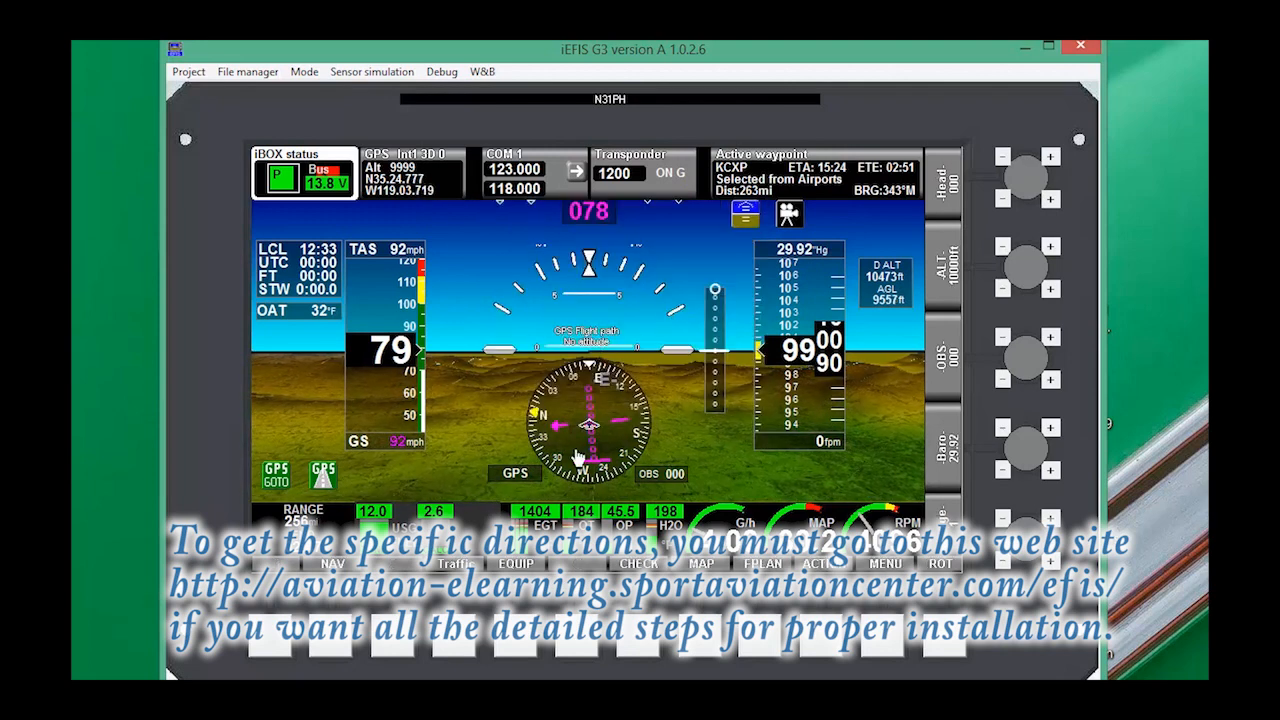
{"action": "mouse_move", "coordinate": [490, 248]}
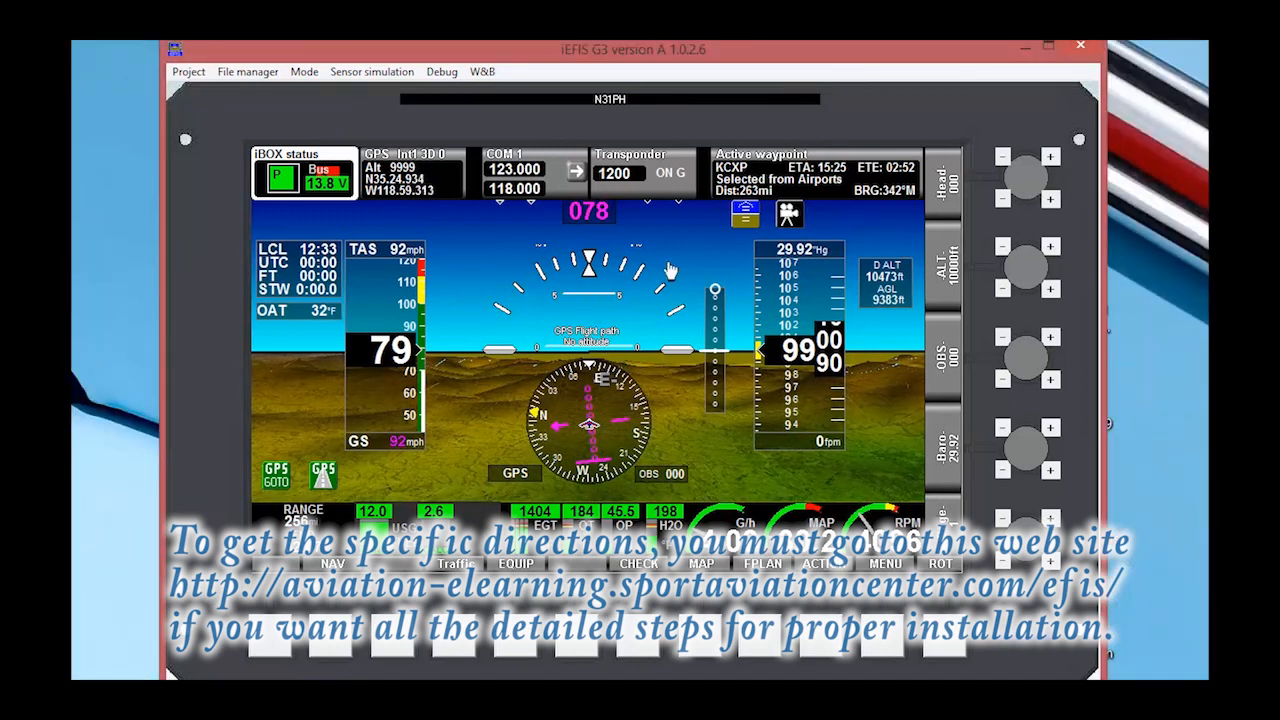
{"action": "mouse_move", "coordinate": [590, 312]}
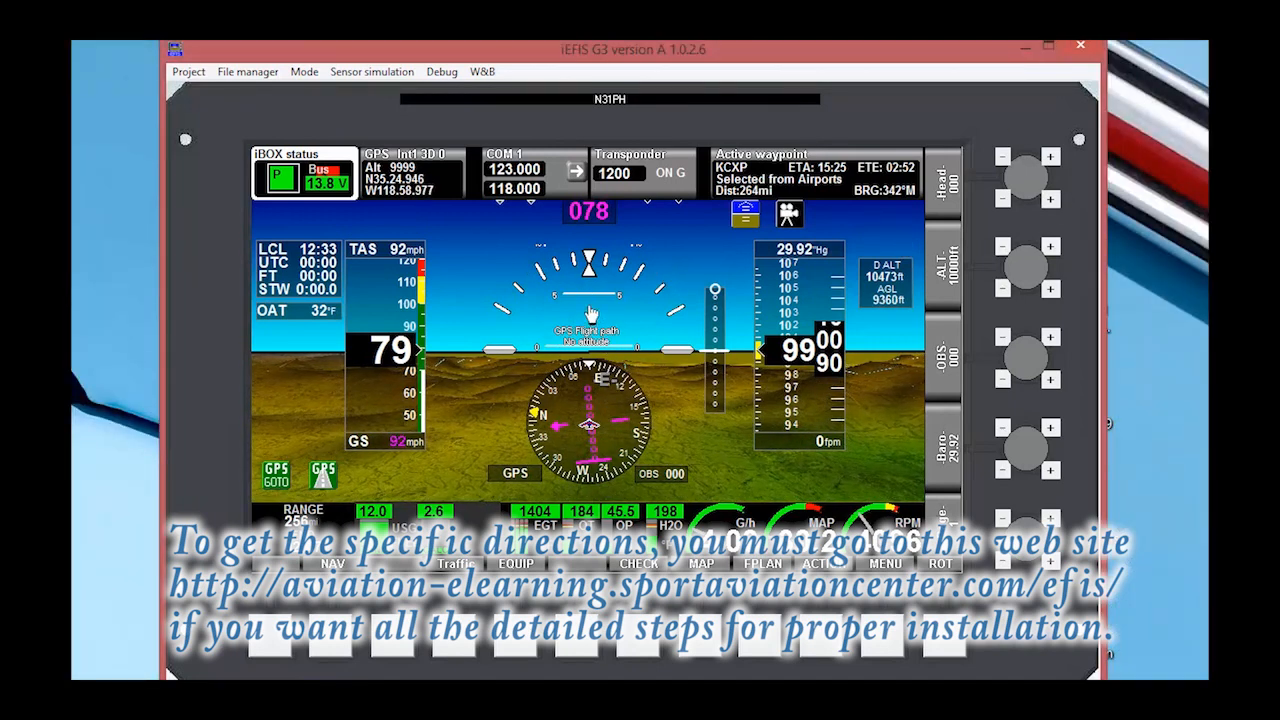